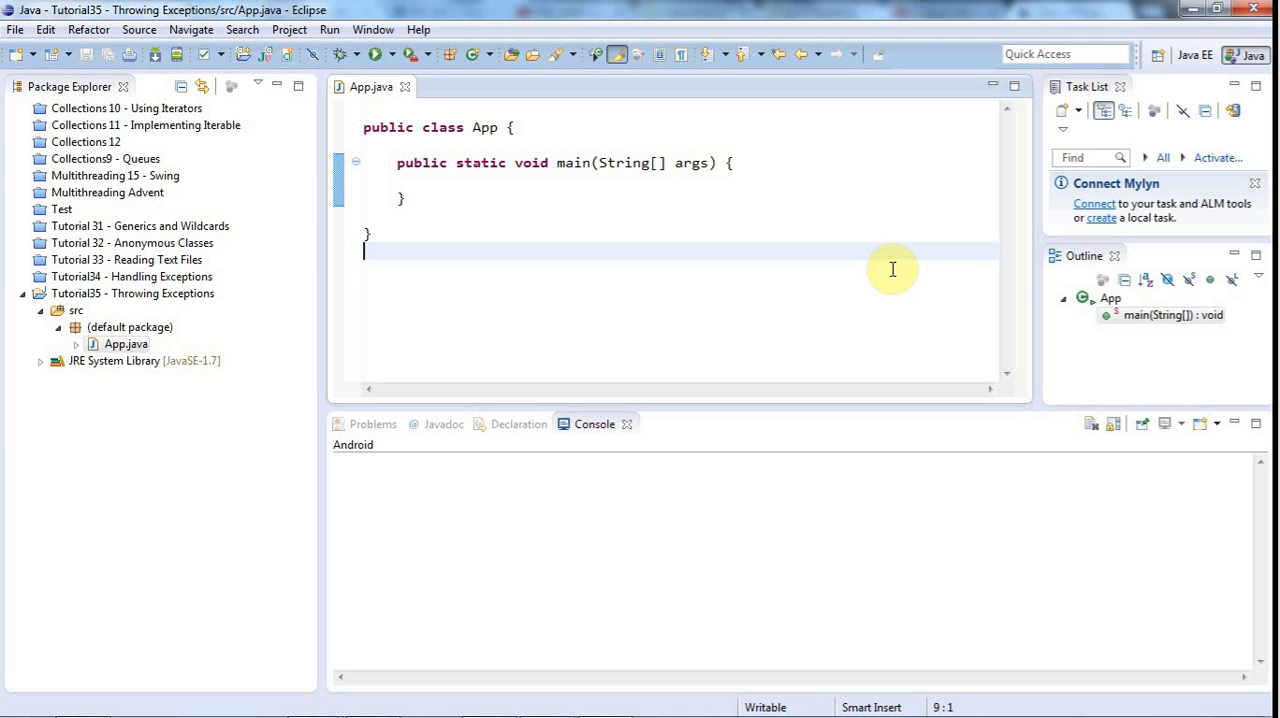
mouse_move(648, 194)
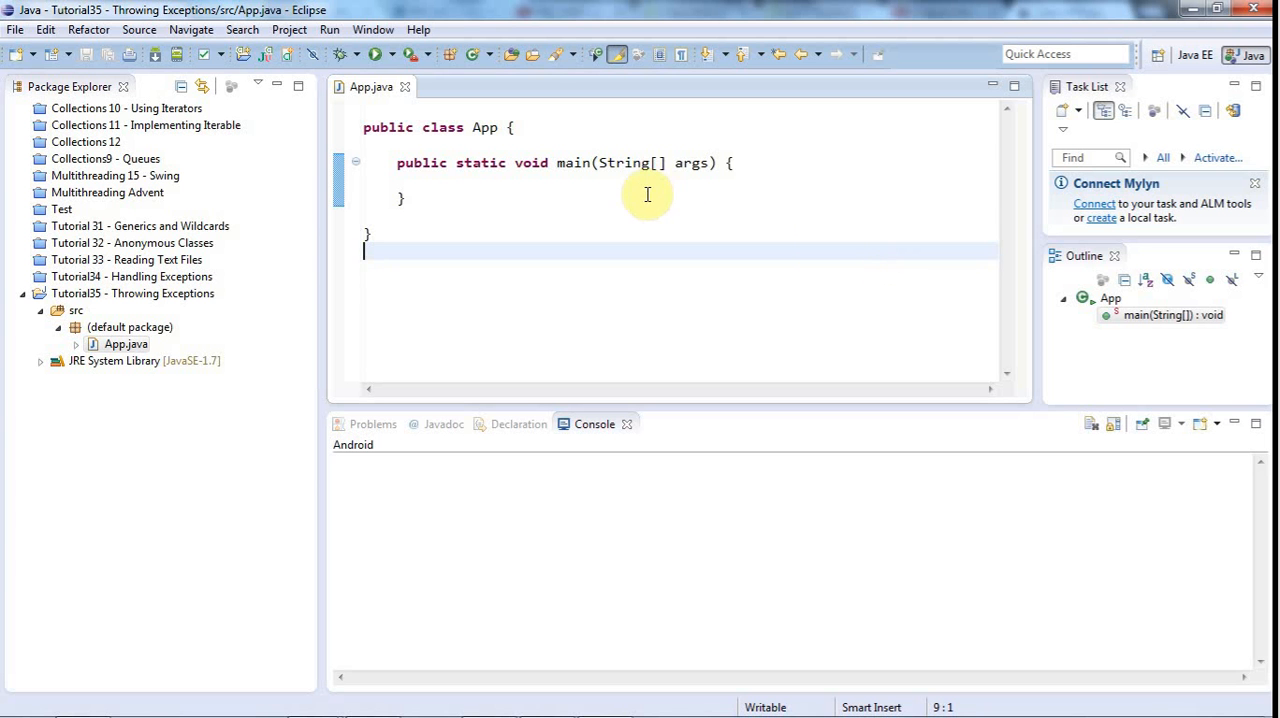
Open blank lines inside the empty main method of App.java.
left_click(608, 176)
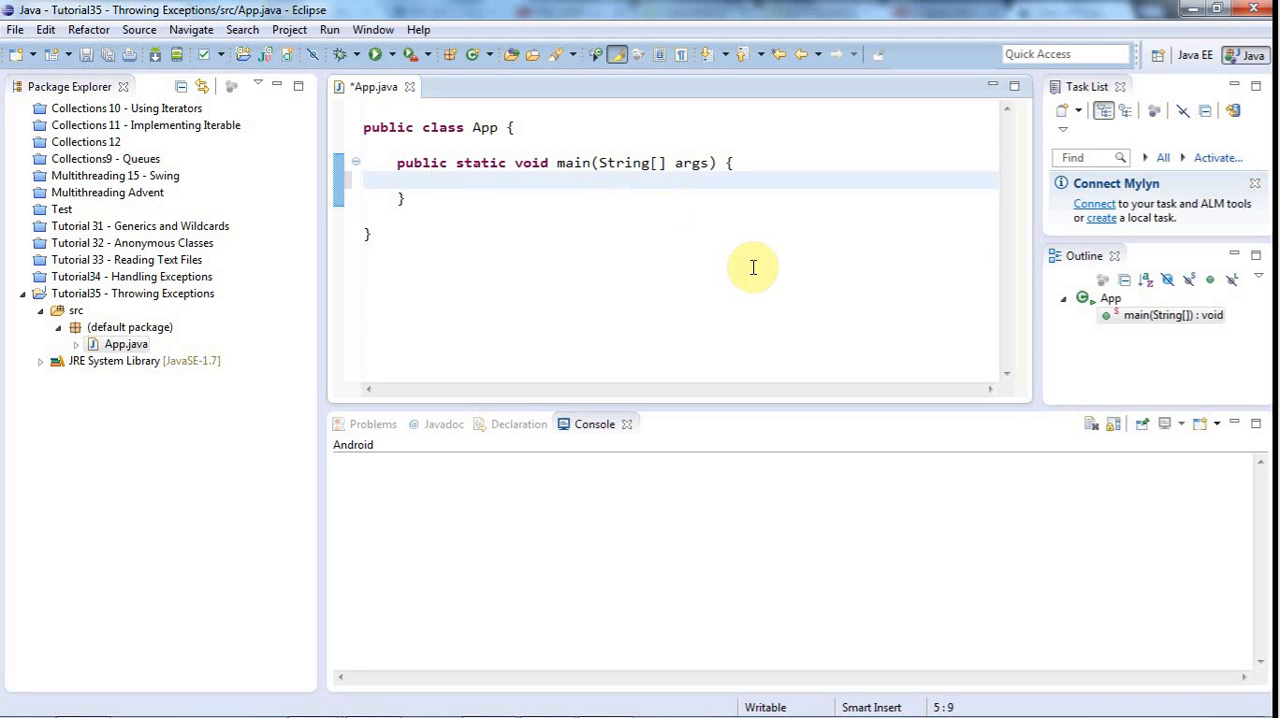
left_click(432, 180)
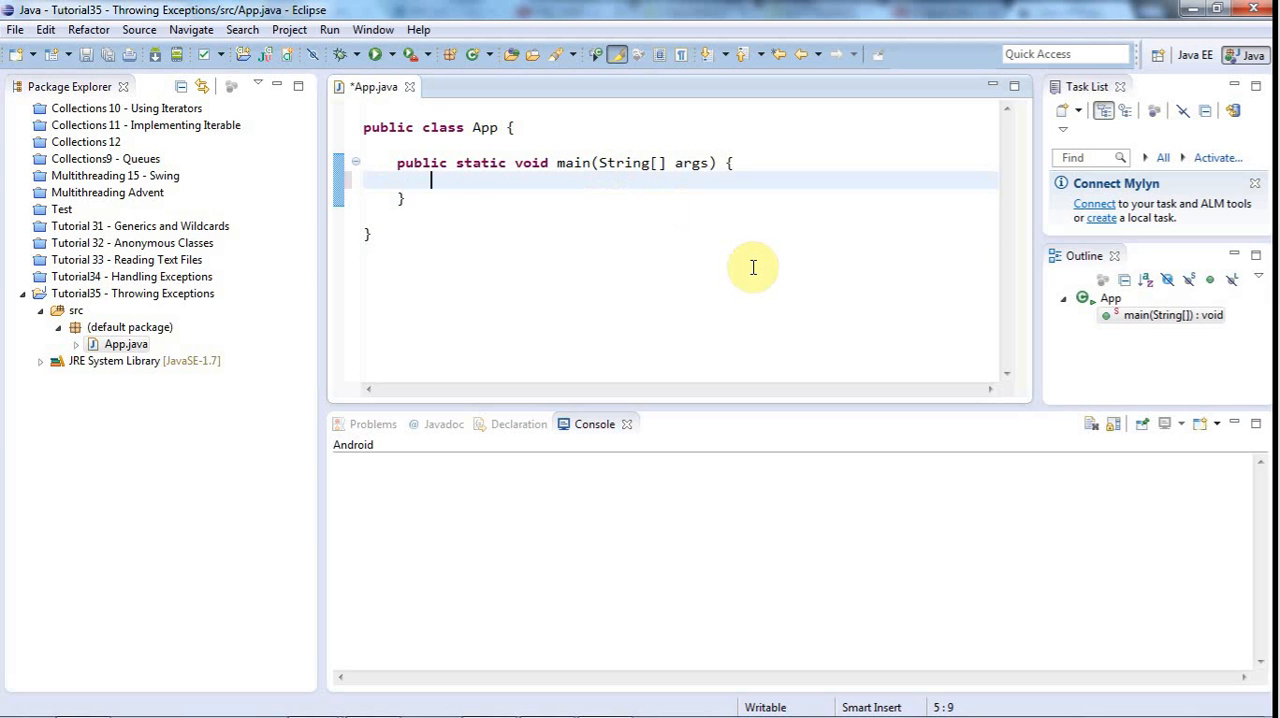
key("Return")
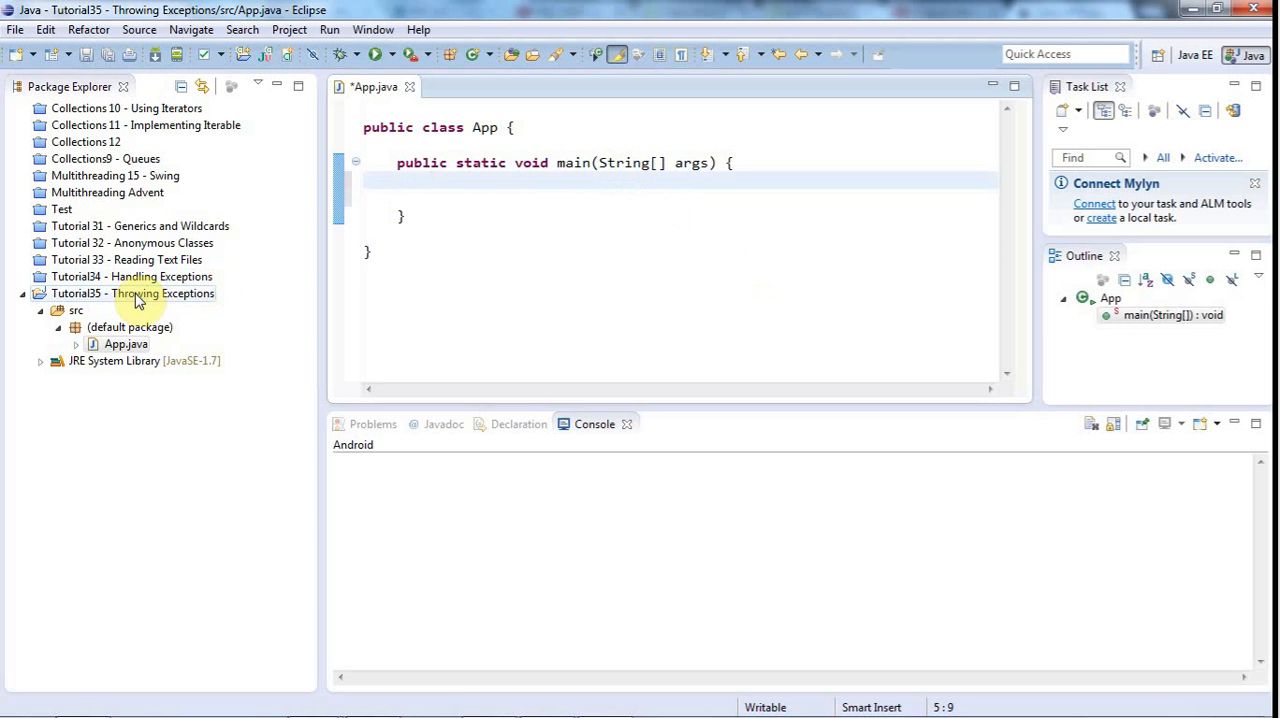
Create a new Java class named Test in the Throwing Exceptions project.
right_click(132, 292)
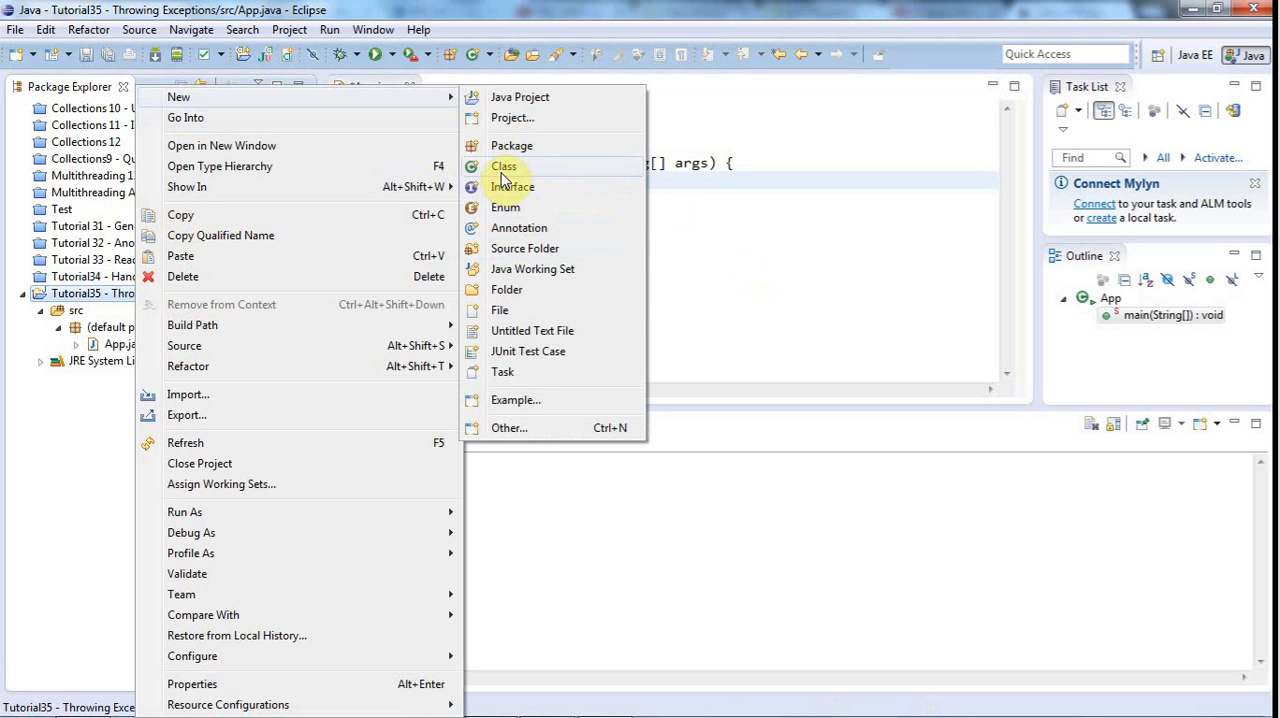
left_click(504, 166)
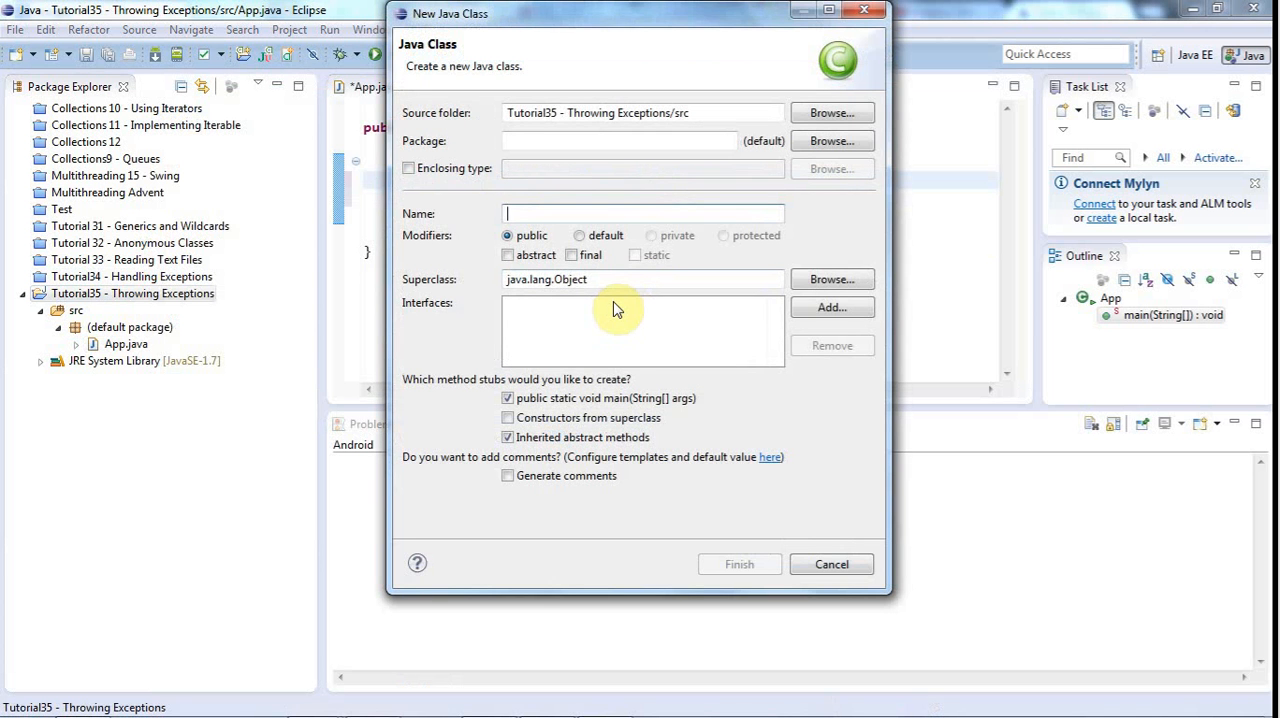
type("Test")
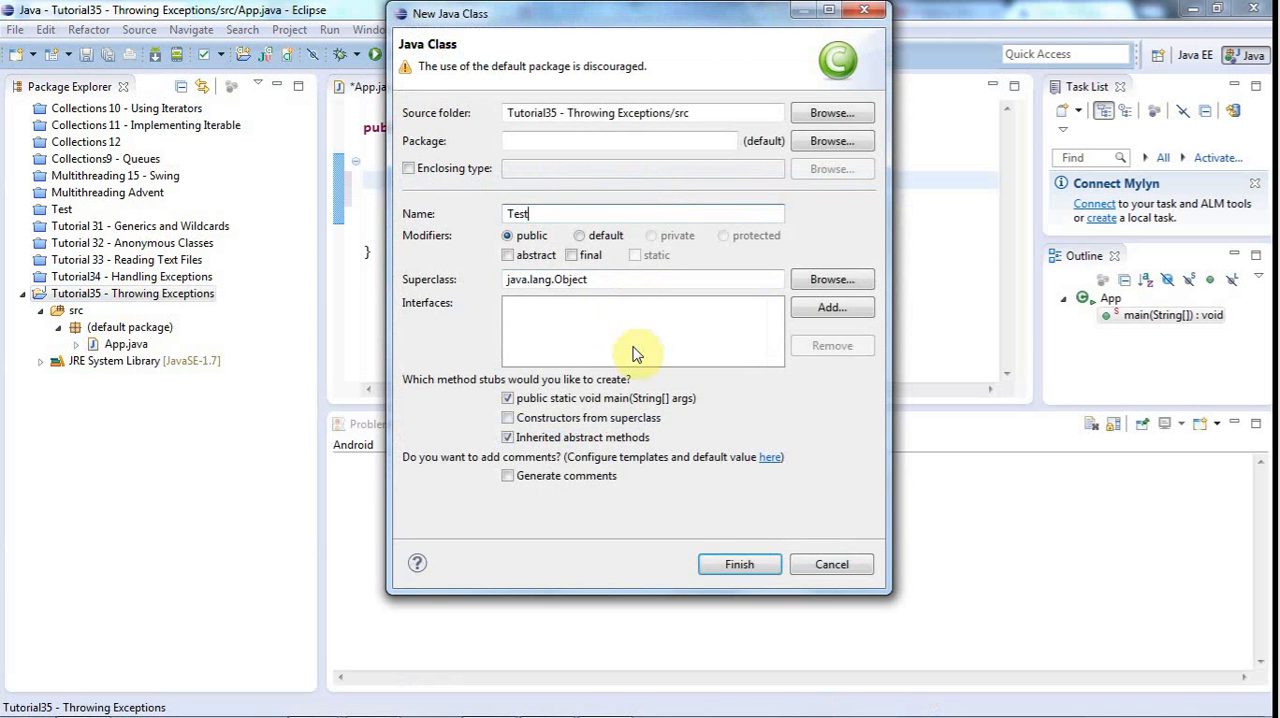
left_click(740, 564)
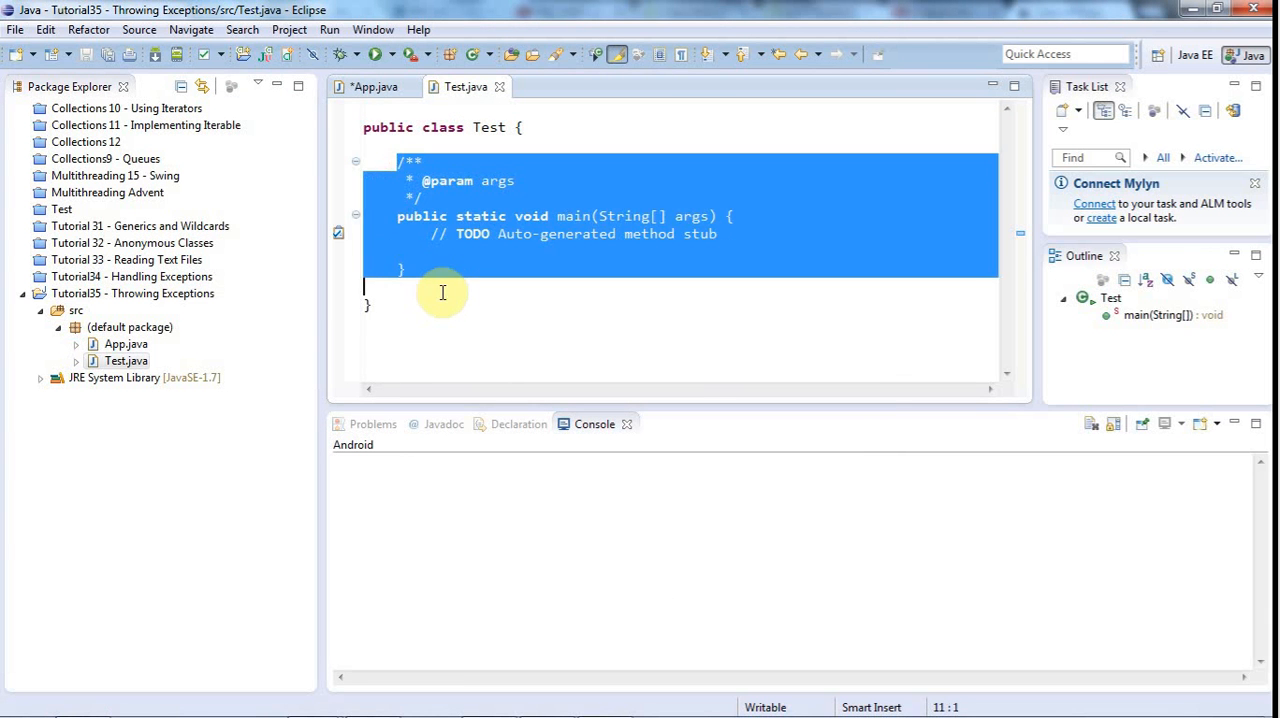
Replace Test.java's generated main stub with an empty public void run() method.
key("Delete")
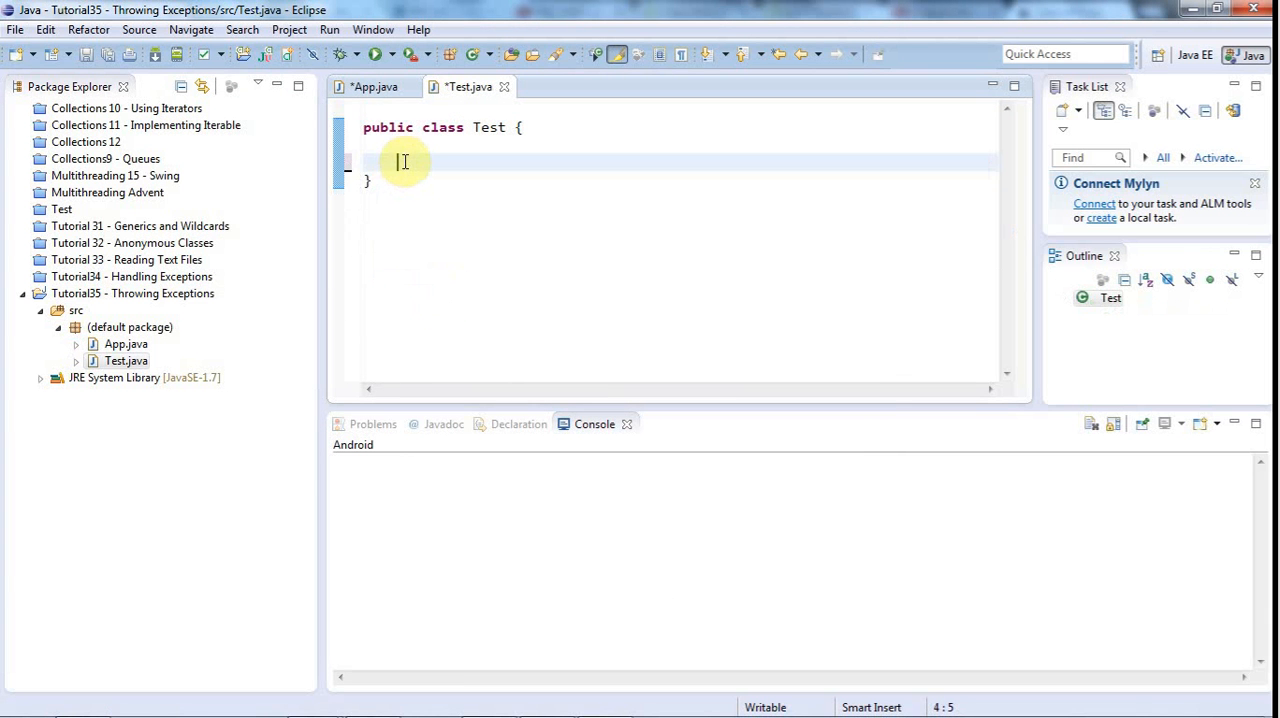
type("pub")
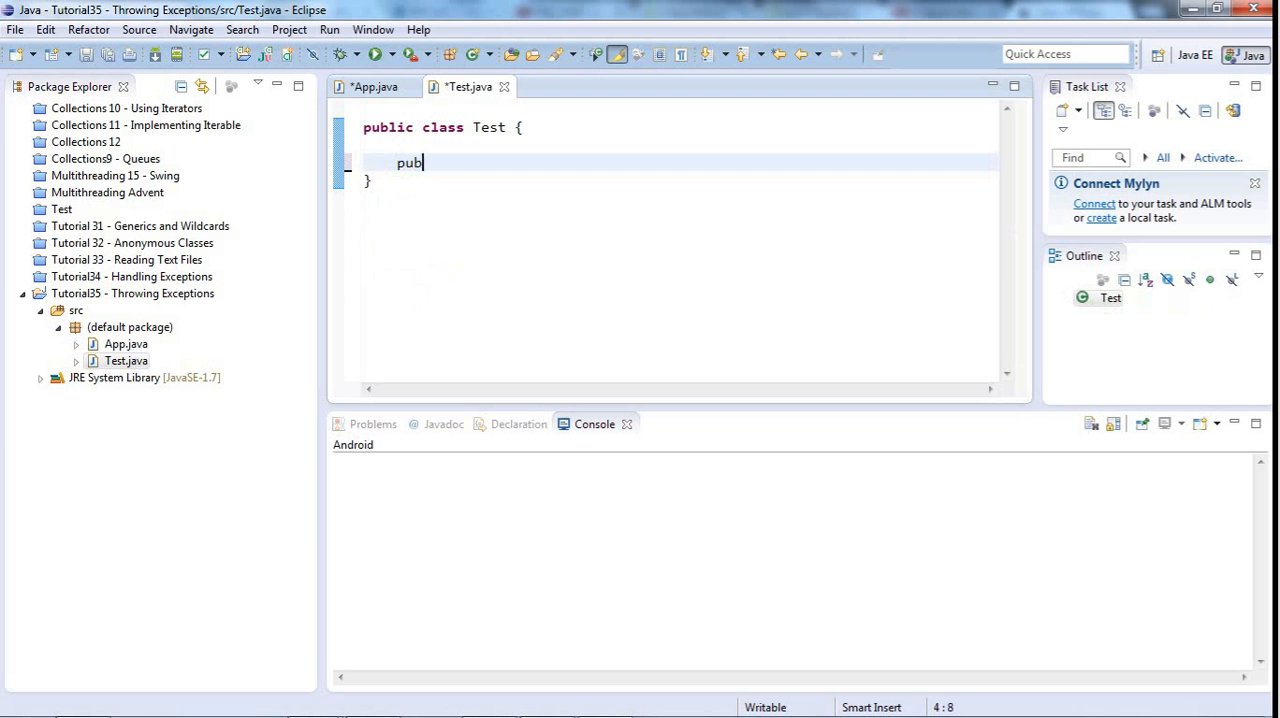
type("lic void")
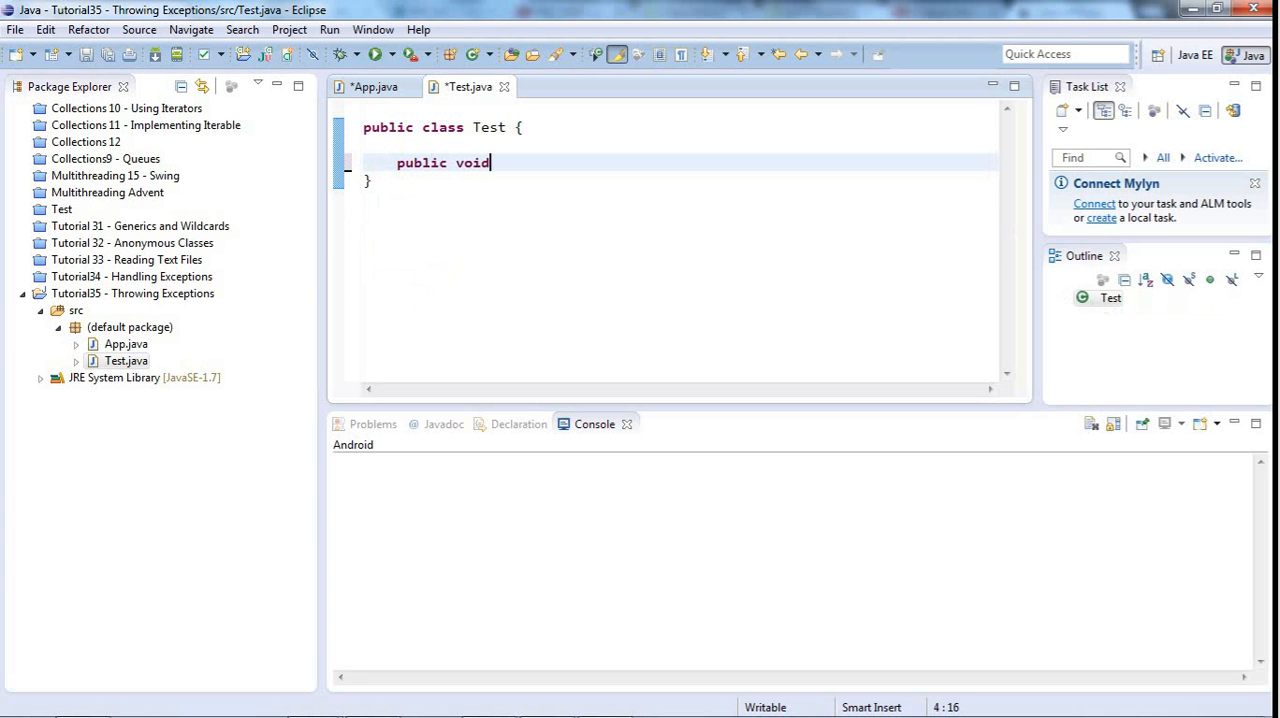
type("run() {")
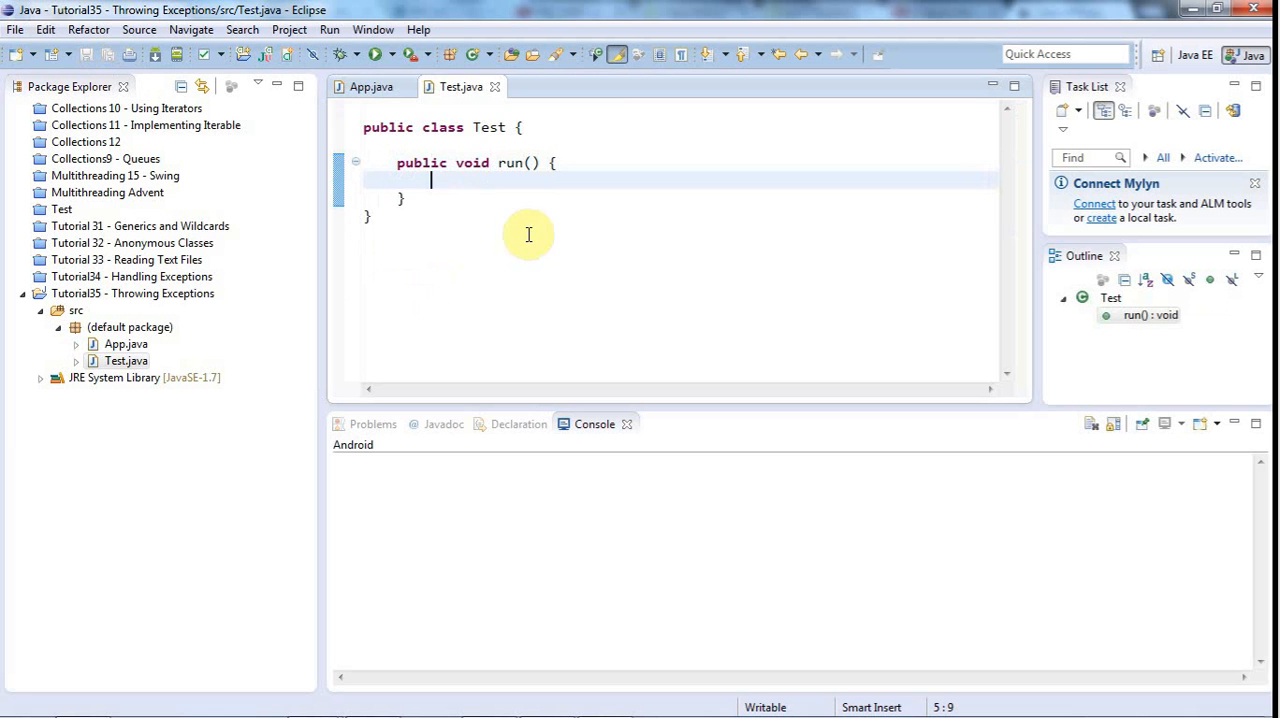
mouse_move(372, 88)
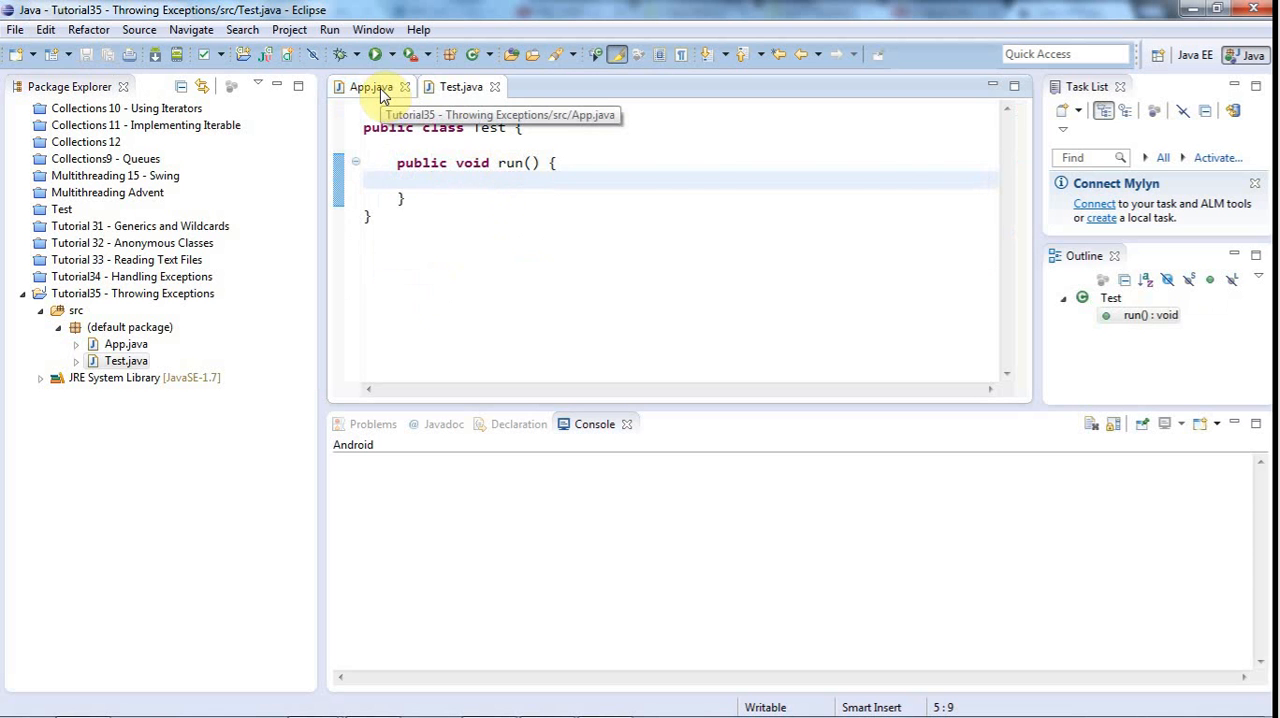
mouse_move(336, 56)
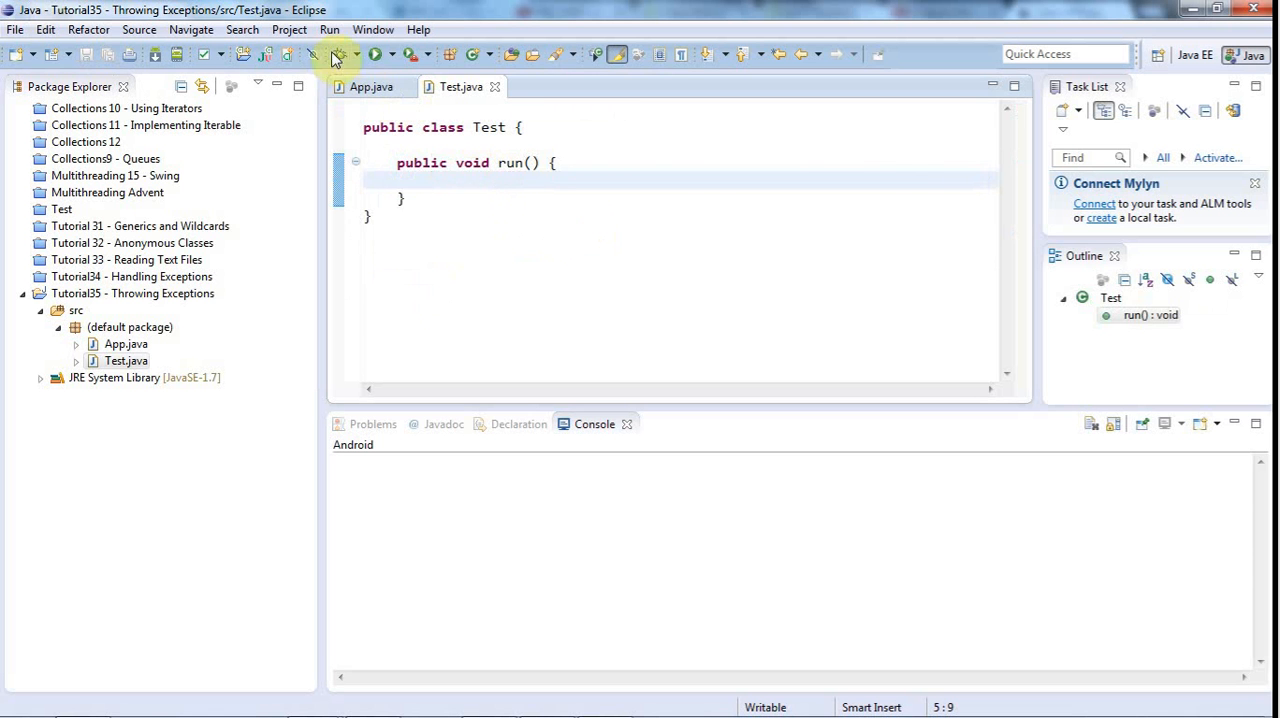
In App's main, write Test test = new Test(); followed by test.run();.
left_click(372, 86)
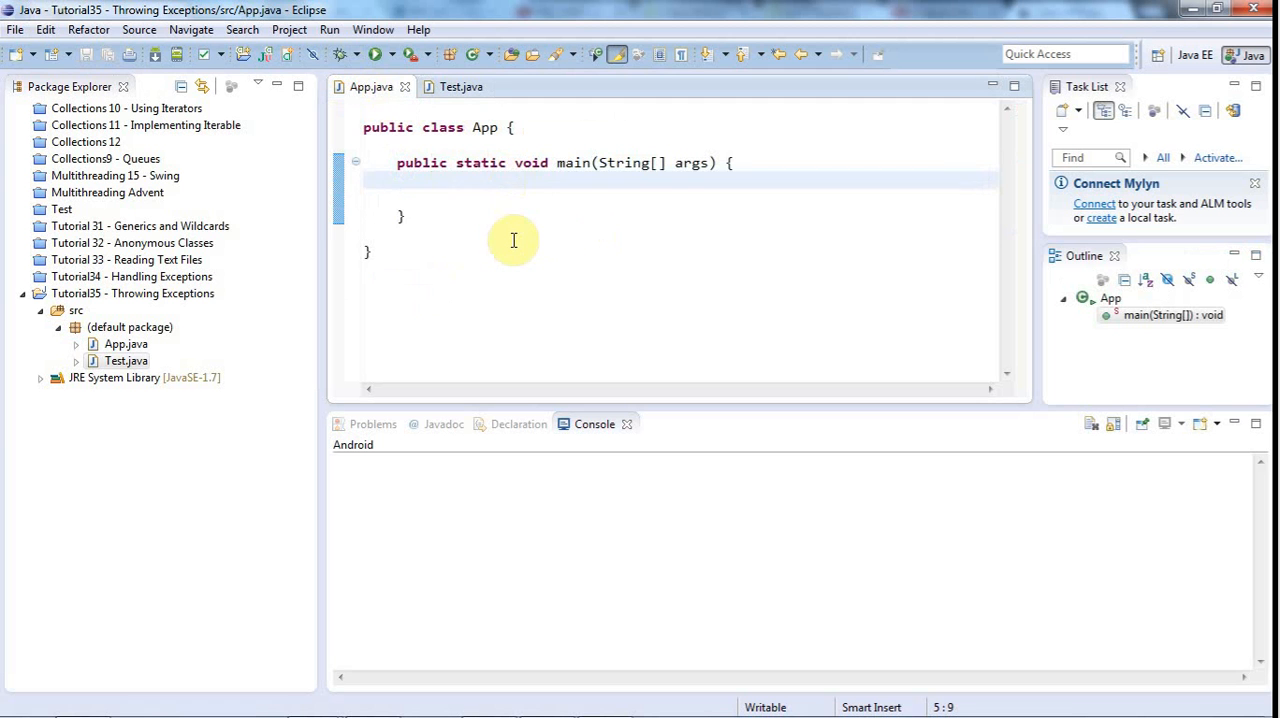
key("Return")
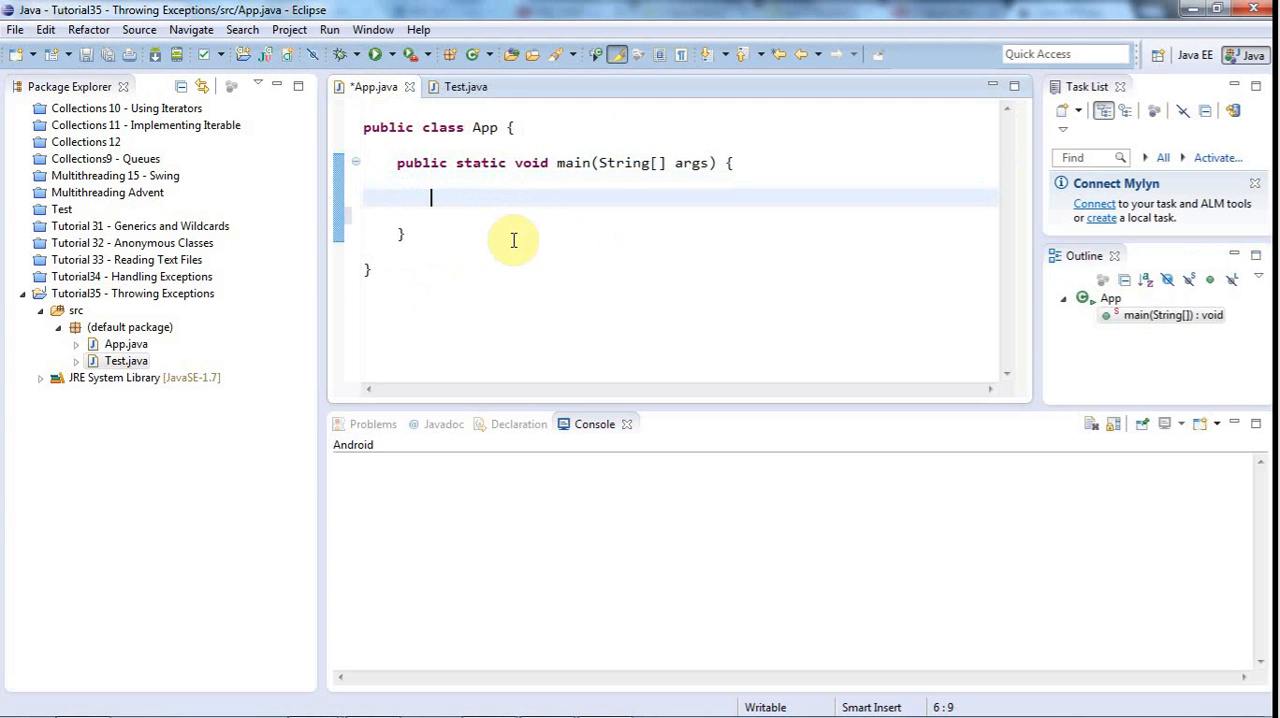
type("Test")
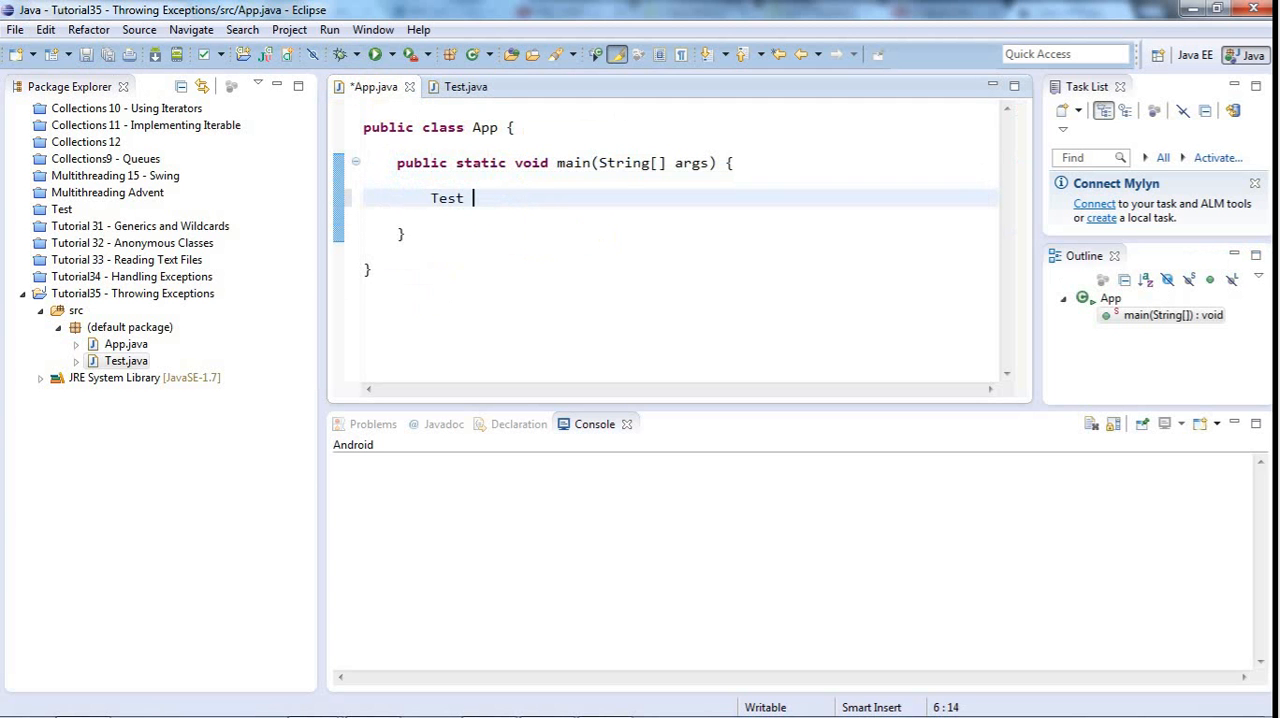
type("test = new")
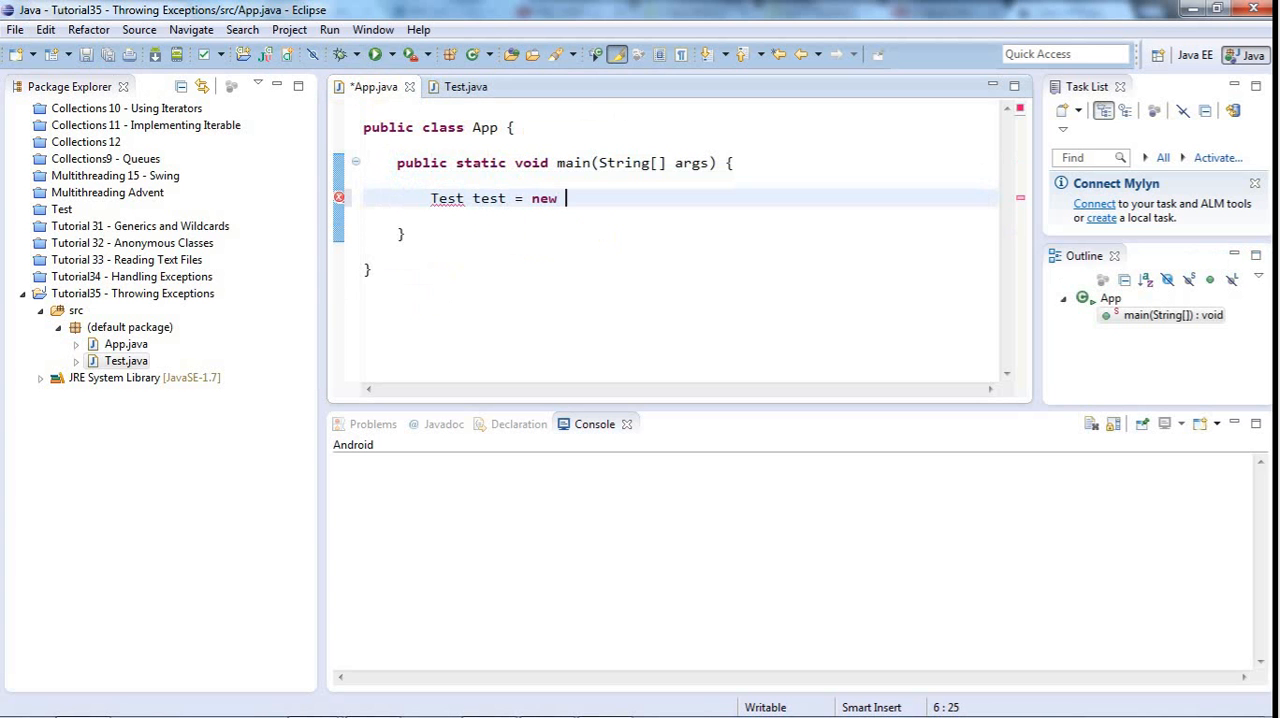
type("Test();")
type("test.run")
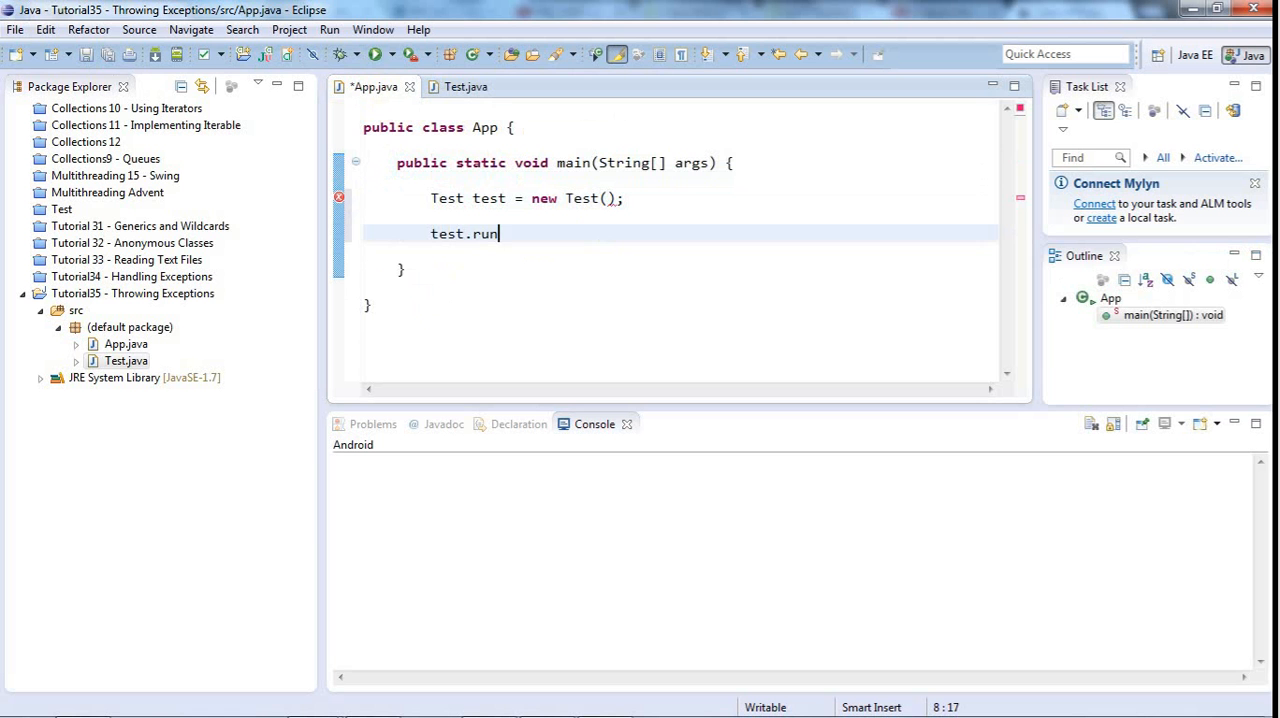
type("();")
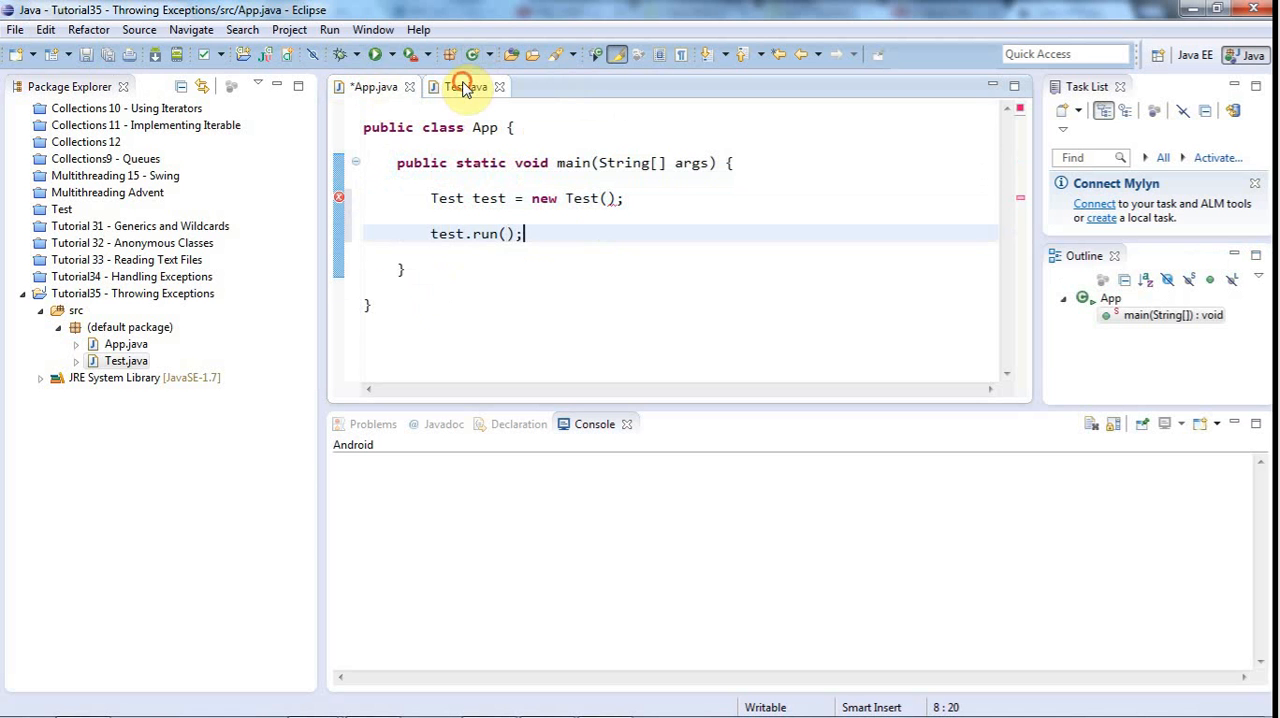
Make Test's run method print "Running successfully." to the console.
left_click(464, 88)
type("System.out.println(\"\");")
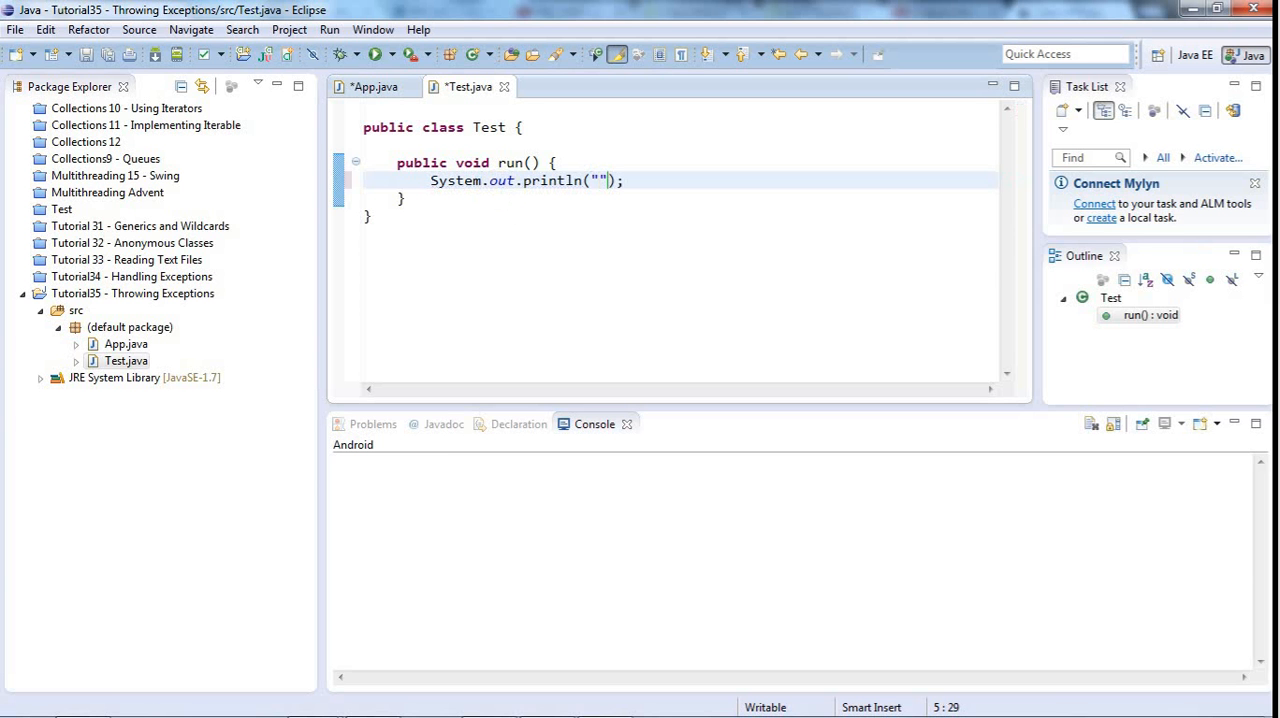
type("H")
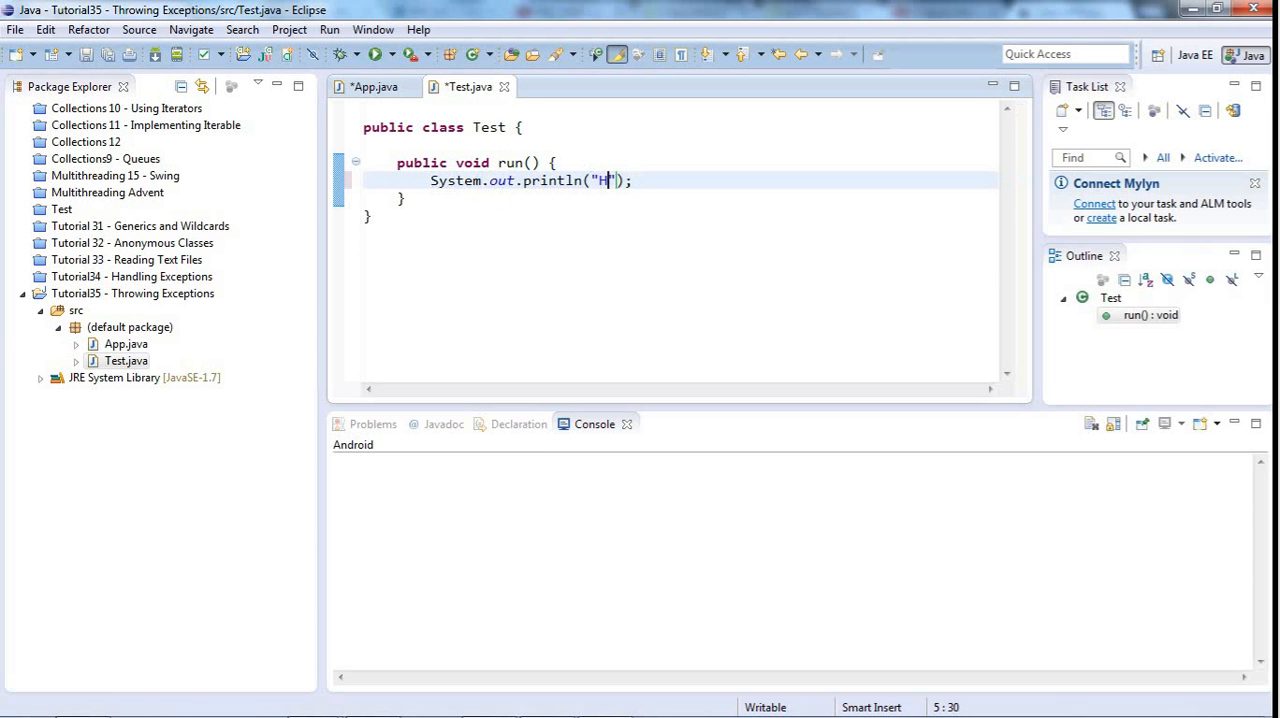
type("Running su")
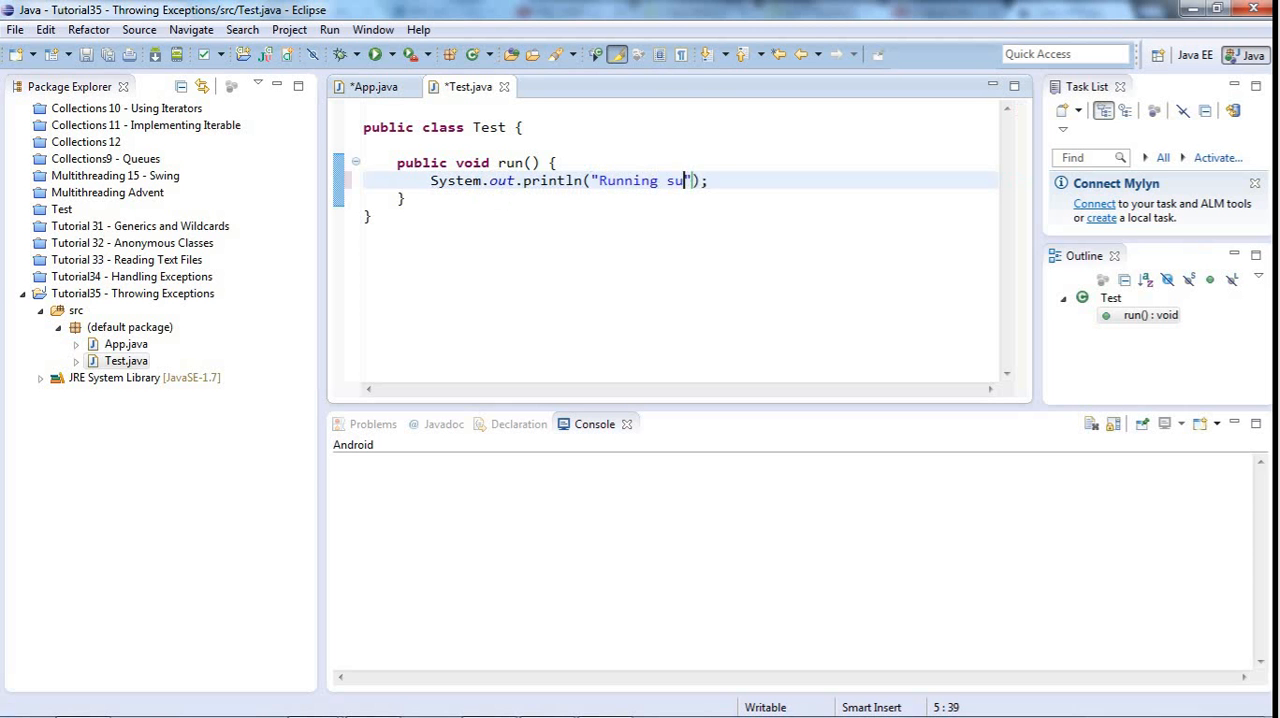
type("ccessfully.")
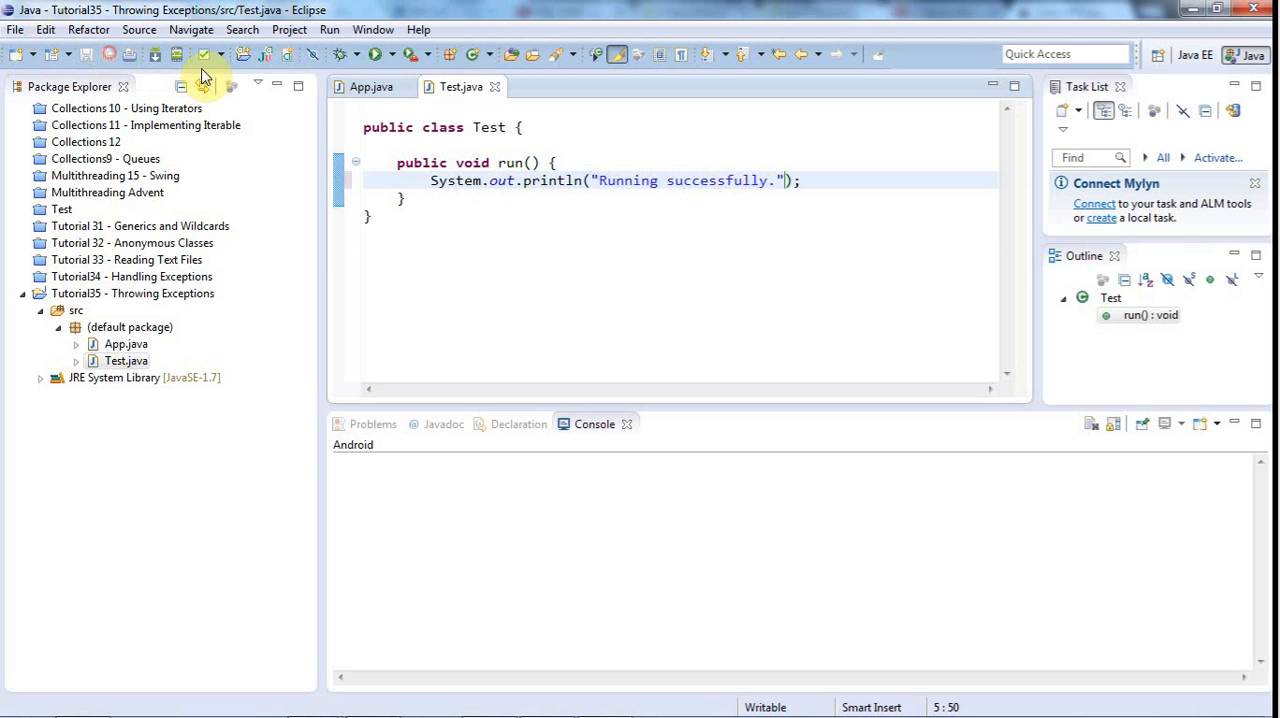
Run App so the console shows "Running successfully.".
left_click(372, 86)
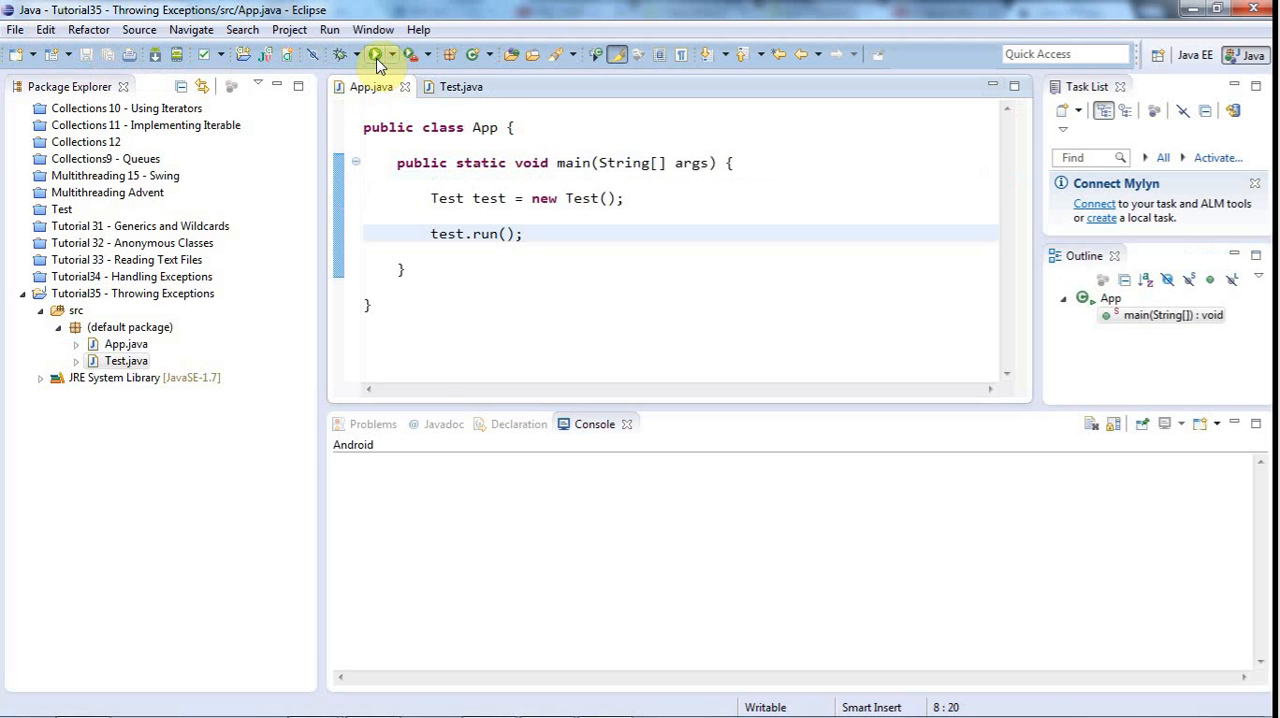
left_click(376, 54)
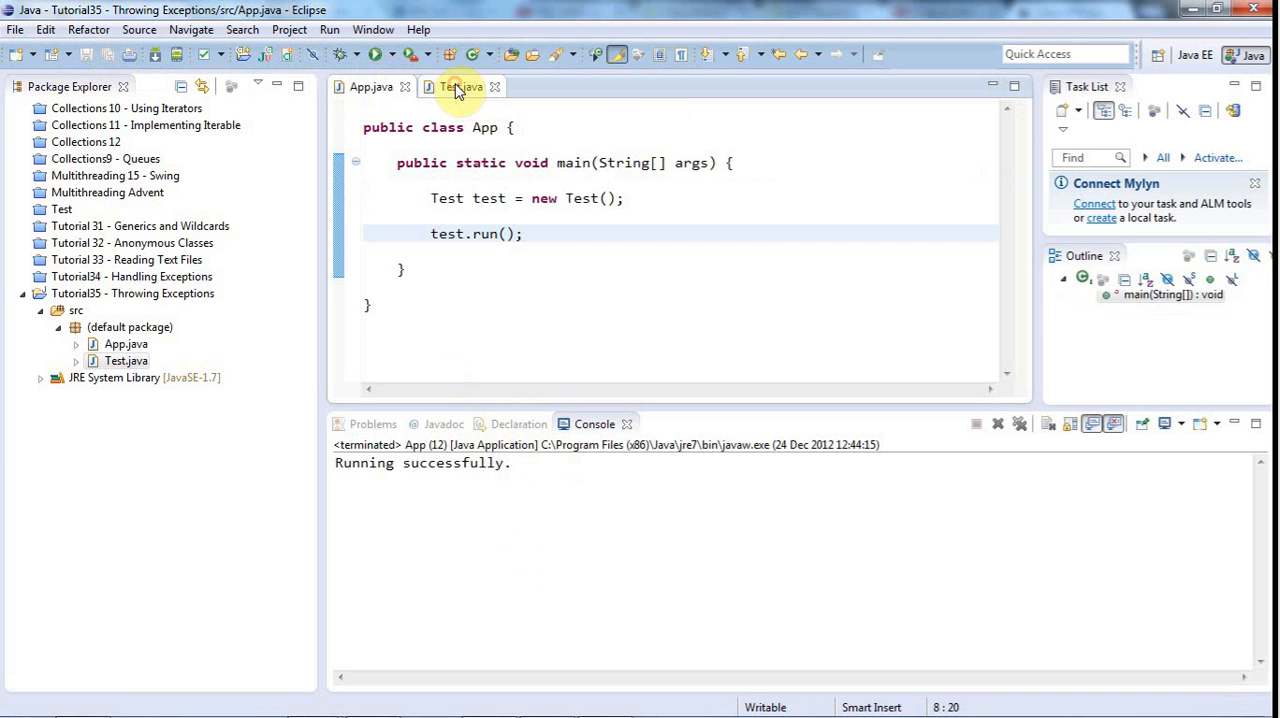
Declare int code = 0 in run(), renaming the variable from value to code.
left_click(460, 88)
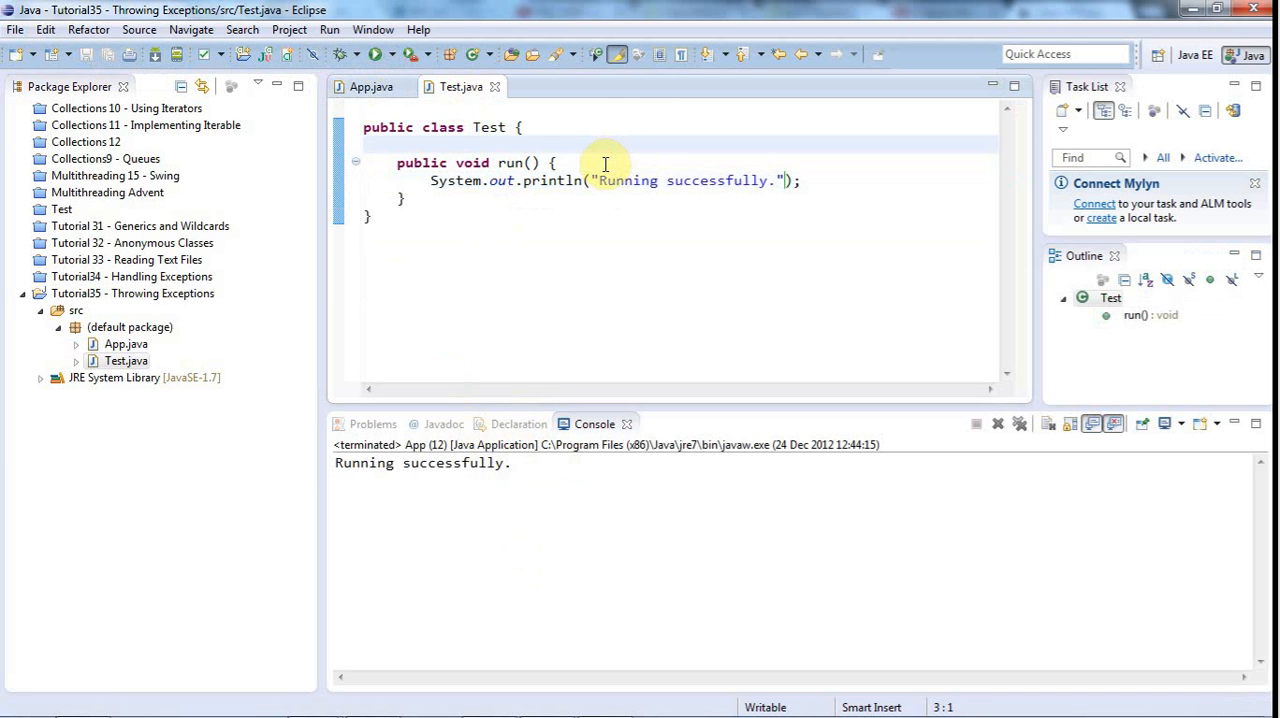
key("Return")
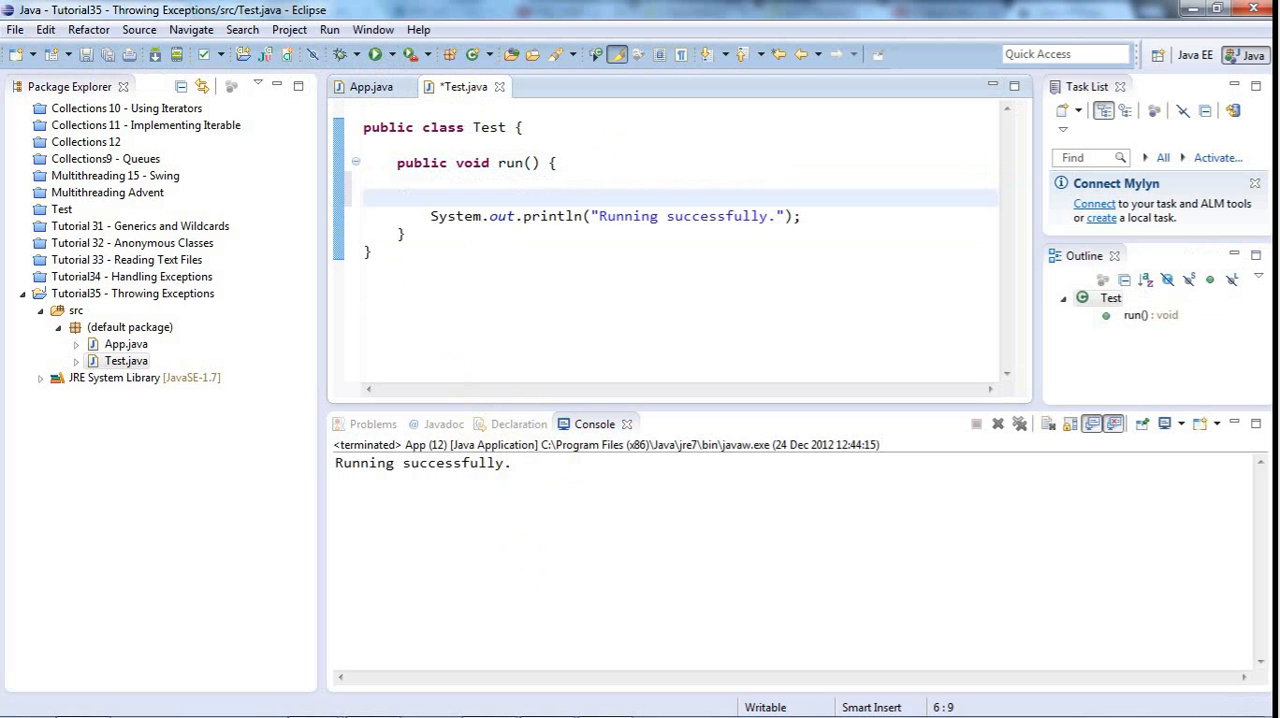
type("int")
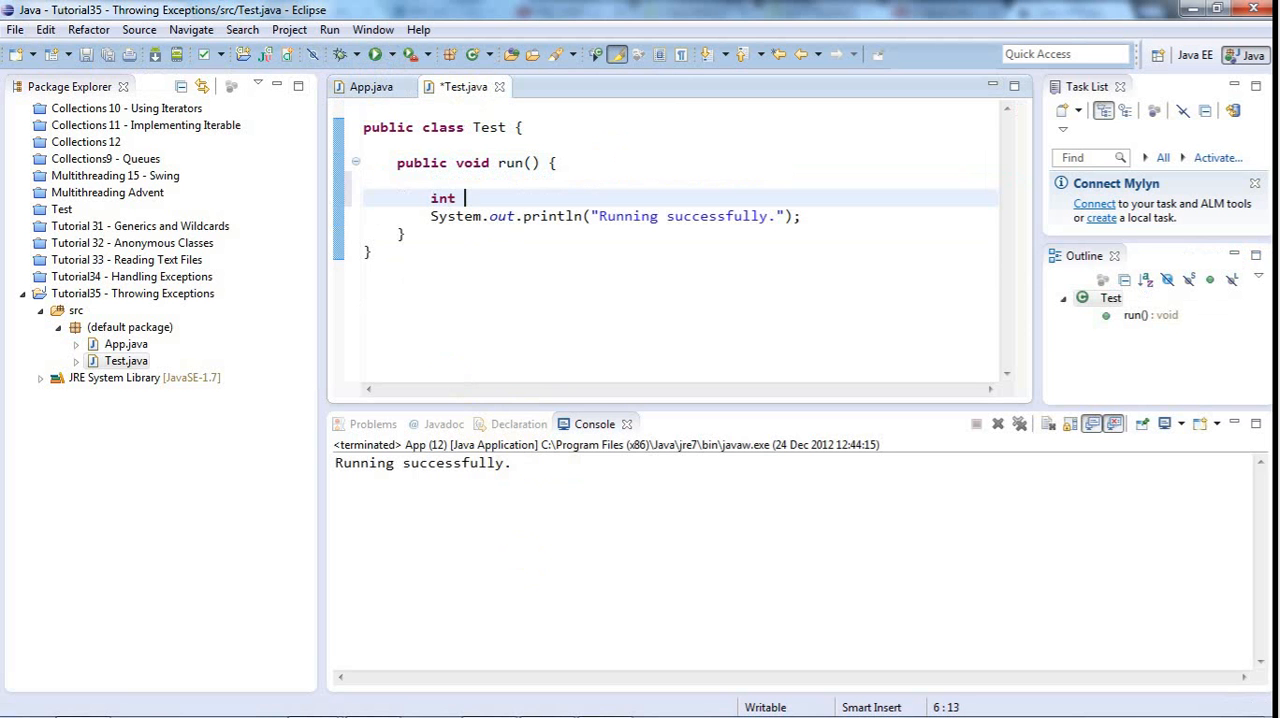
type("value =")
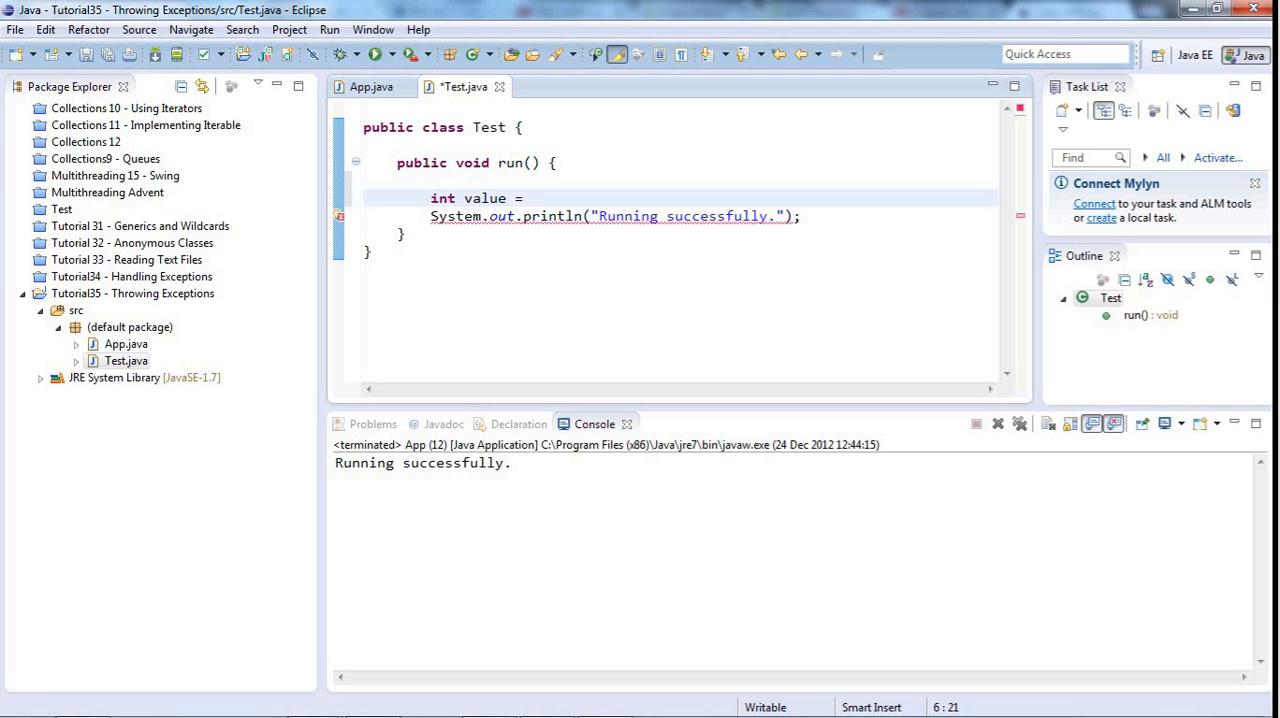
type("0;")
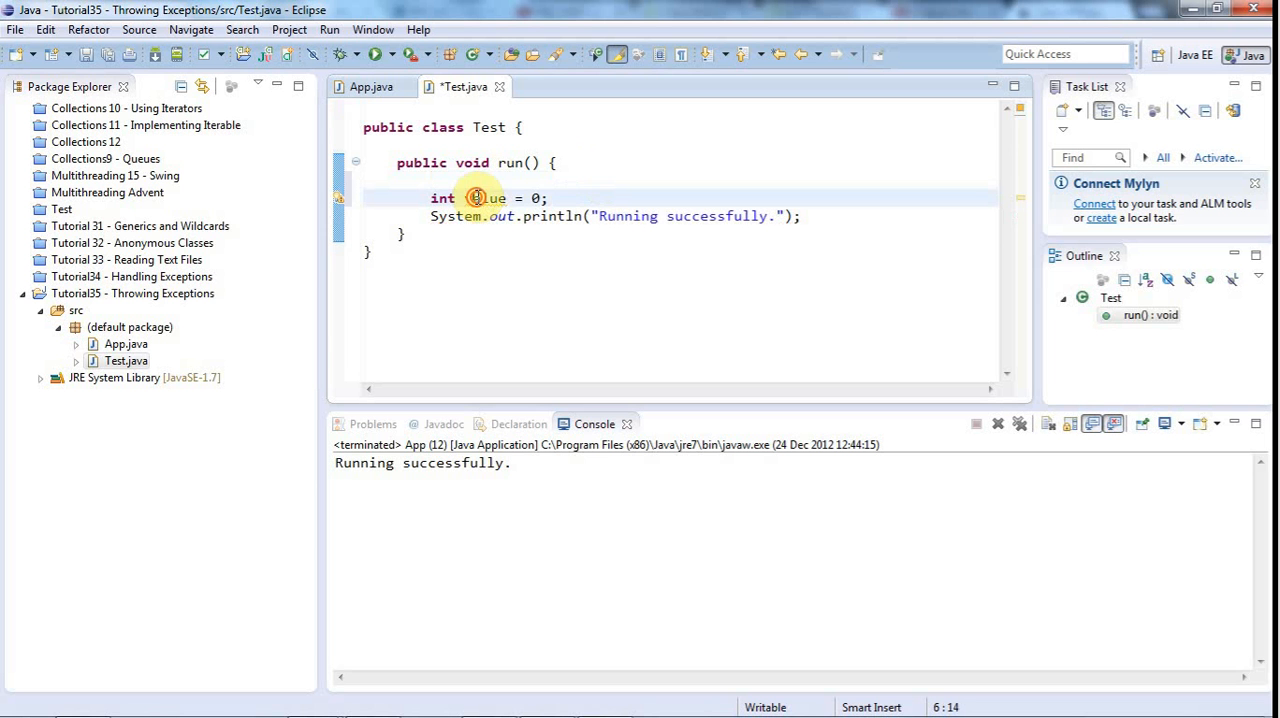
double_click(484, 198)
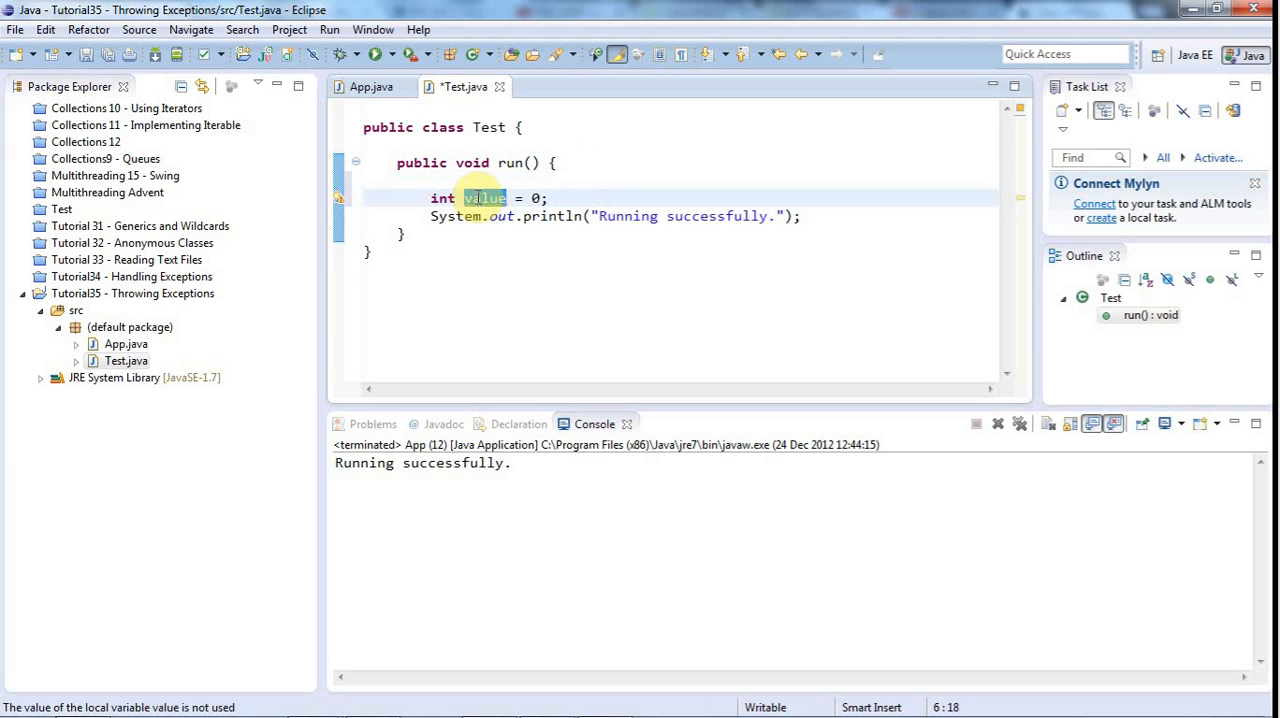
type("code")
type("//")
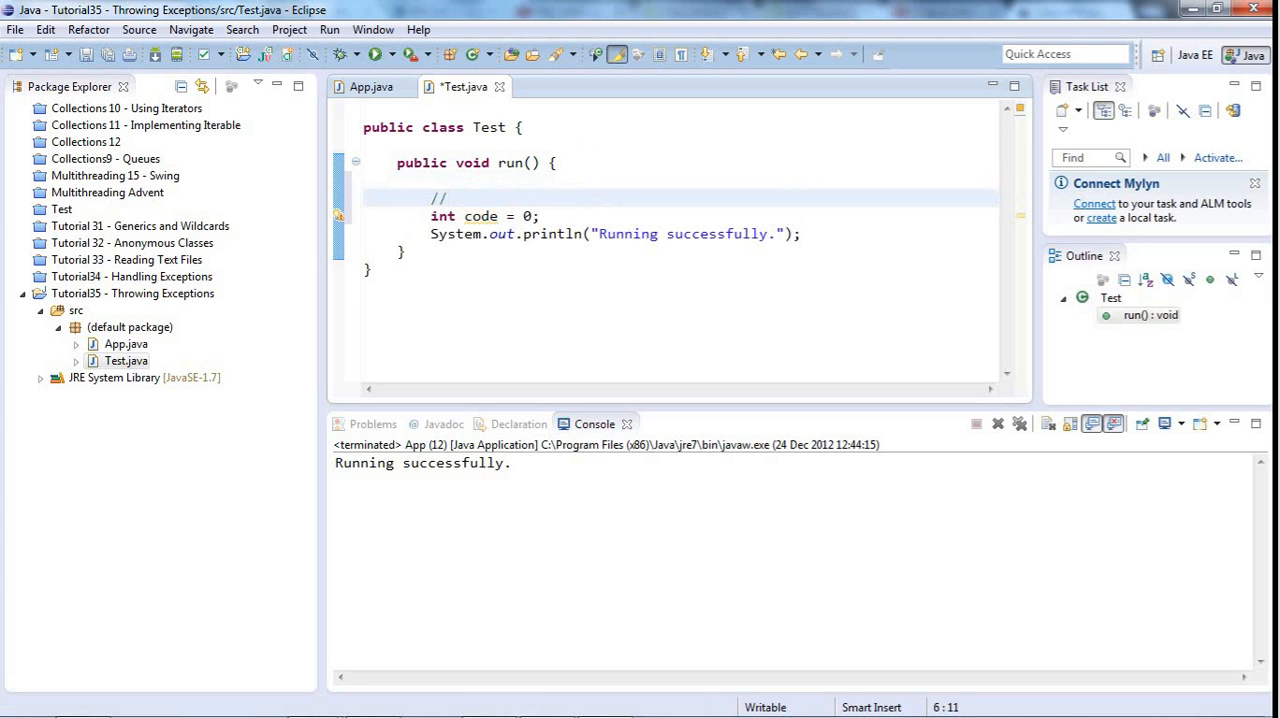
Add a comment: Some kind of return value from some complex process.
type("Some kind")
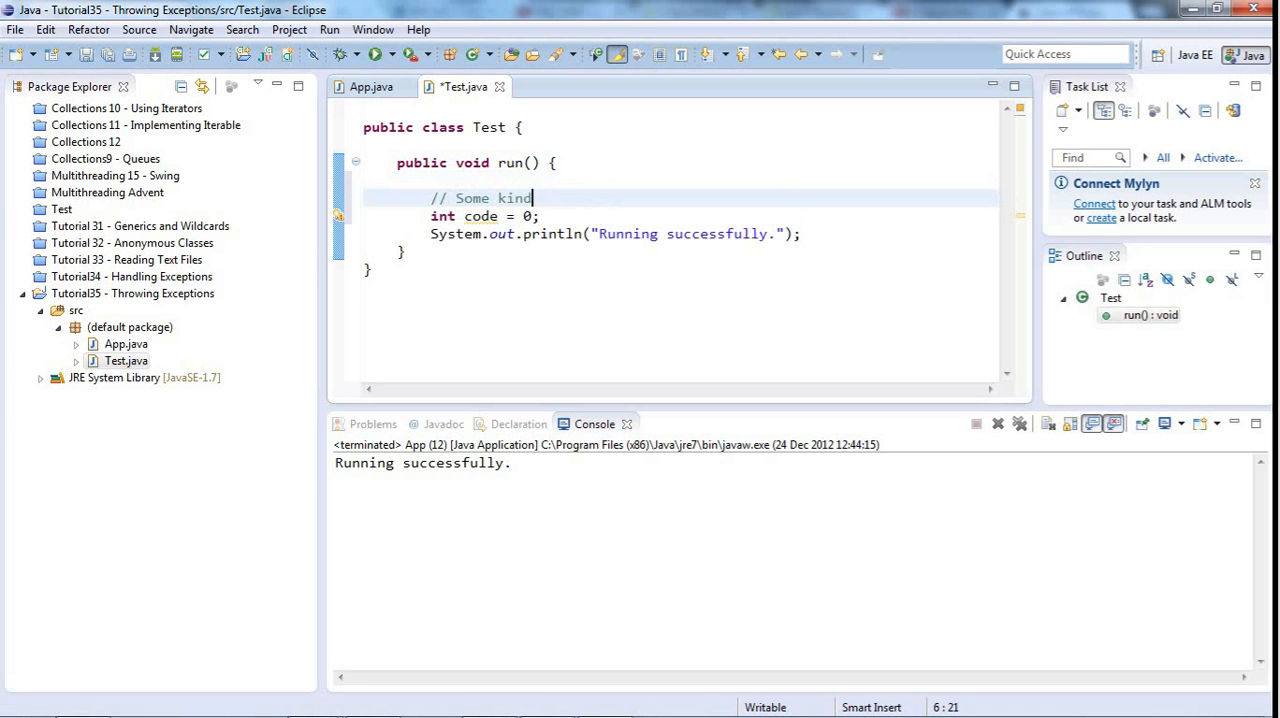
type("of return value")
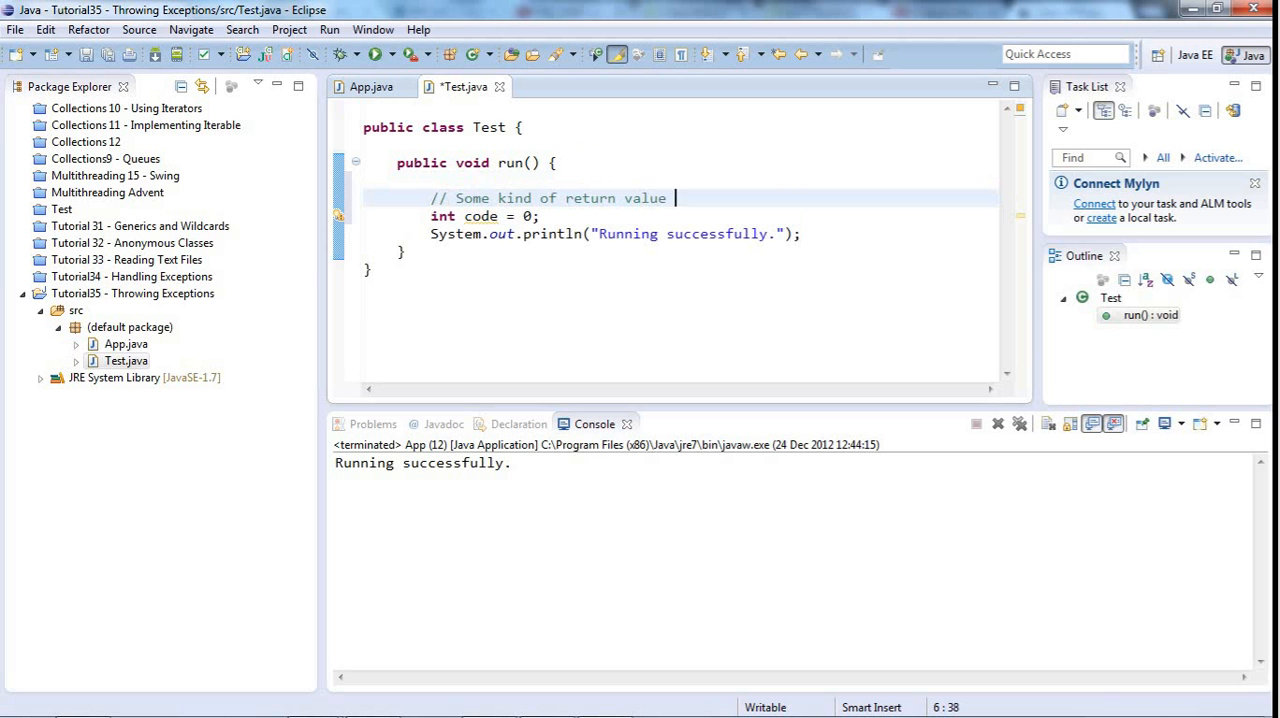
type("from some")
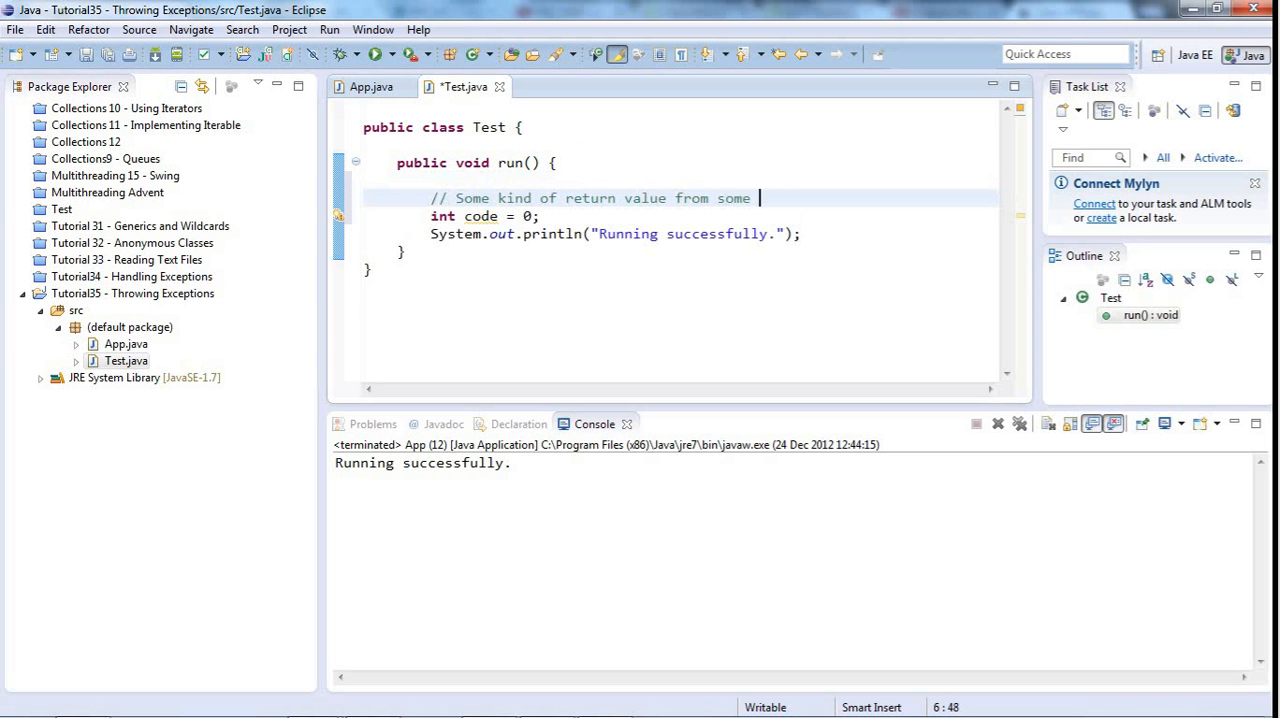
type("complex process!")
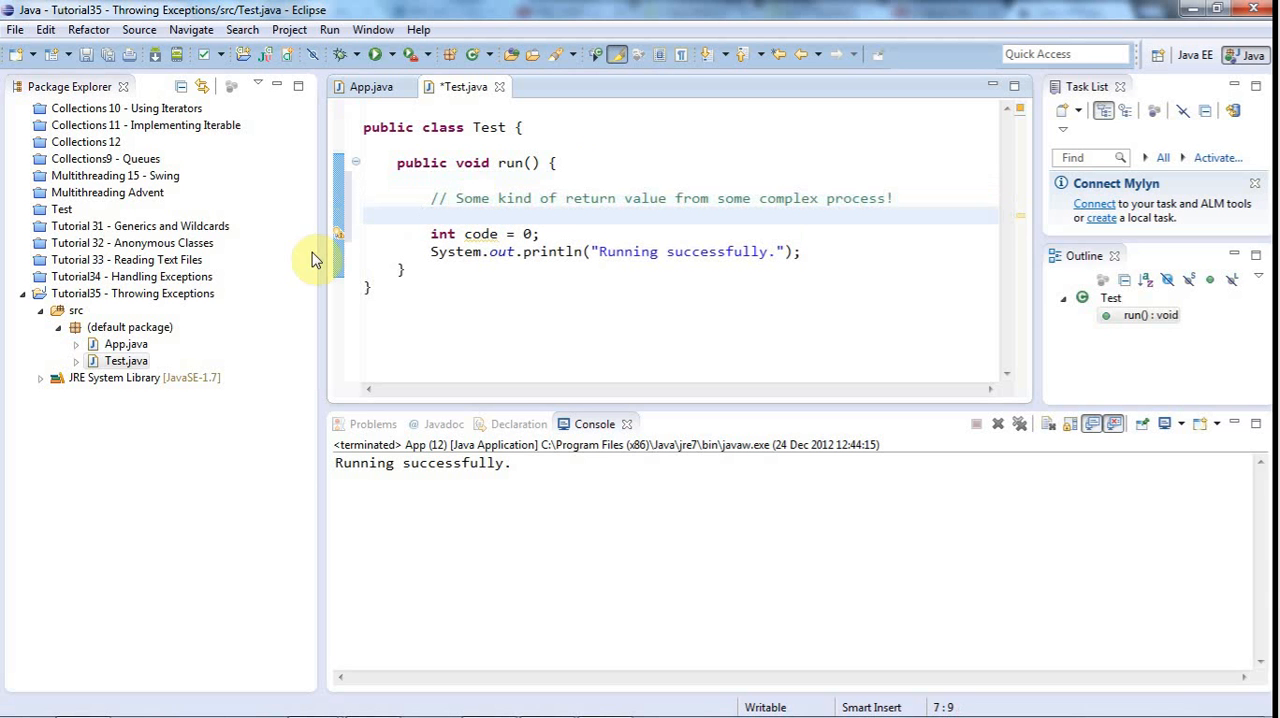
Add comment lines stating 0 = success and anything else = error code.
left_click(540, 232)
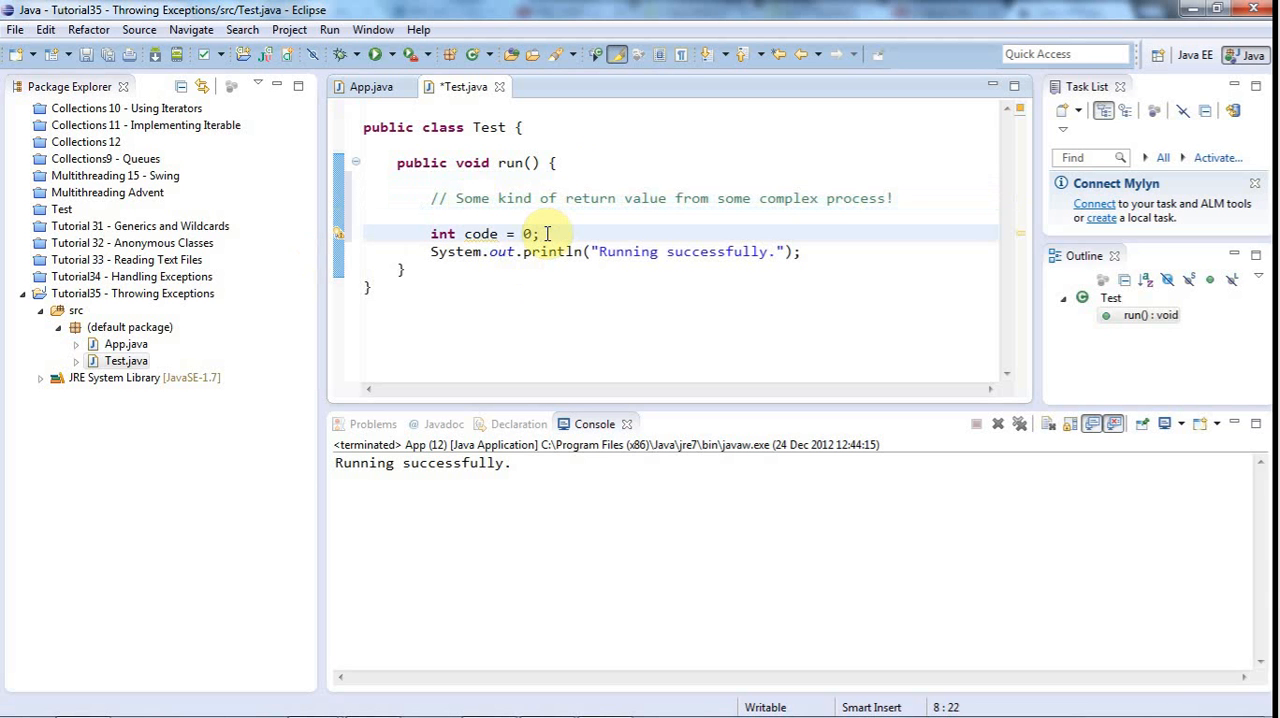
key("Return")
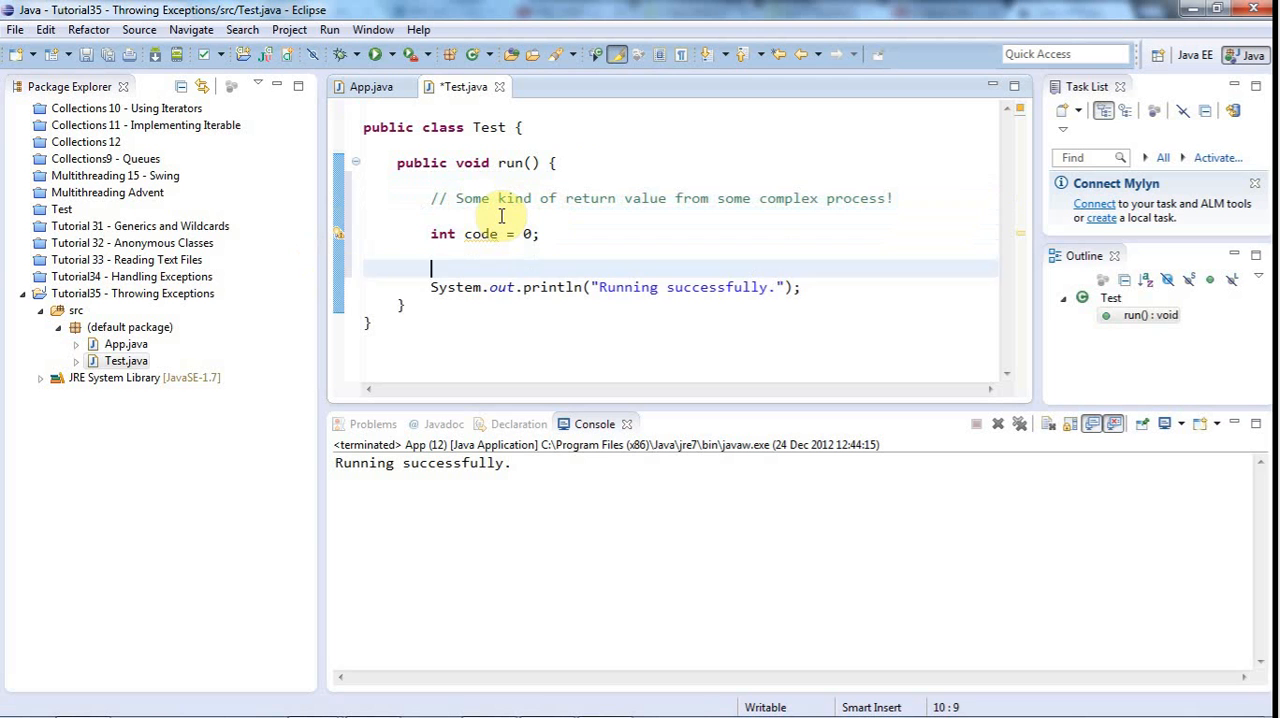
type("//")
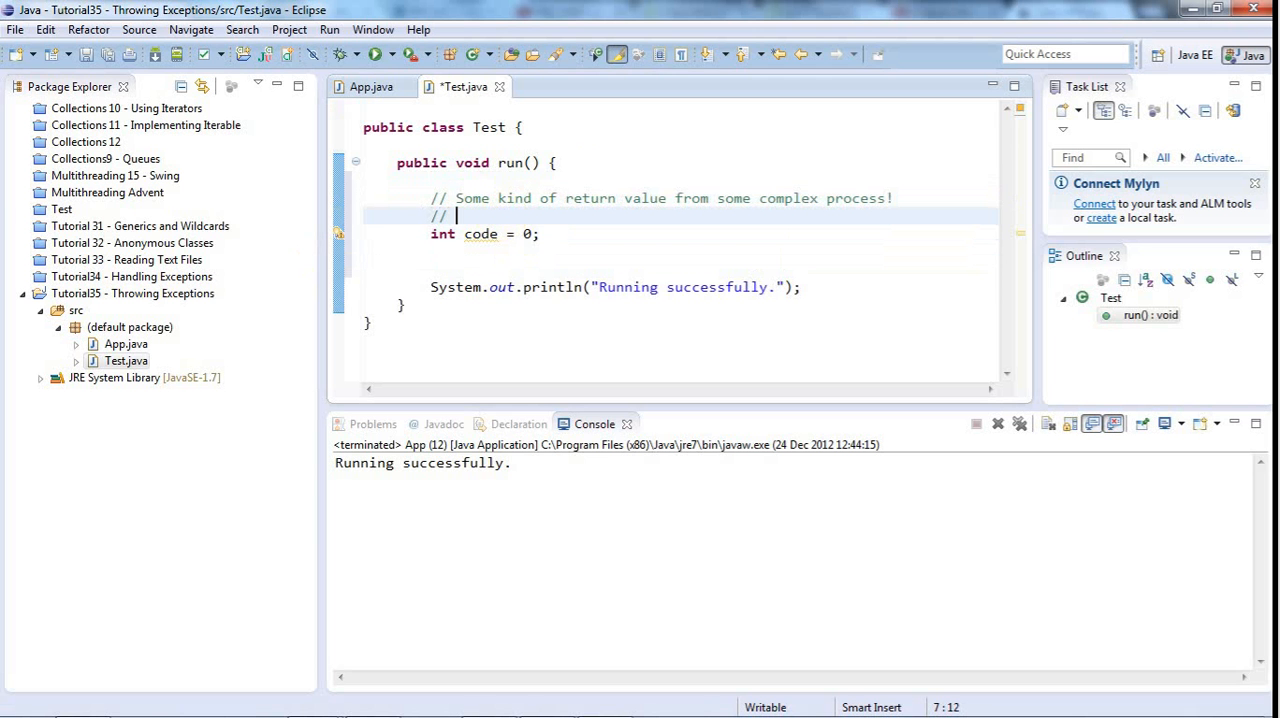
type("0")
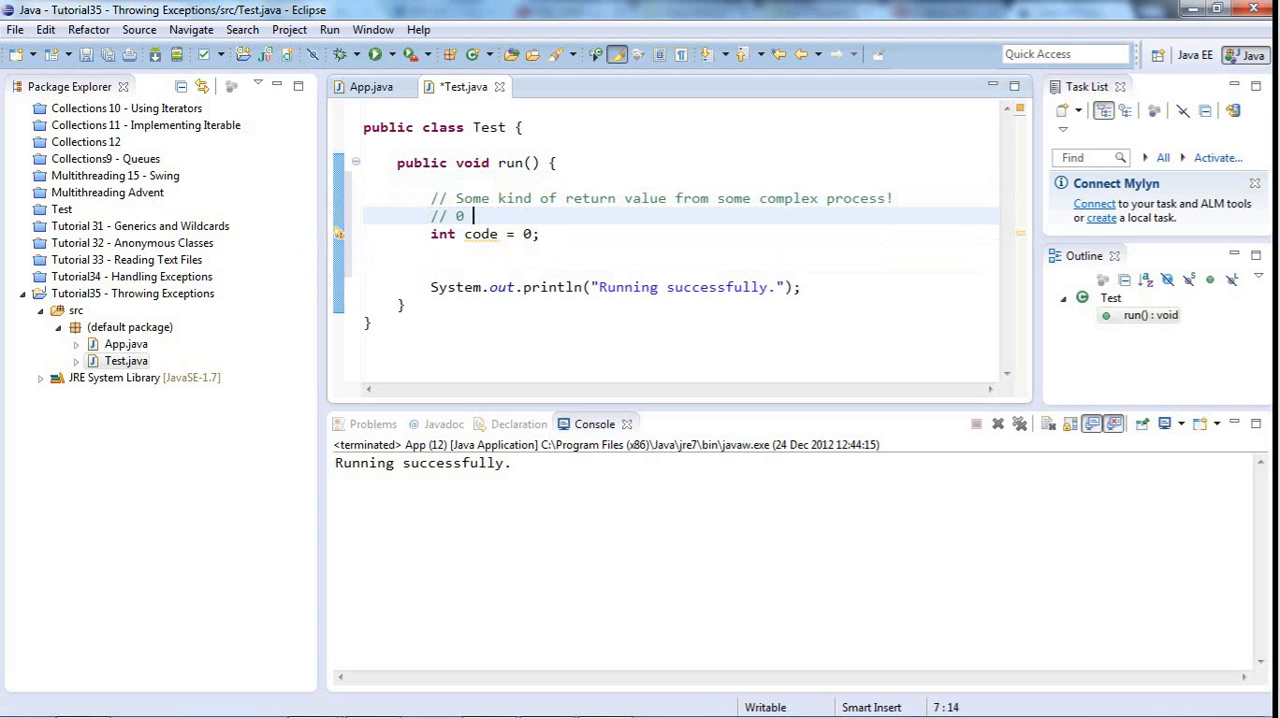
type("= success")
type("--")
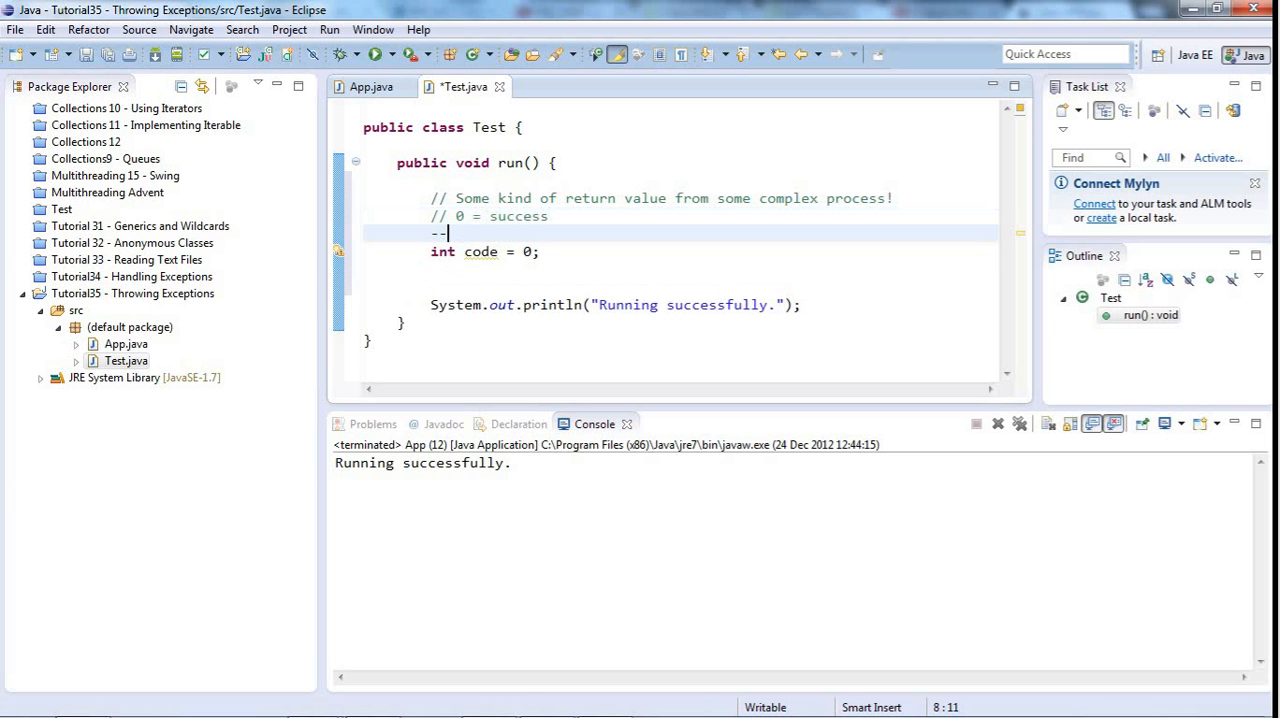
type("//")
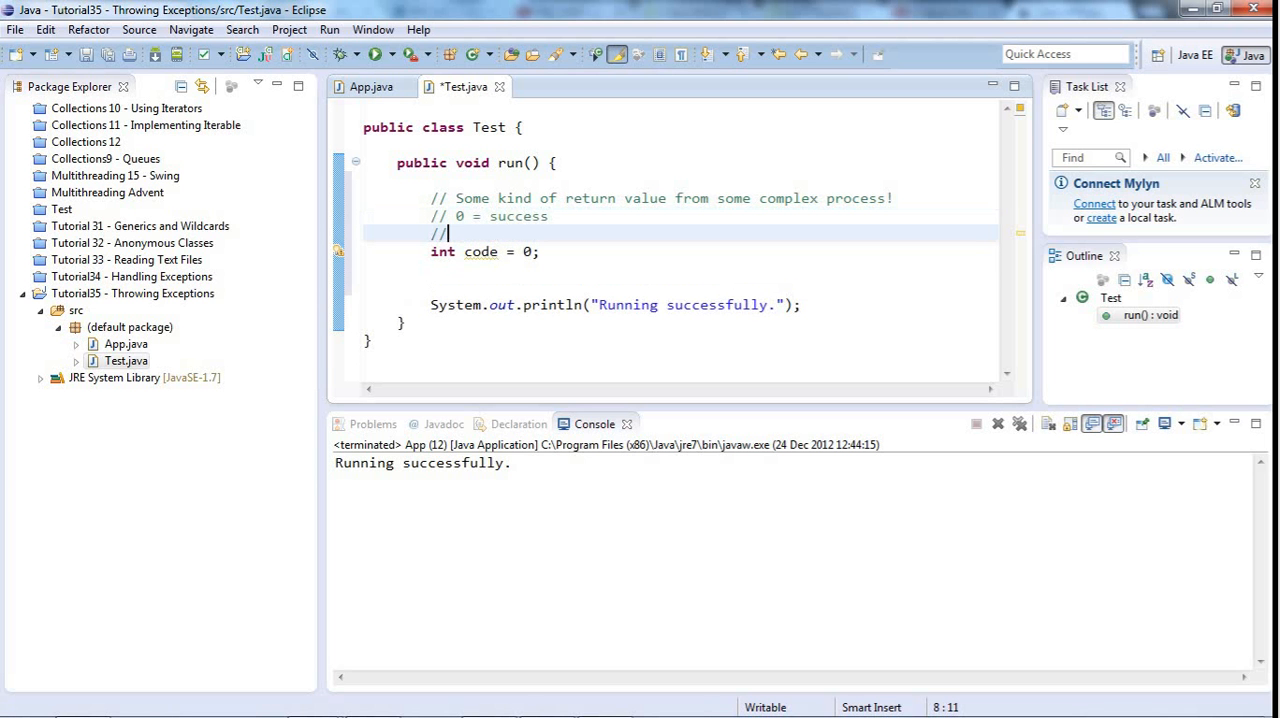
type("a")
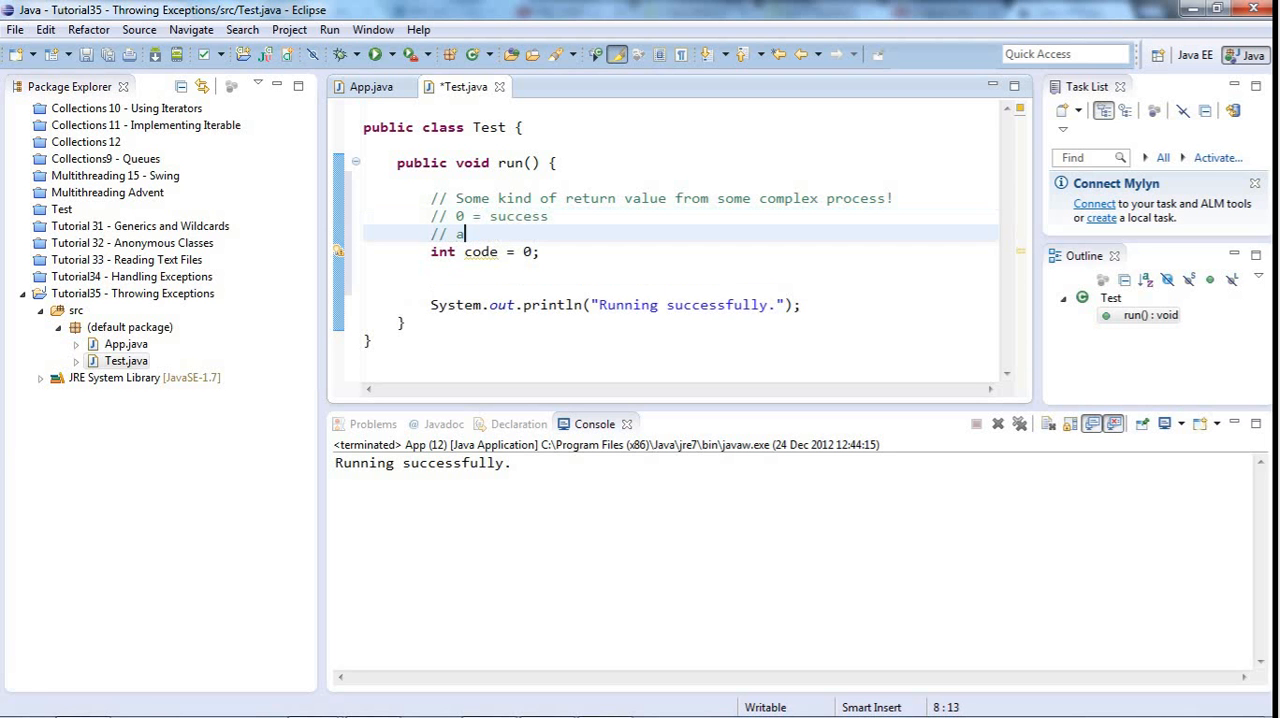
type("nything")
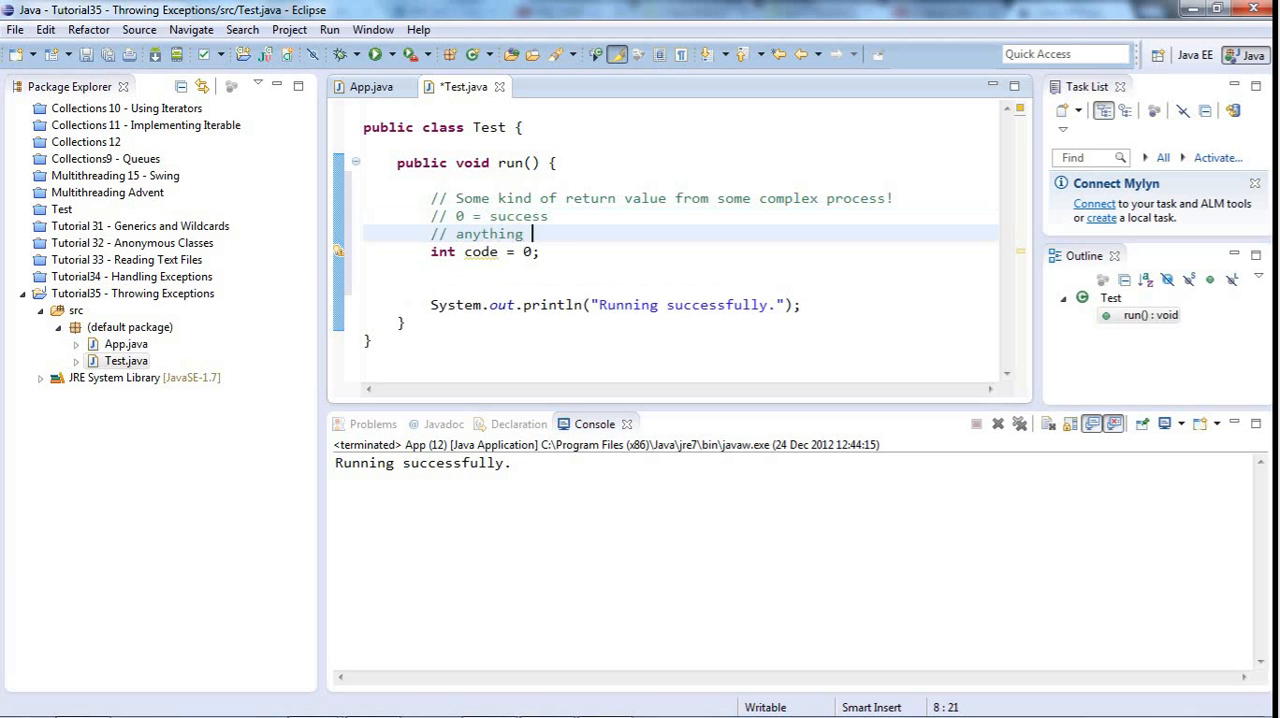
type("else = f")
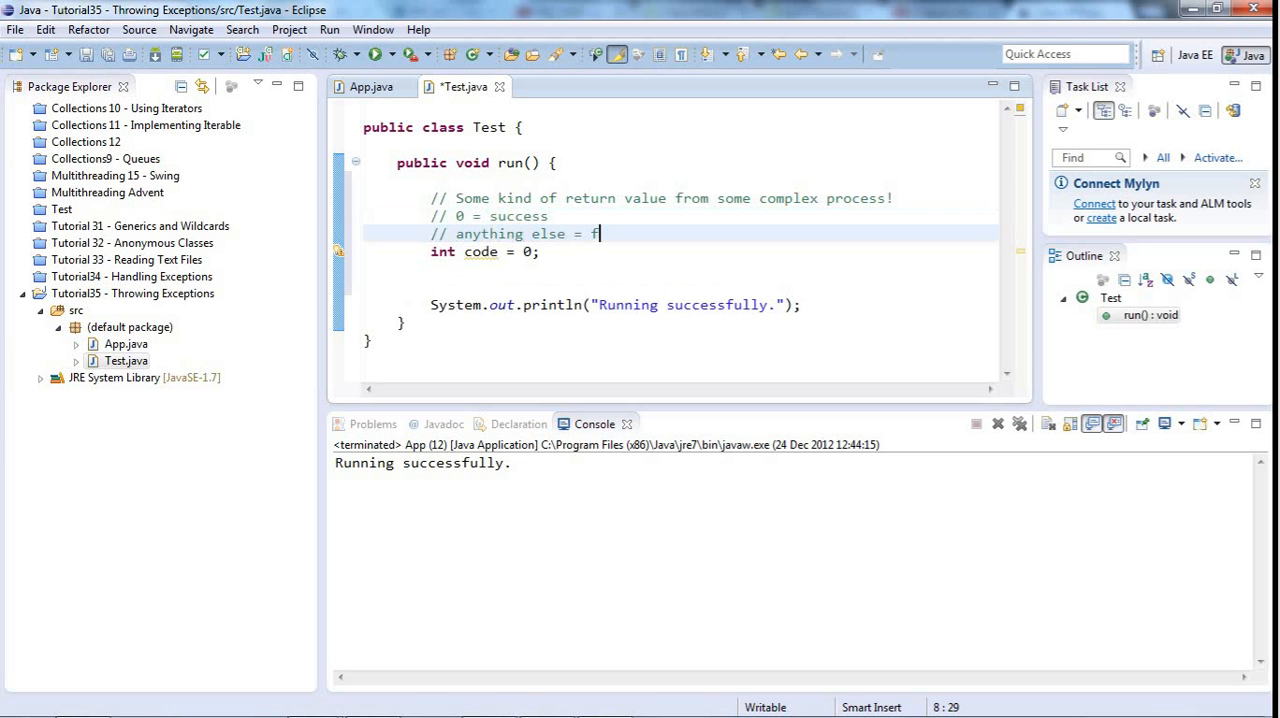
type("error code")
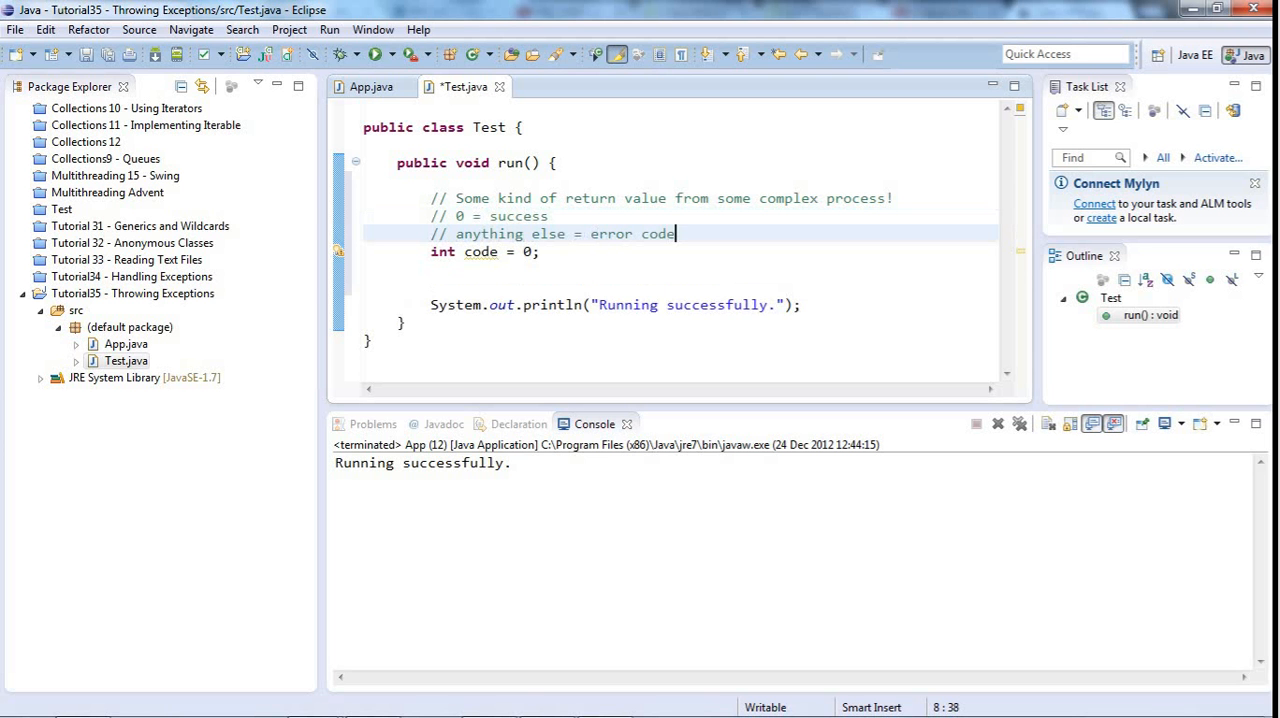
key("Return")
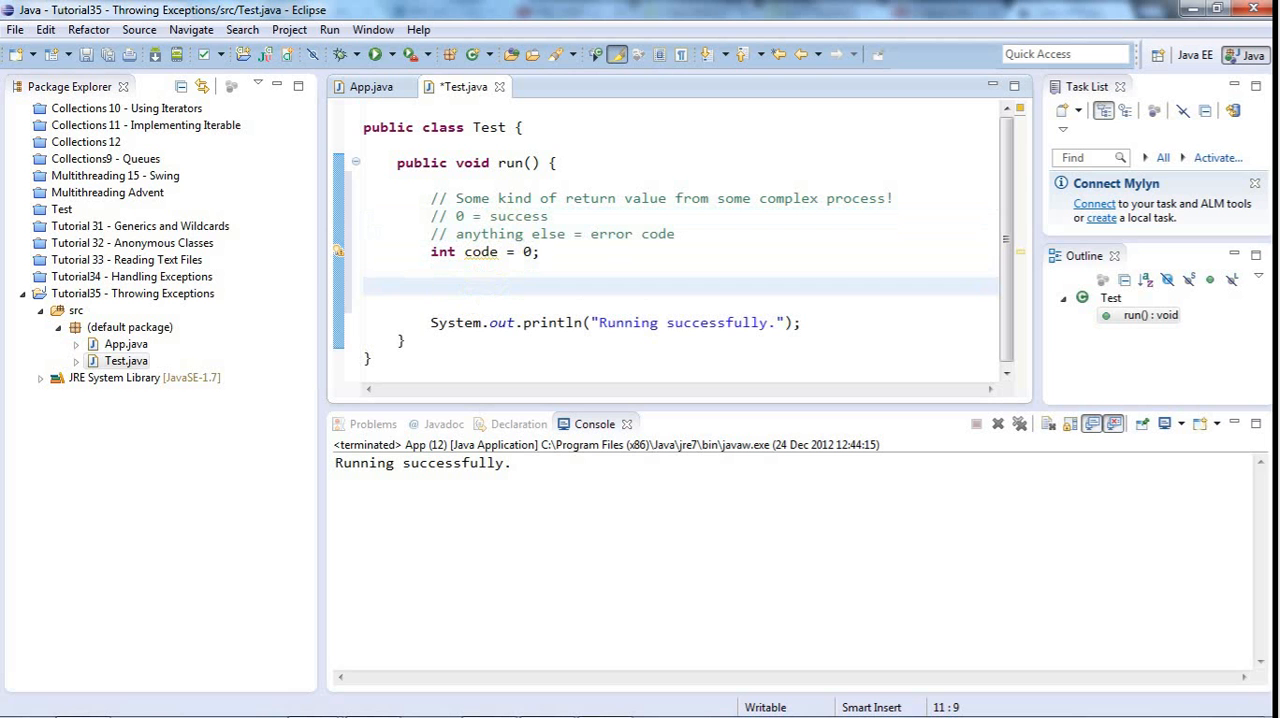
left_click(430, 288)
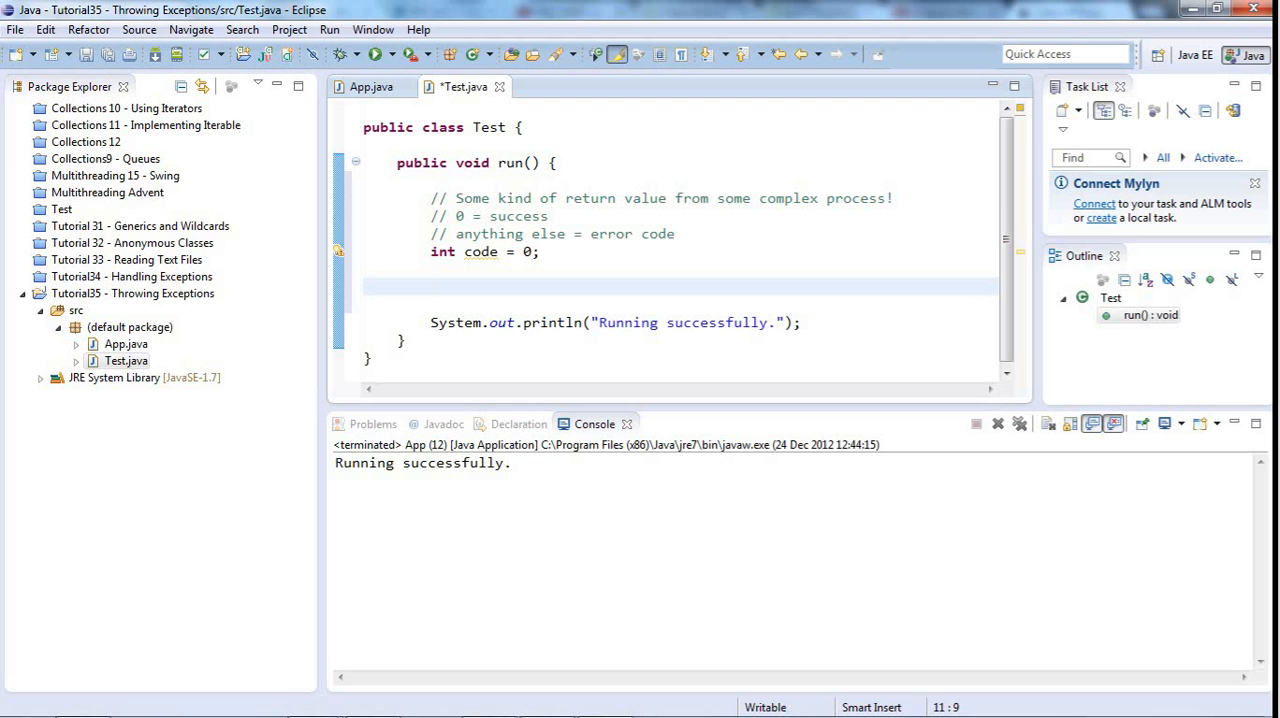
left_click(432, 288)
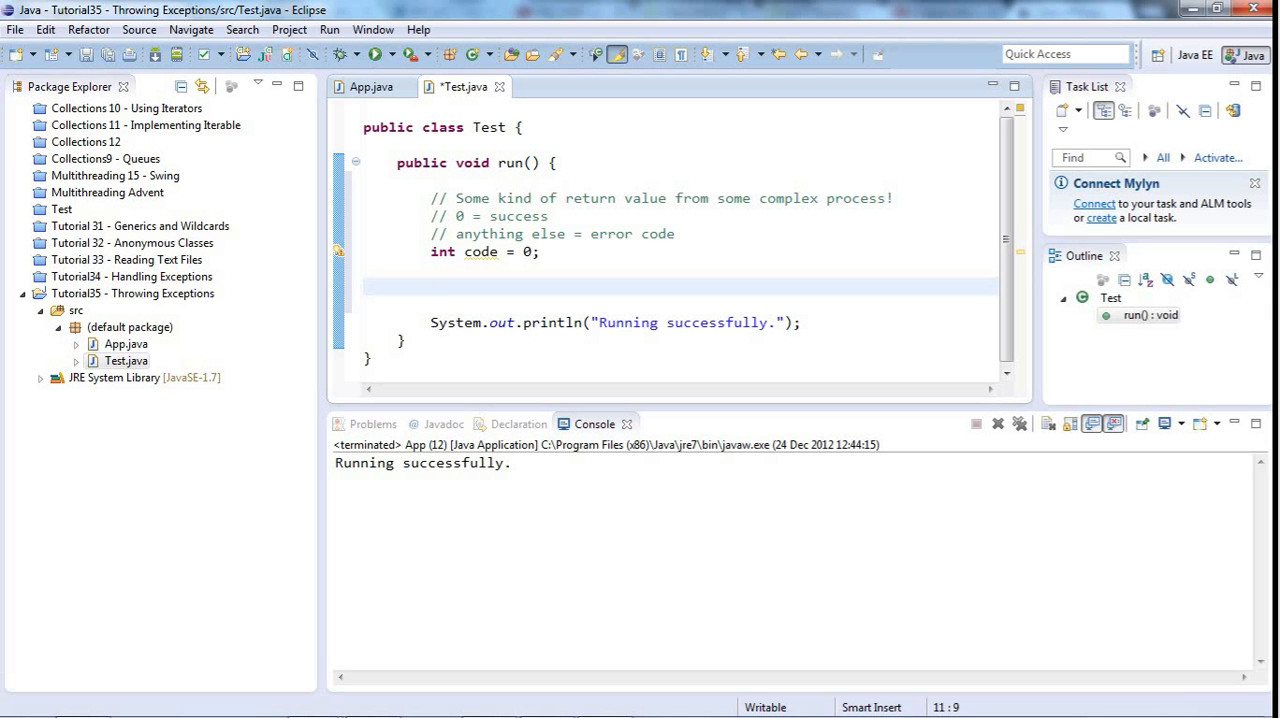
Add an if(code != 0) block in run() containing the comment // Something's wrong!
type("if(code)")
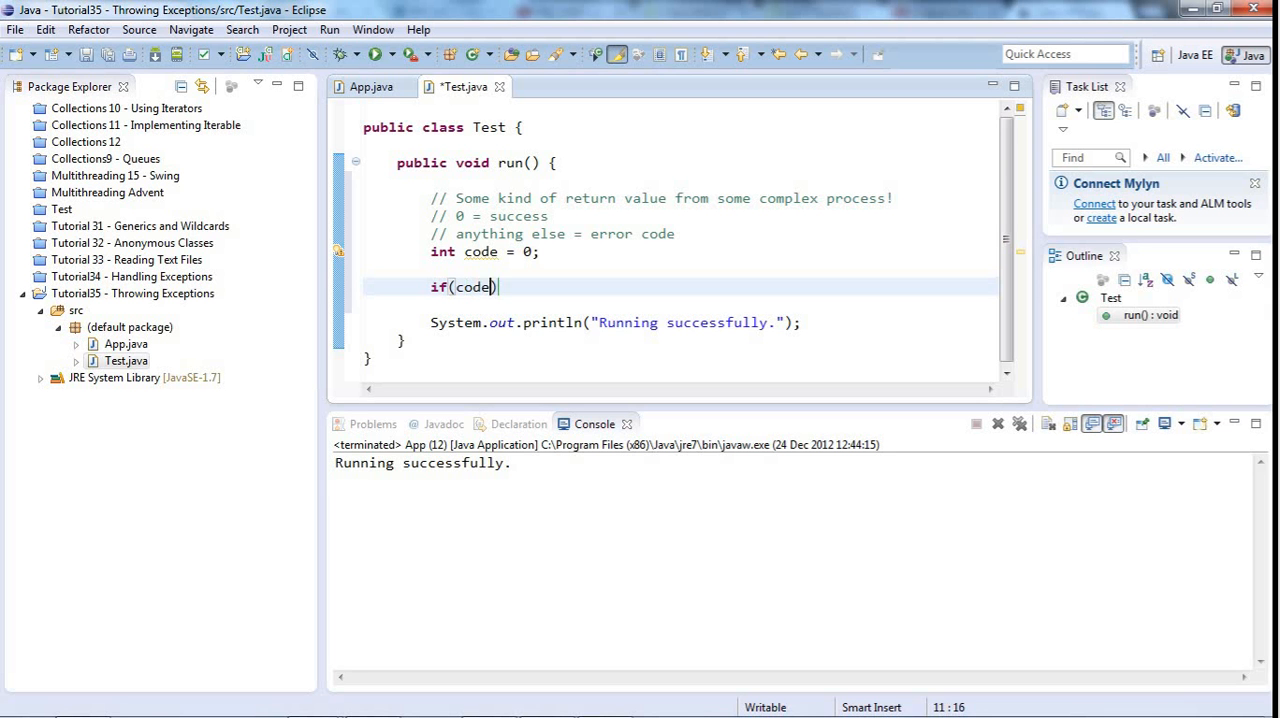
type("!")
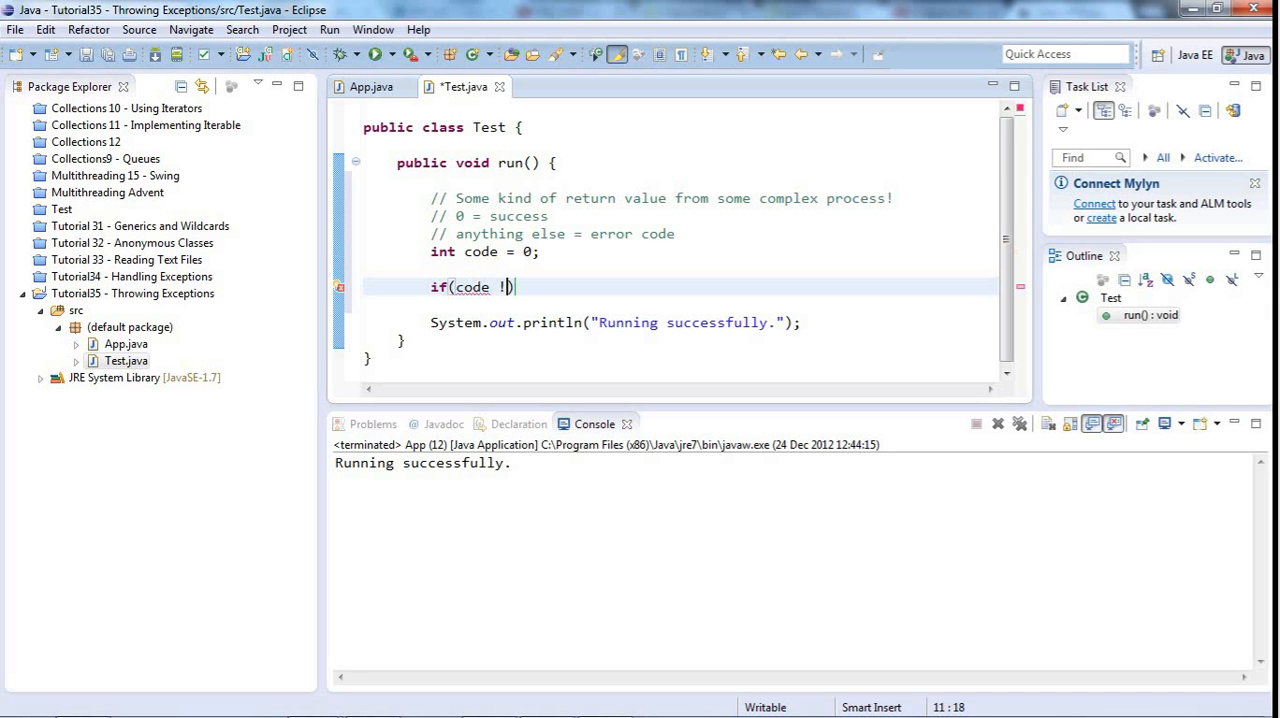
type("= 0")
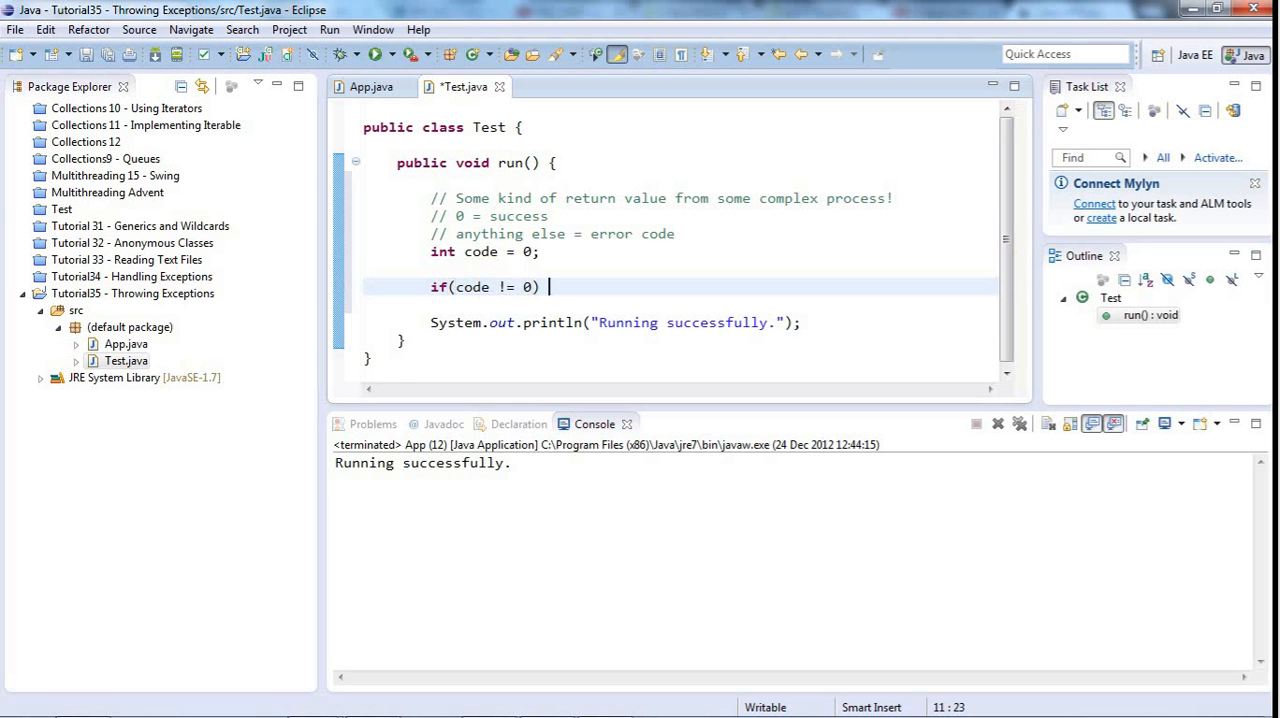
type("{")
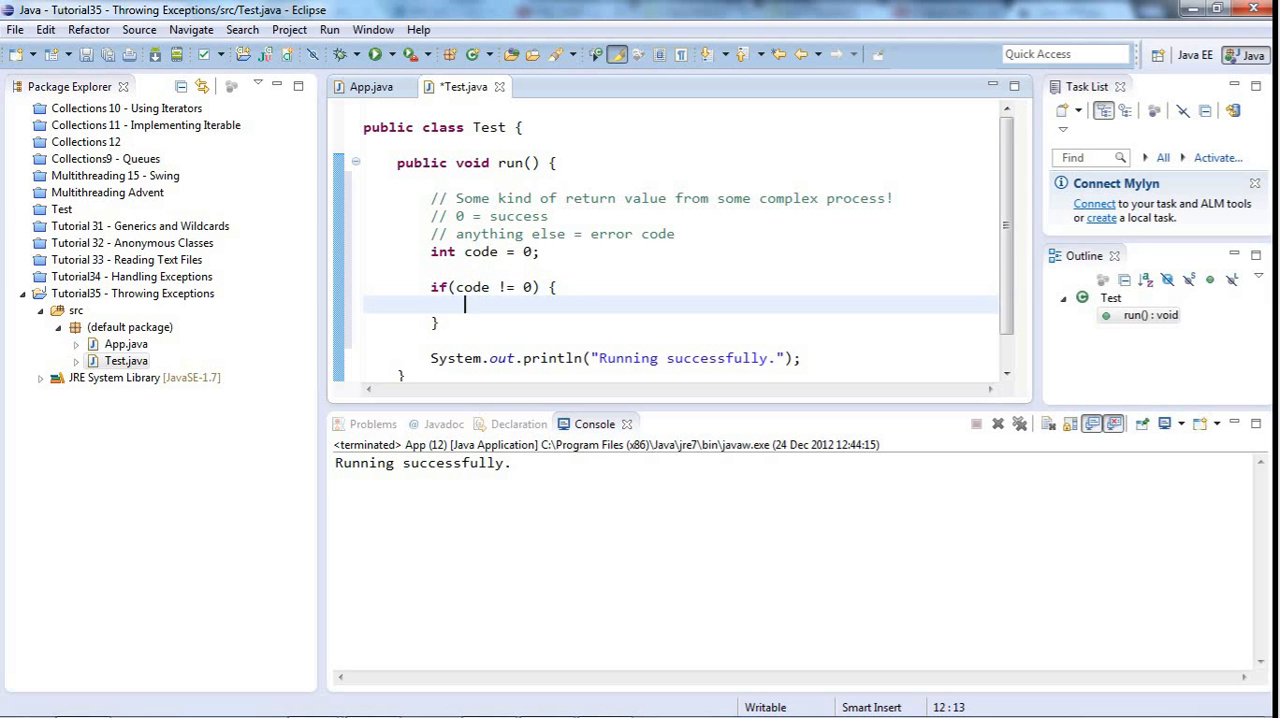
type("// Something")
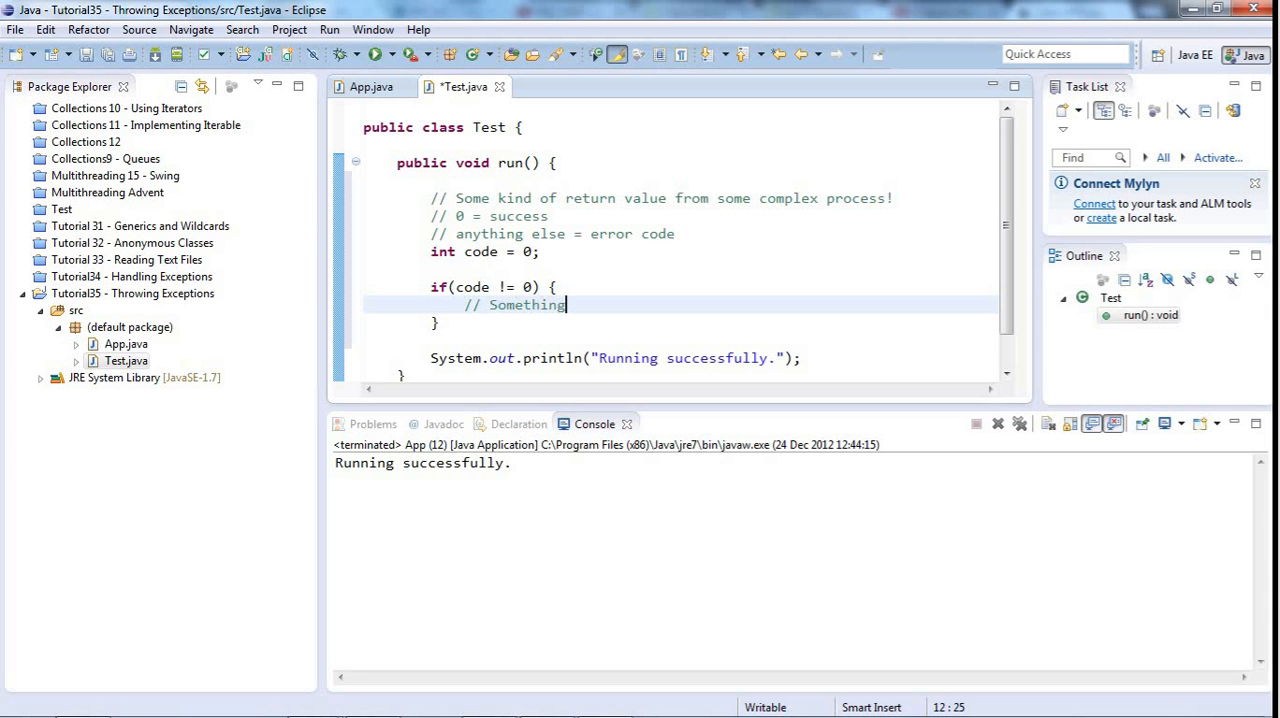
type("'s wrong")
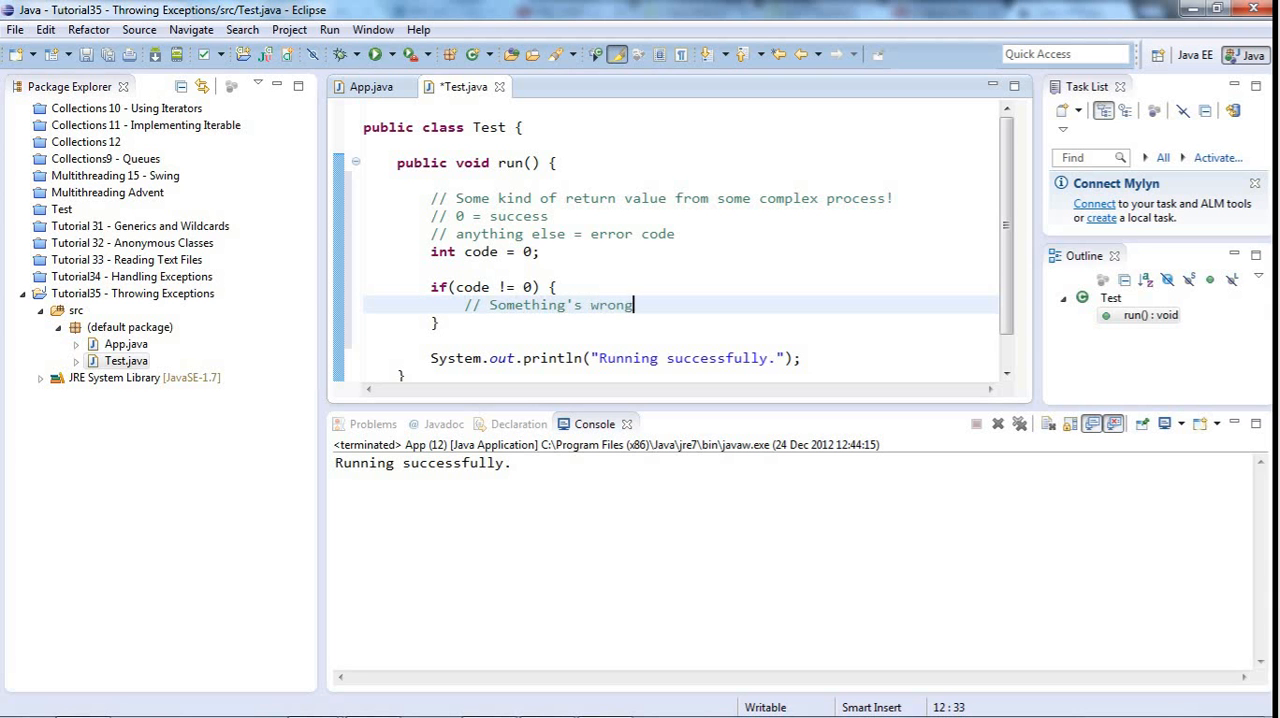
type("!")
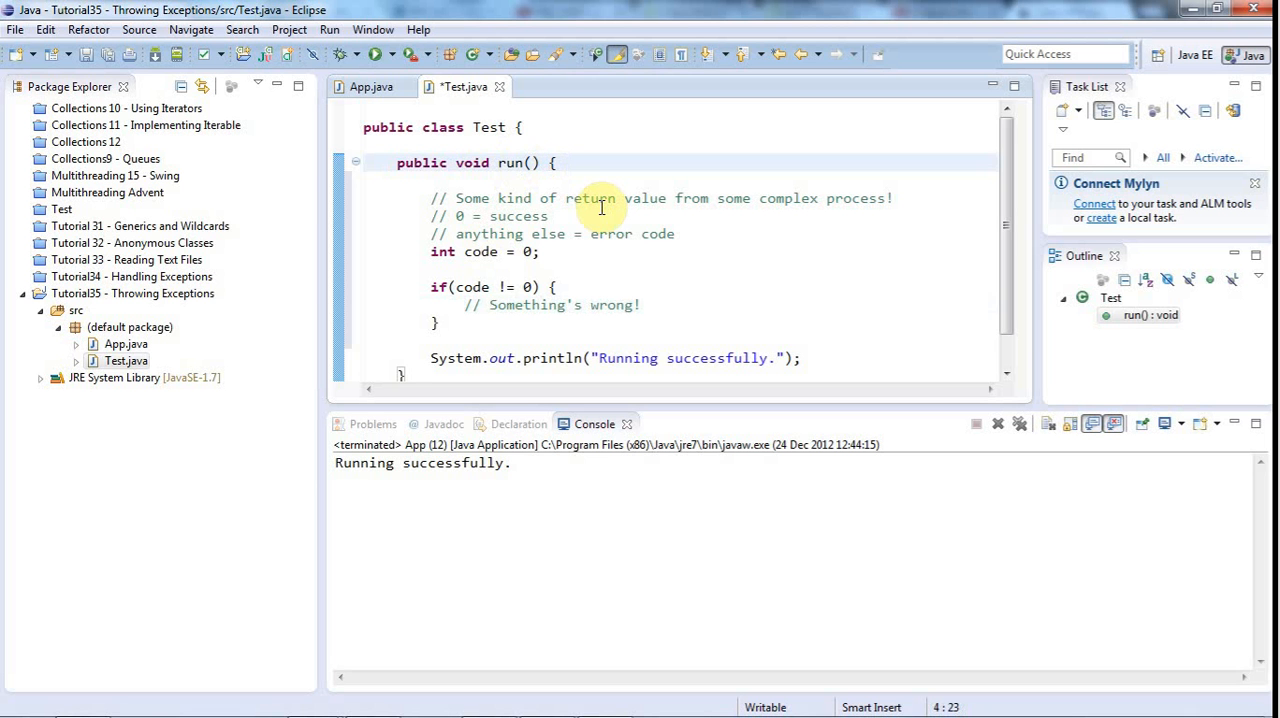
mouse_move(600, 206)
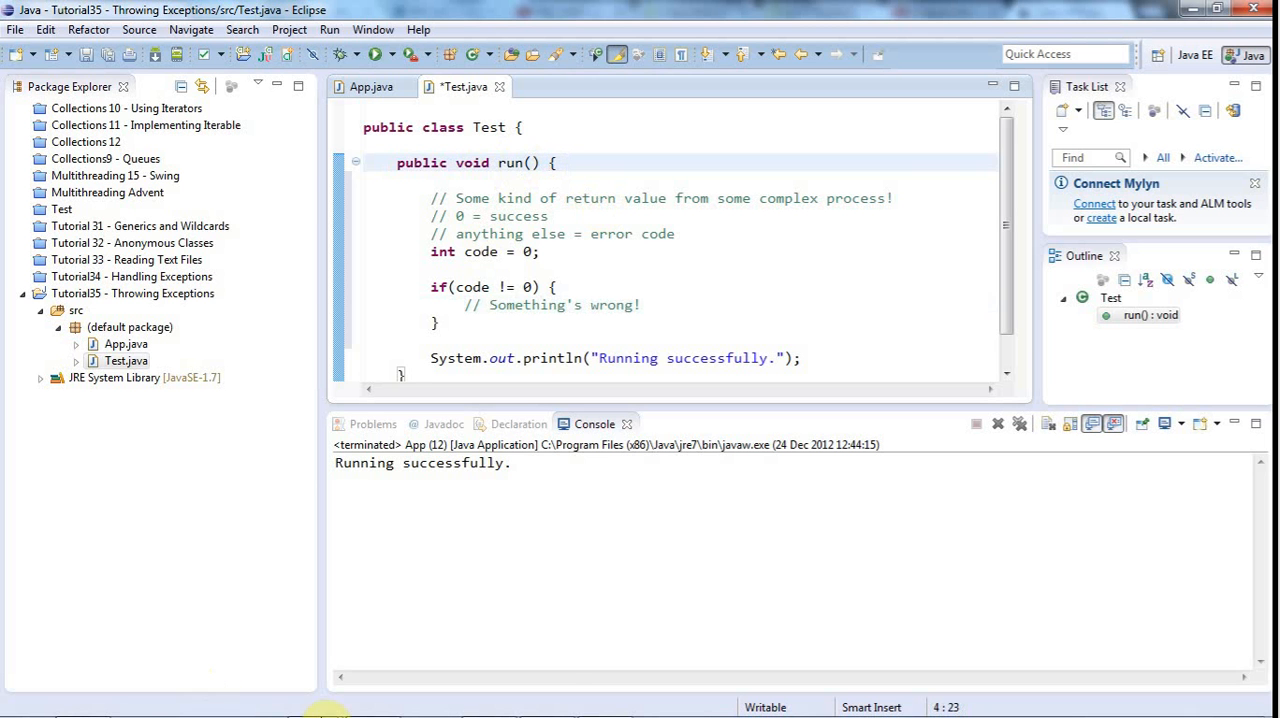
mouse_move(312, 696)
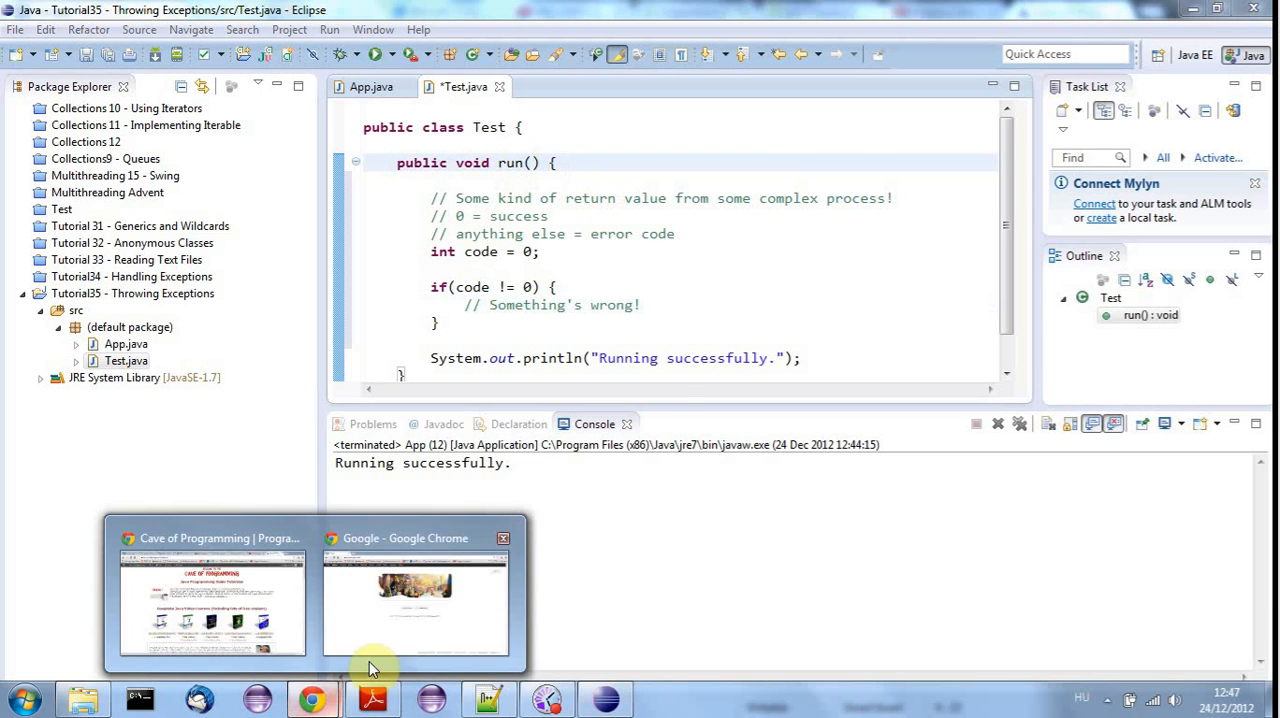
Search Google in Chrome for java 7 exception.
left_click(416, 600)
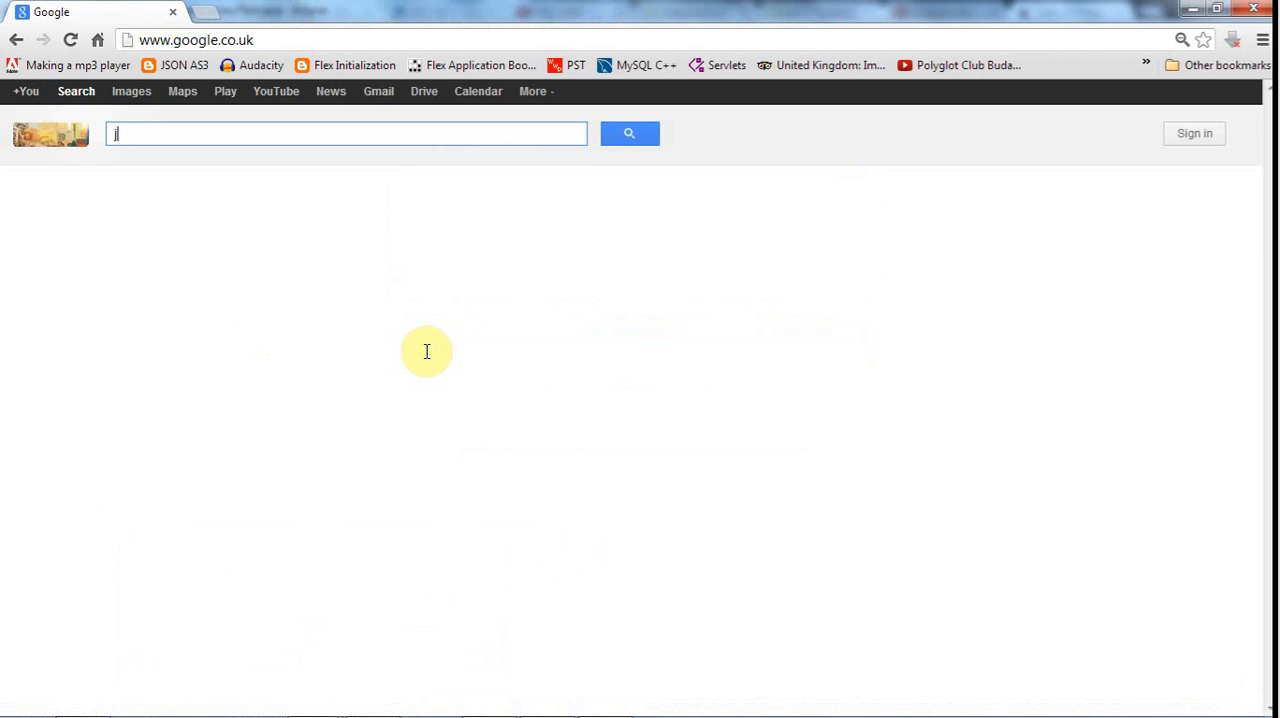
type("ava 7")
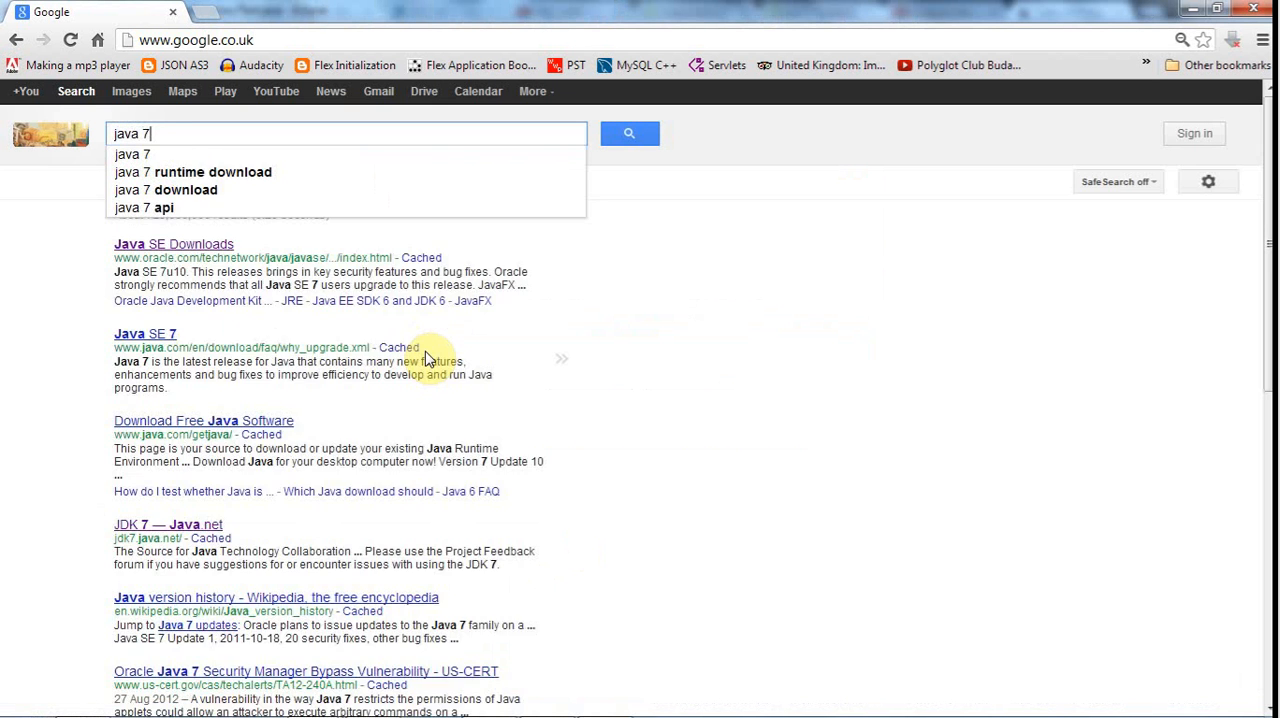
type("exception")
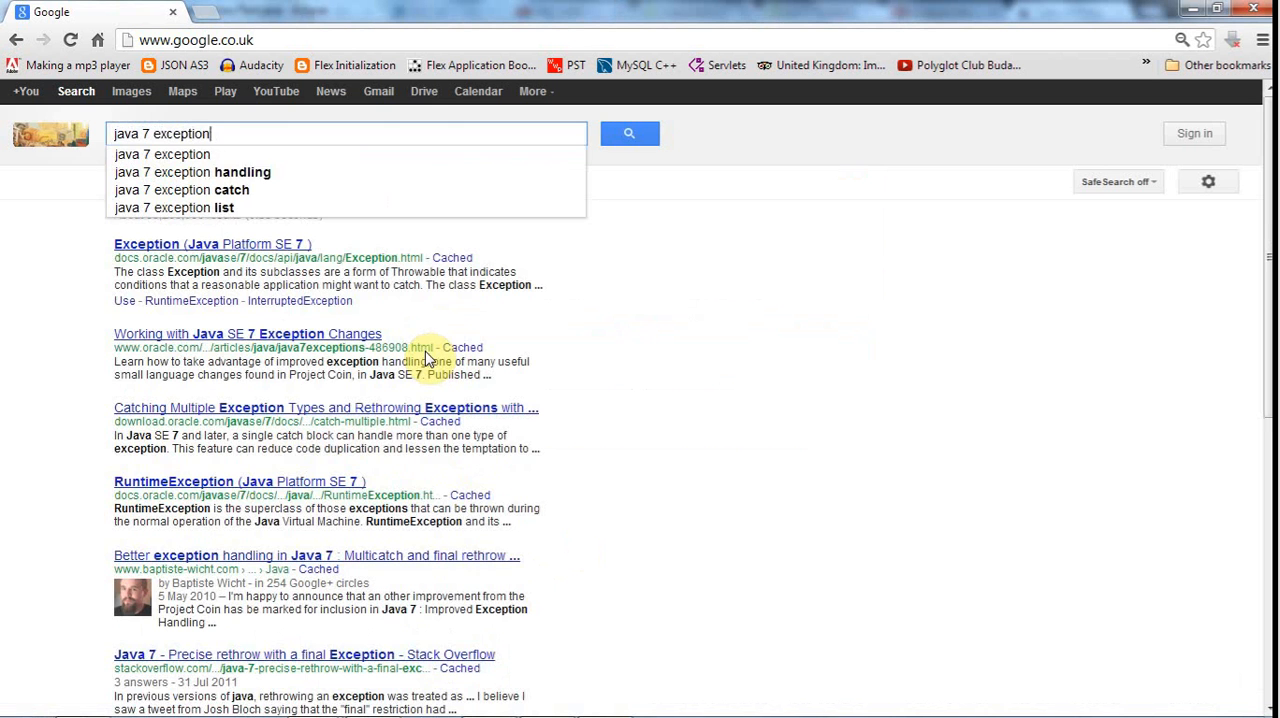
left_click(628, 132)
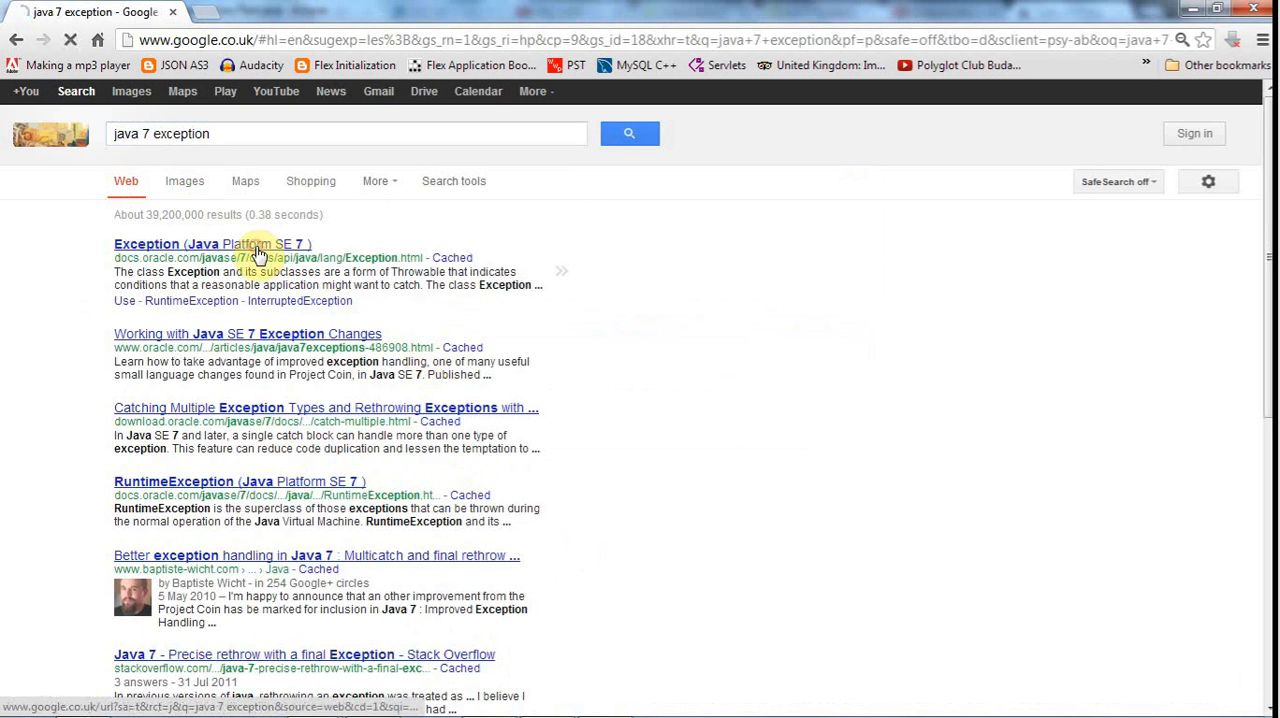
Open the Exception docs page and follow the IOException link under known subclasses.
left_click(212, 244)
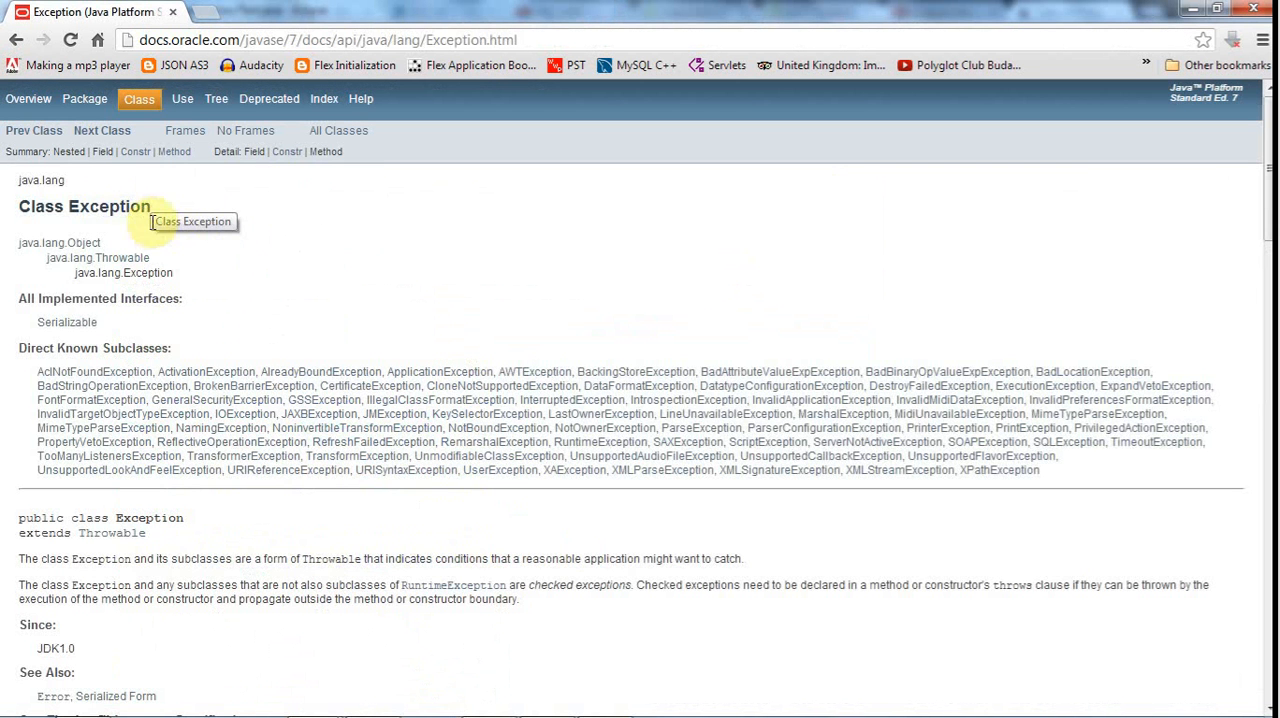
mouse_move(664, 470)
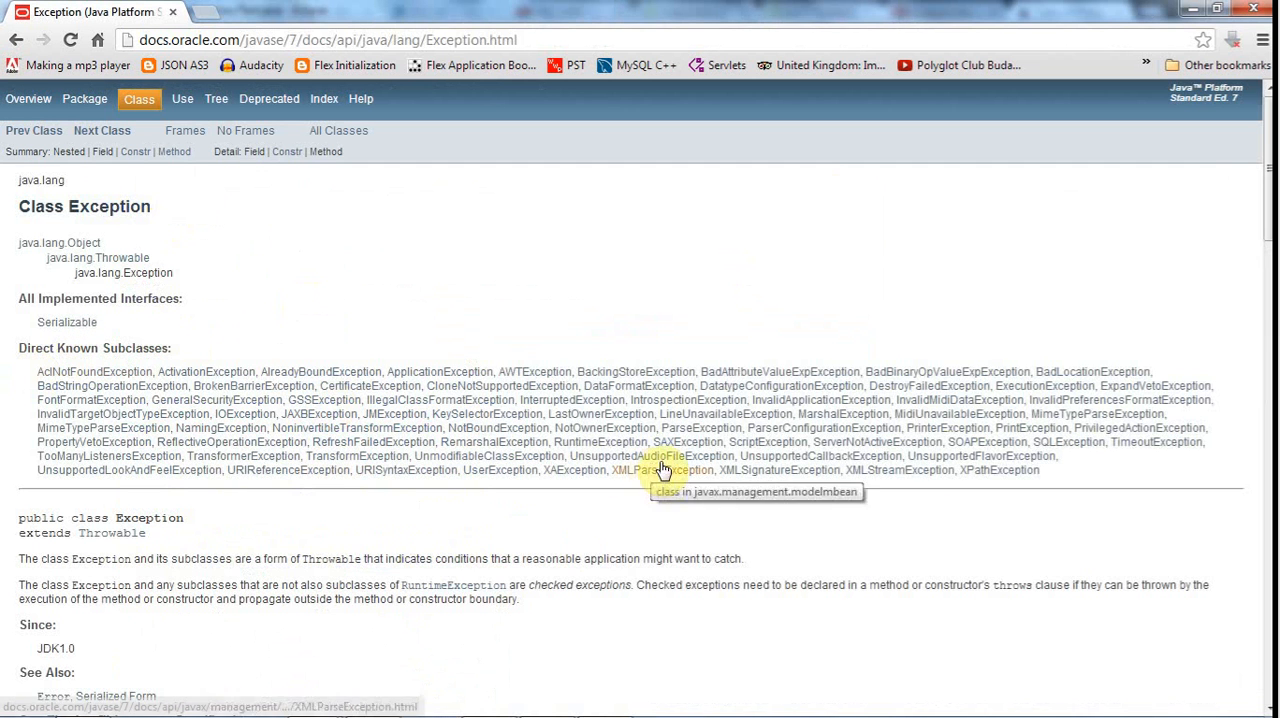
mouse_move(528, 356)
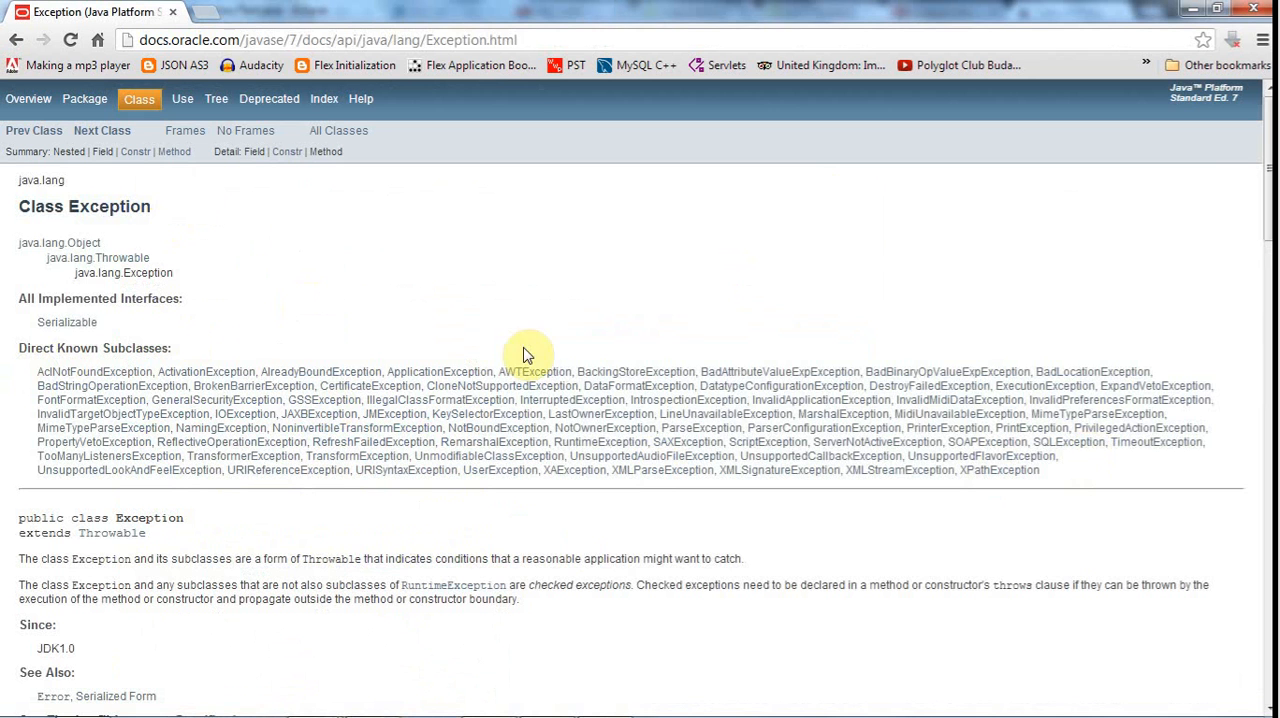
mouse_move(794, 320)
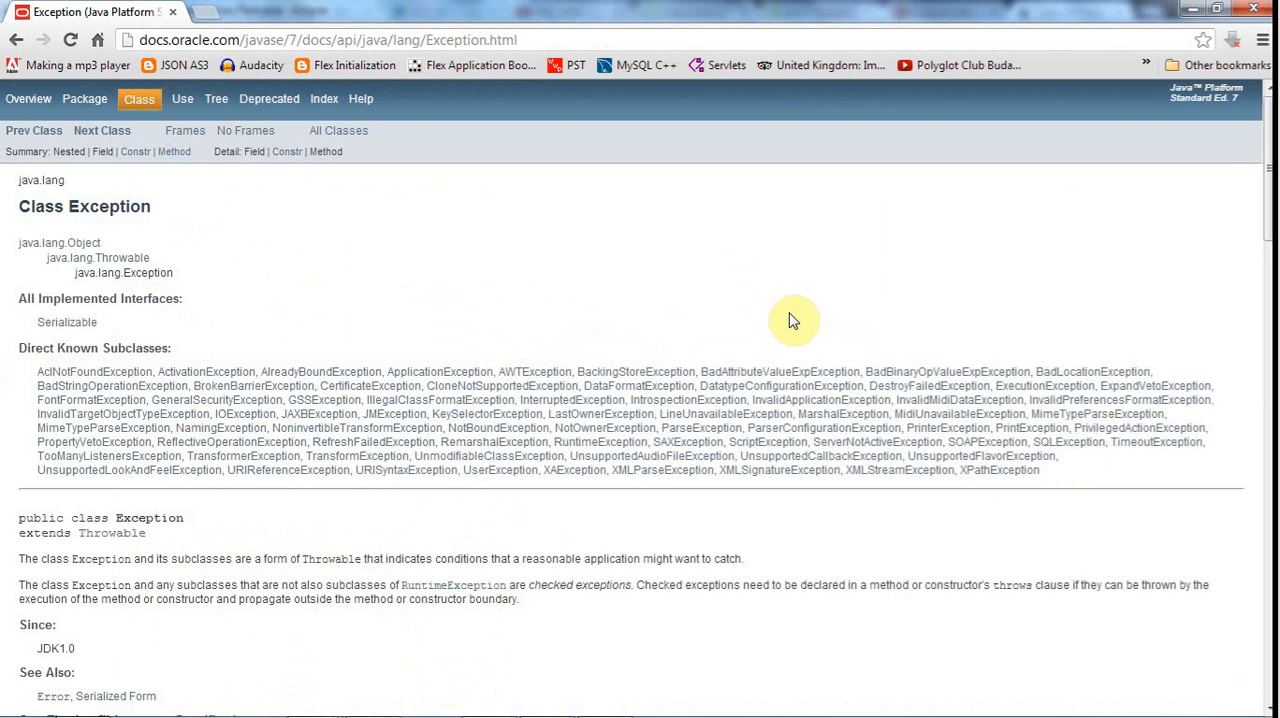
mouse_move(584, 442)
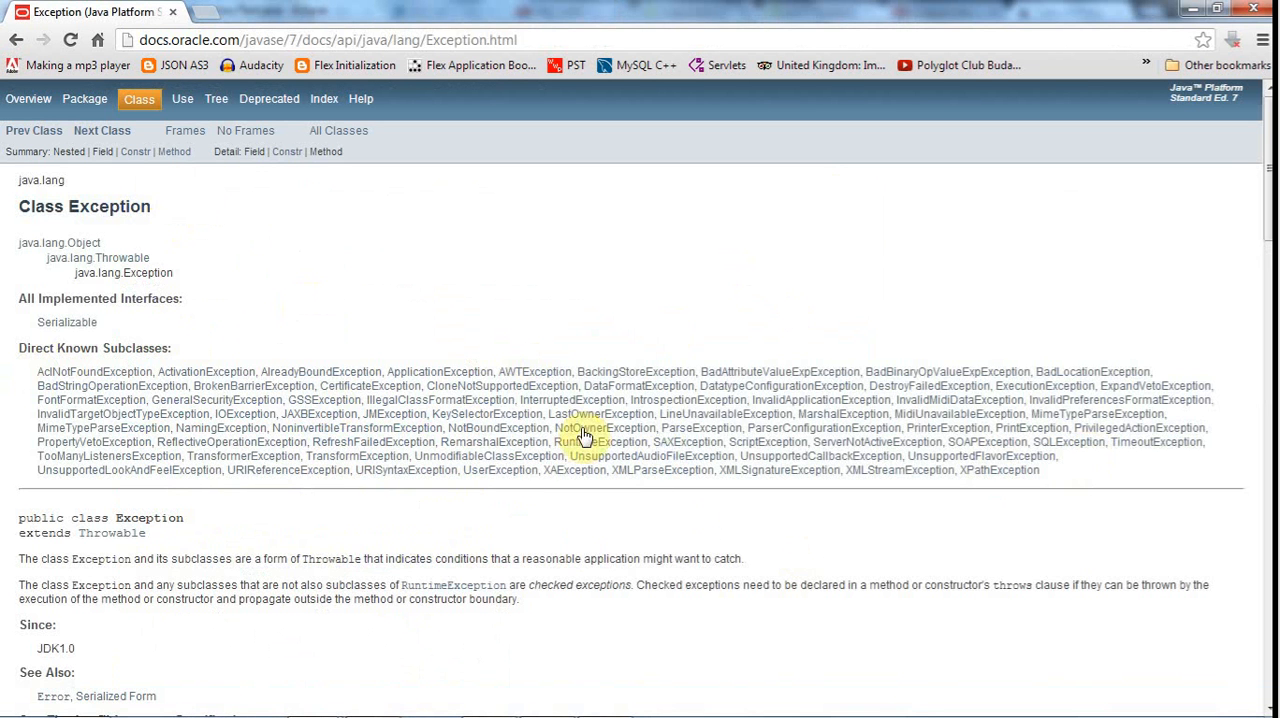
mouse_move(464, 330)
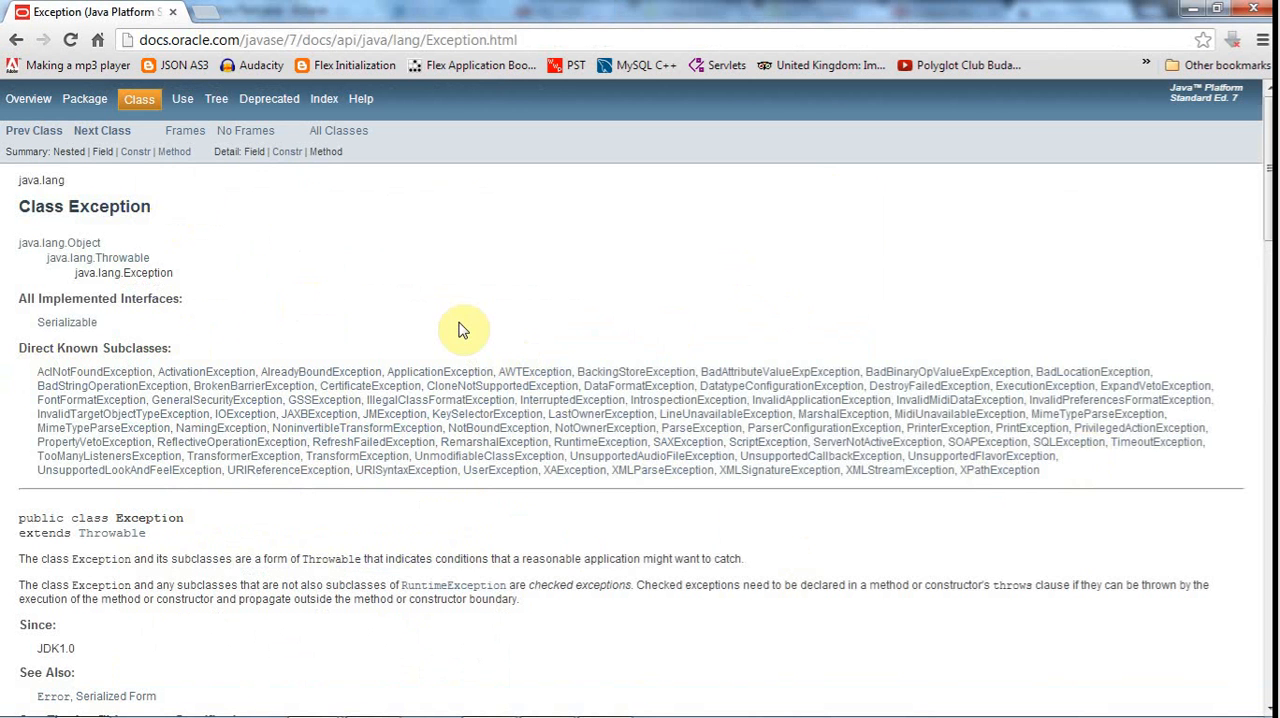
mouse_move(588, 414)
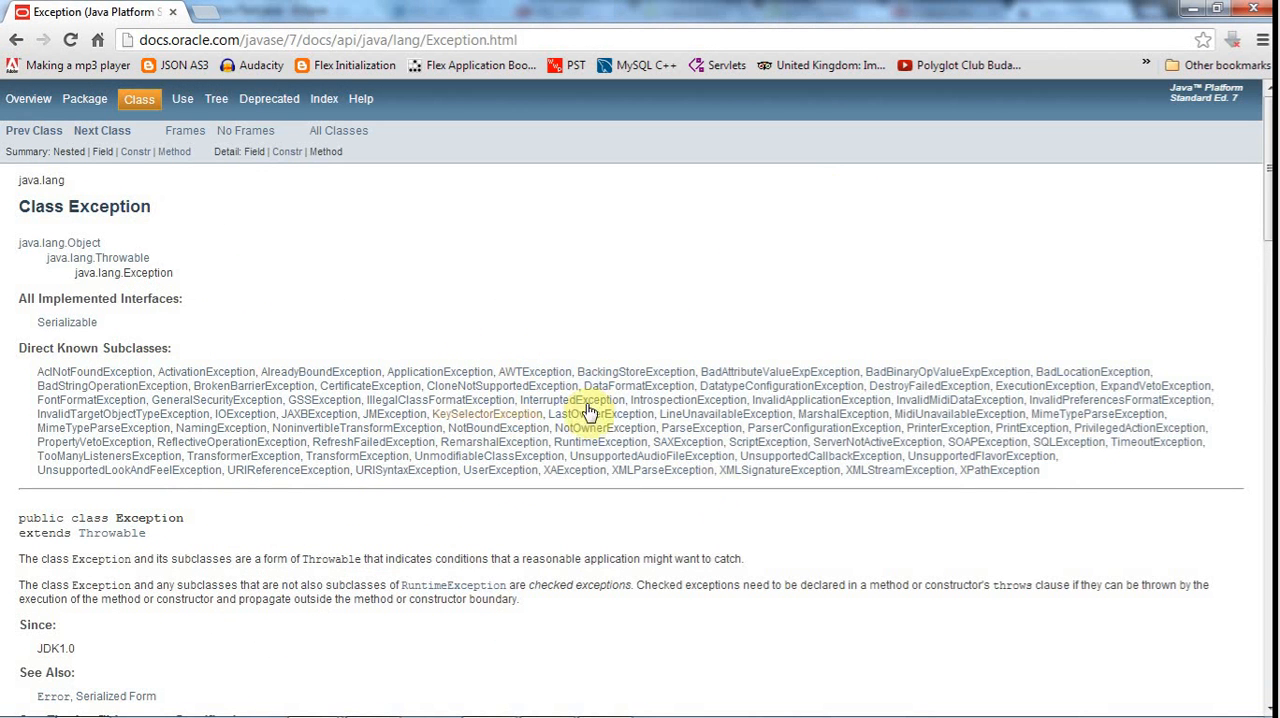
mouse_move(512, 644)
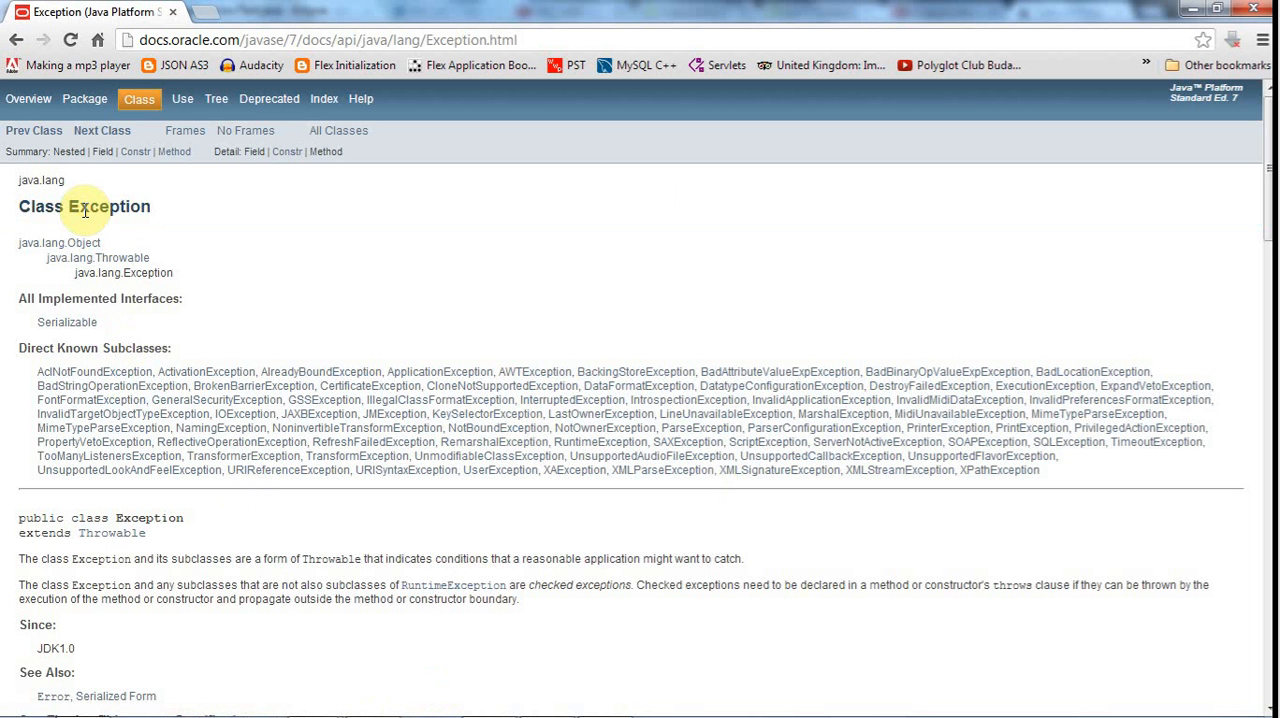
mouse_move(428, 288)
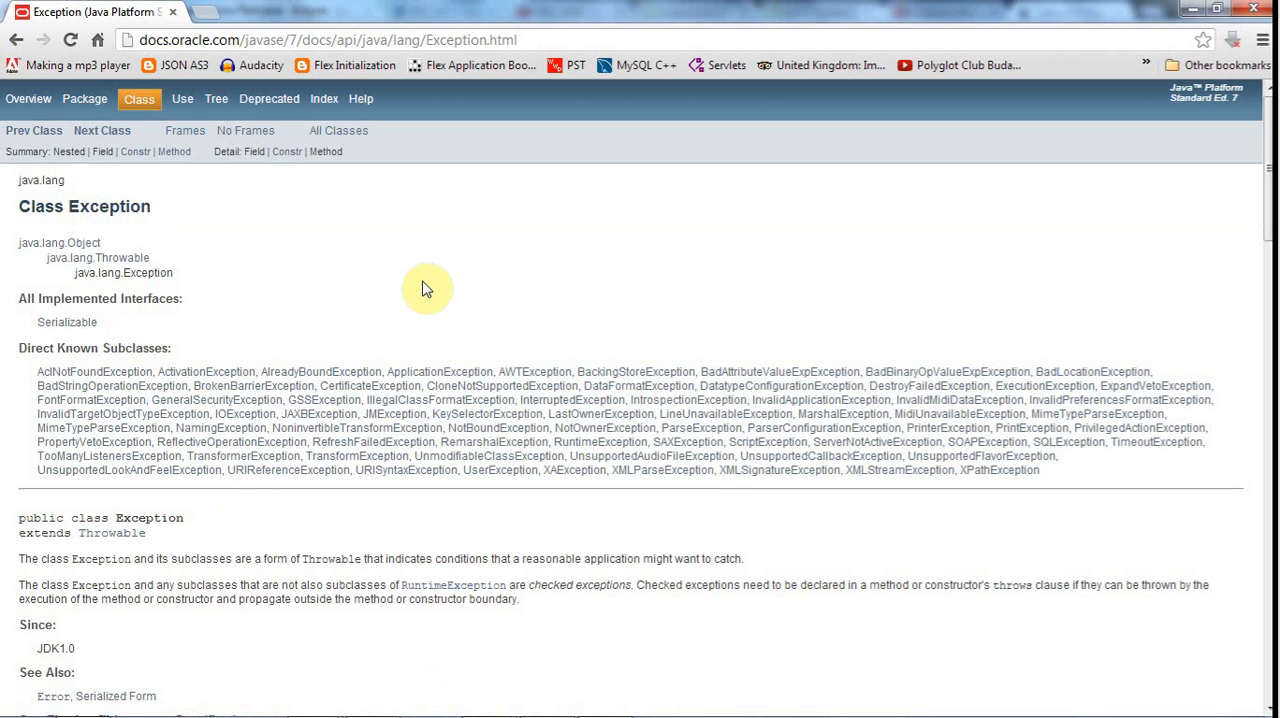
mouse_move(548, 436)
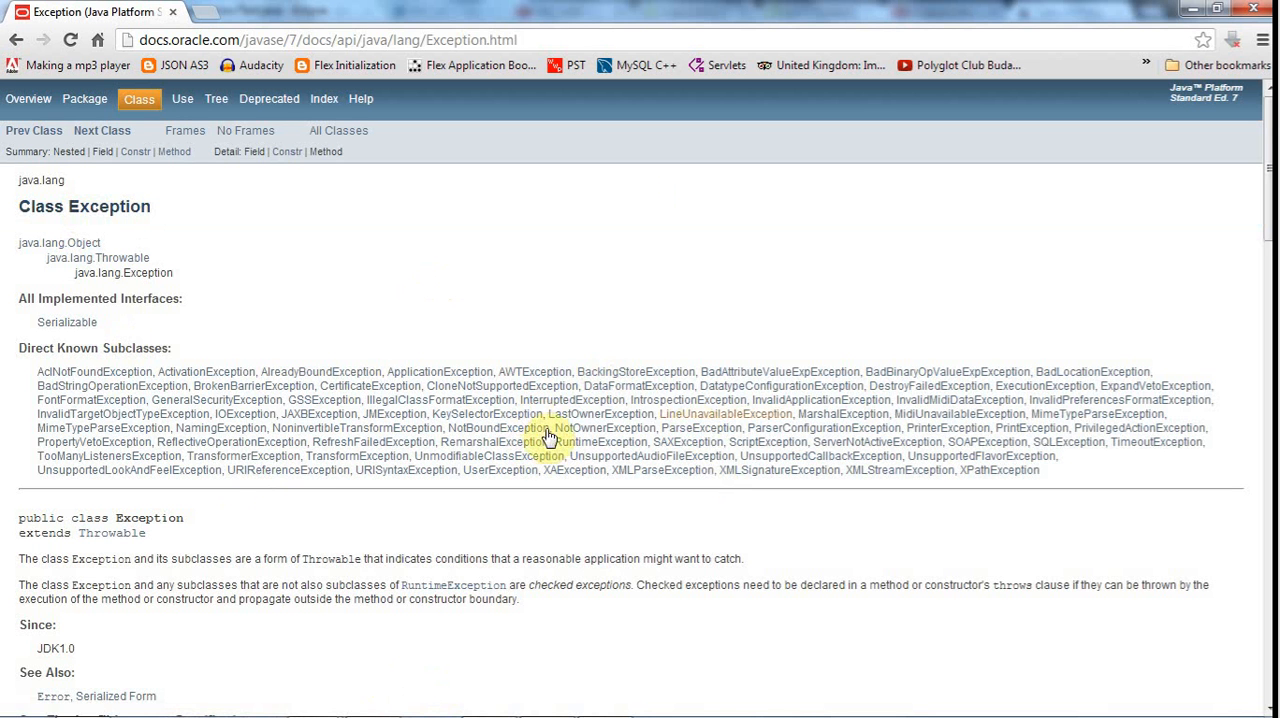
mouse_move(436, 294)
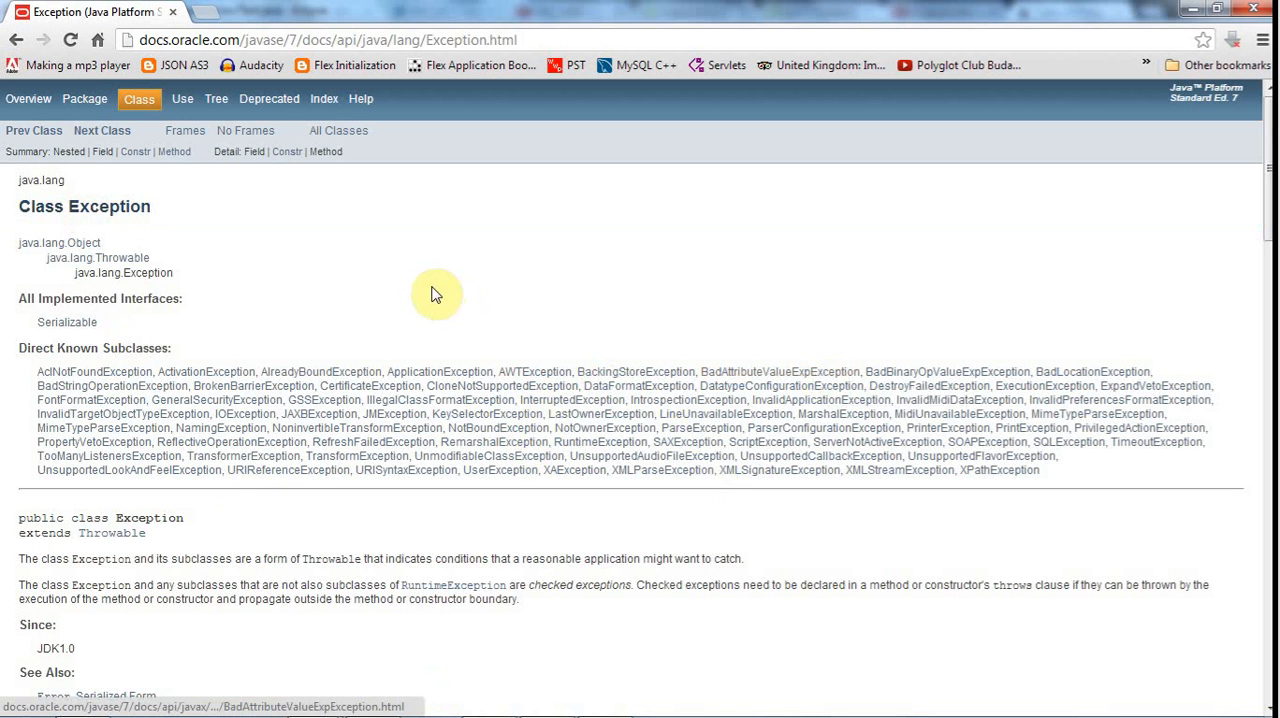
mouse_move(632, 288)
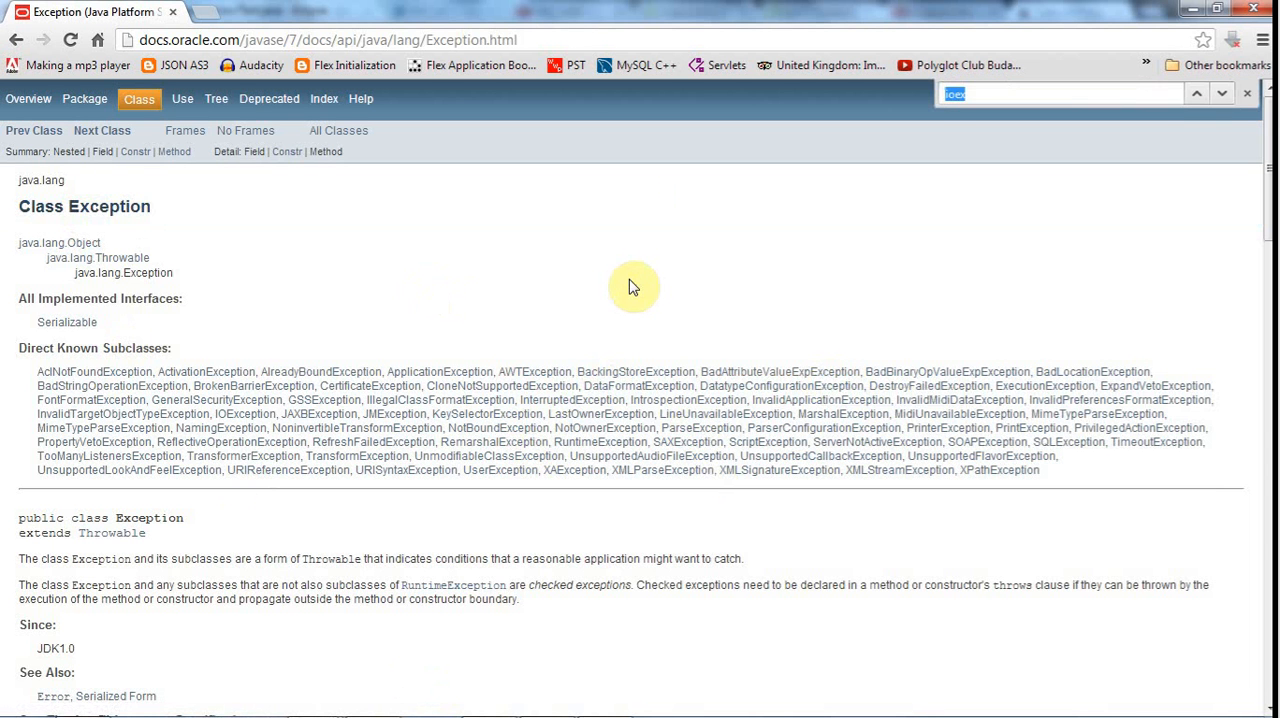
type("ioex")
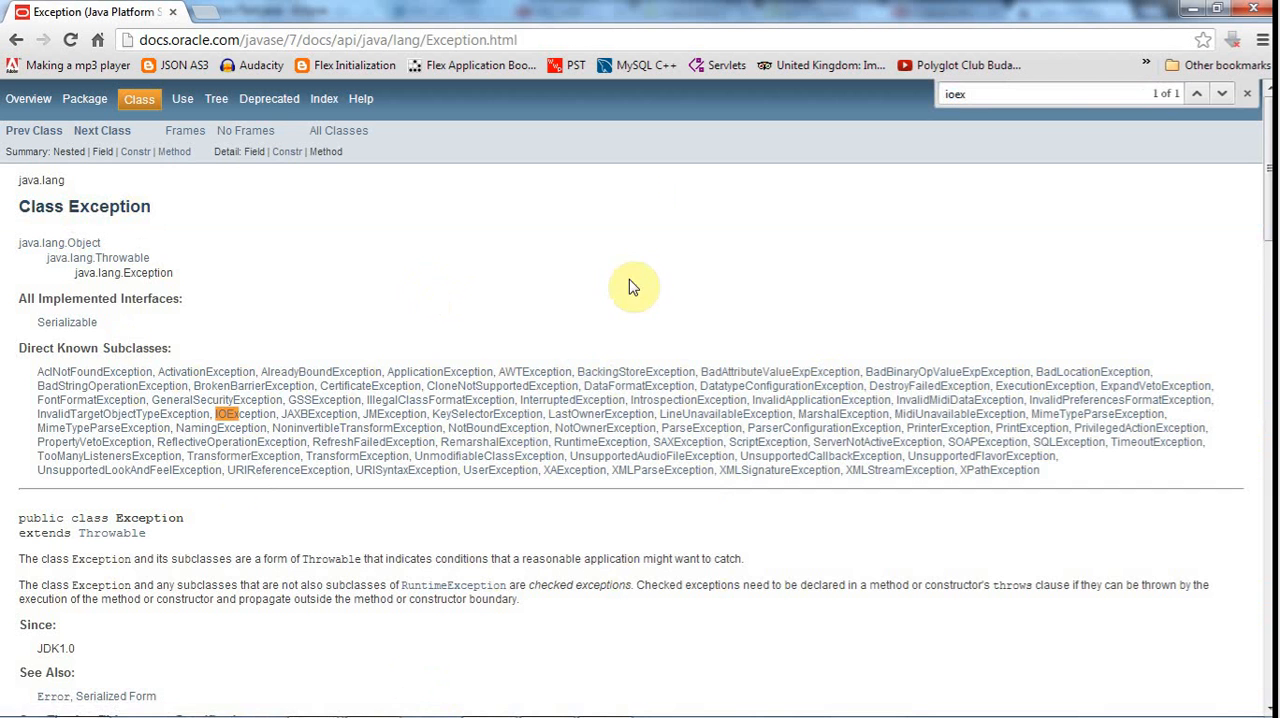
left_click(240, 412)
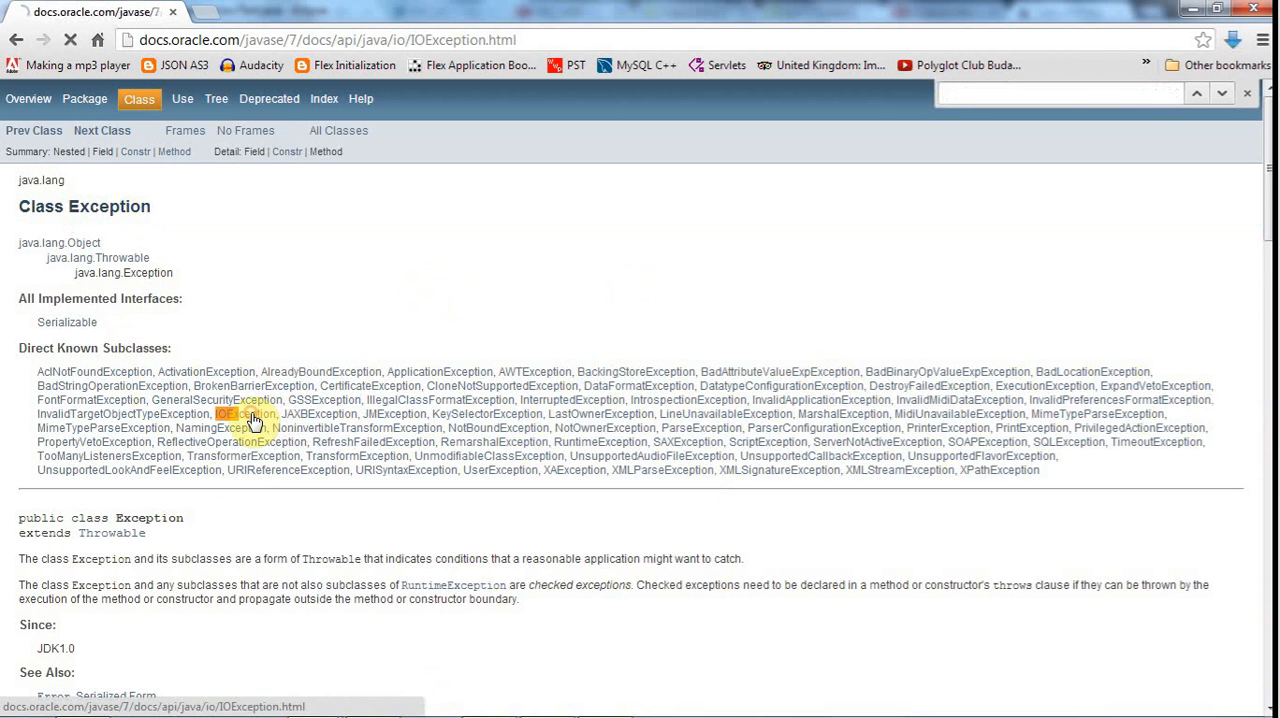
left_click(244, 414)
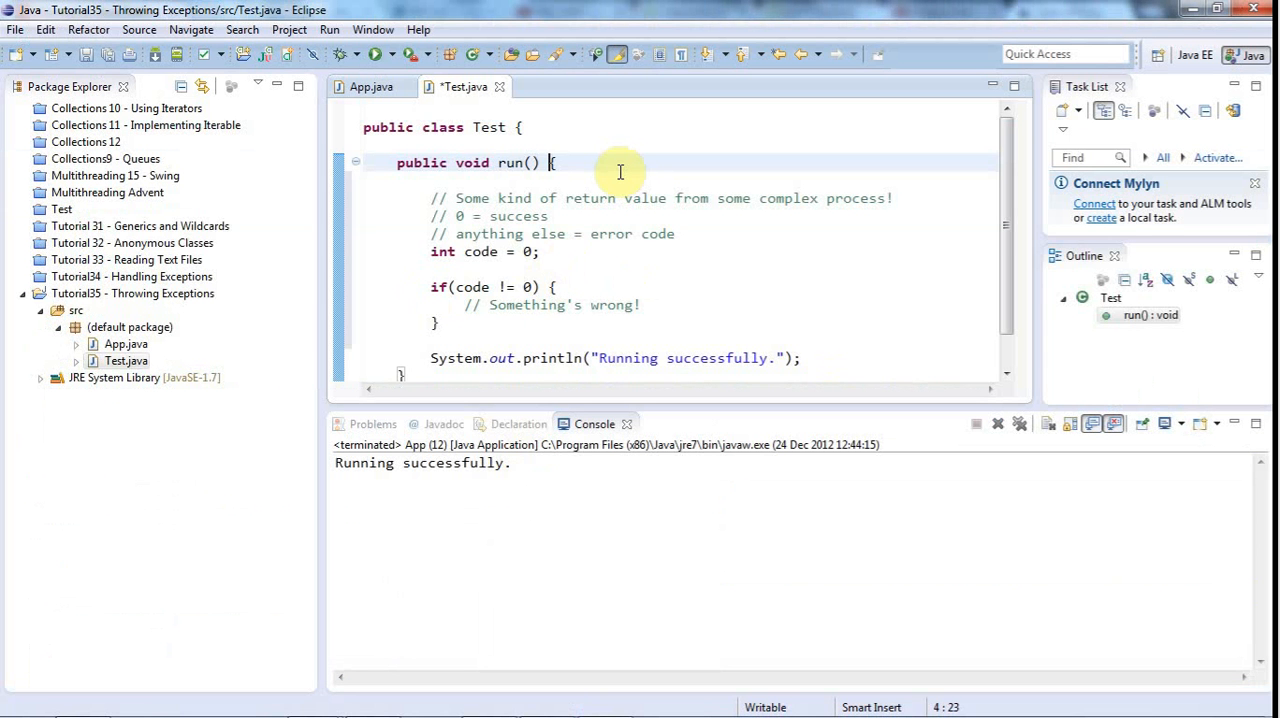
Declare throws IOException on Test's run() method with the type resolved.
type("throws")
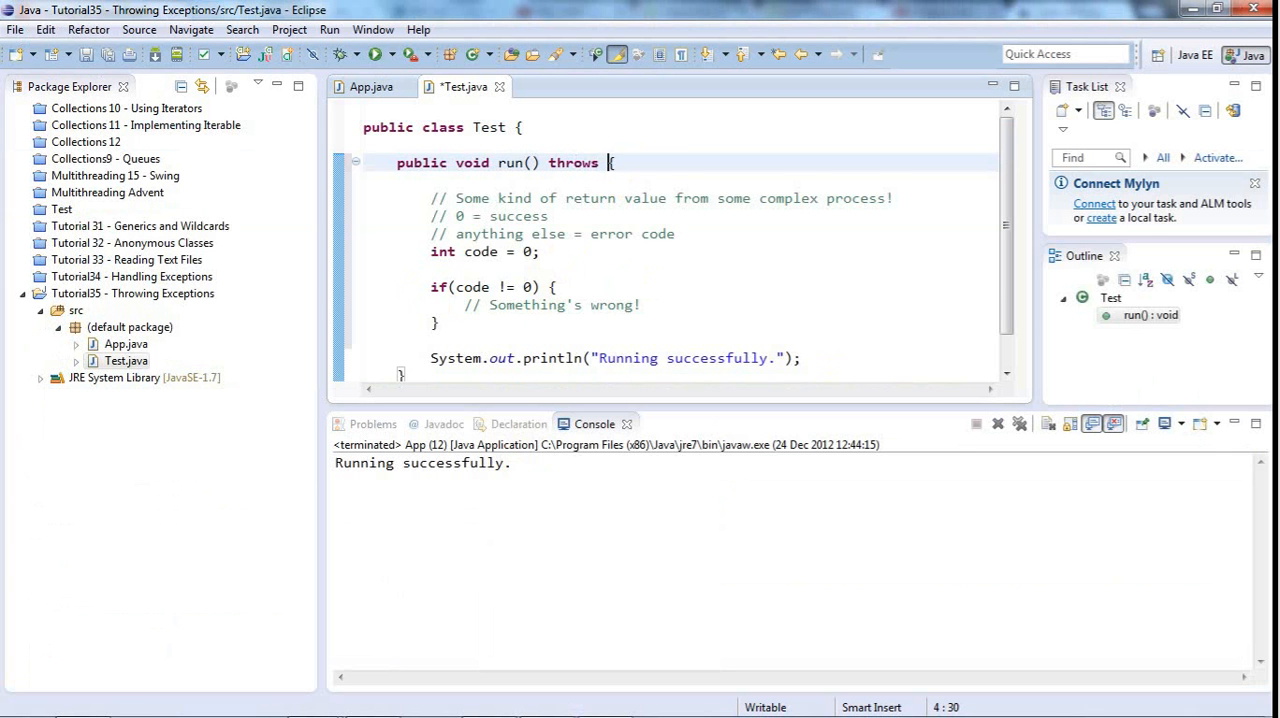
type("IOExc")
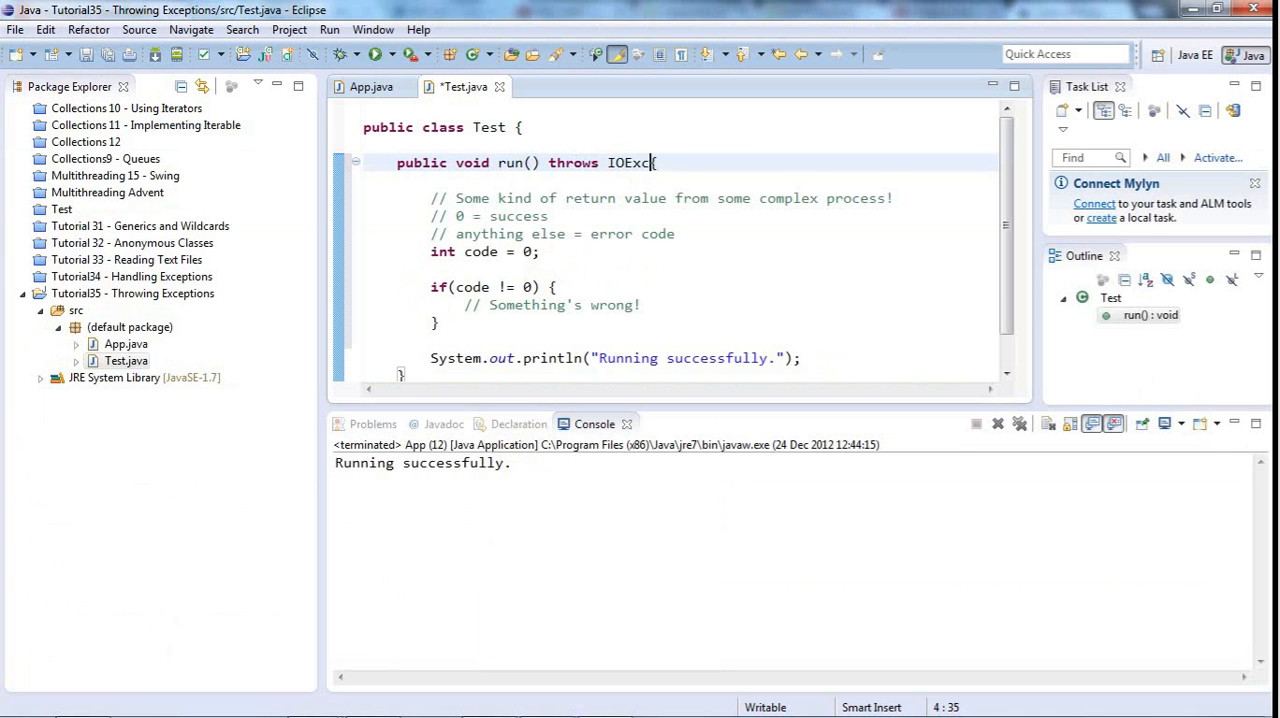
type("eption")
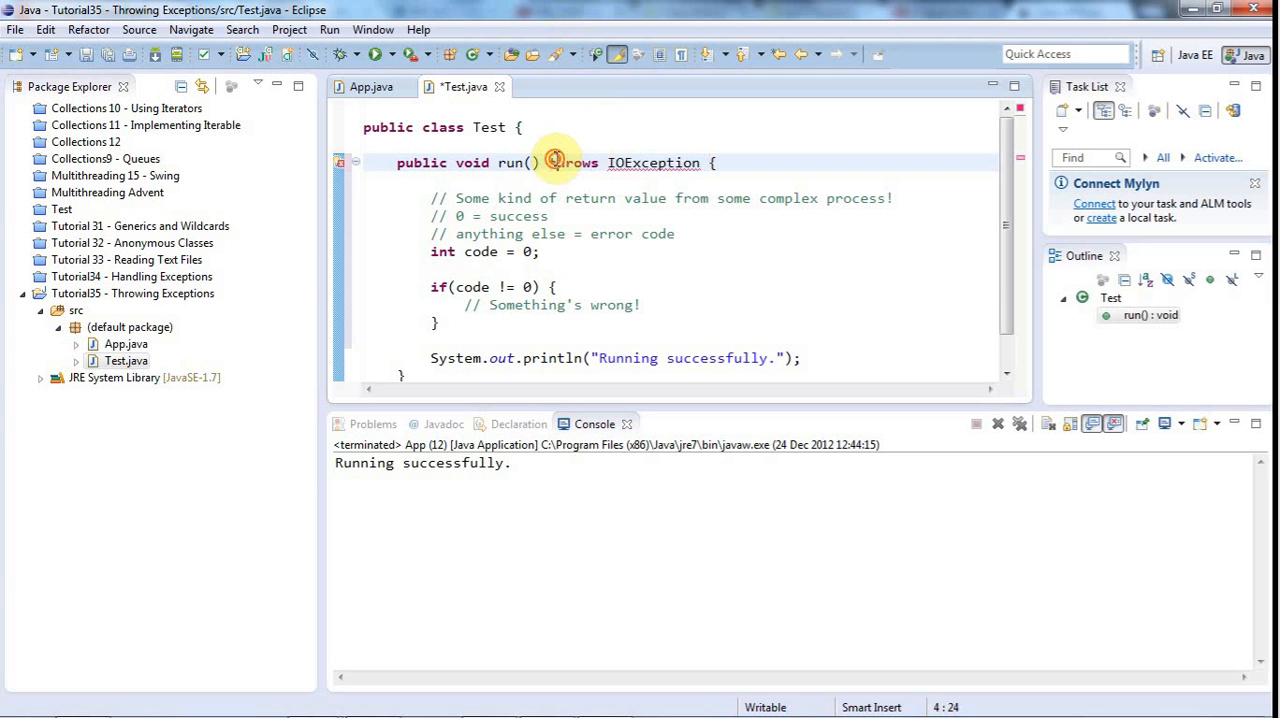
double_click(574, 162)
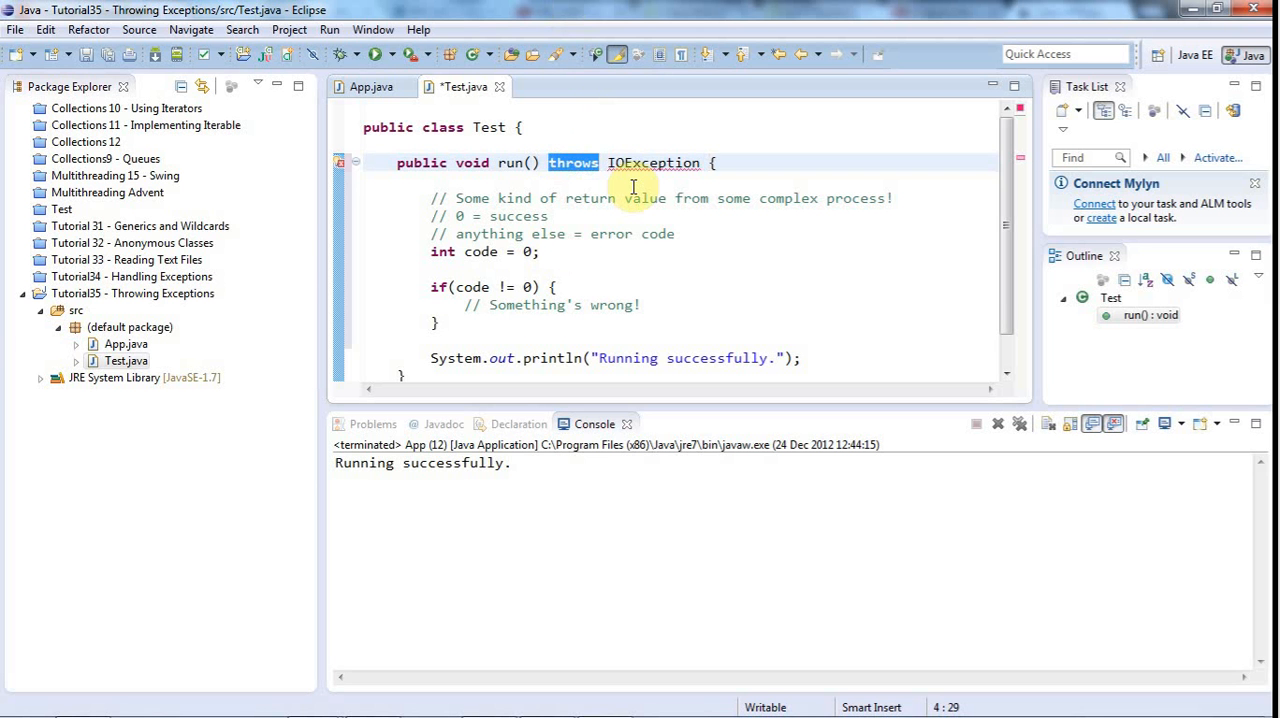
mouse_move(608, 162)
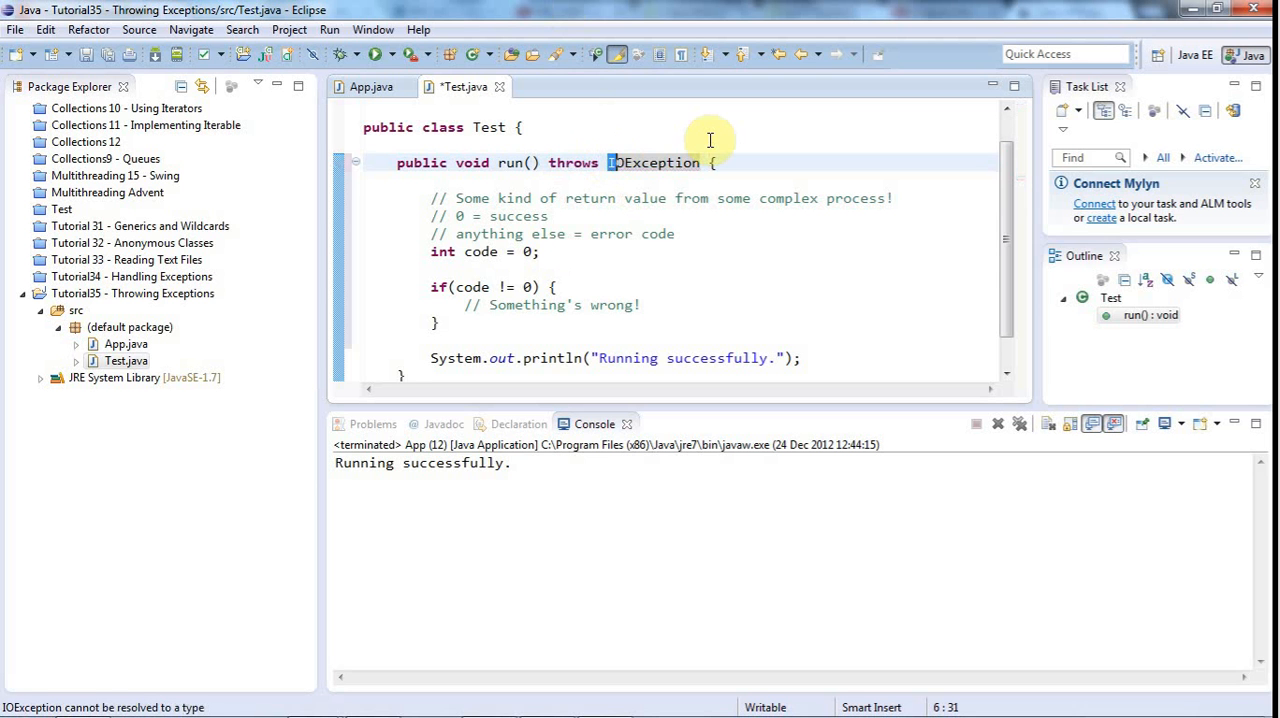
Open a new line inside the if block after the Something's wrong! comment.
left_click(656, 304)
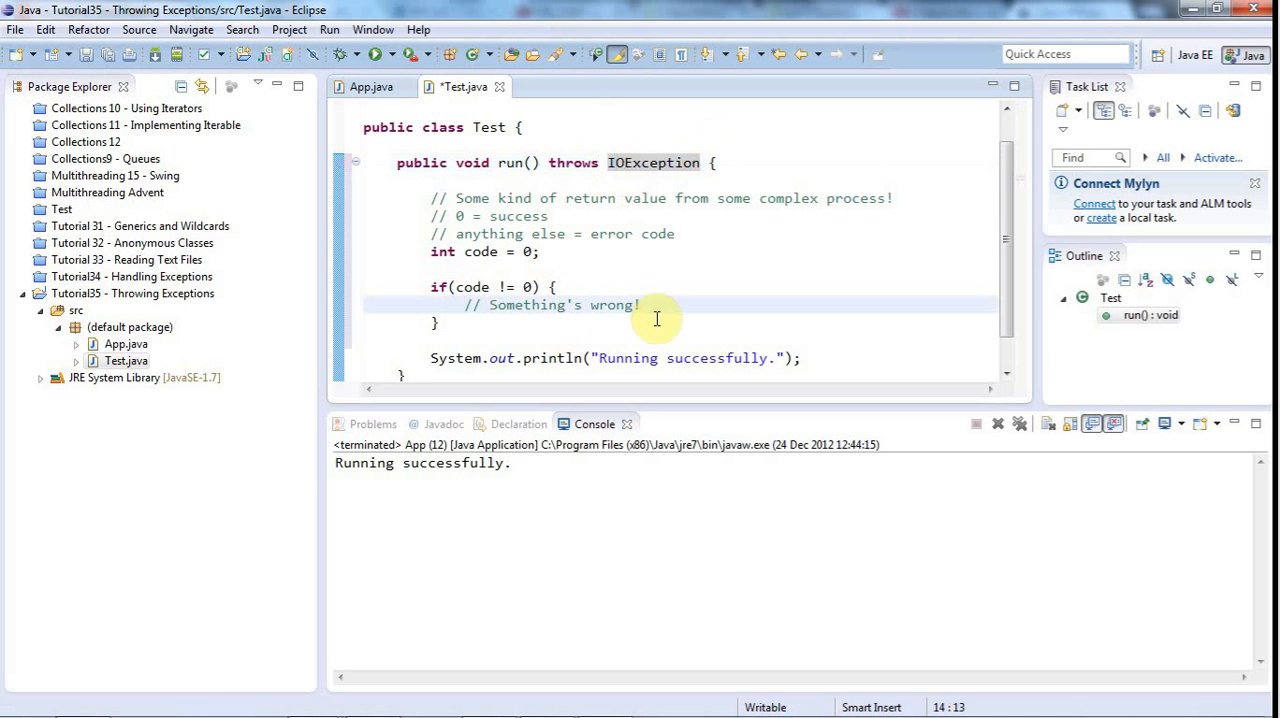
key("Return")
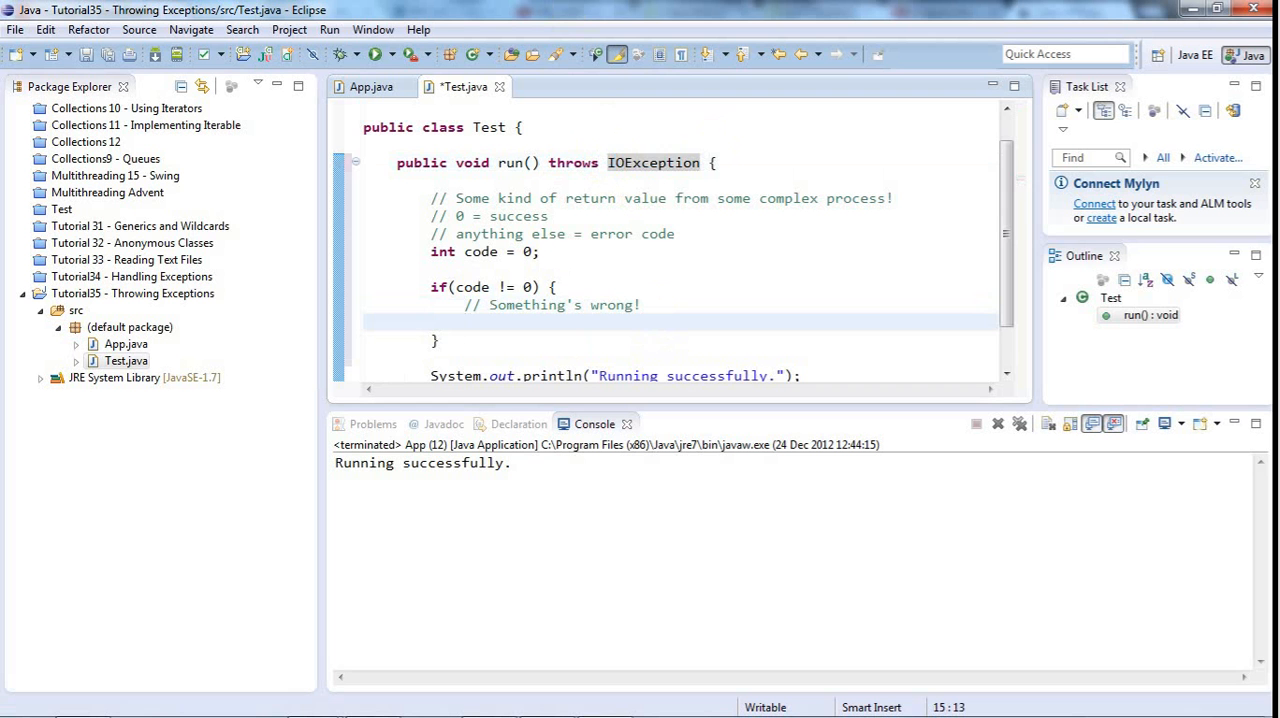
Add a throw new IOException() statement inside the if block of Test.run.
left_click(464, 322)
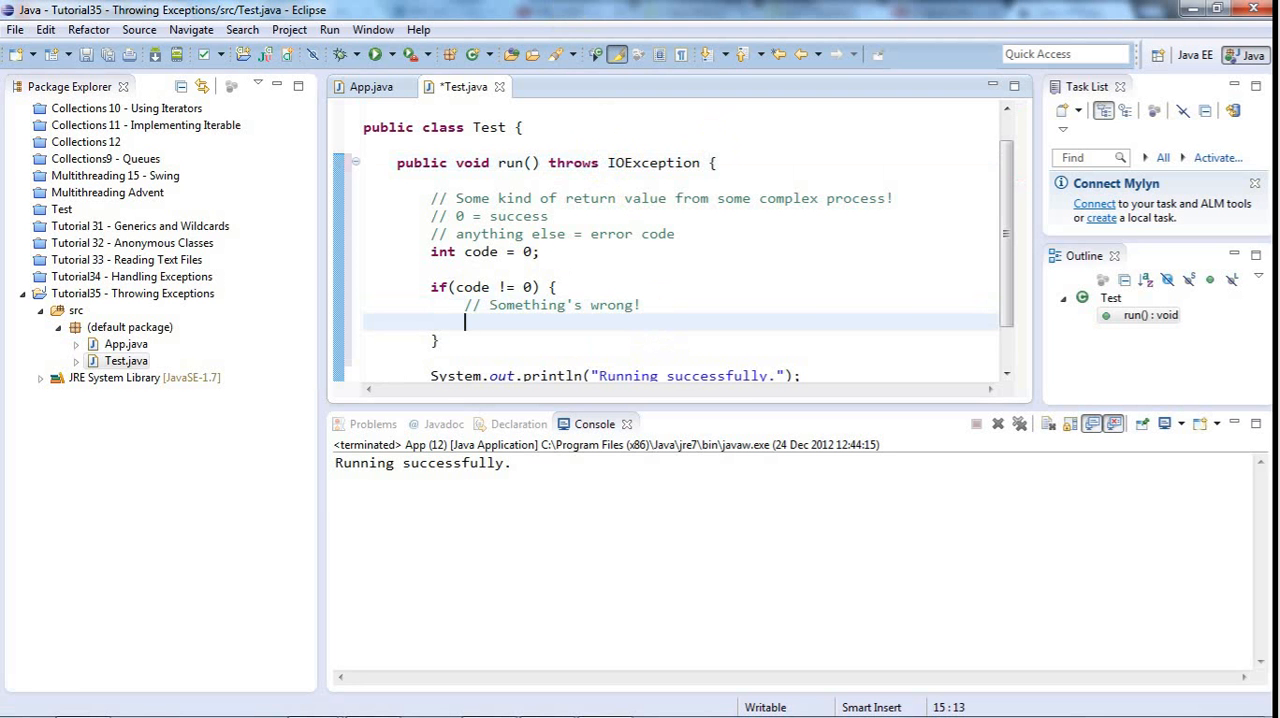
type("t")
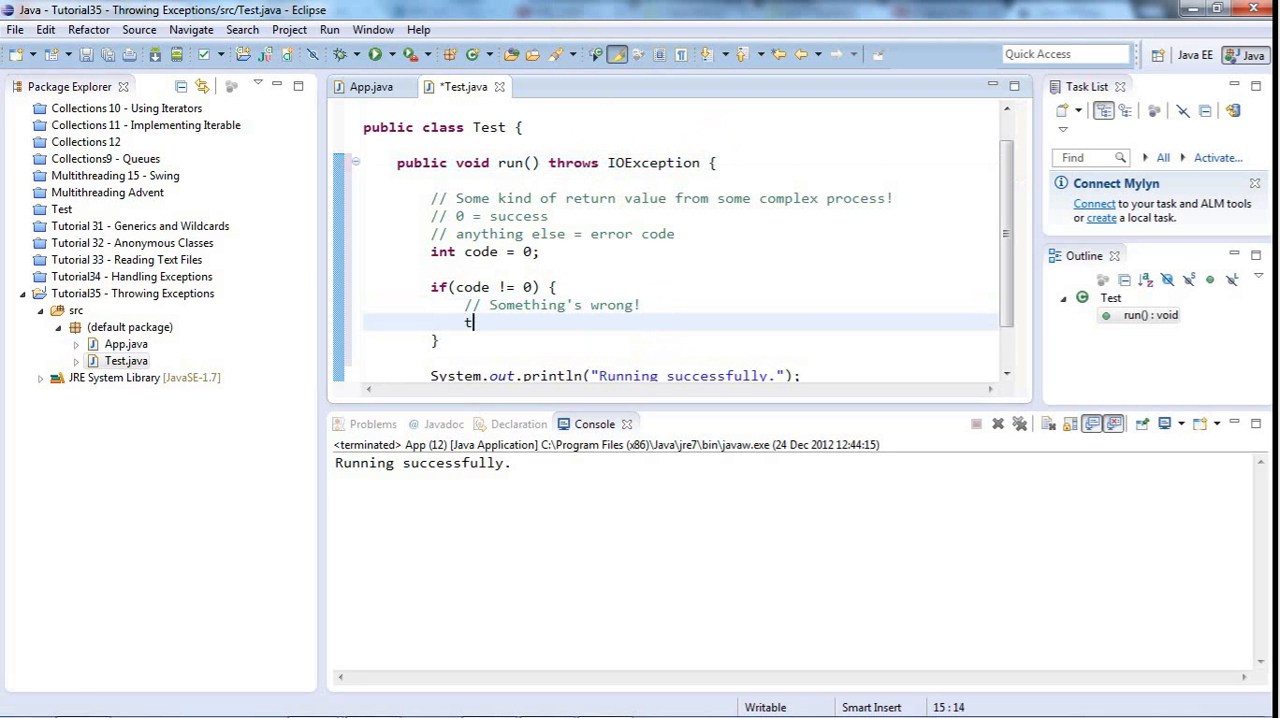
type("hrow new")
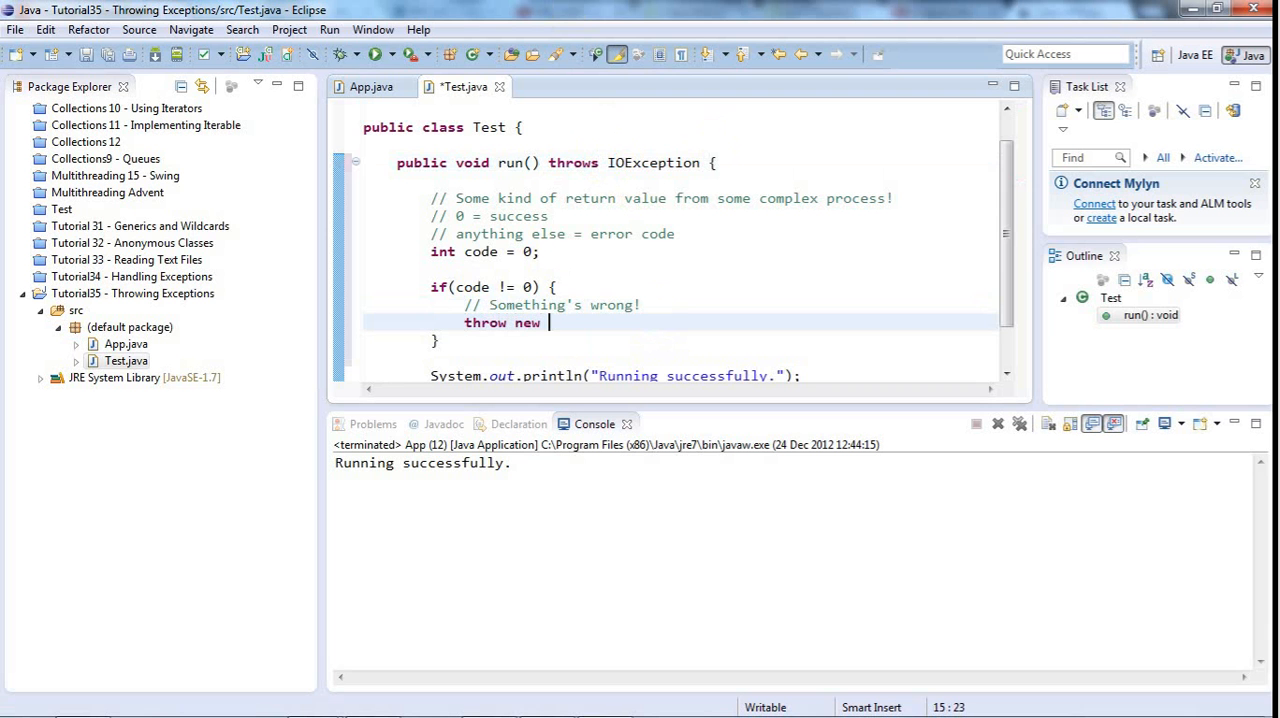
type("IOExcep")
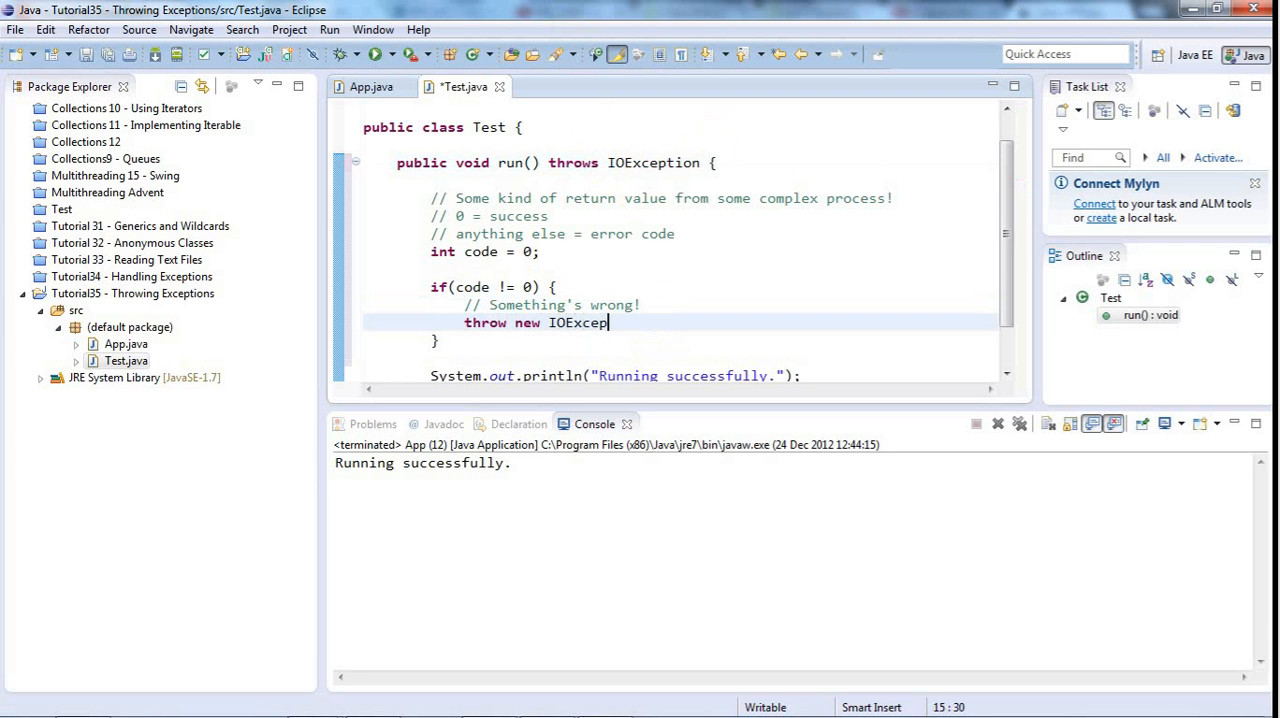
type("tion()")
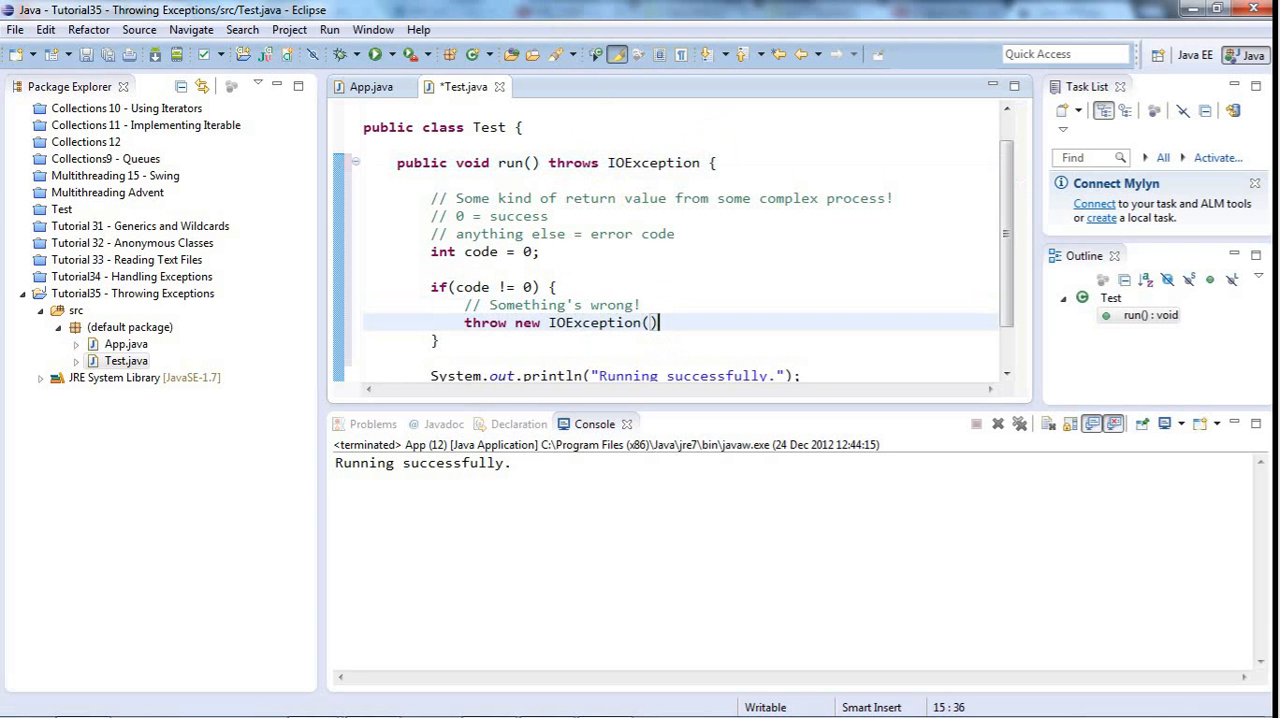
type(";")
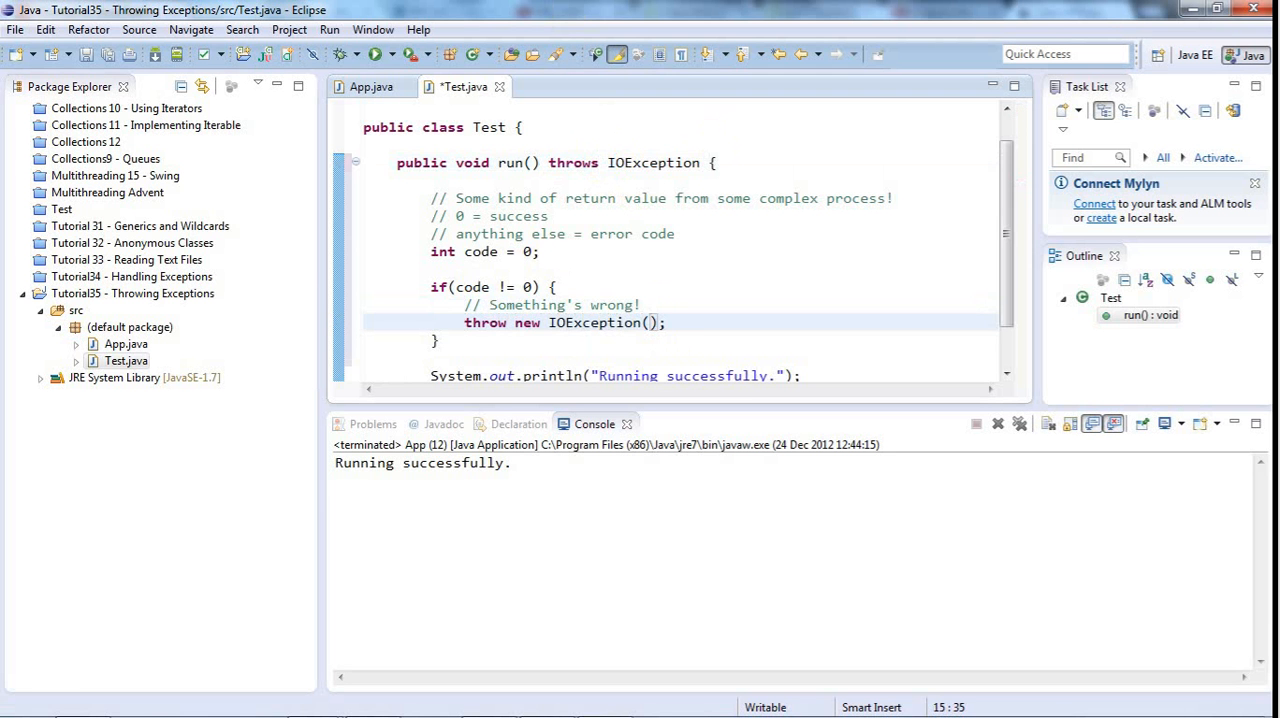
type("\"\"")
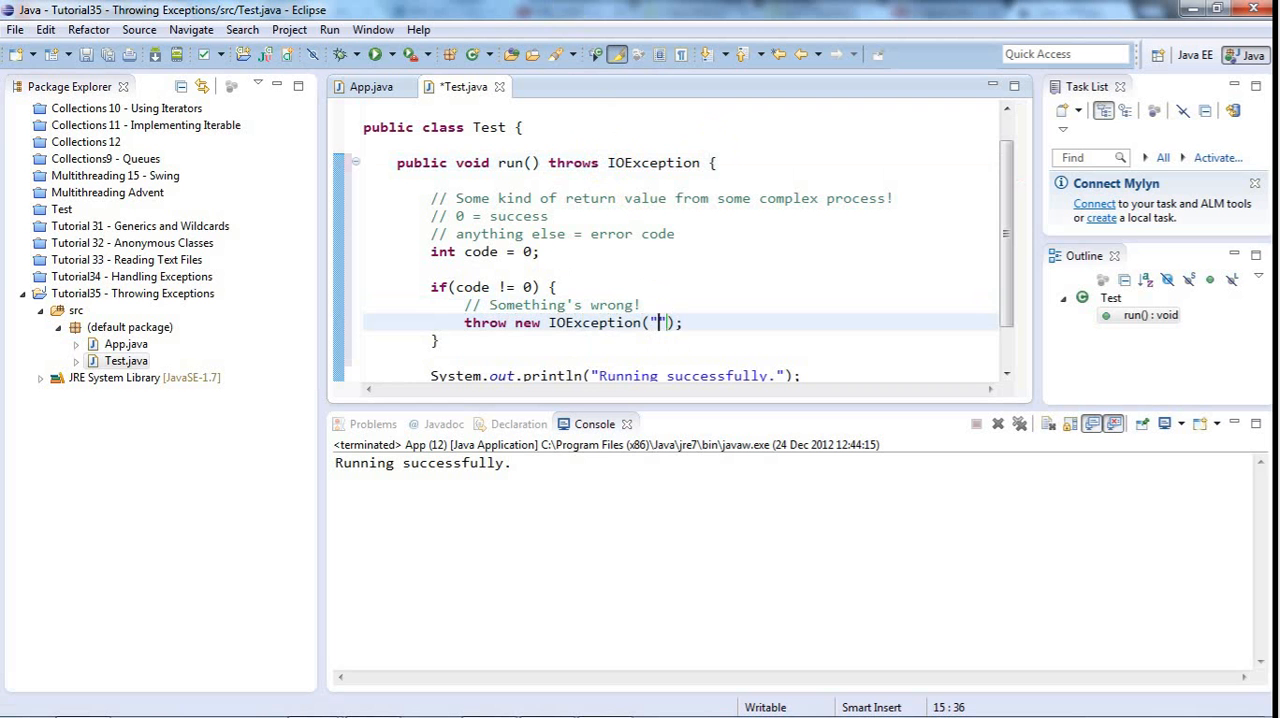
Write the exception message, settling on "Could not connect to server.".
type("Something")
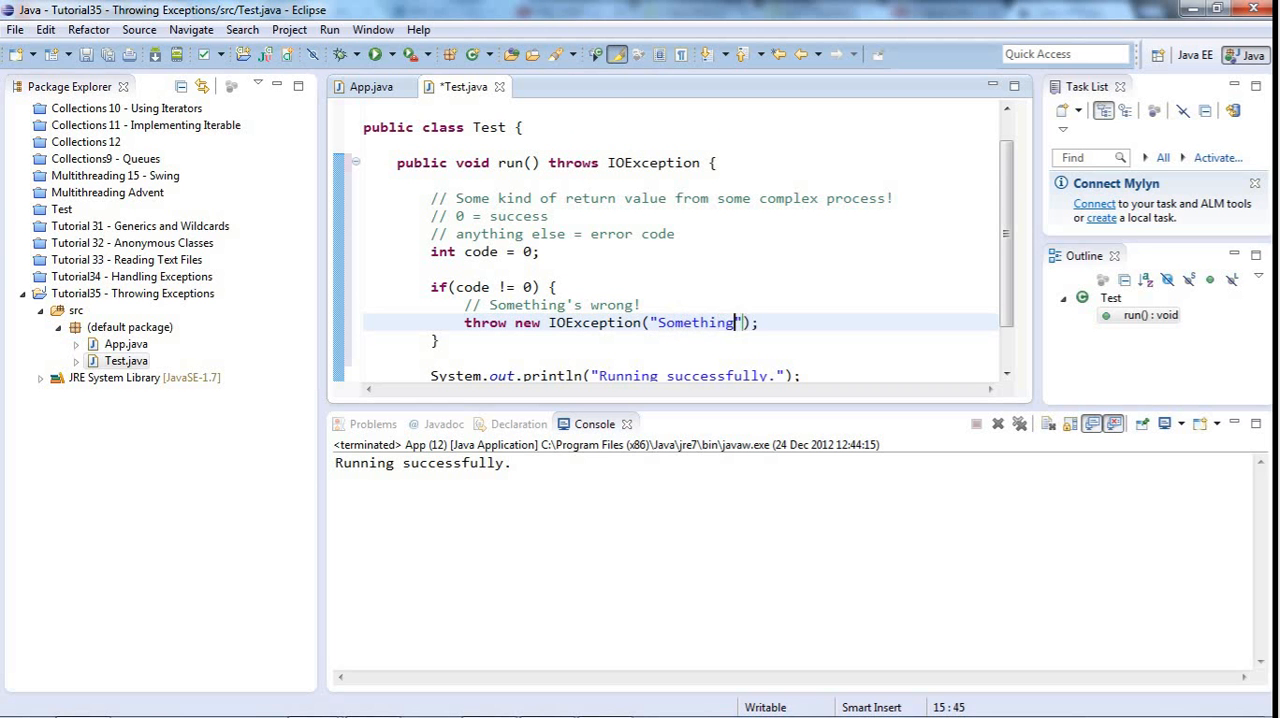
type("went w")
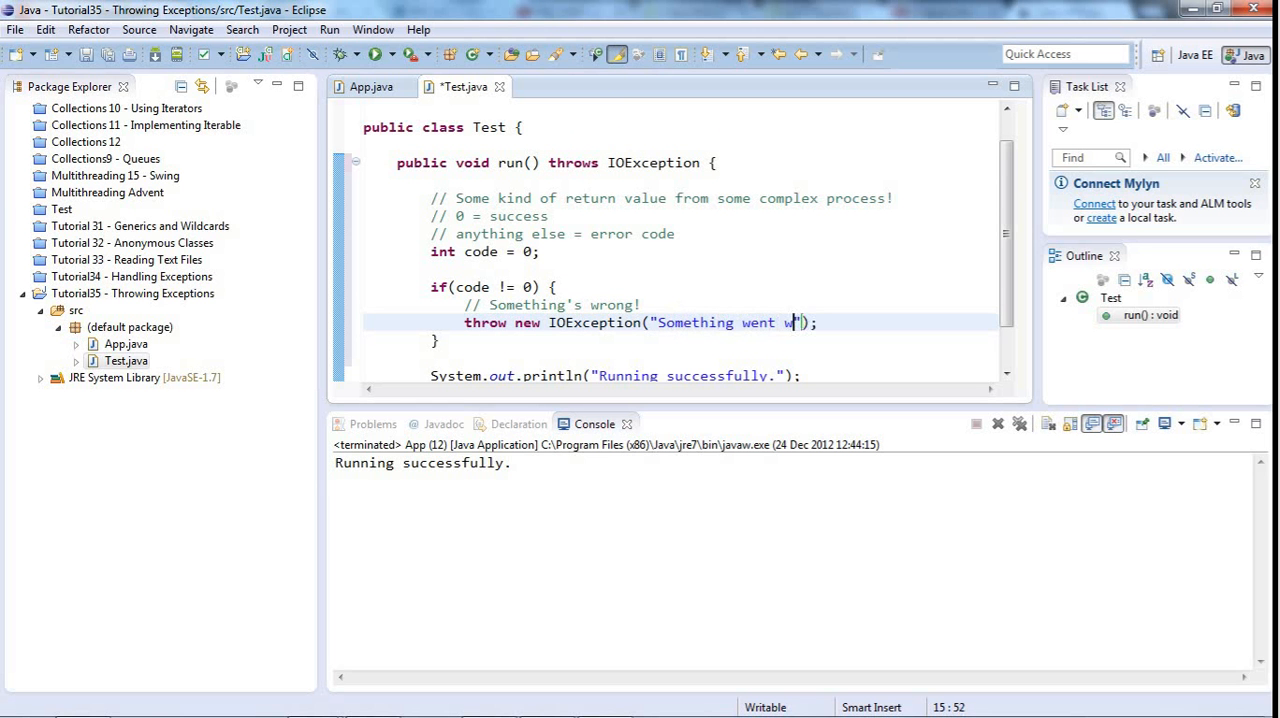
type("r")
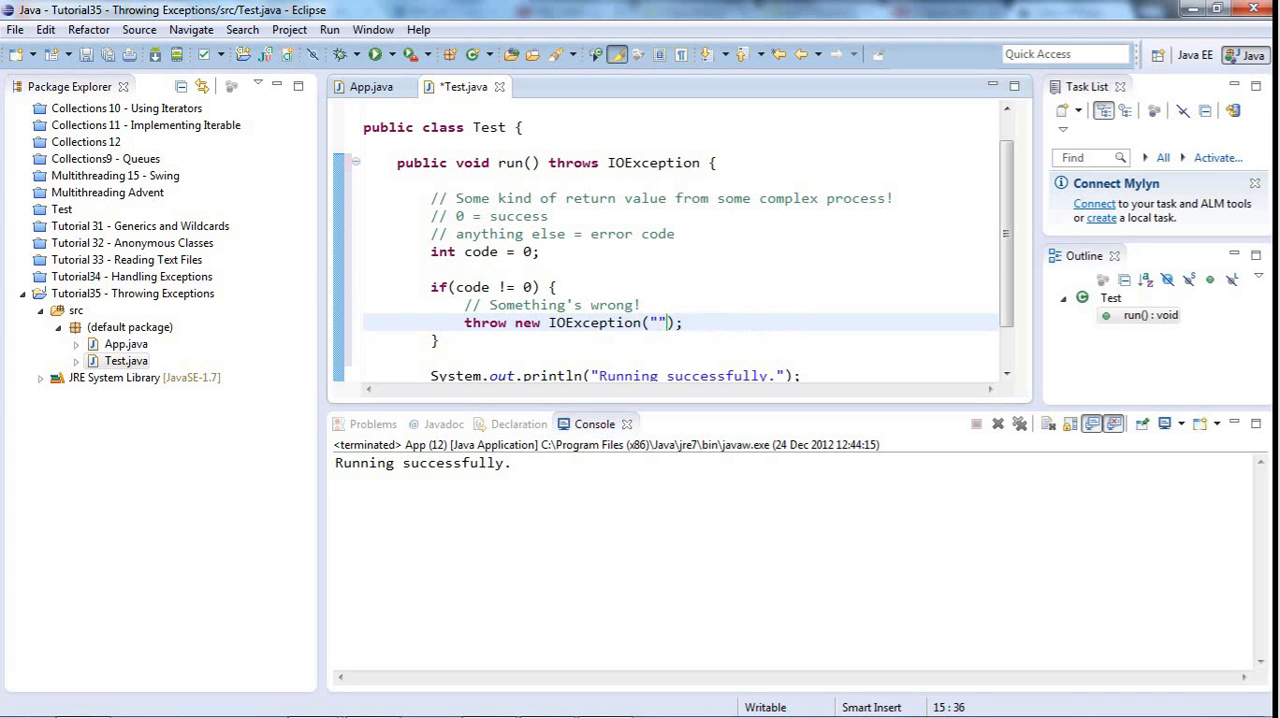
type("Could not connec")
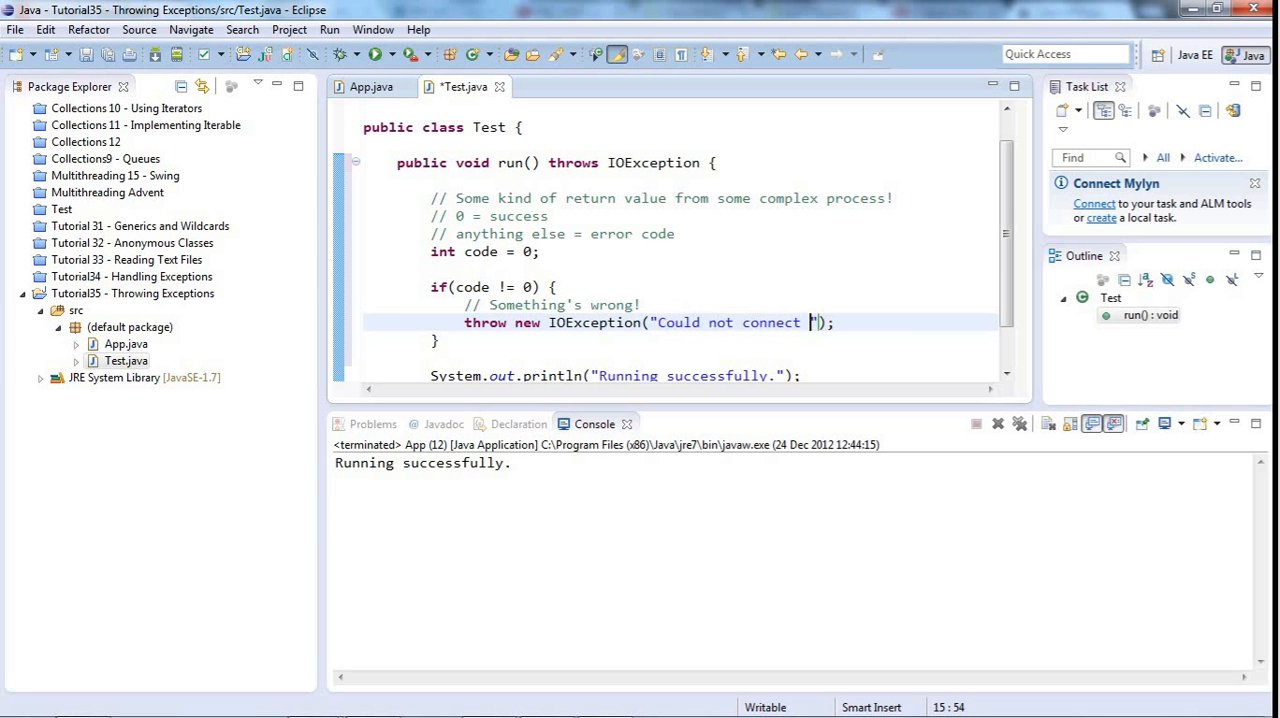
type("to server")
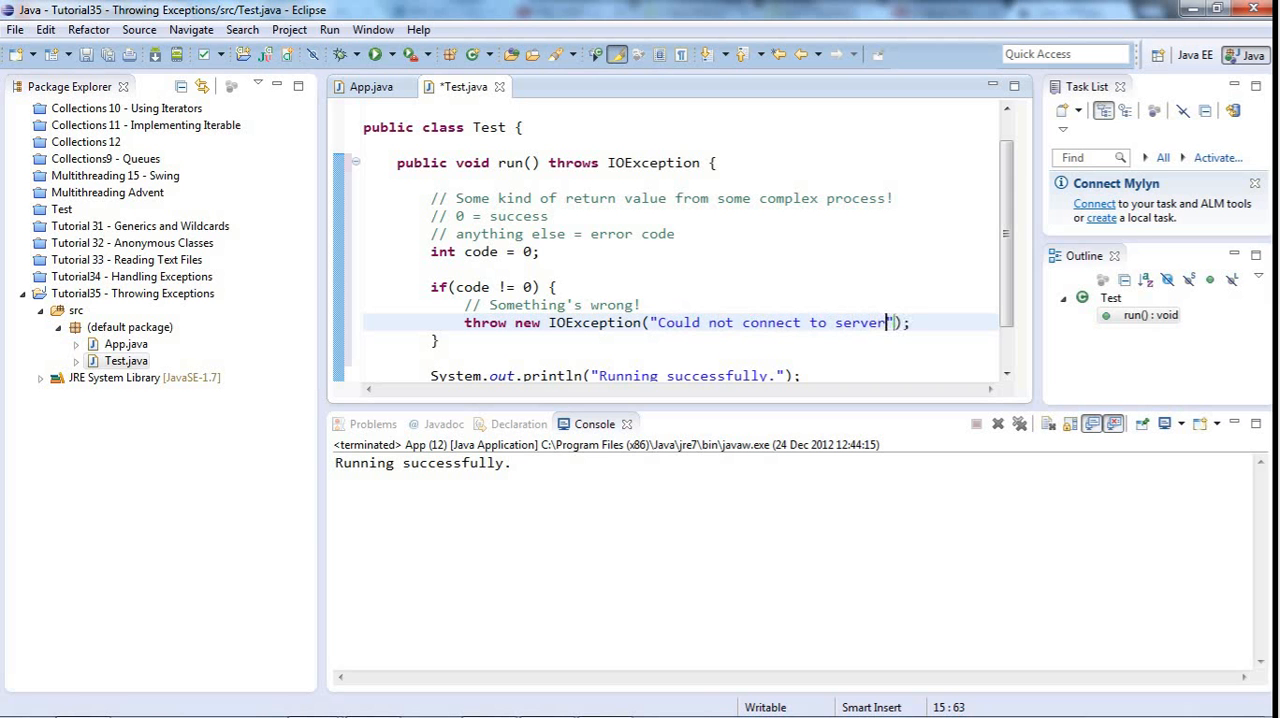
type(".")
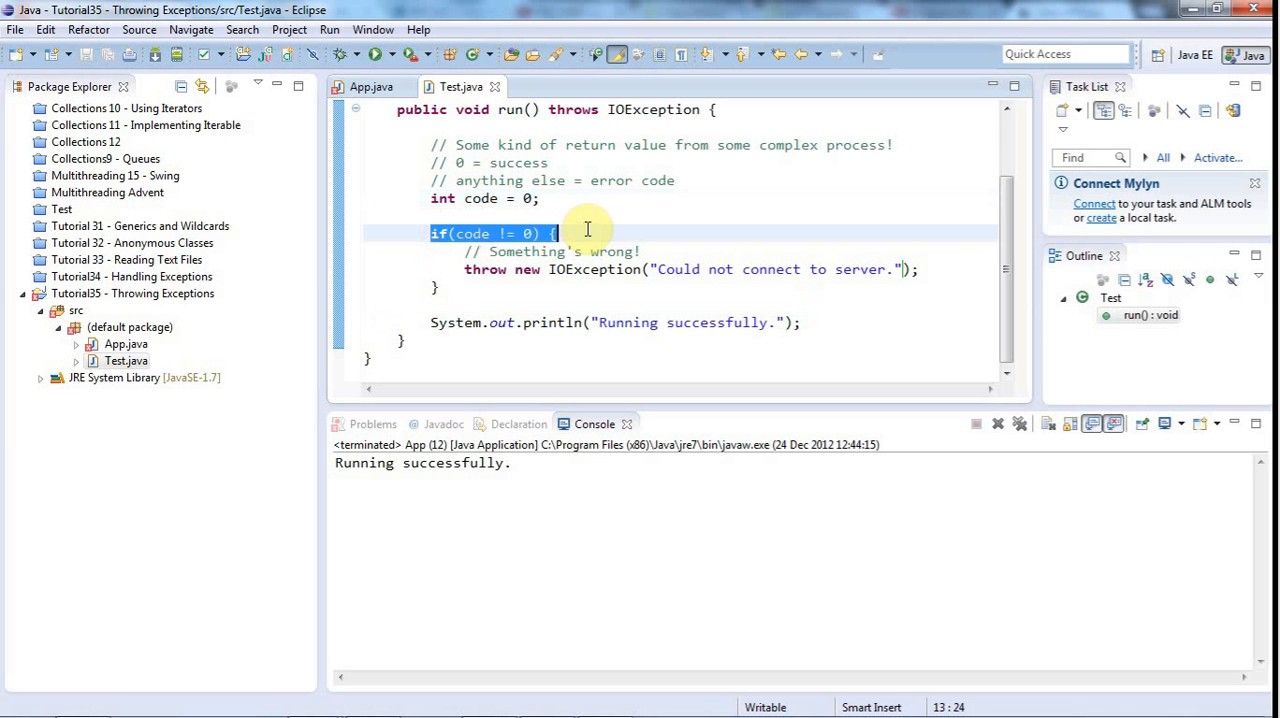
mouse_move(496, 262)
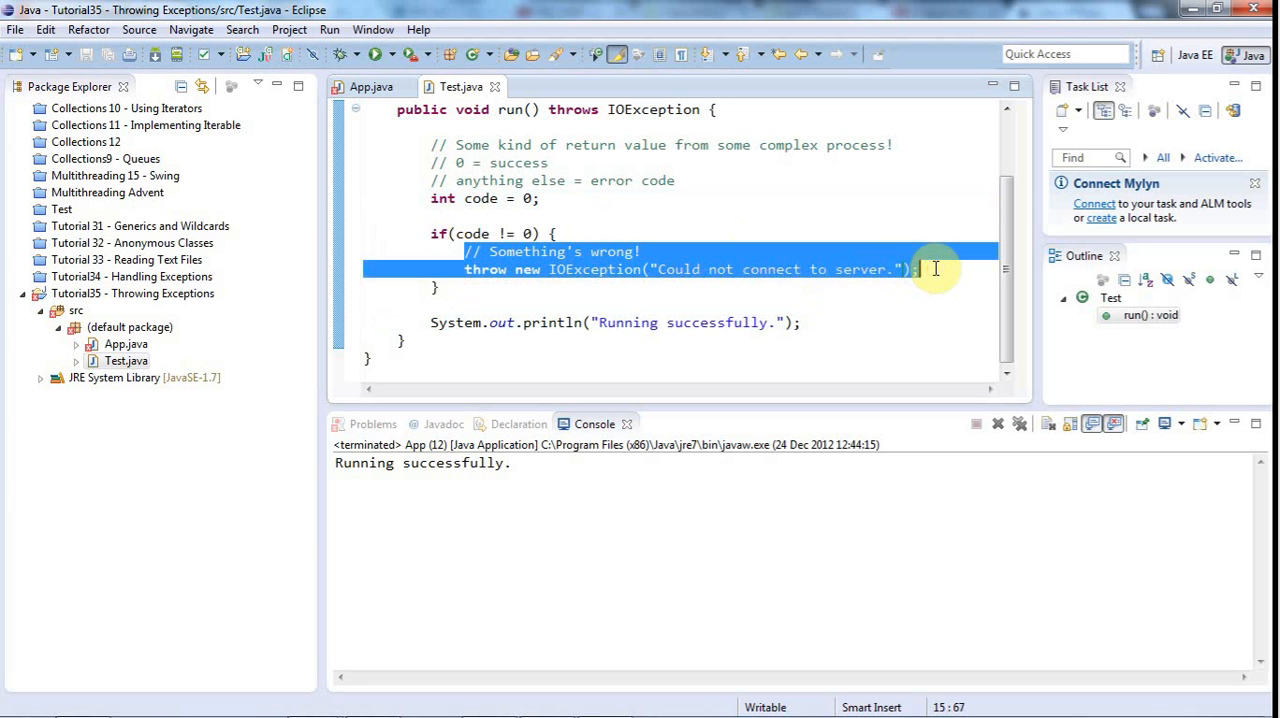
mouse_move(560, 268)
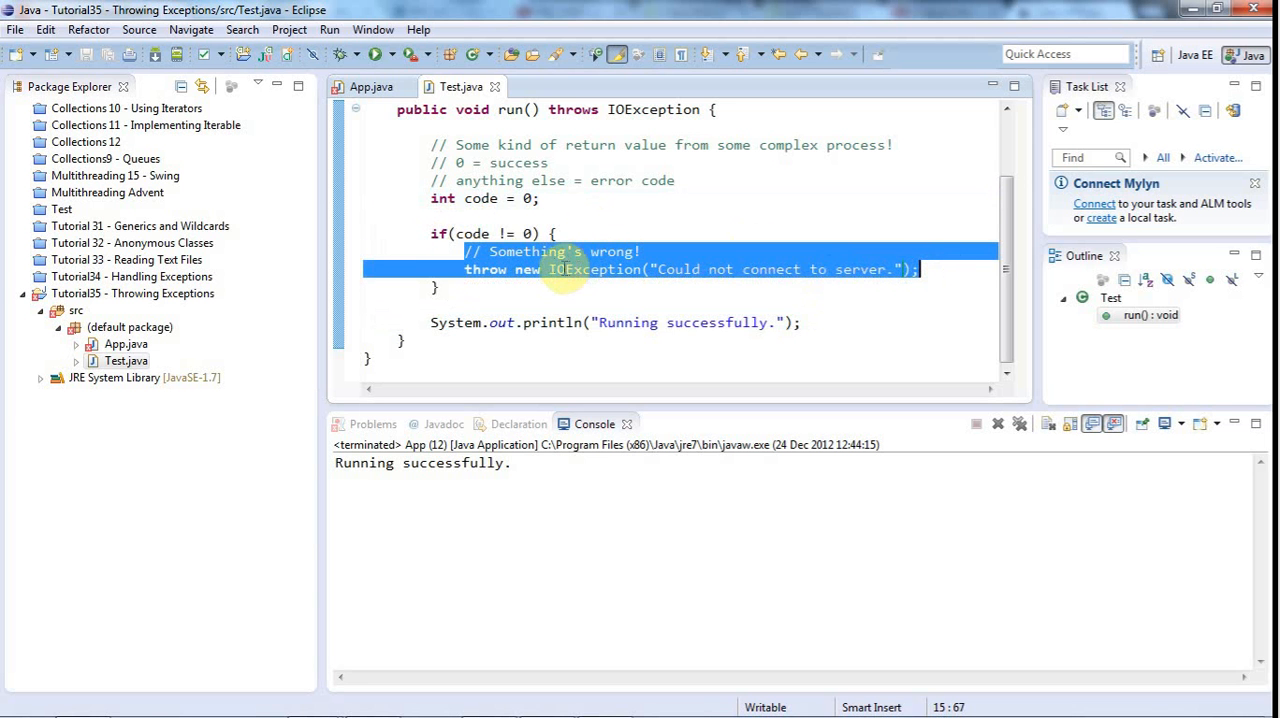
mouse_move(516, 308)
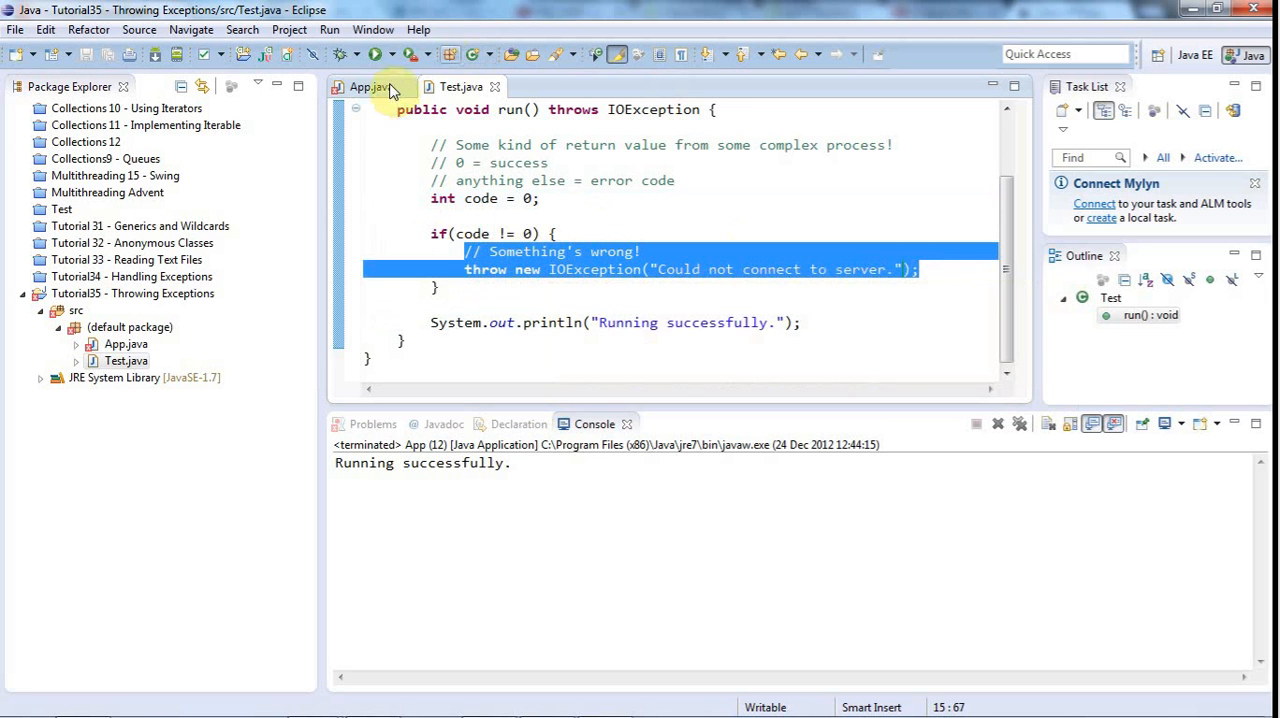
In App.java, surround test.run() with try/catch for IOException via Quick Fix.
left_click(370, 88)
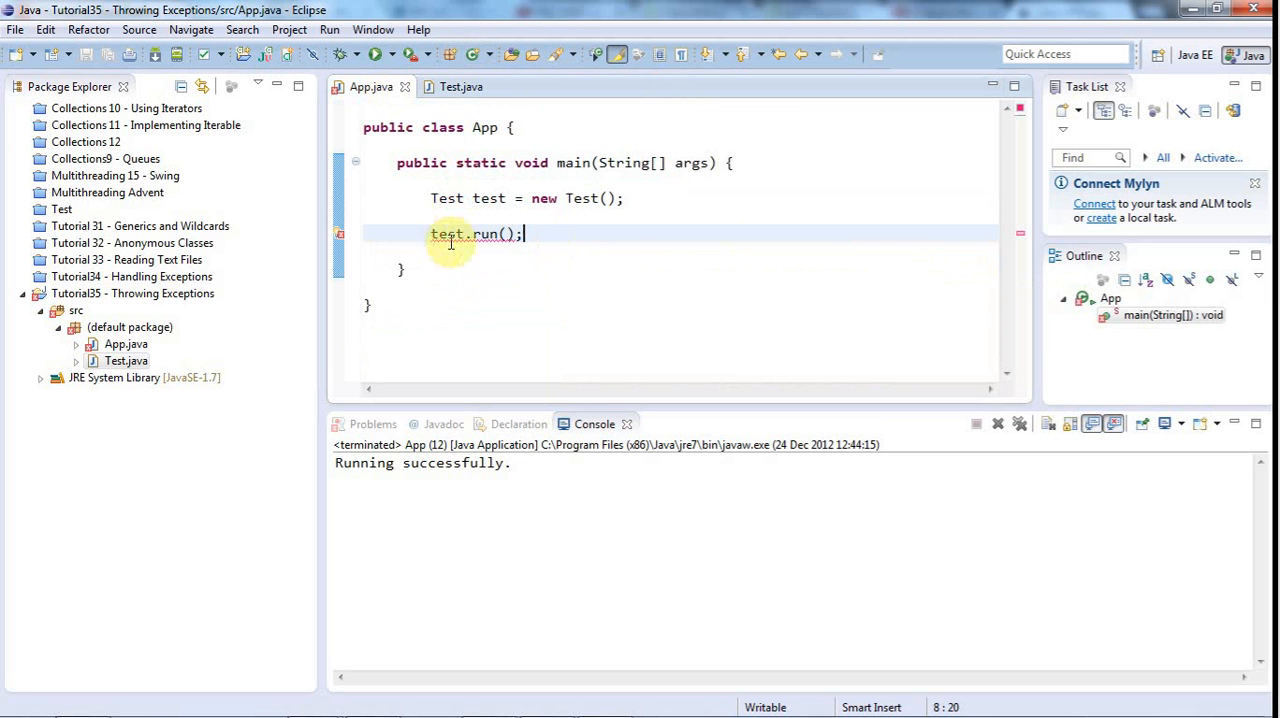
mouse_move(340, 242)
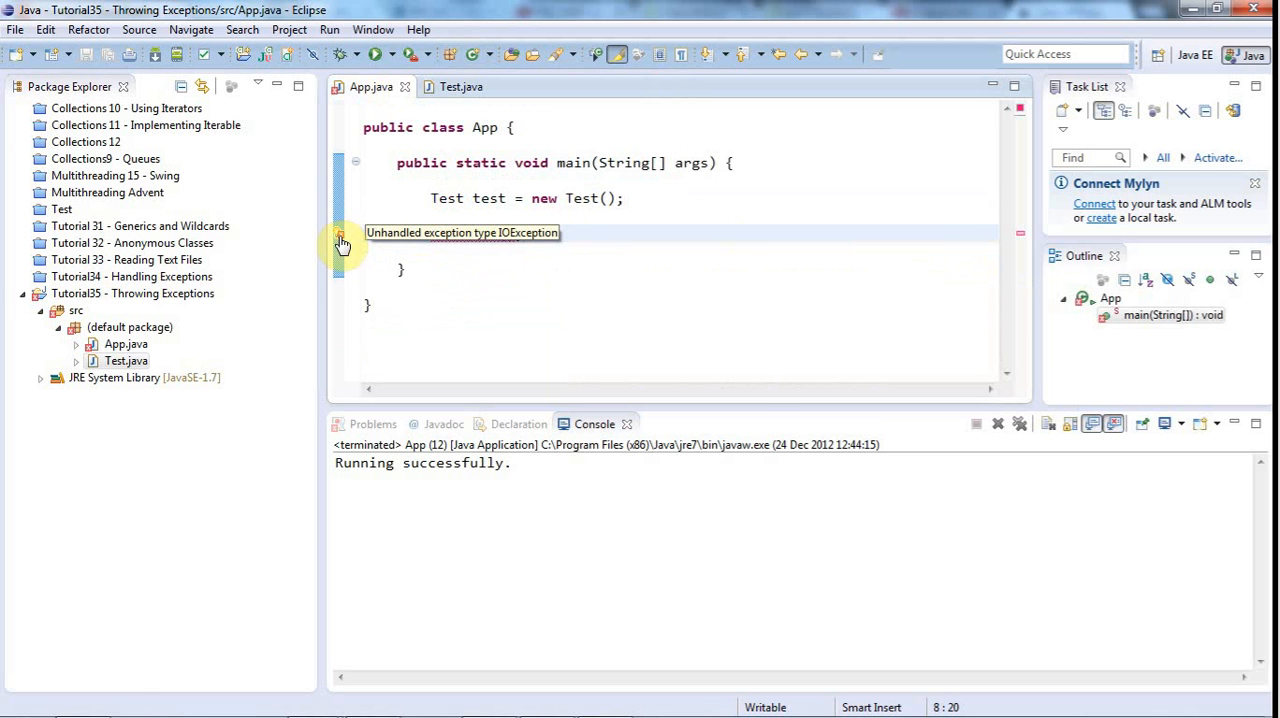
left_click(340, 236)
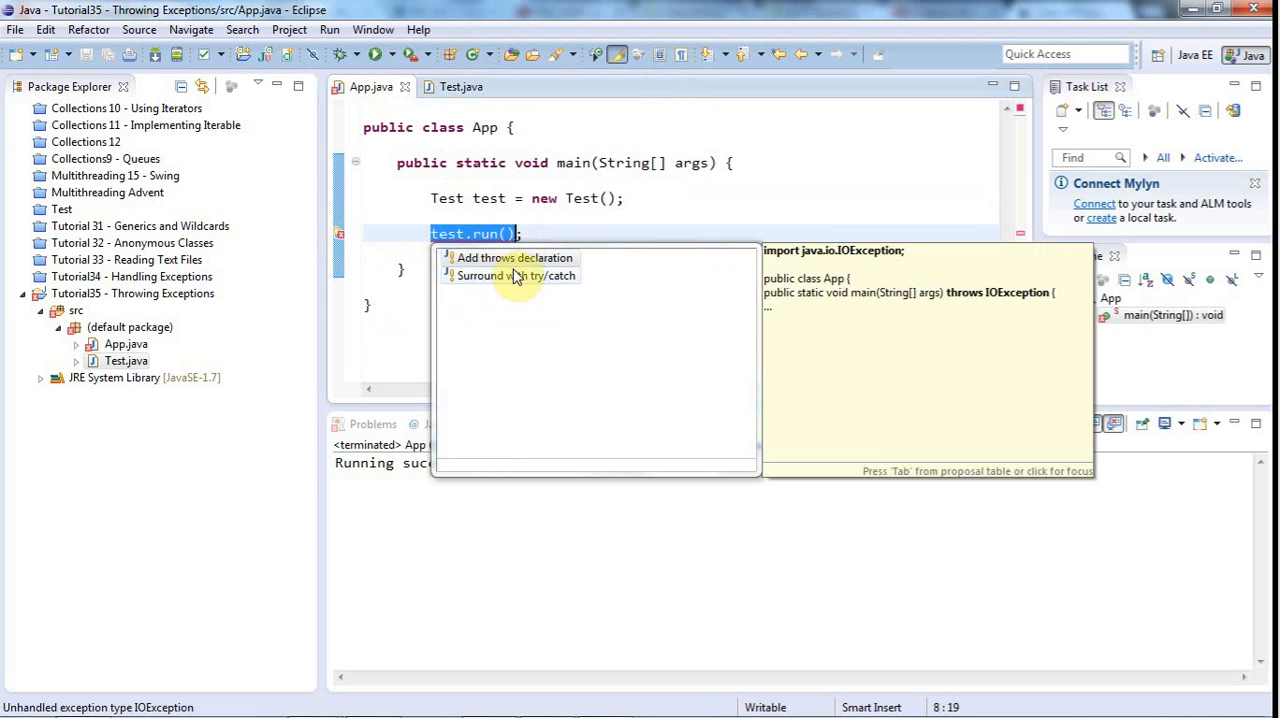
left_click(516, 276)
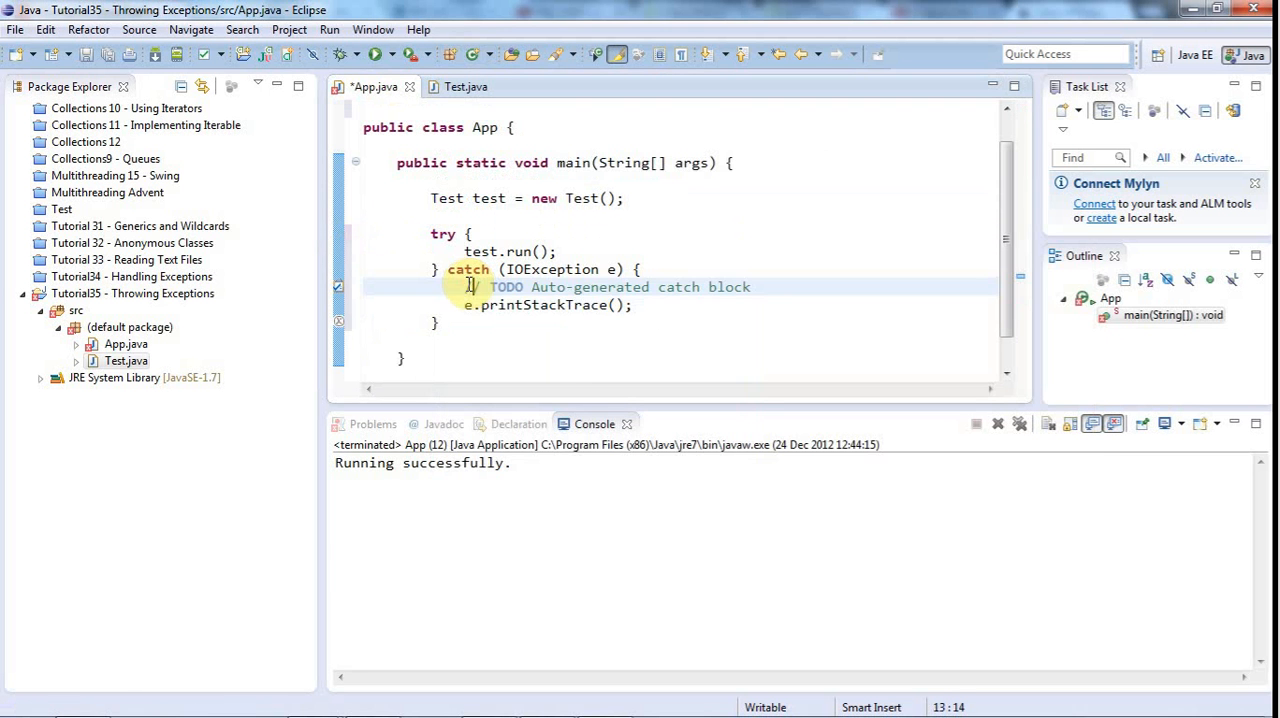
Replace the catch body with System.out.println(e.getMessage()).
left_click_drag(470, 288, 632, 304)
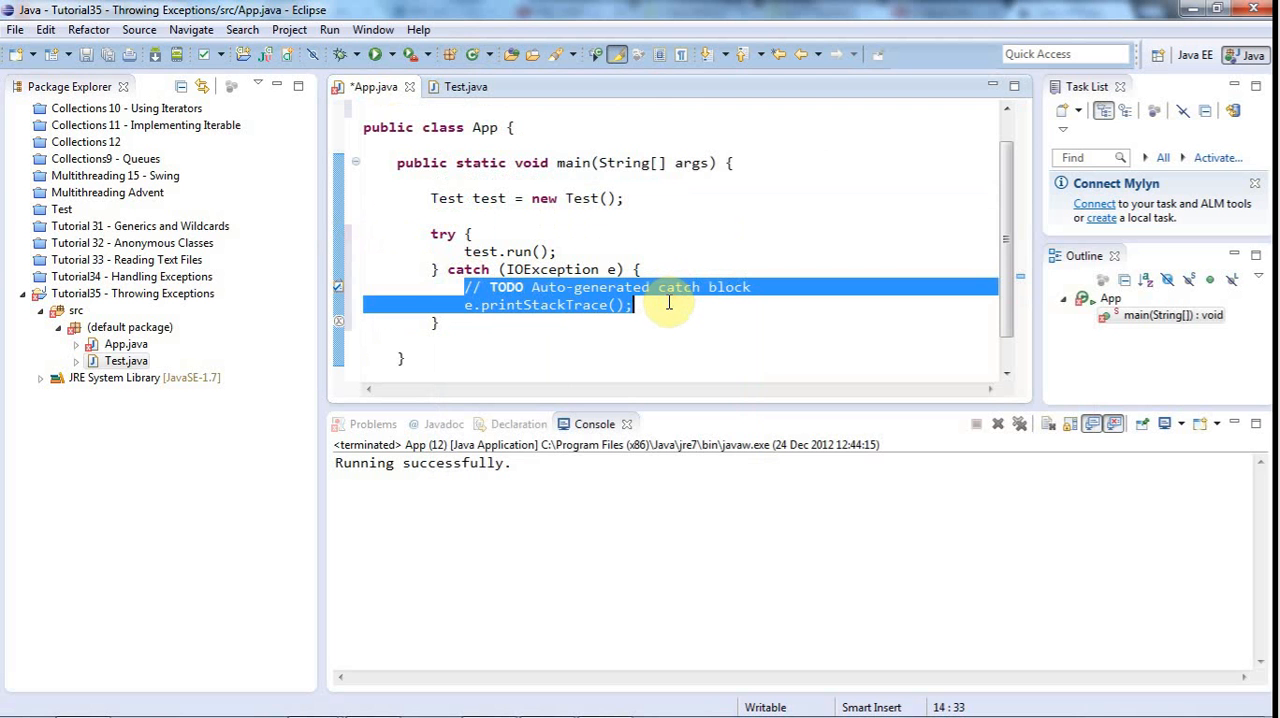
type("sys")
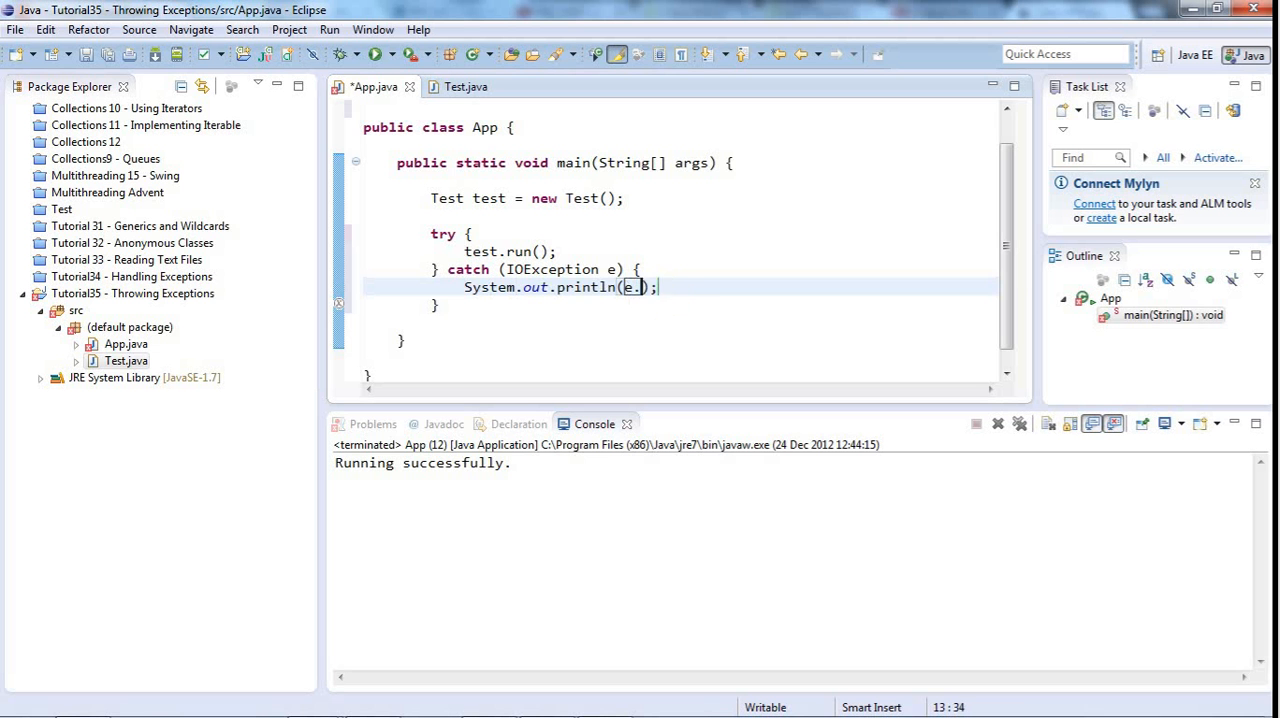
type("getMessage(")
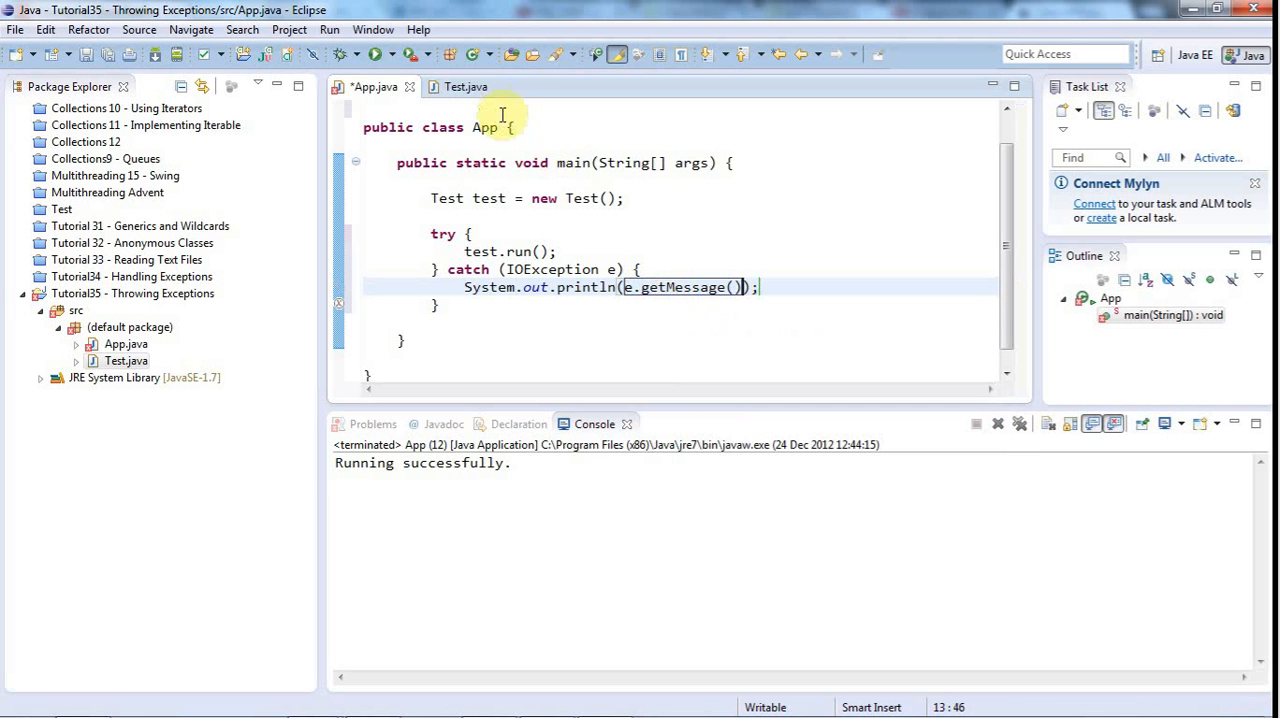
left_click(464, 86)
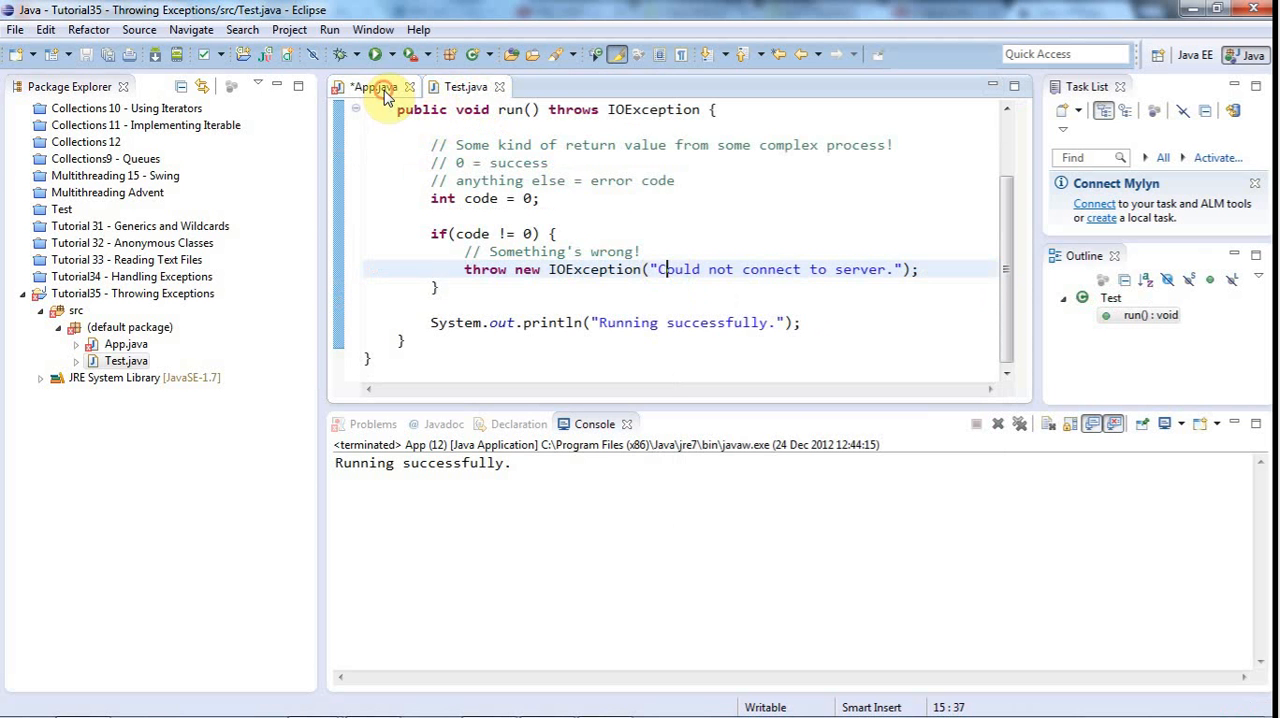
left_click(372, 88)
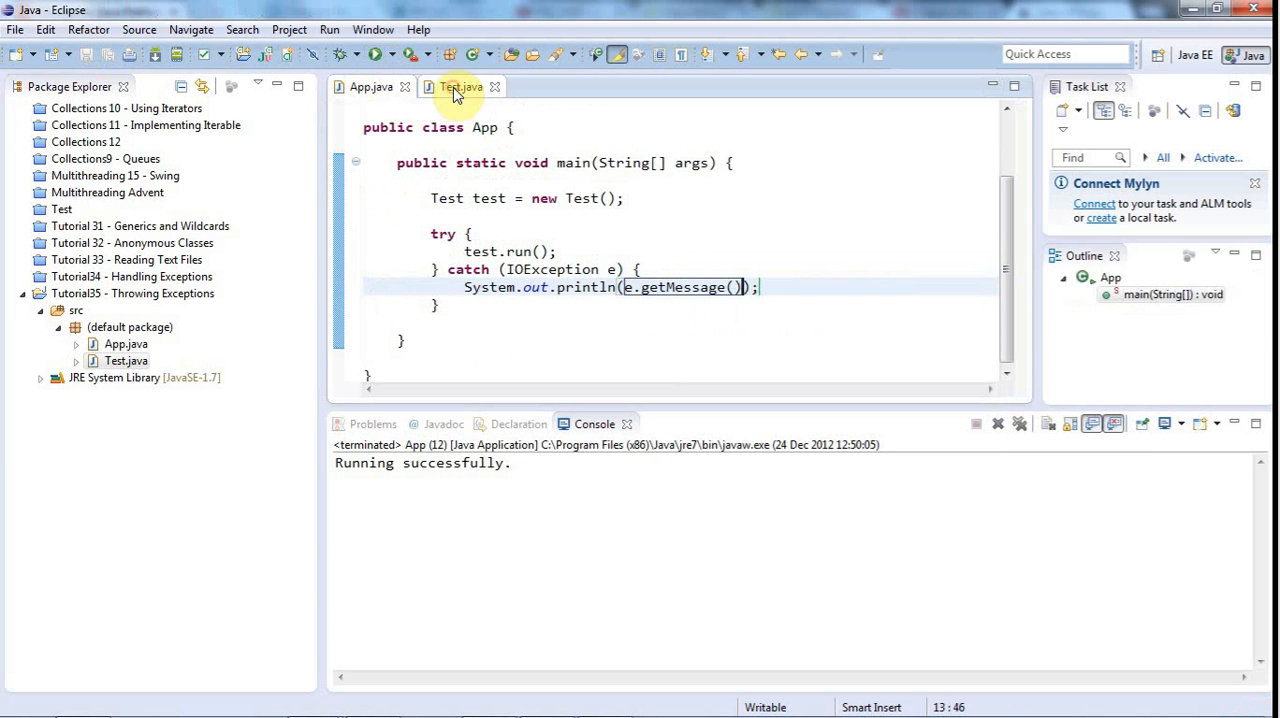
Set code to 1 in Test.run and rerun App so the console prints "Could not connect to server.".
left_click(460, 88)
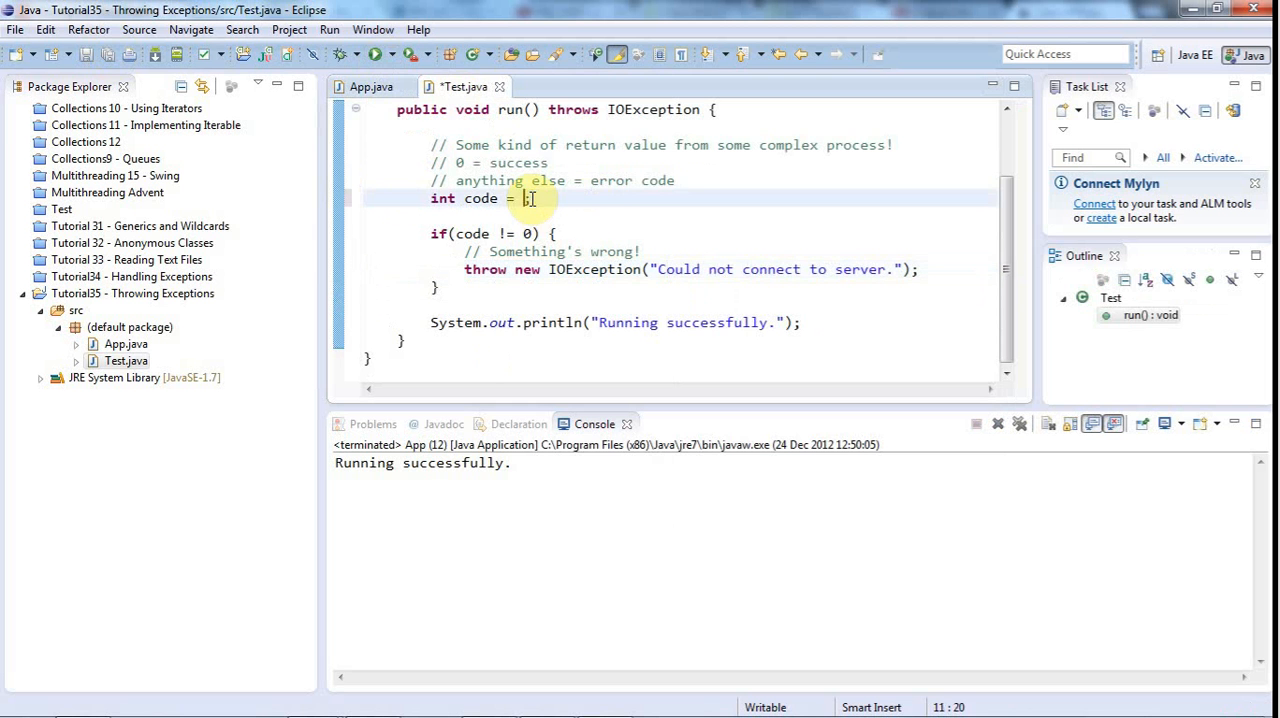
type("1;")
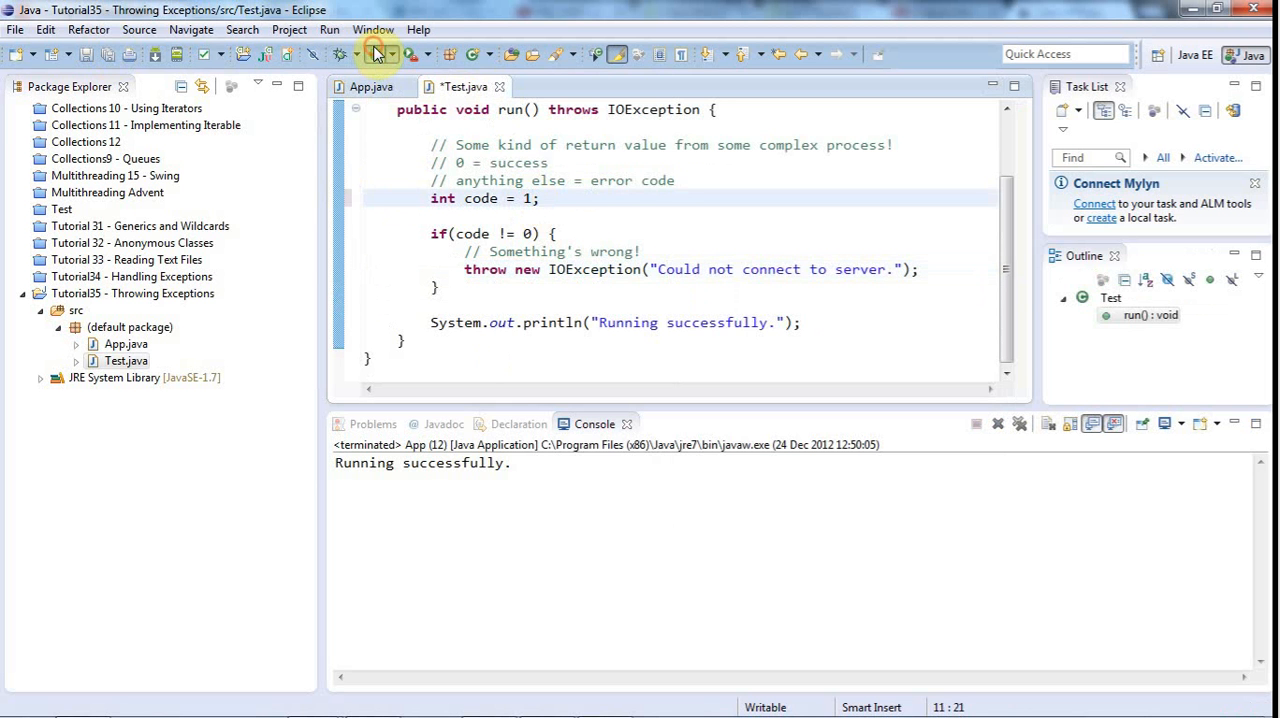
left_click(376, 54)
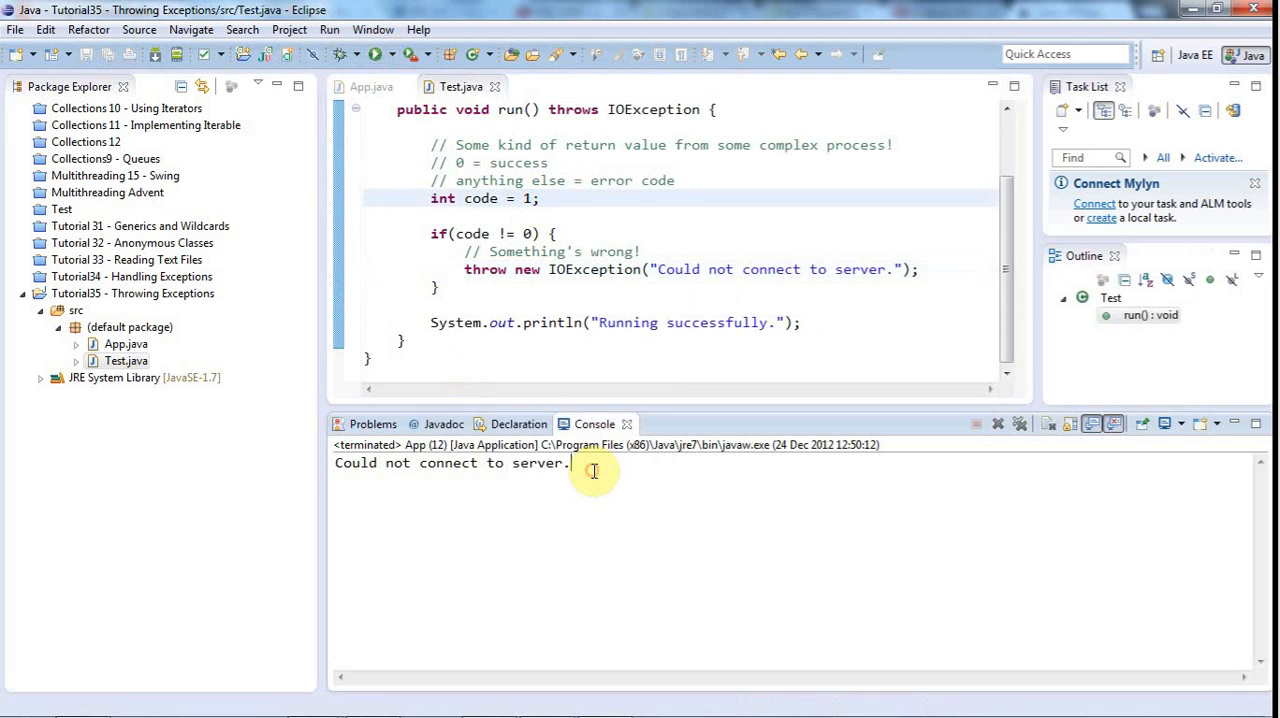
triple_click(450, 462)
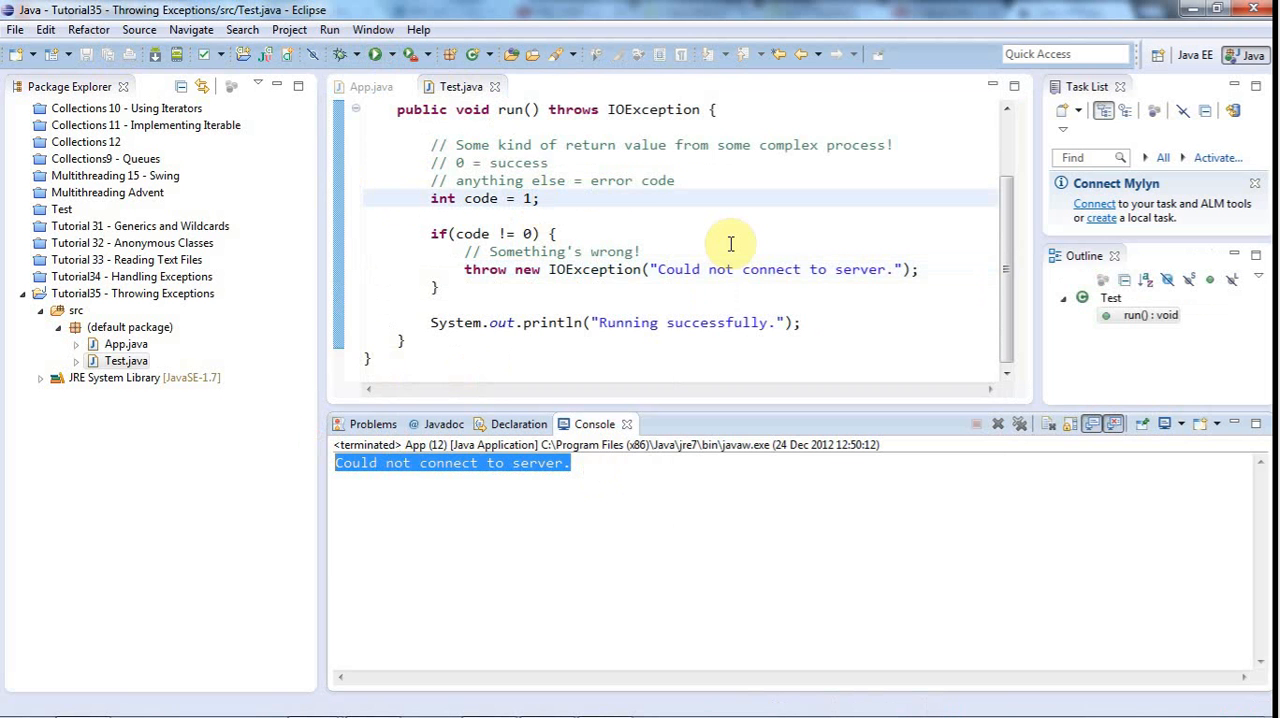
mouse_move(584, 272)
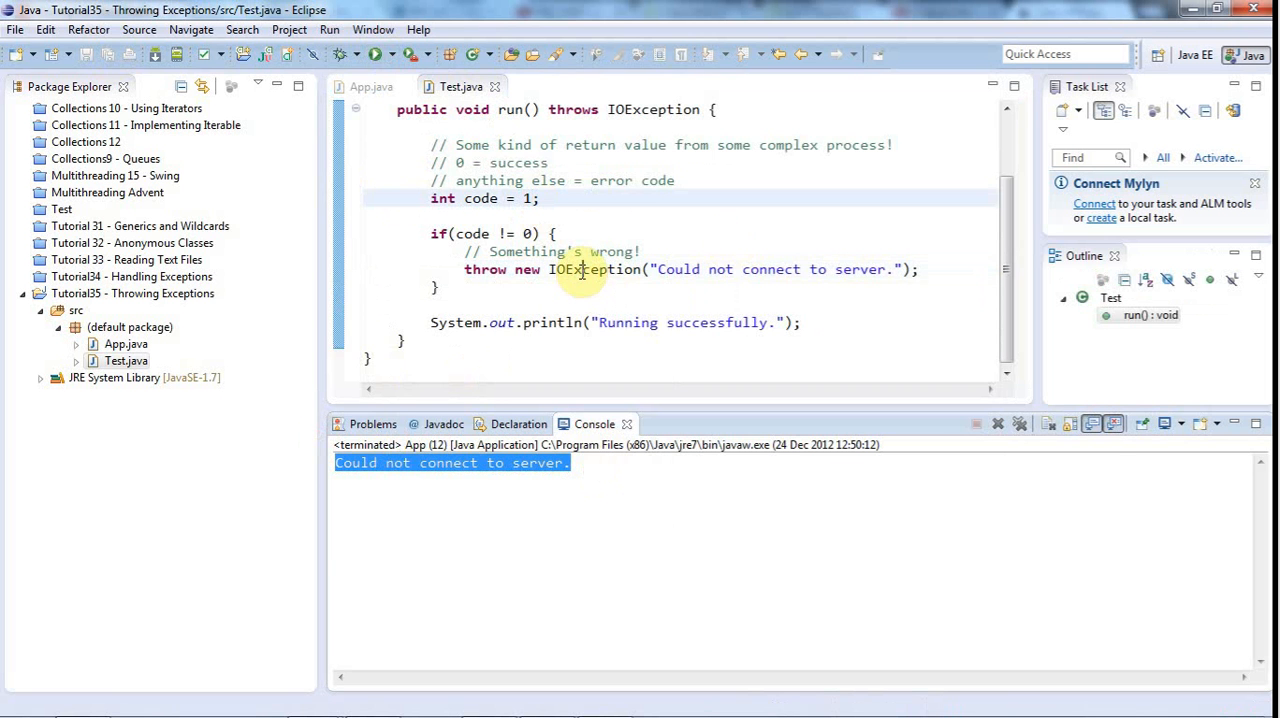
double_click(594, 268)
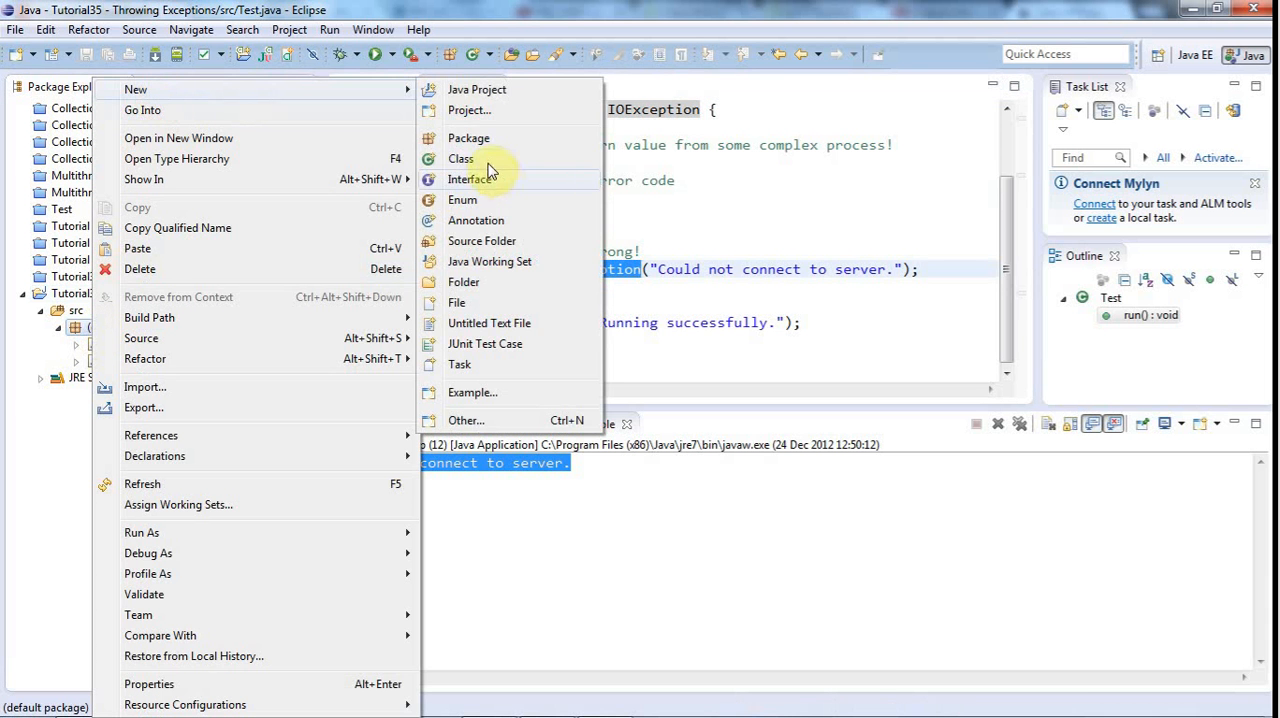
Start a new class named ServerException without a main method stub.
left_click(460, 158)
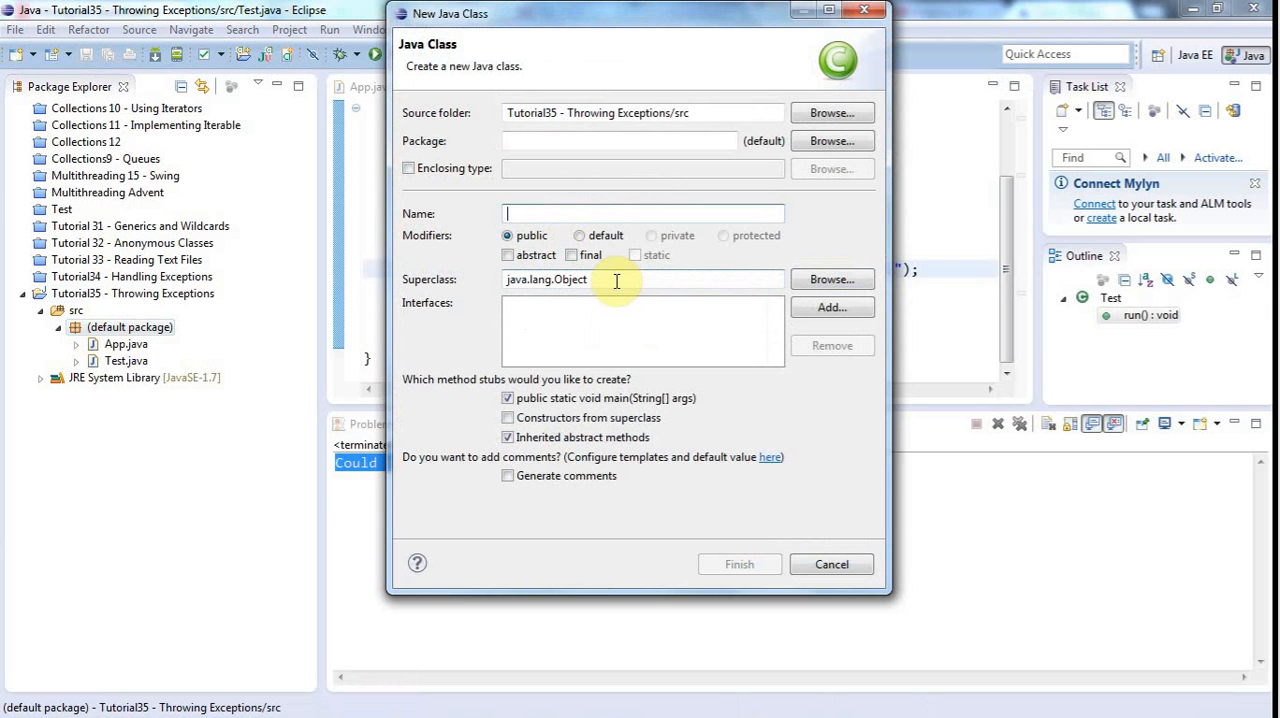
type("ServerEx")
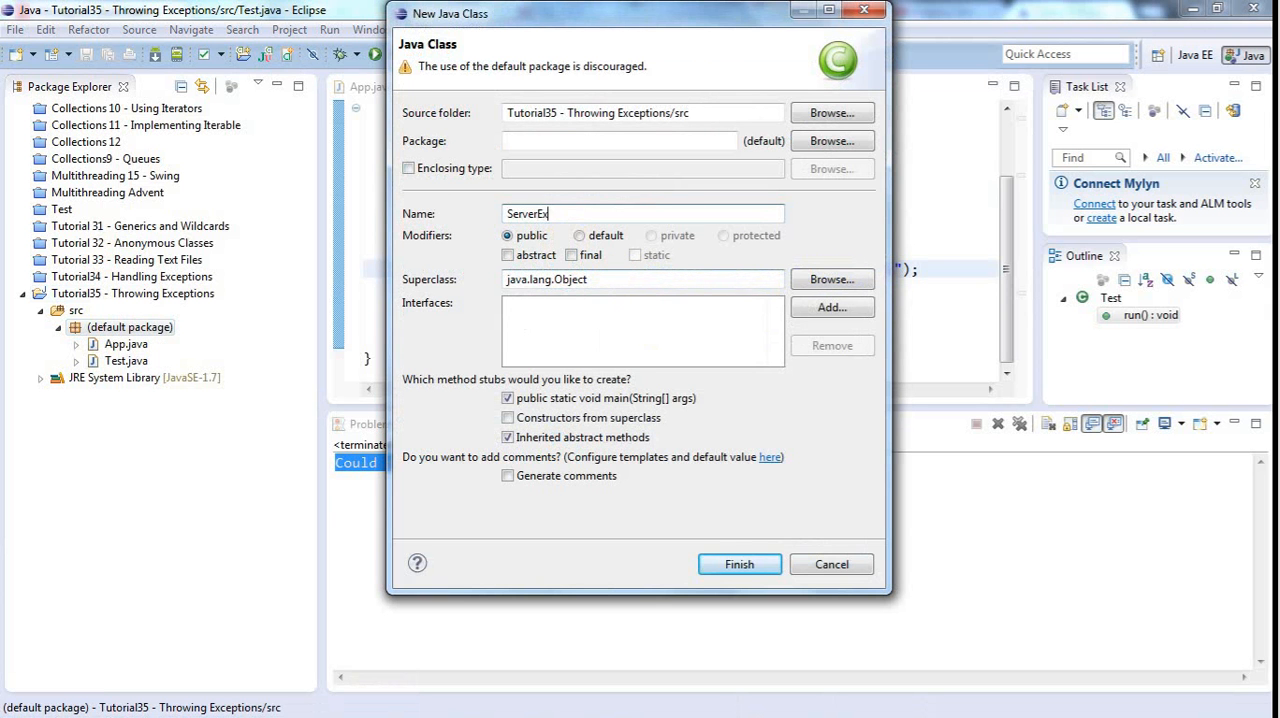
type("ception")
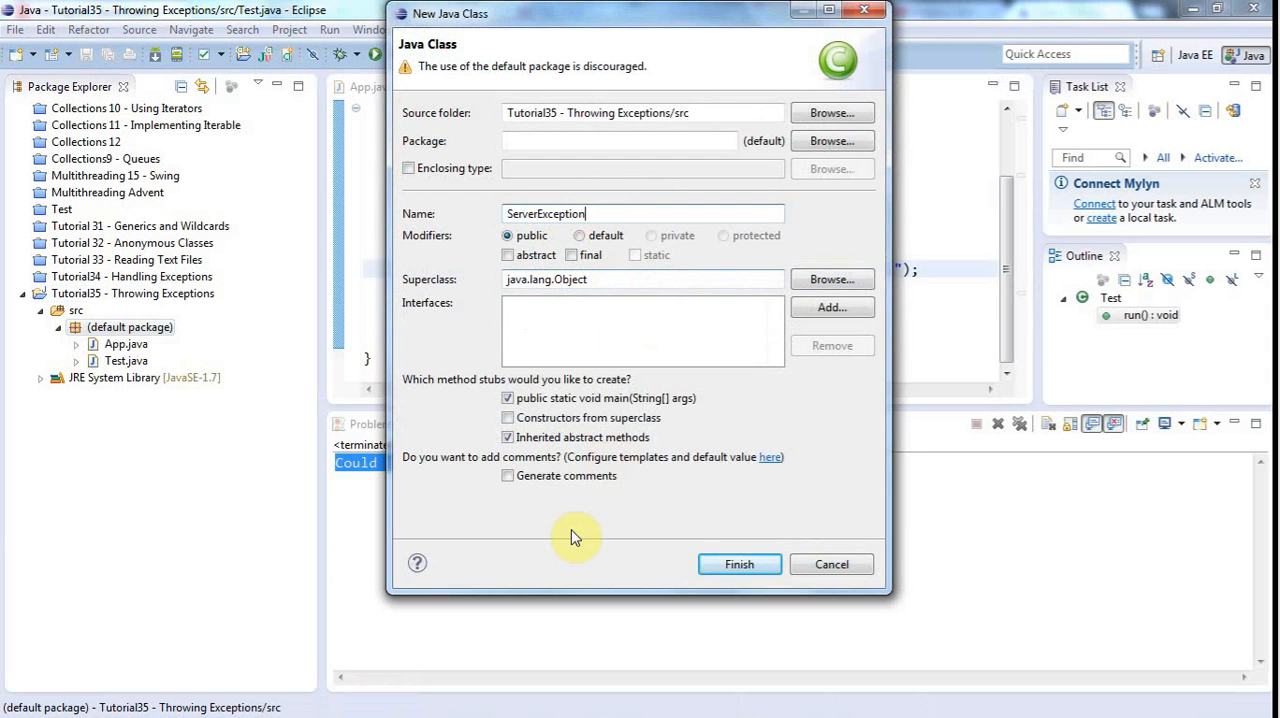
left_click(508, 398)
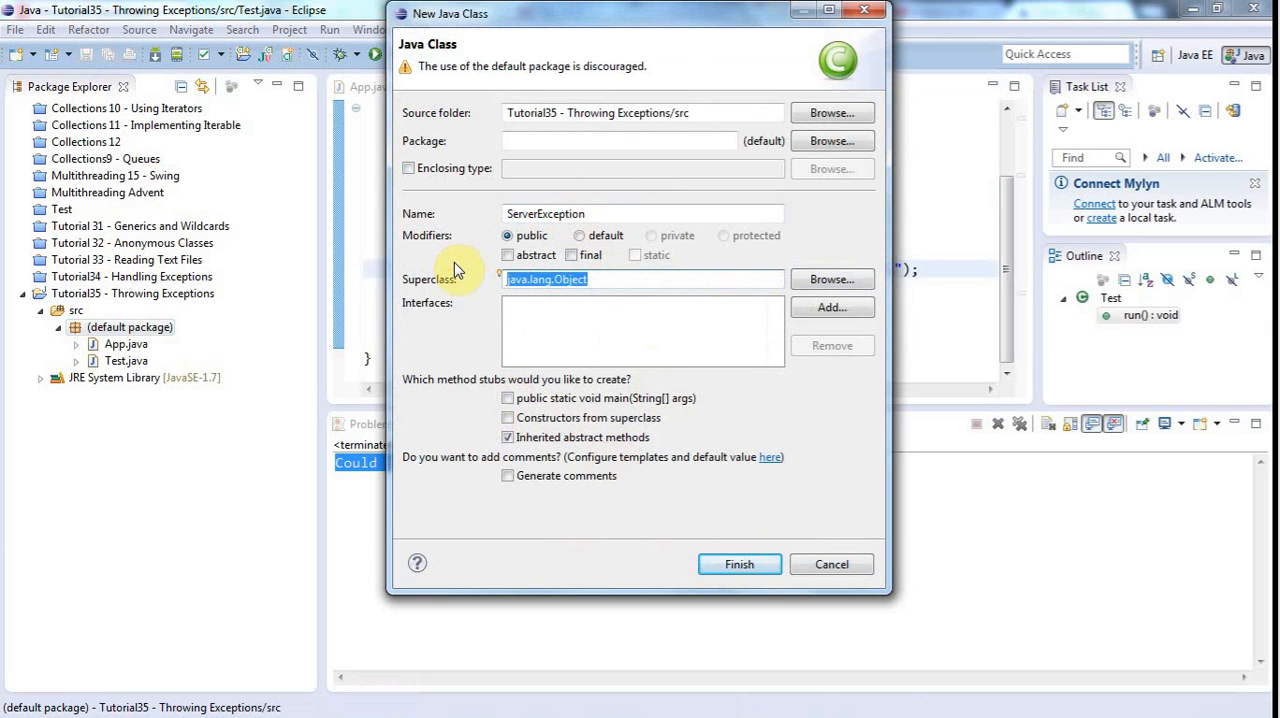
Choose java.lang.Exception as the superclass and create the ServerException class.
type("Except")
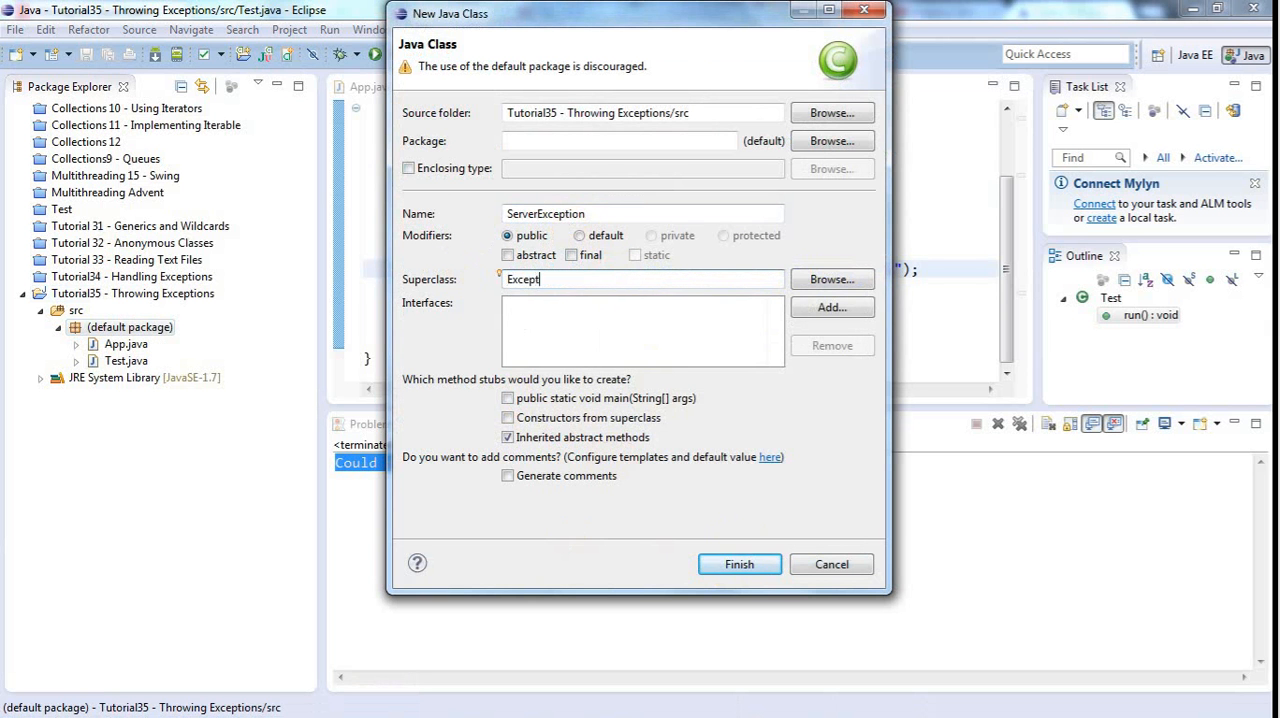
left_click(832, 280)
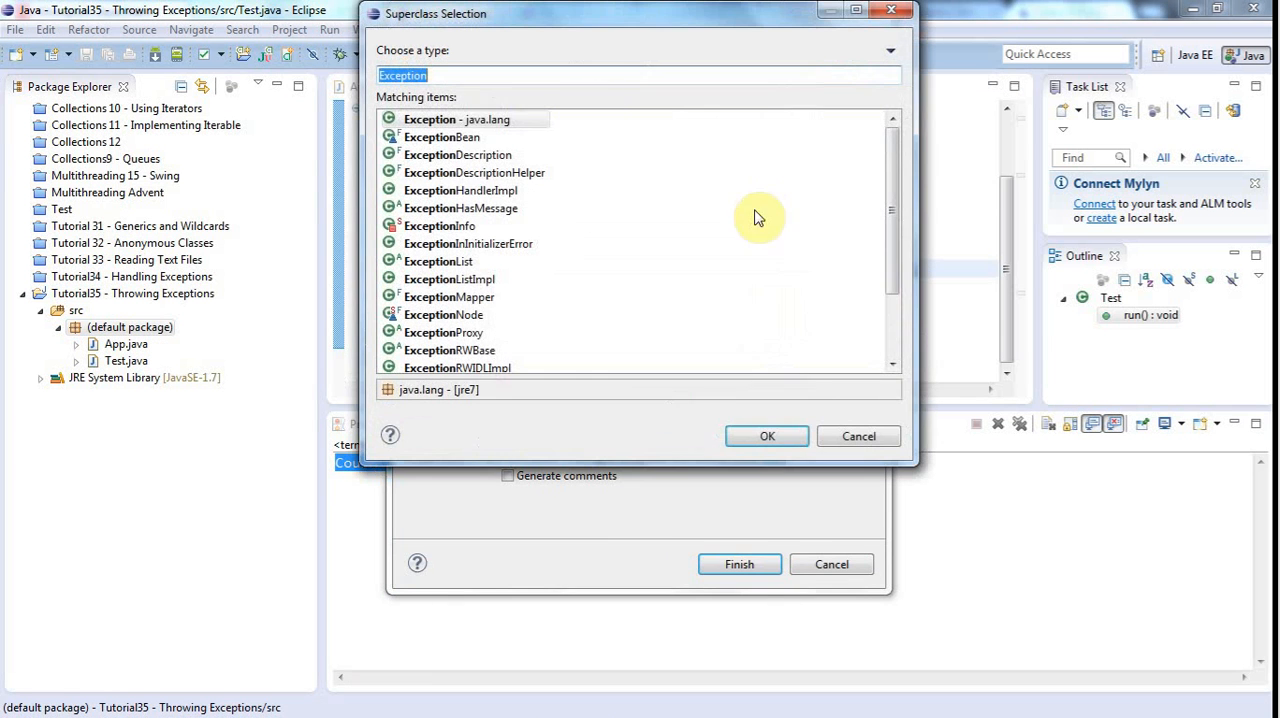
mouse_move(456, 120)
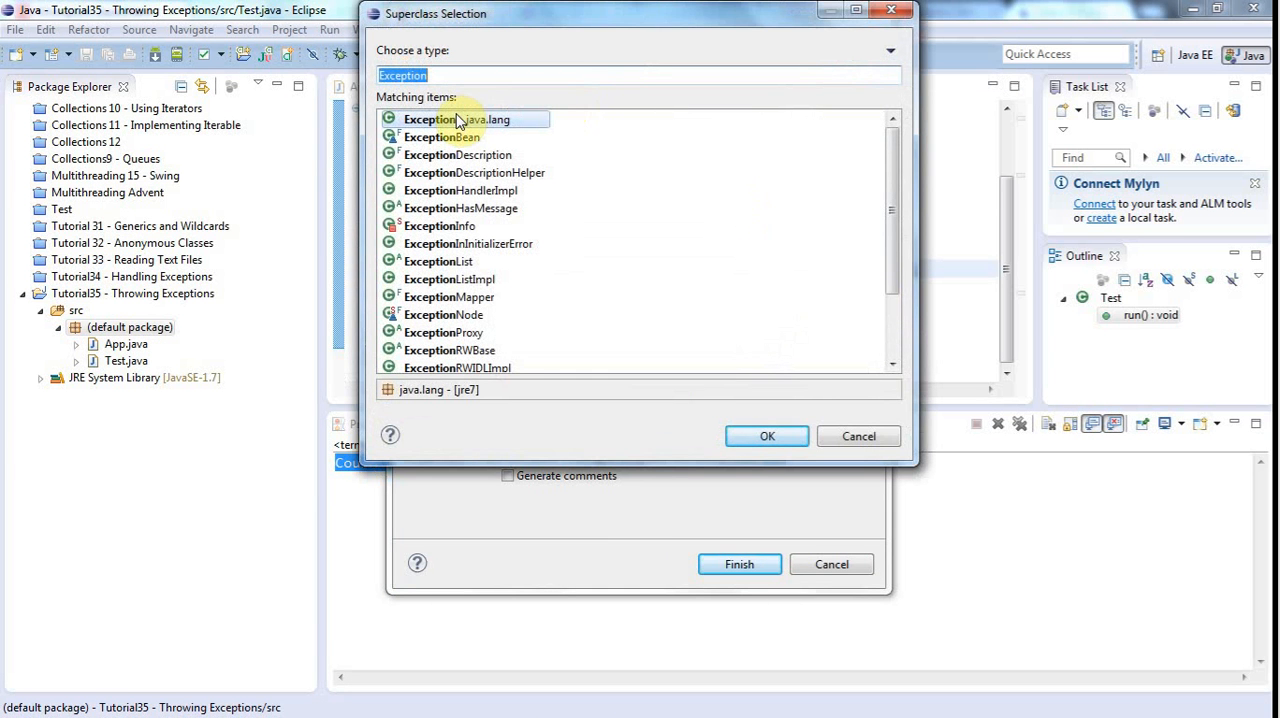
left_click(768, 436)
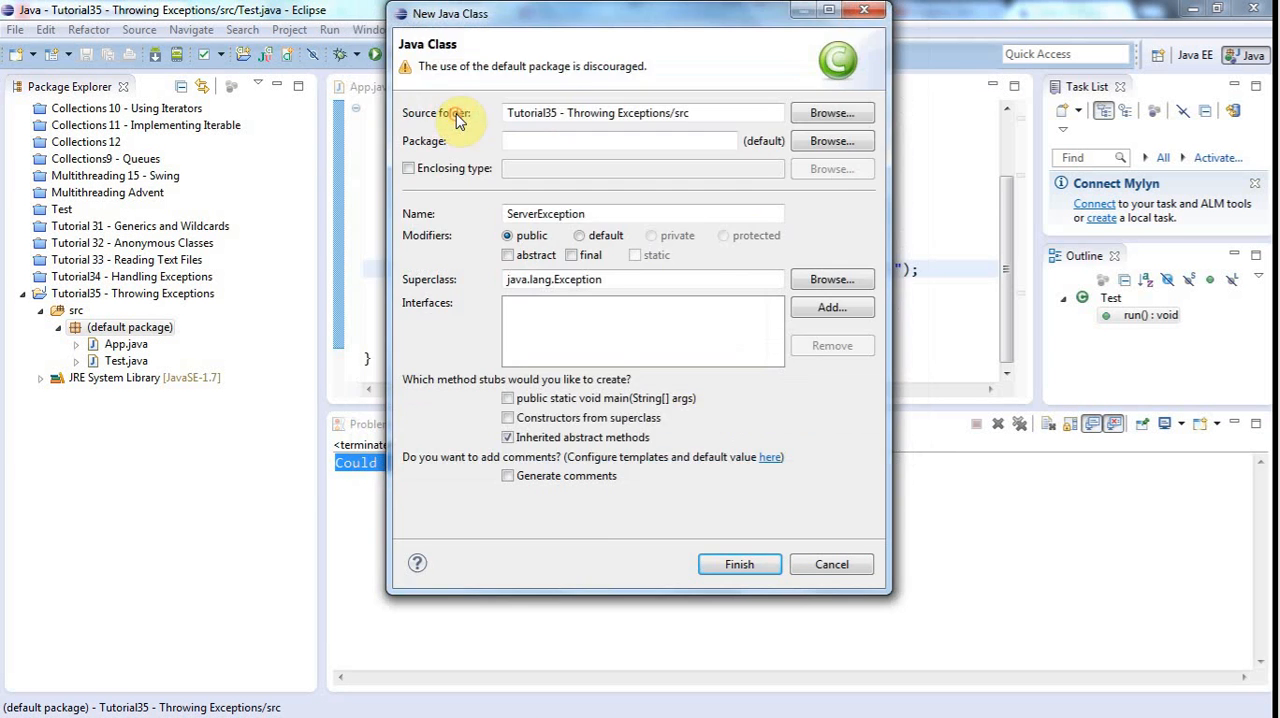
left_click(740, 564)
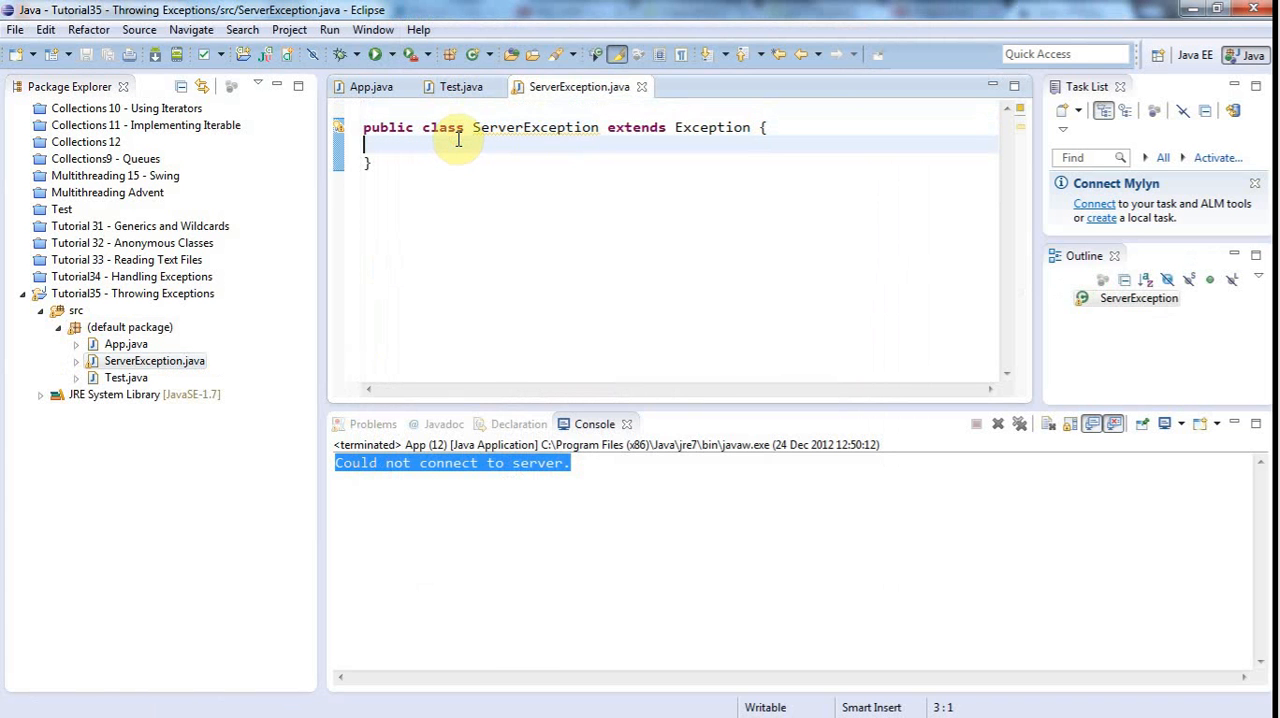
Generate only the Exception(String message) constructor for ServerException.
right_click(458, 140)
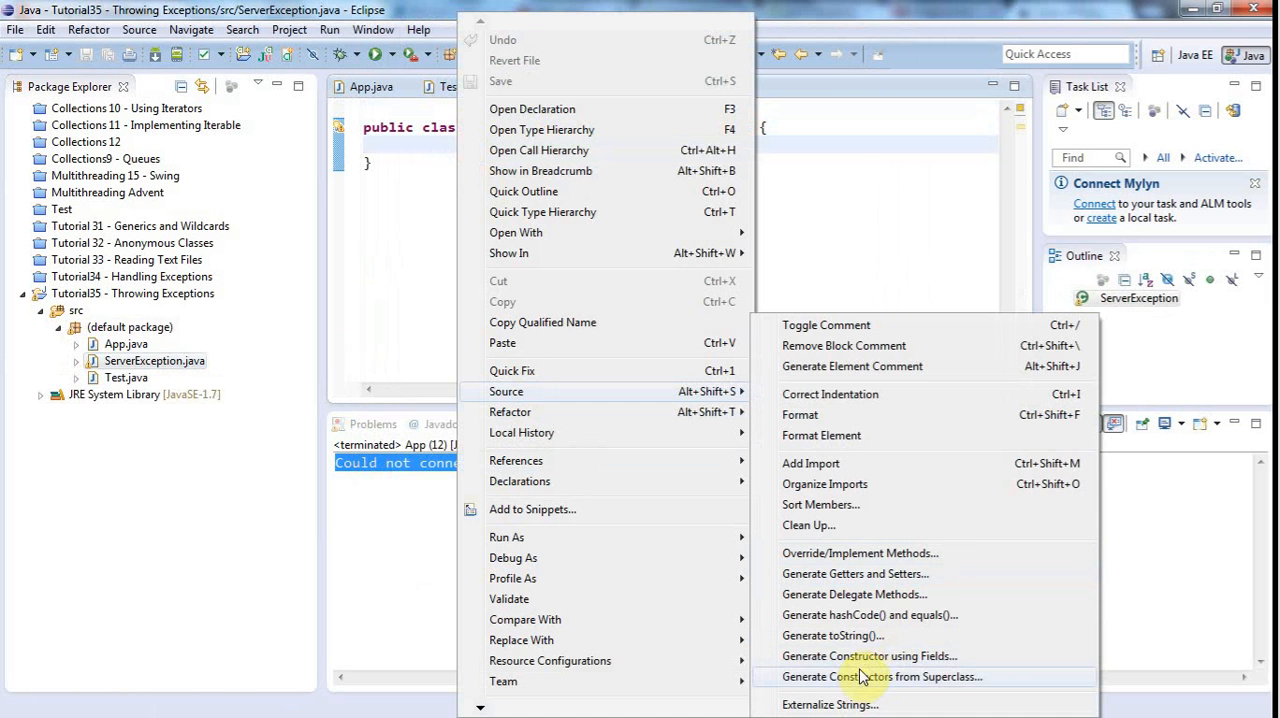
left_click(884, 676)
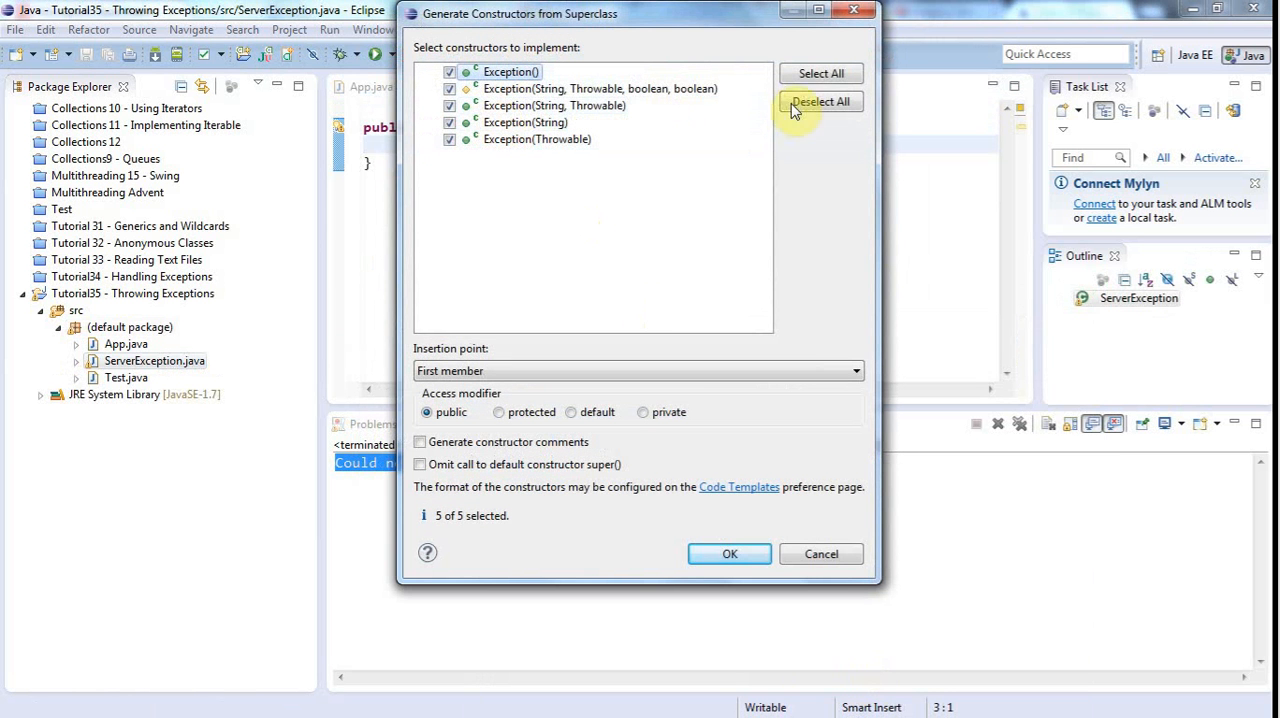
left_click(820, 102)
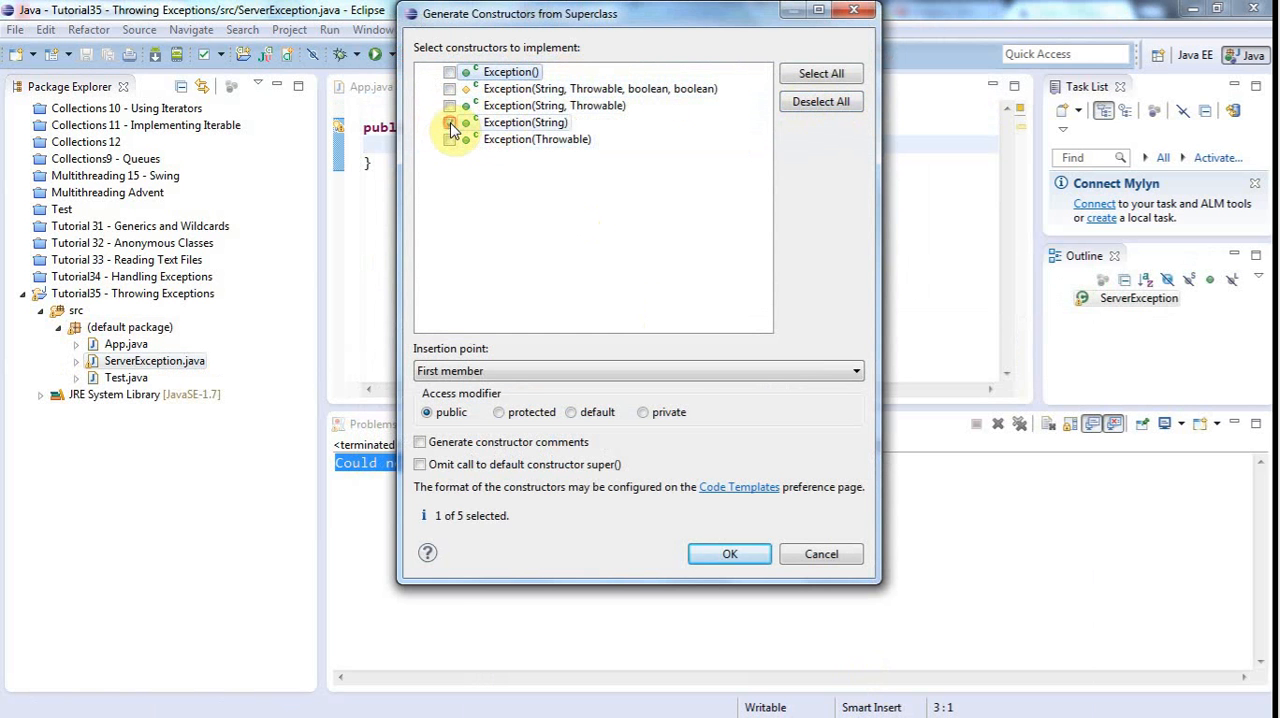
left_click(448, 122)
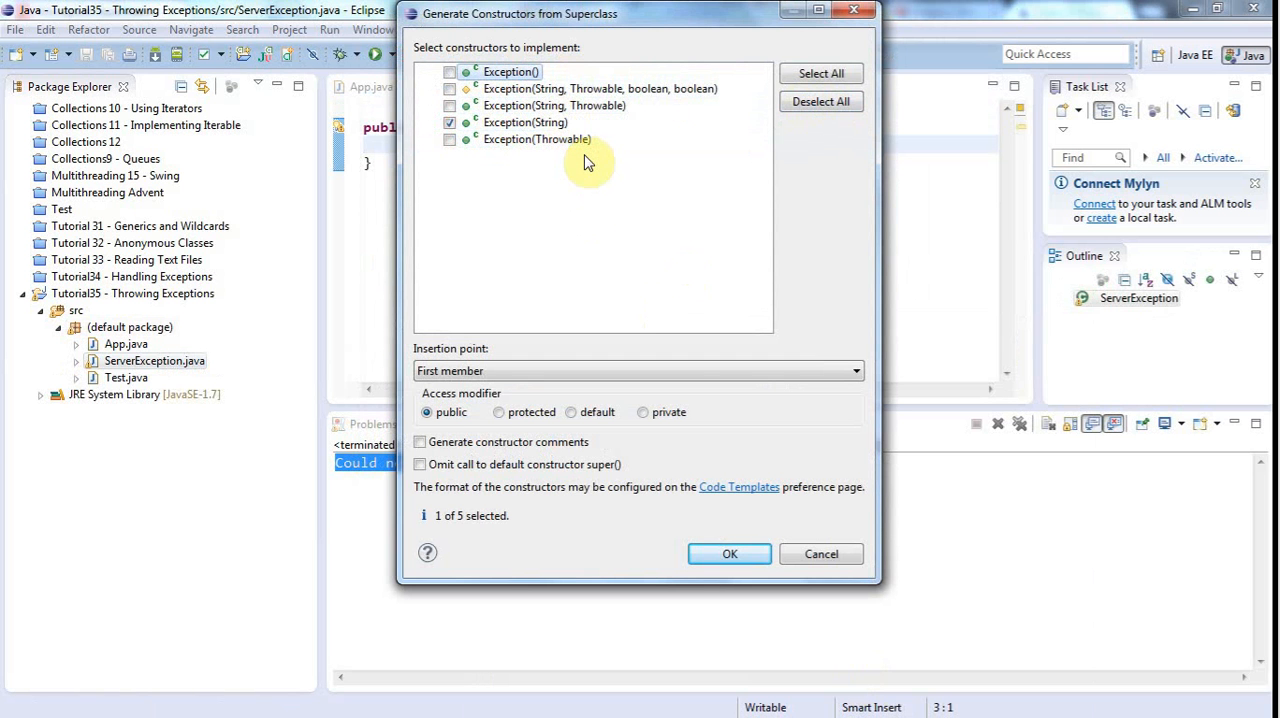
mouse_move(604, 128)
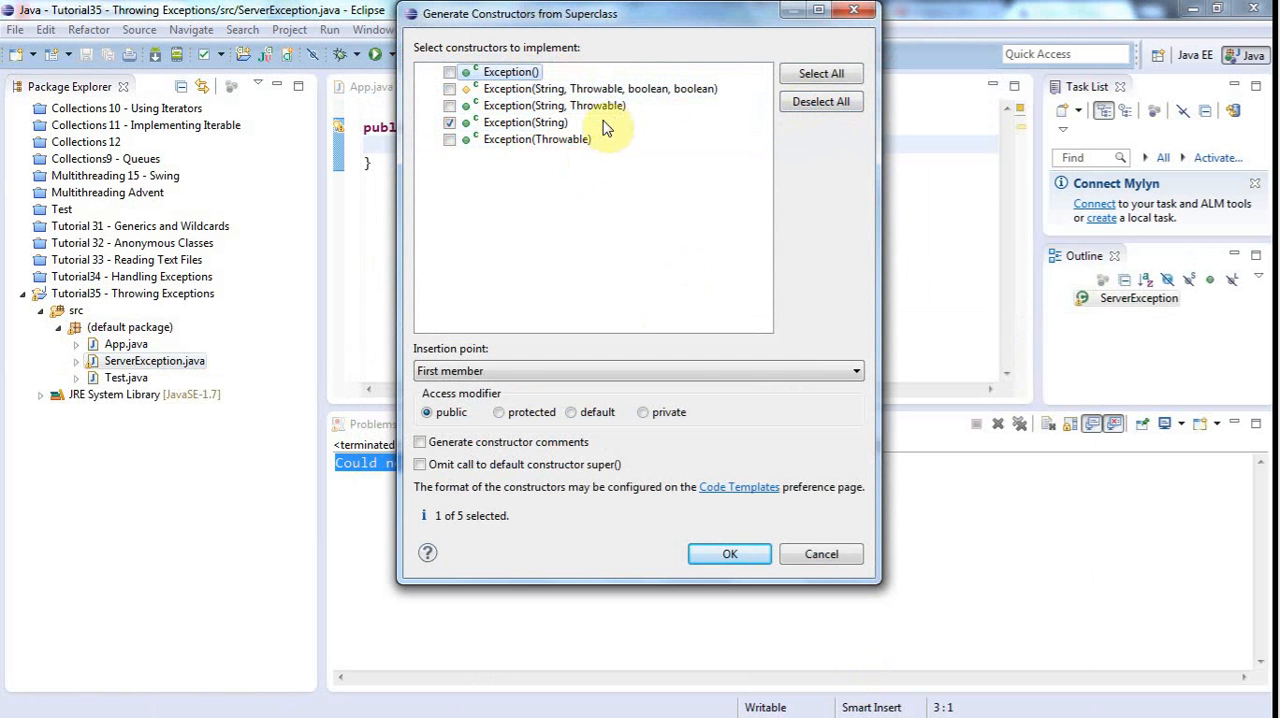
mouse_move(596, 88)
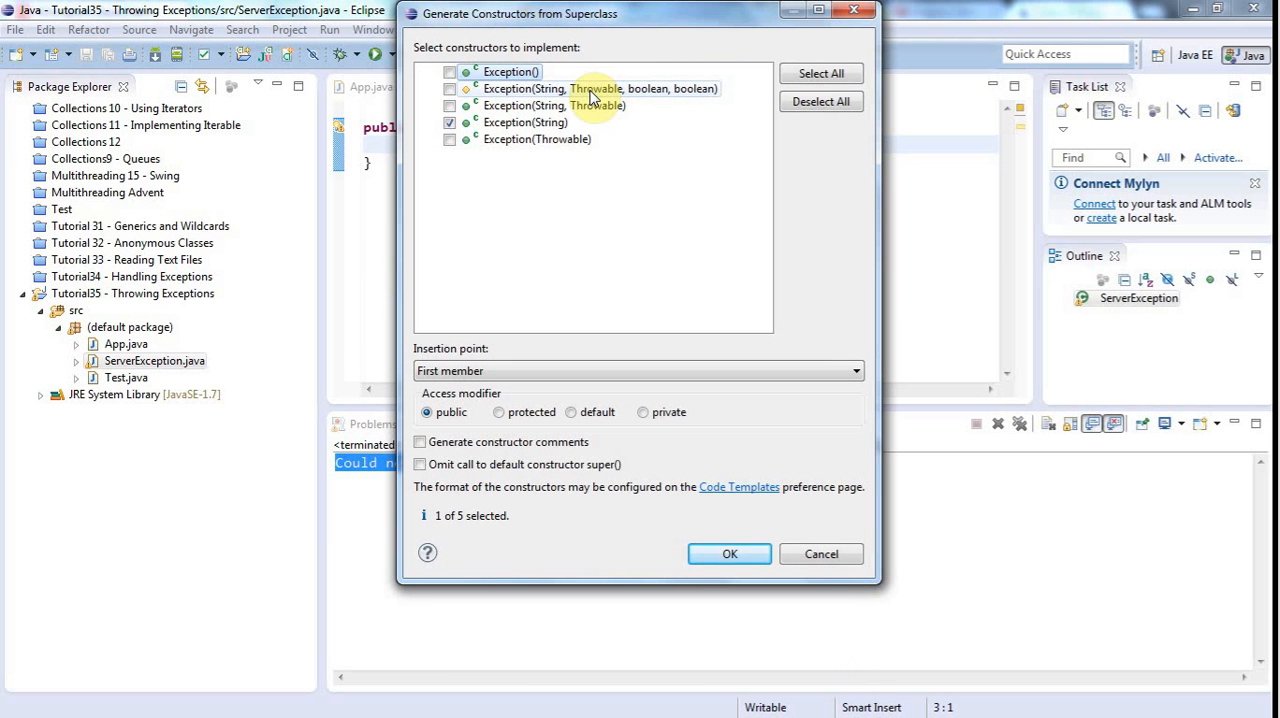
mouse_move(524, 122)
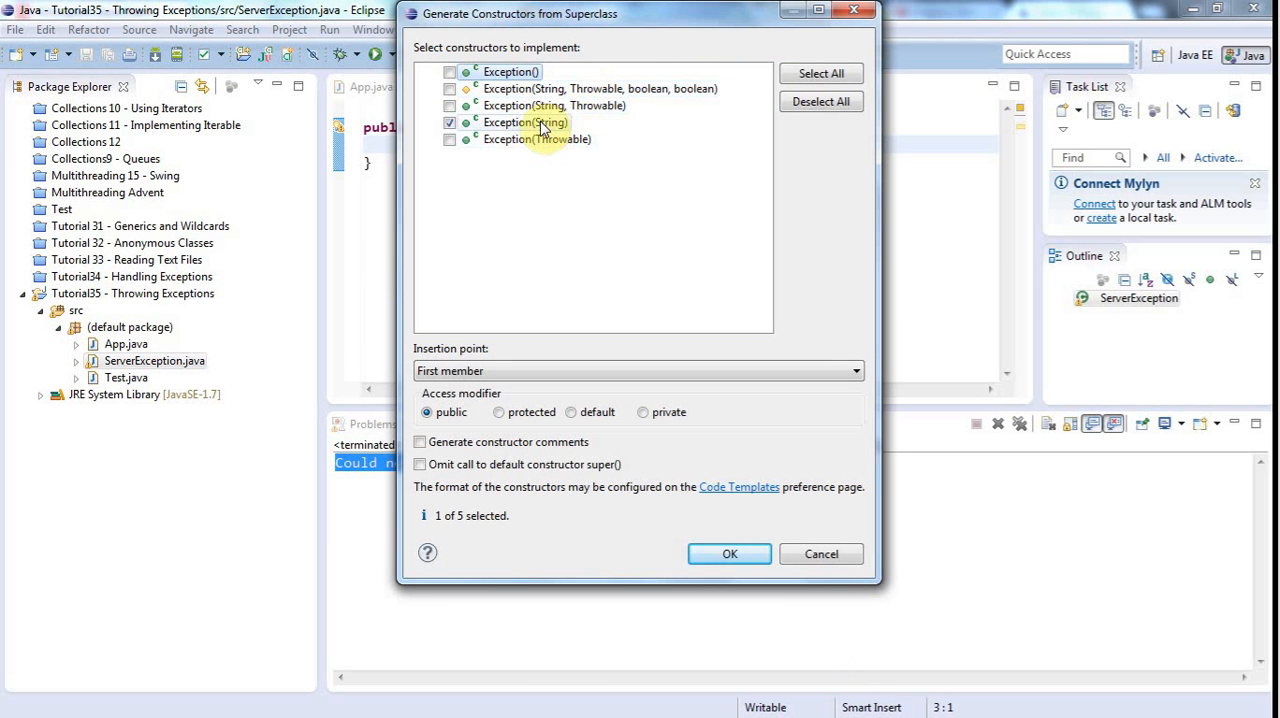
left_click(728, 554)
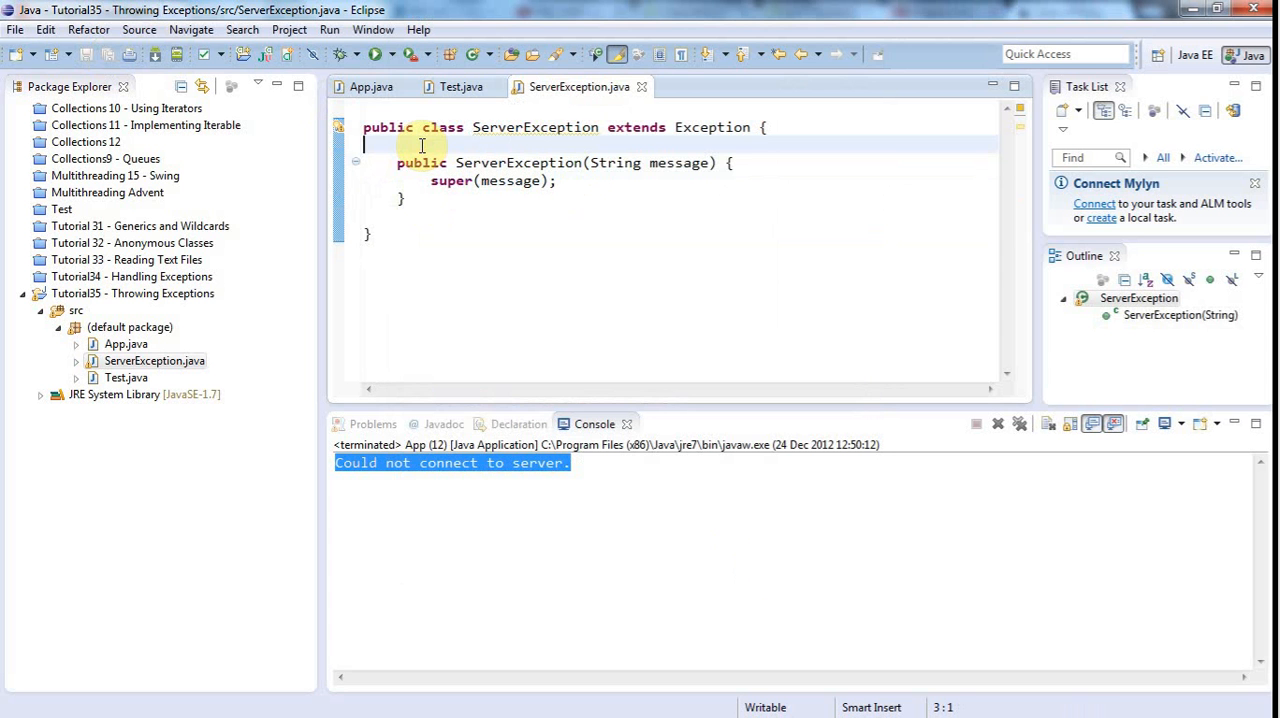
In Test.java, comment out the IOException throw line.
left_click(460, 88)
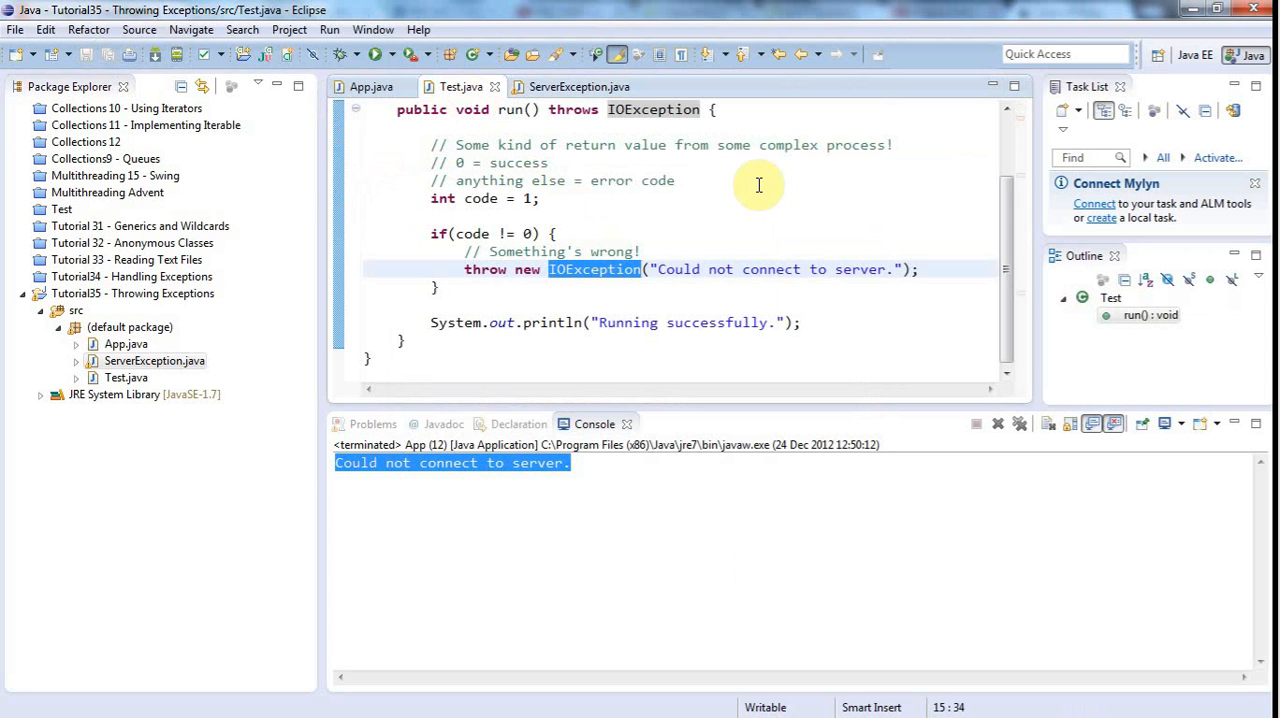
type("Serv")
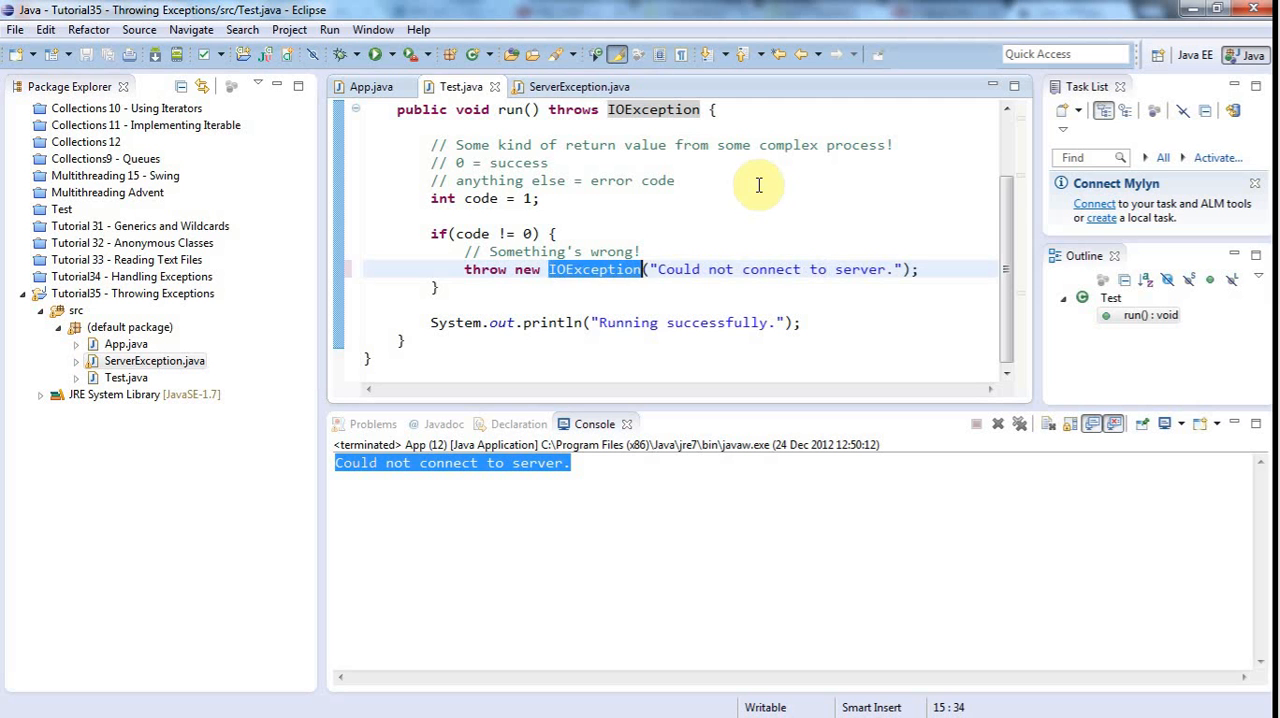
left_click(468, 268)
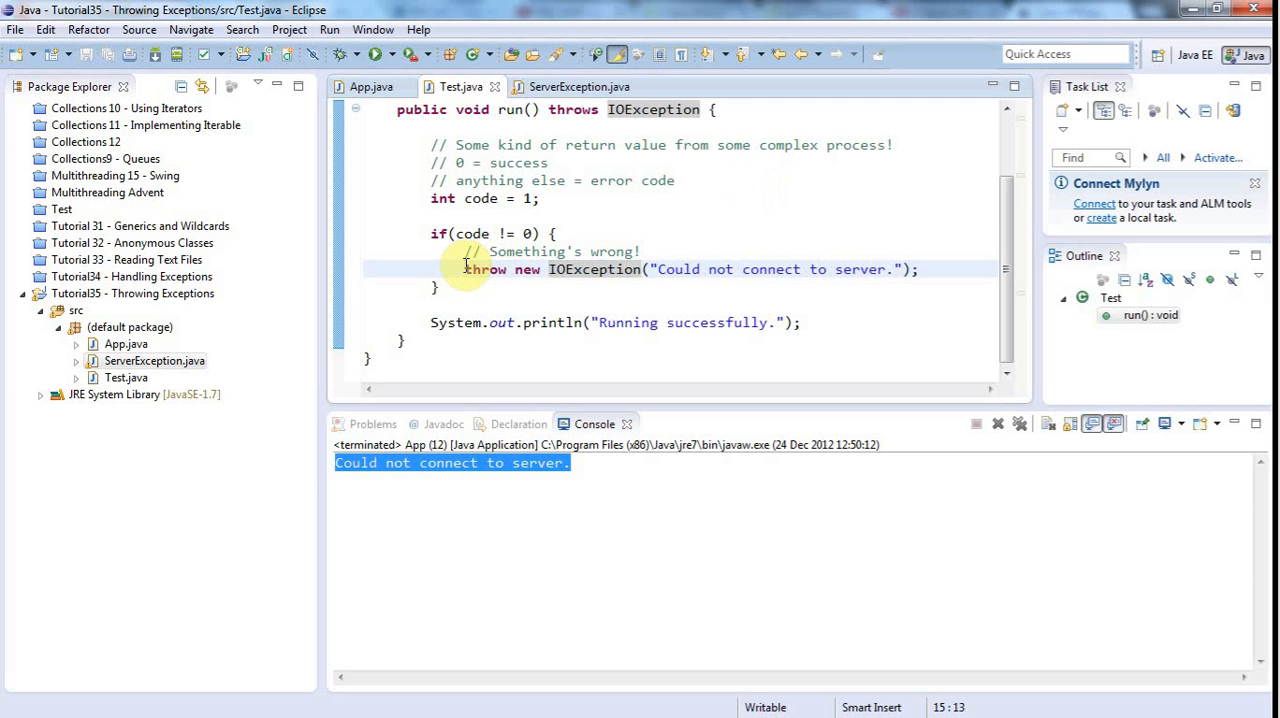
key("ctrl+/")
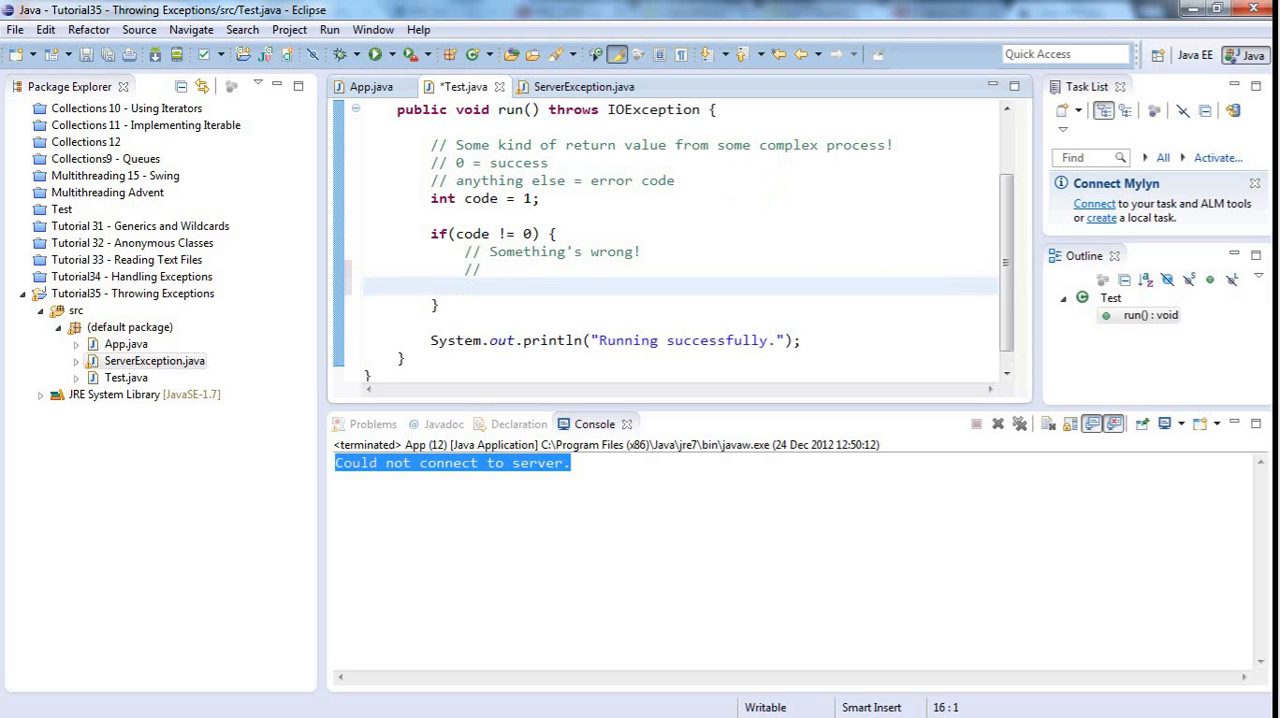
Throw new ServerException("Could not connect to server.") and declare throws ServerException on run.
type("throw new IOException(\"Could not connect to server.\");")
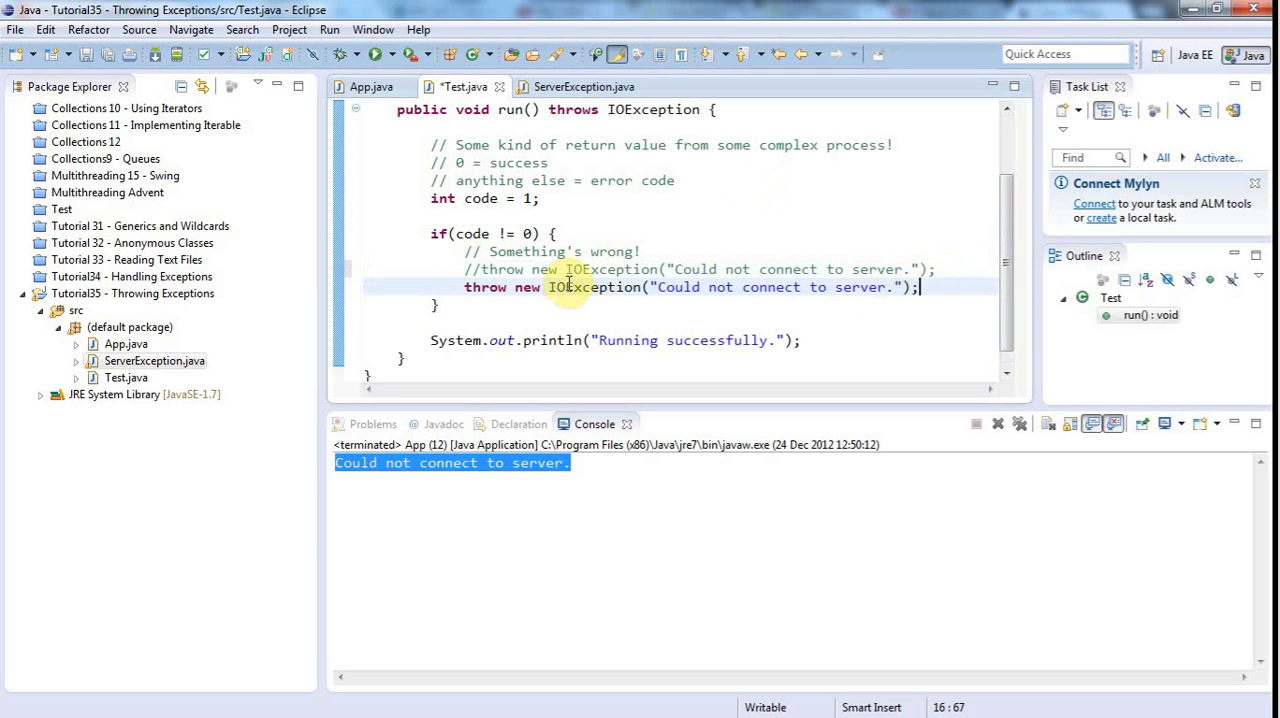
type("ServerException")
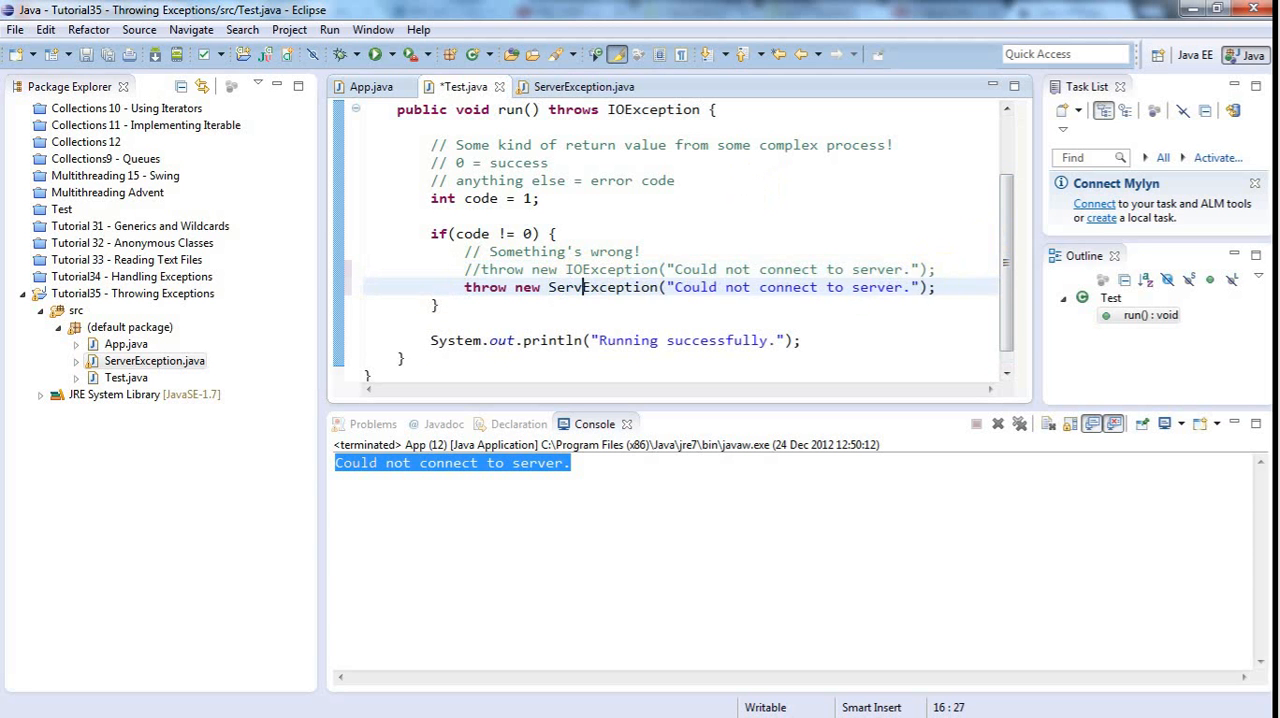
double_click(610, 288)
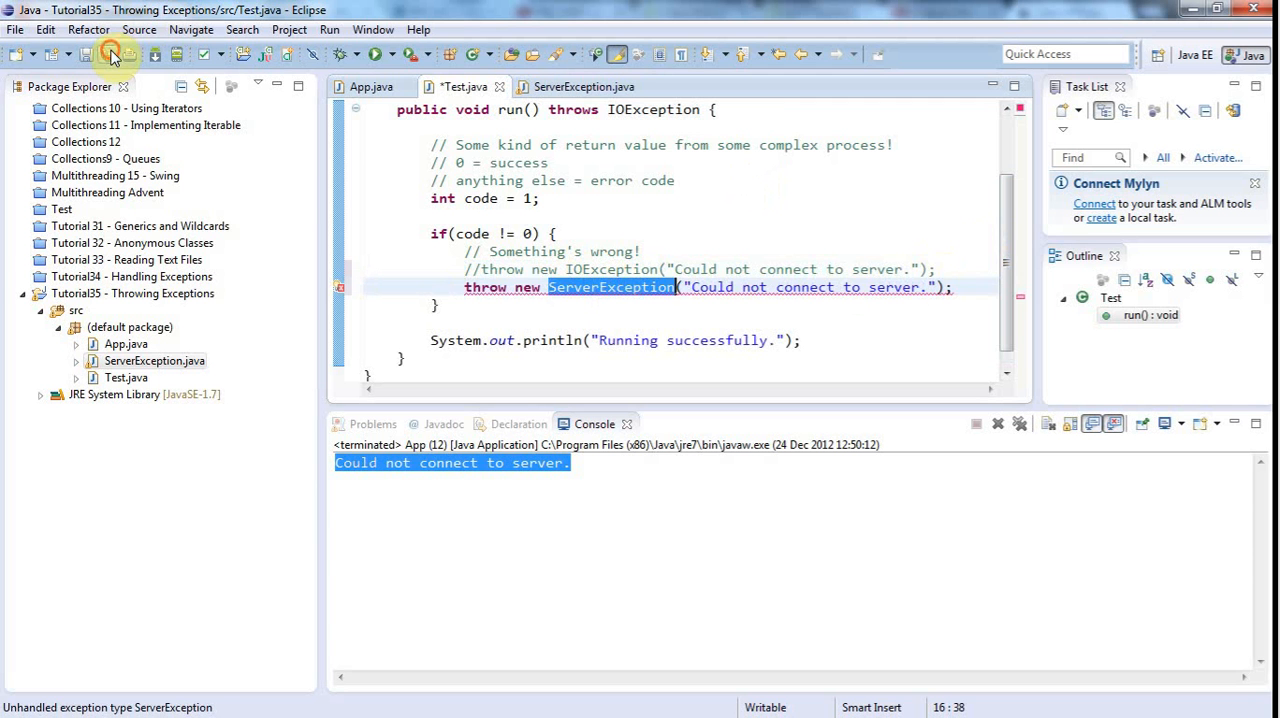
mouse_move(344, 290)
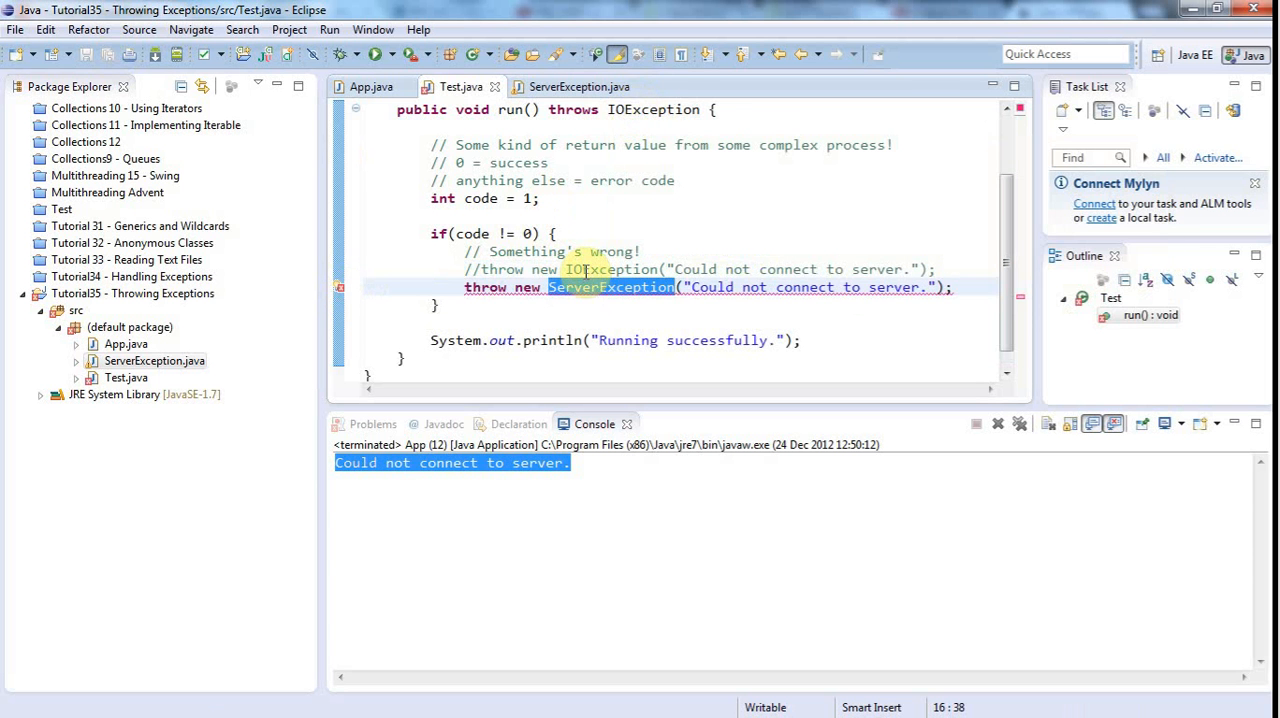
double_click(652, 110)
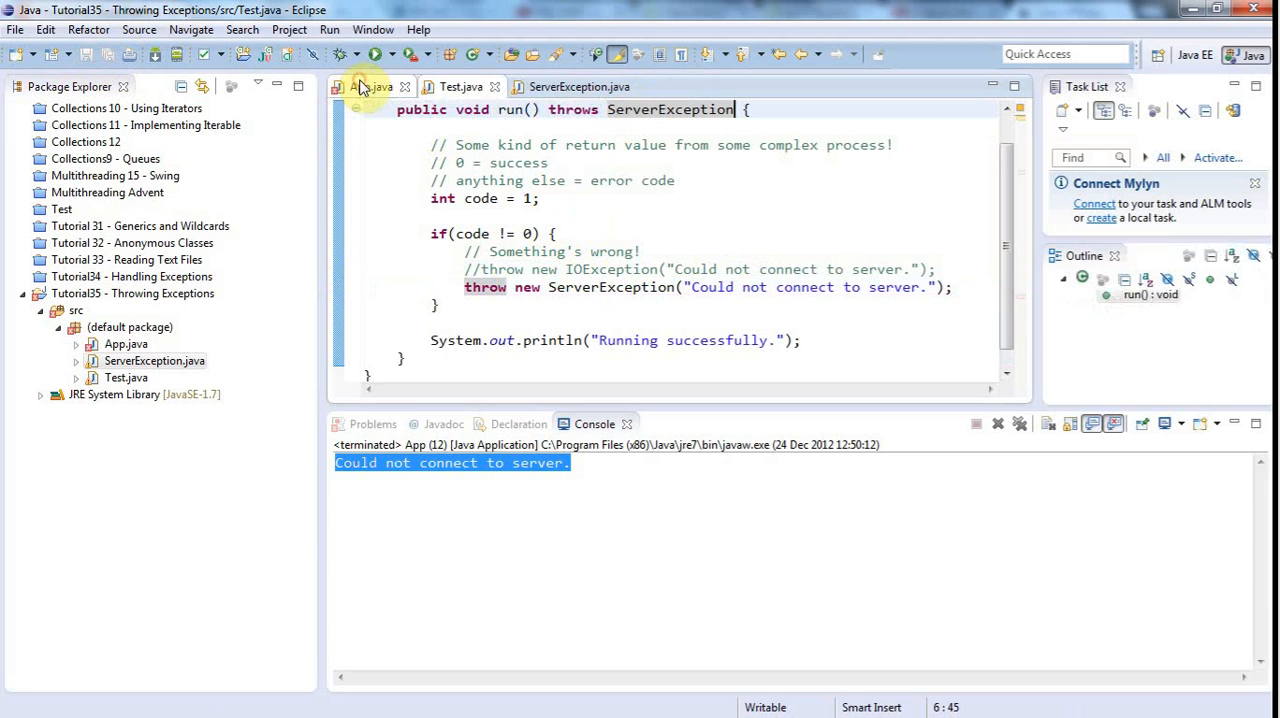
Change App's catch type to ServerException and rerun to print "Could not connect to server.".
left_click(372, 88)
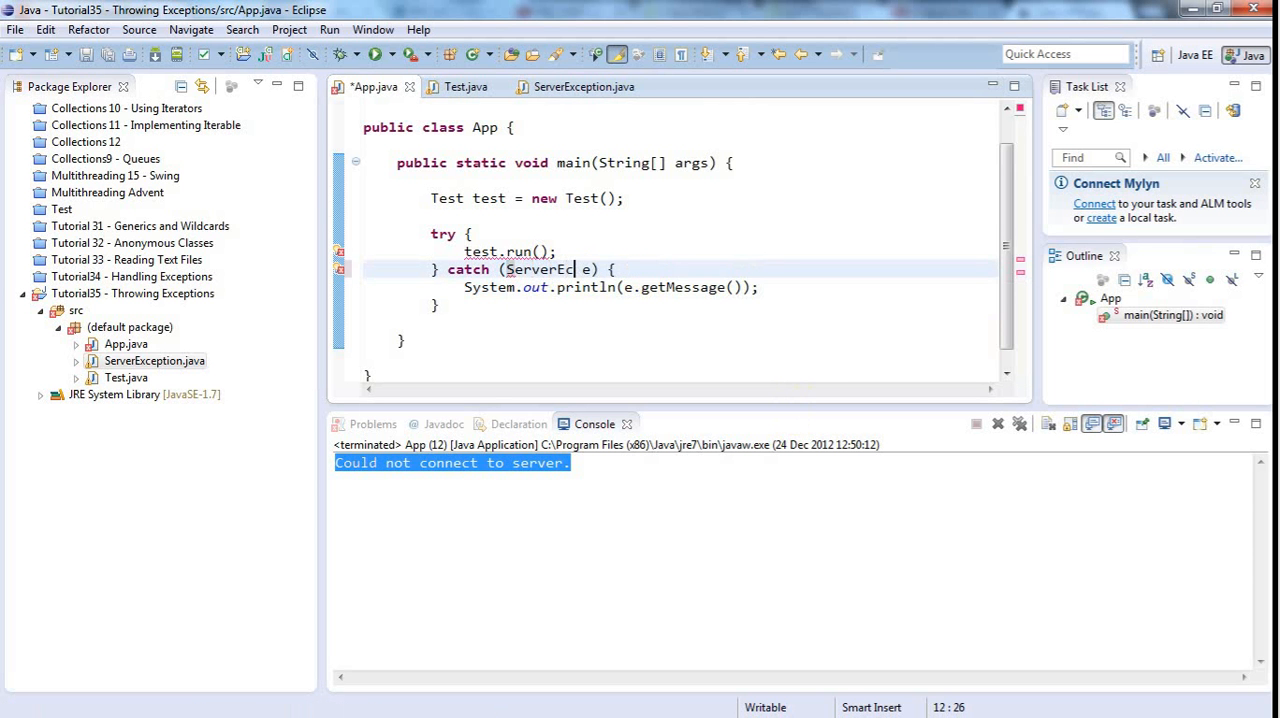
type("ption")
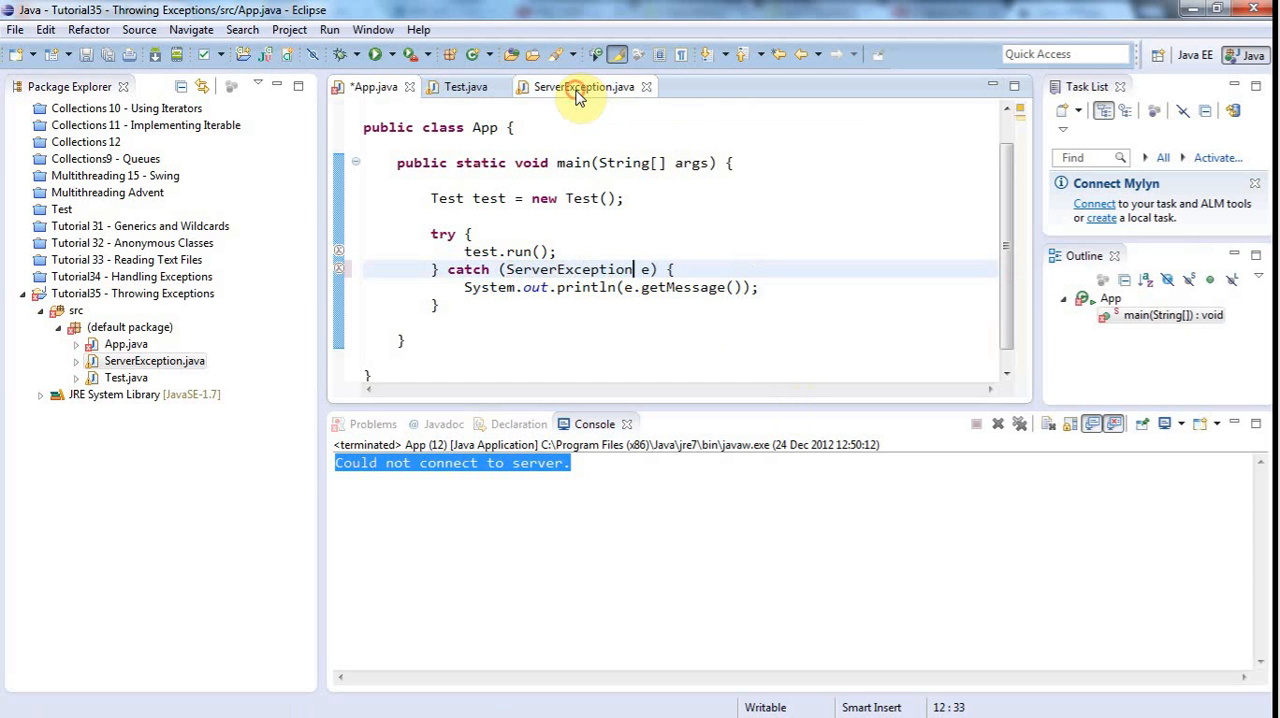
left_click(584, 86)
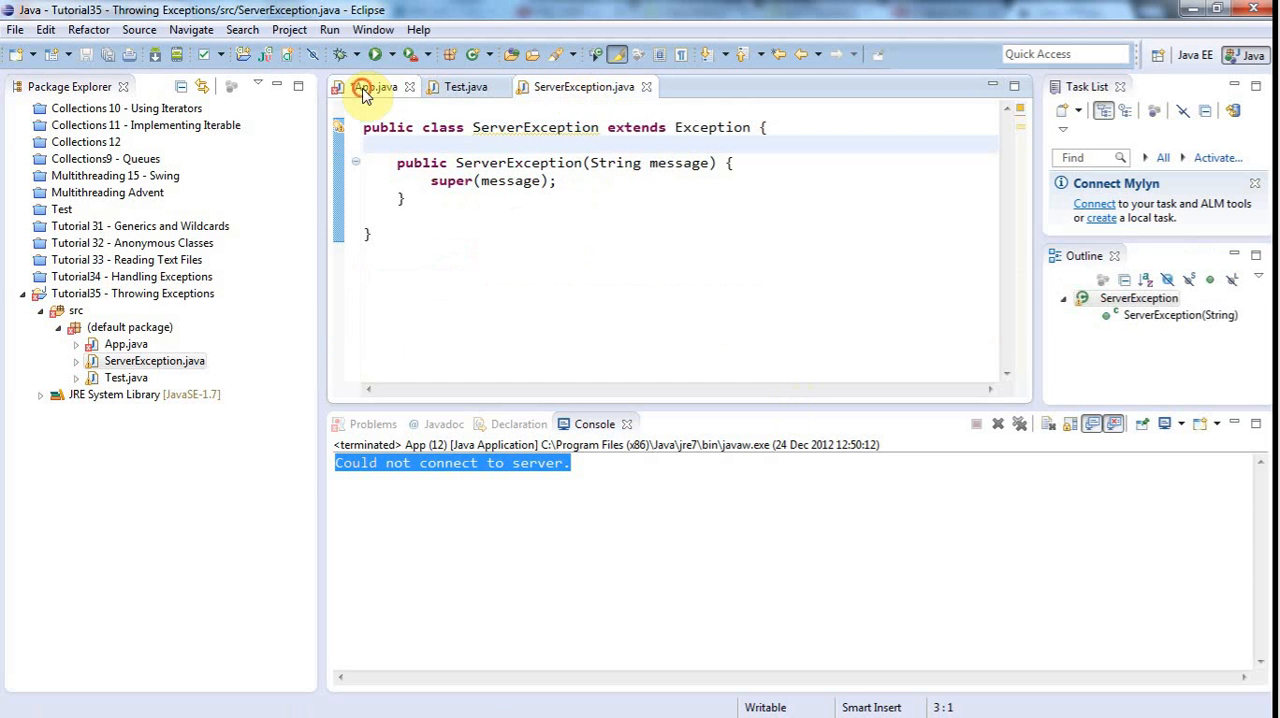
left_click(378, 88)
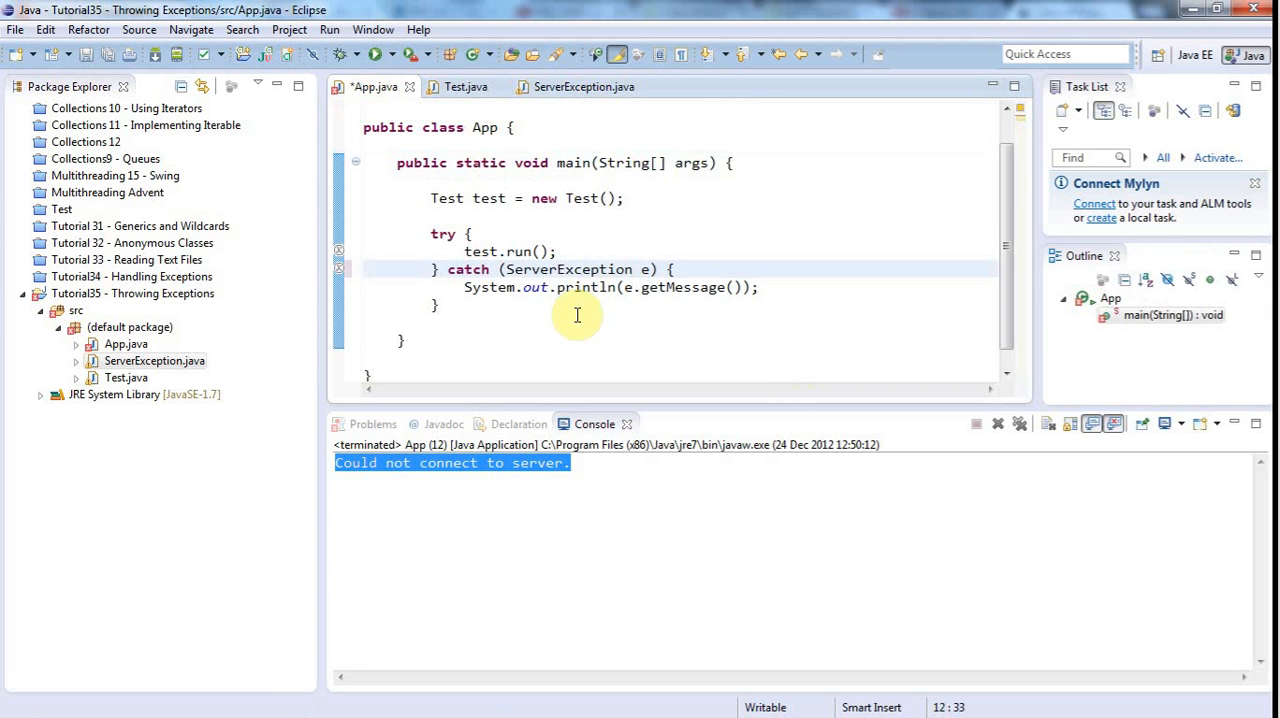
left_click(632, 268)
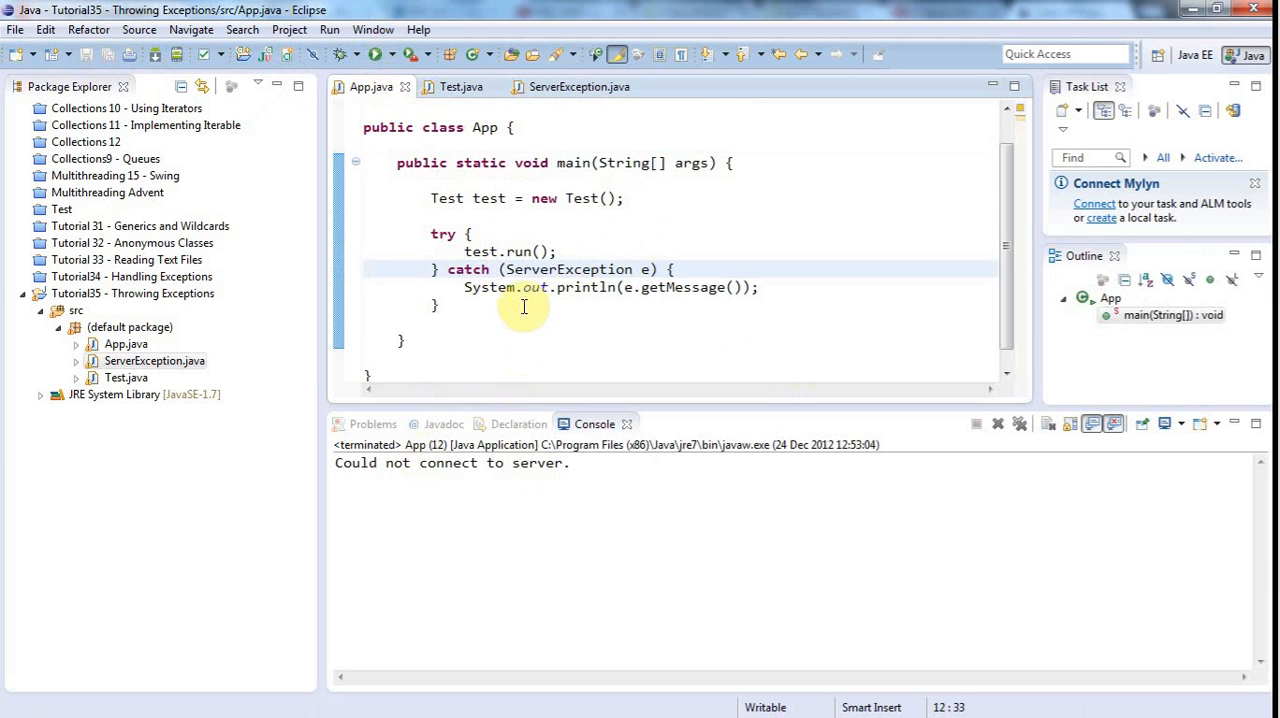
Add e.printStackTrace() to the catch block and rerun to see the ServerException trace.
double_click(568, 268)
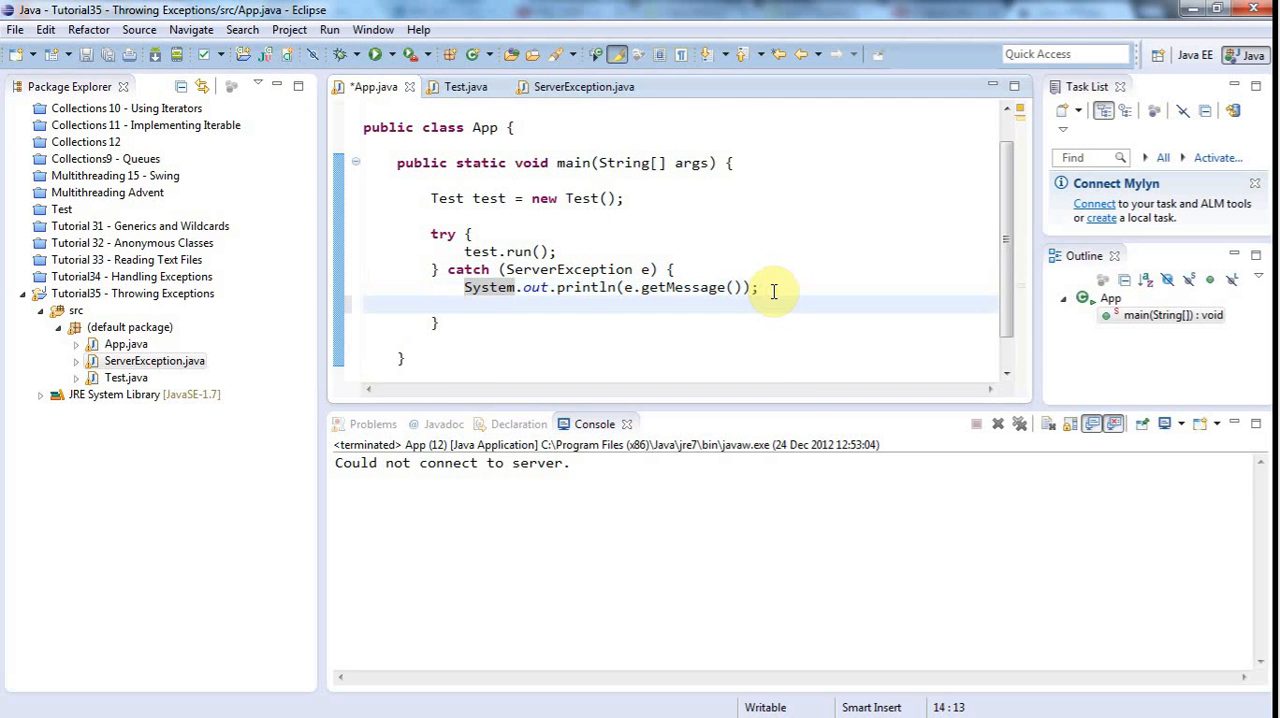
type("e.")
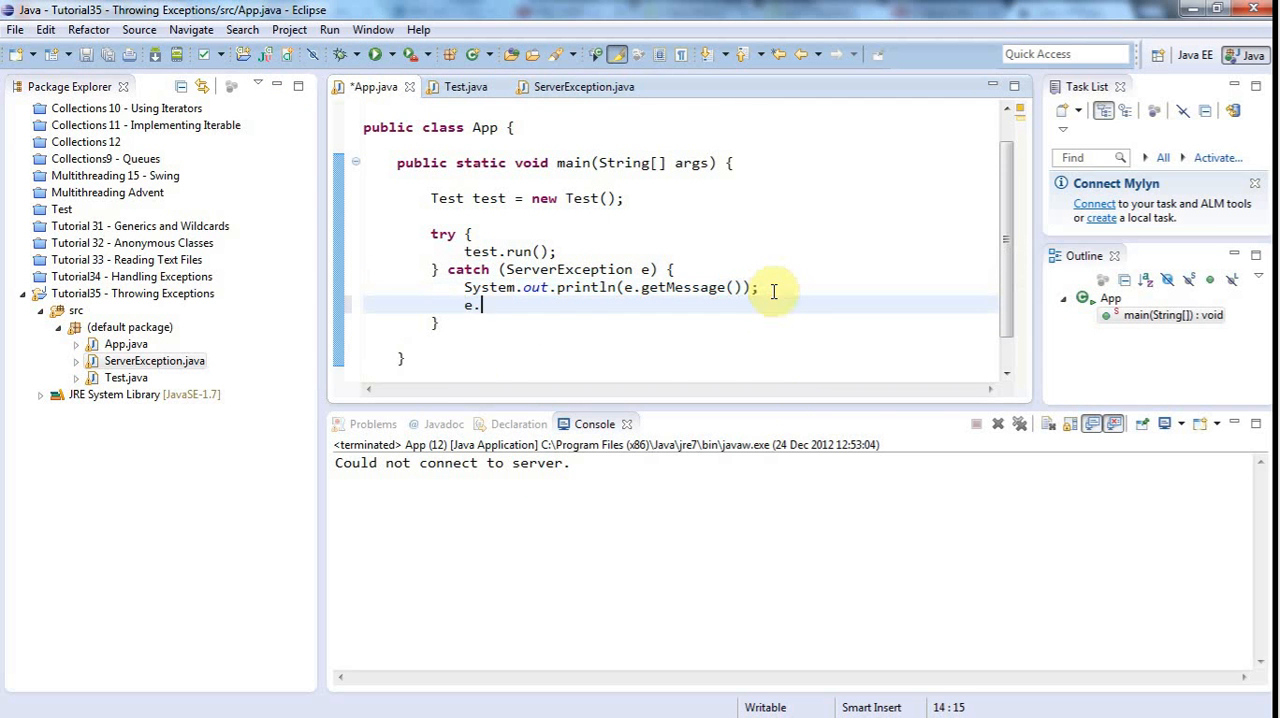
type("printStackTrace()")
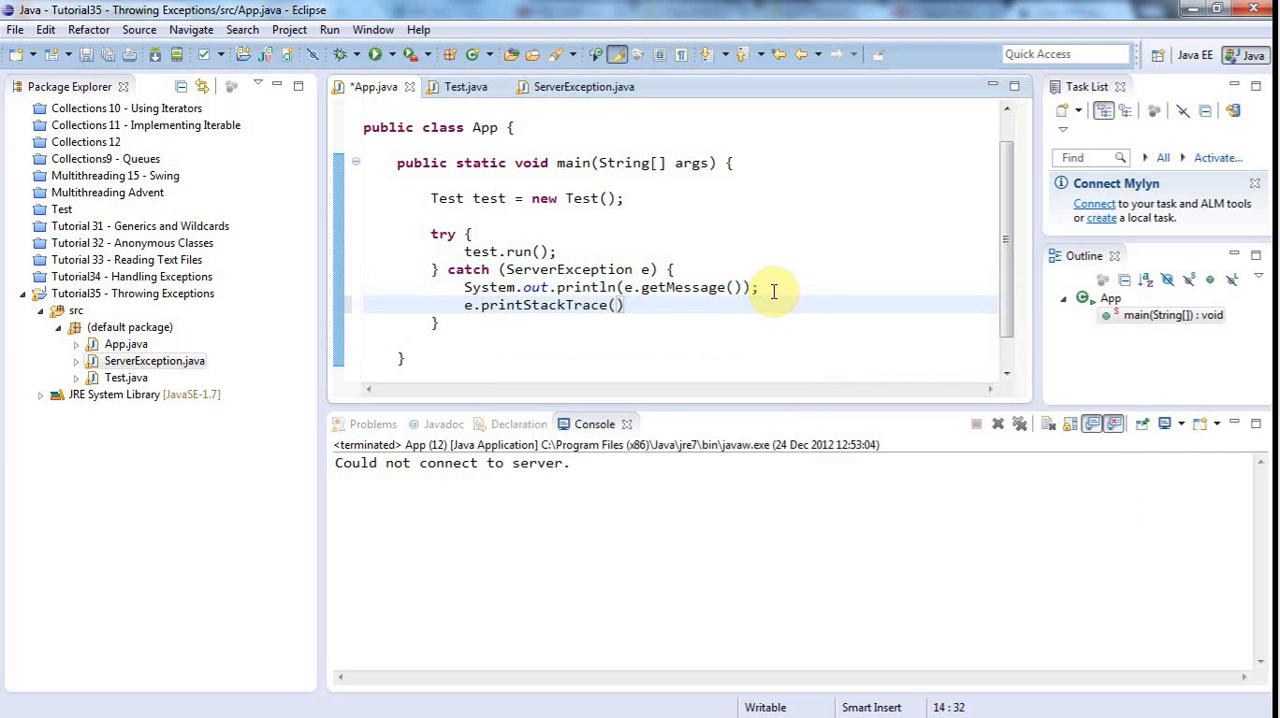
type(";")
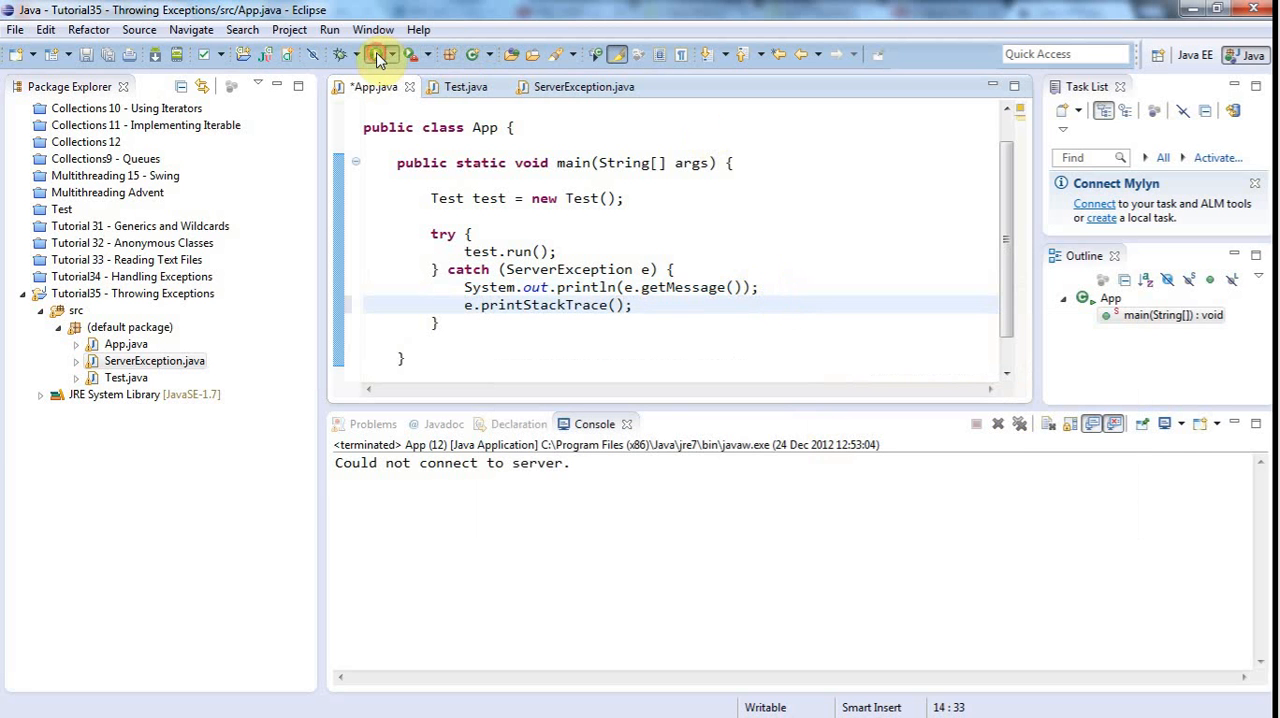
left_click(376, 54)
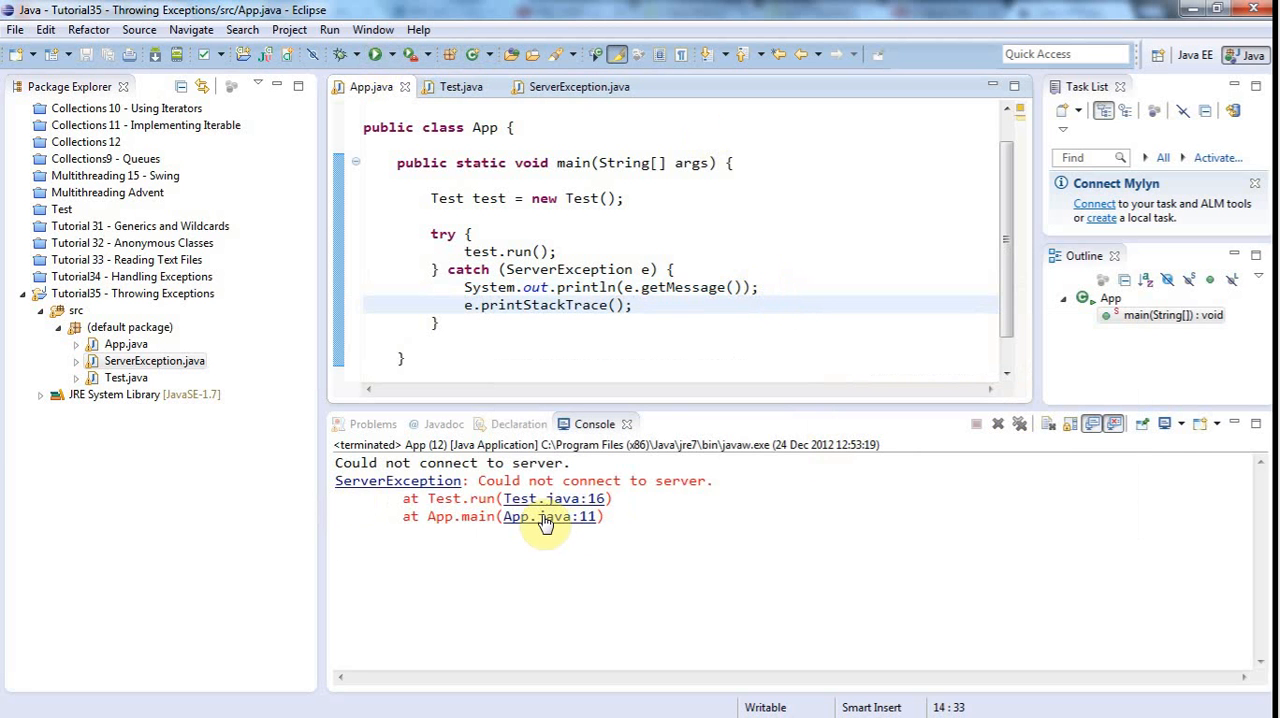
left_click(548, 516)
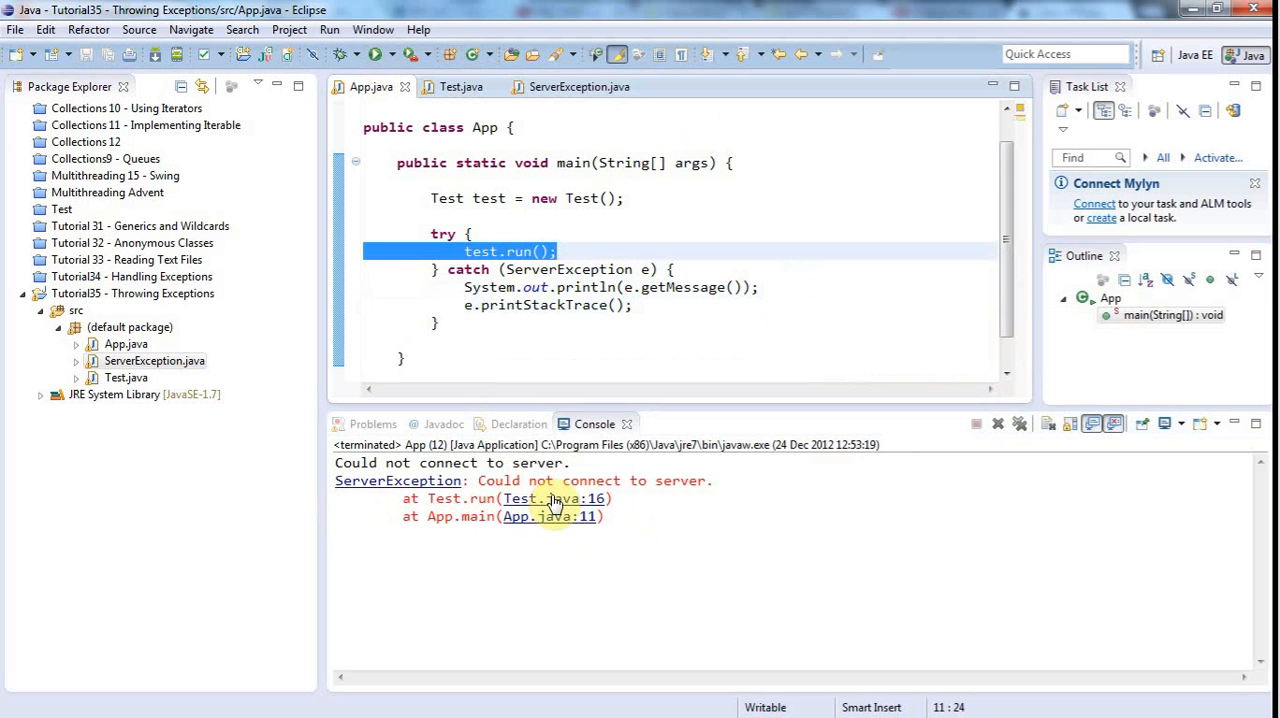
Jump from the Test.java:16 trace link to the ServerException throw line.
left_click(556, 498)
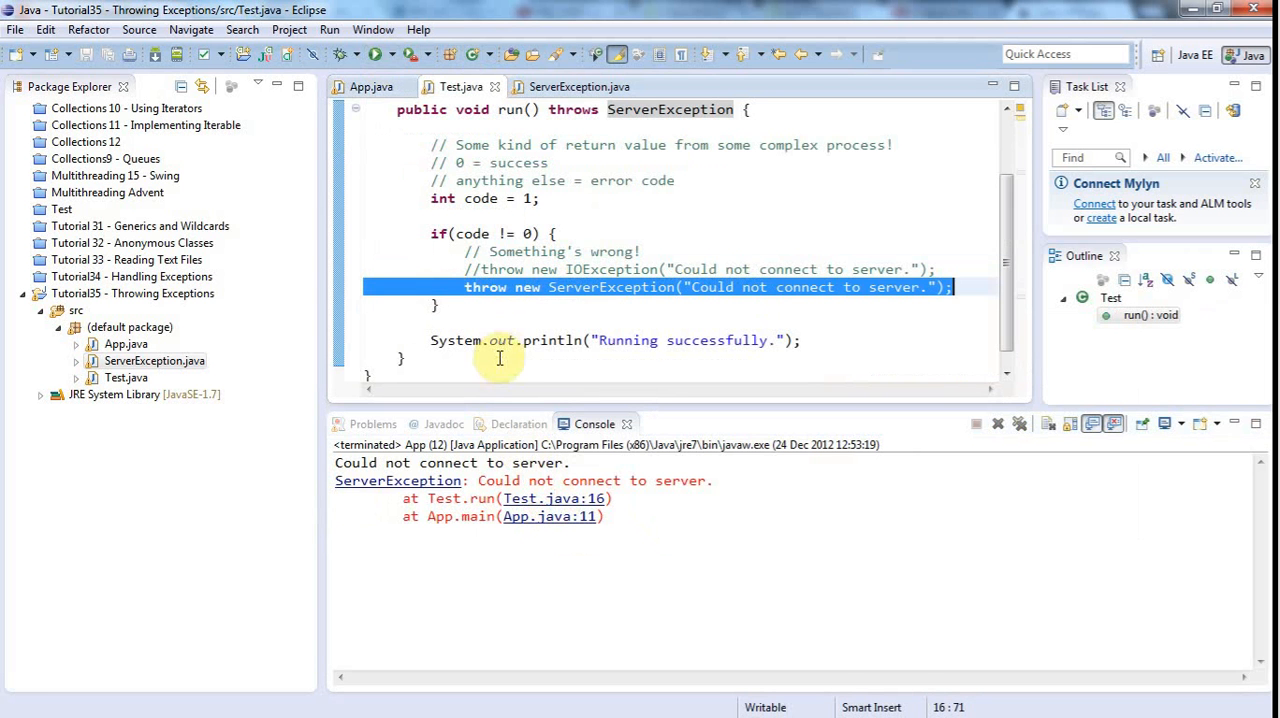
mouse_move(548, 290)
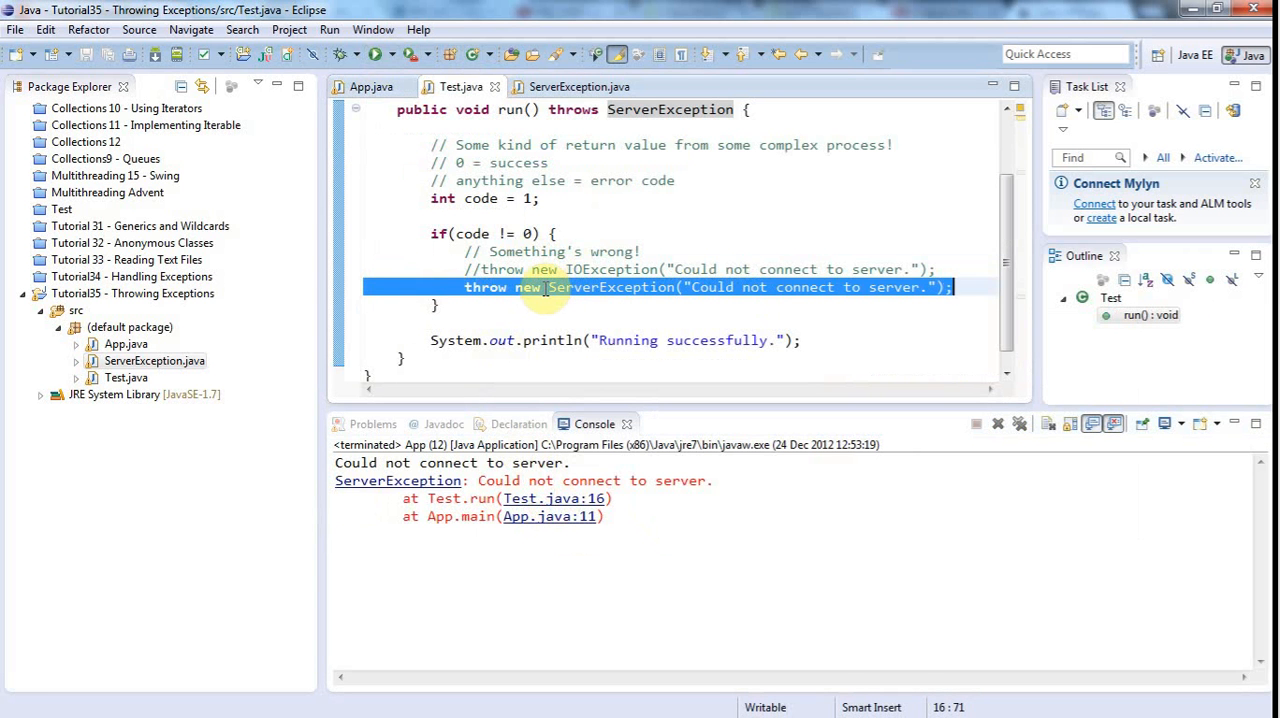
mouse_move(738, 184)
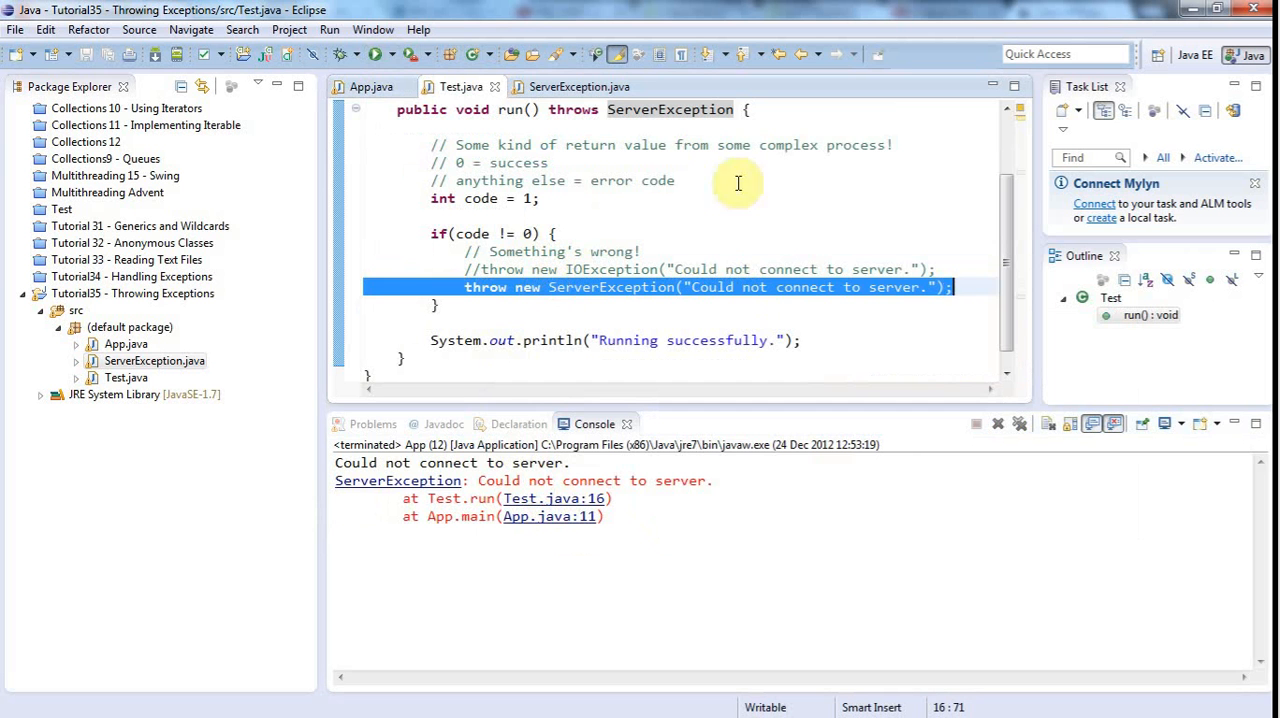
mouse_move(432, 368)
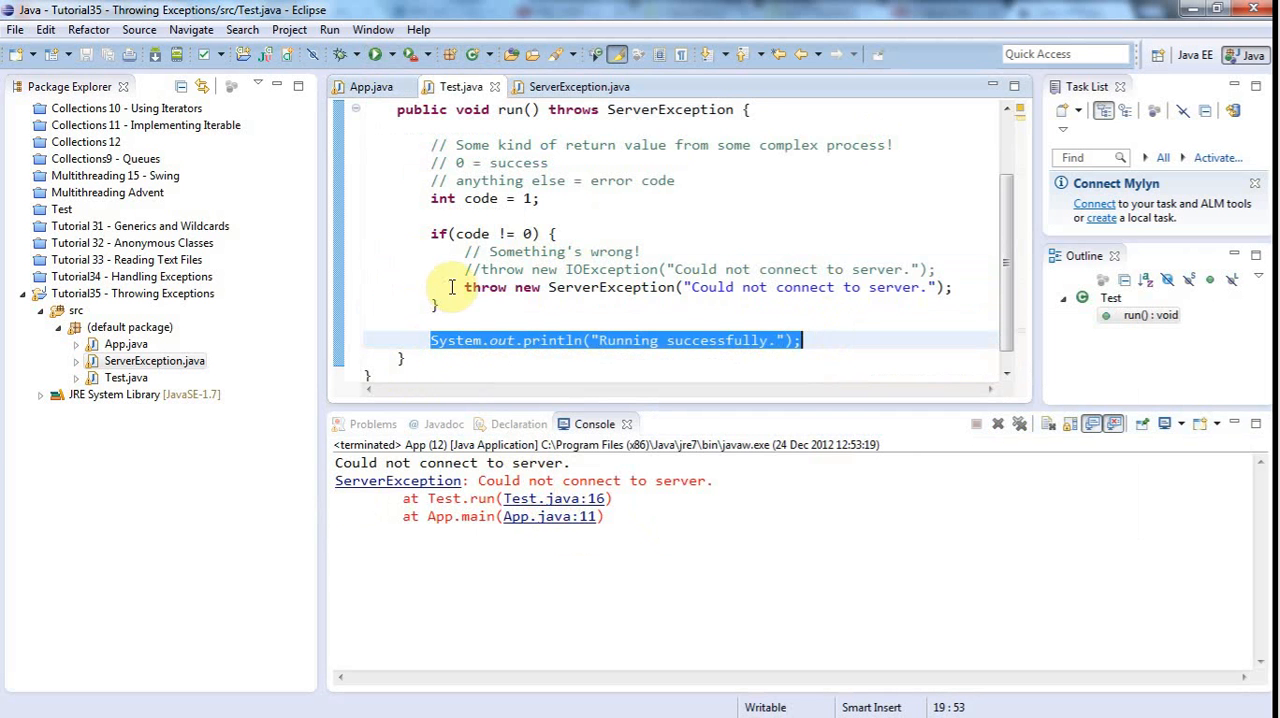
left_click(952, 288)
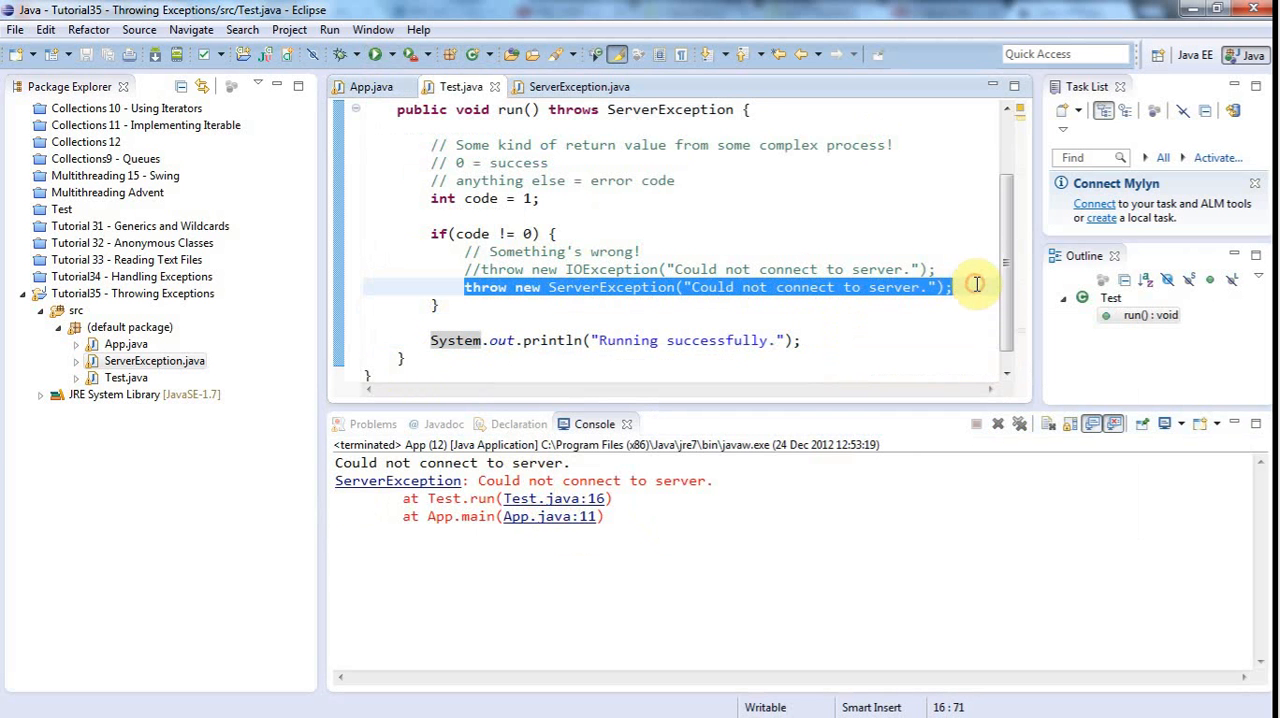
mouse_move(480, 198)
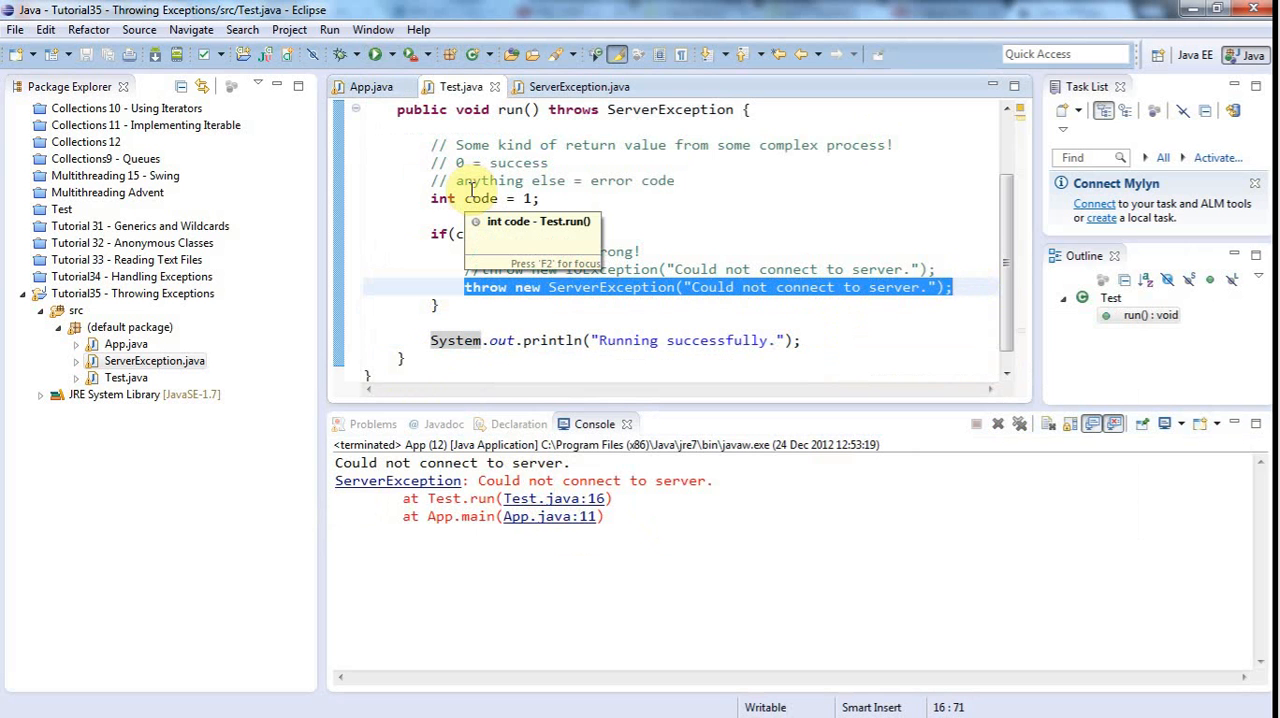